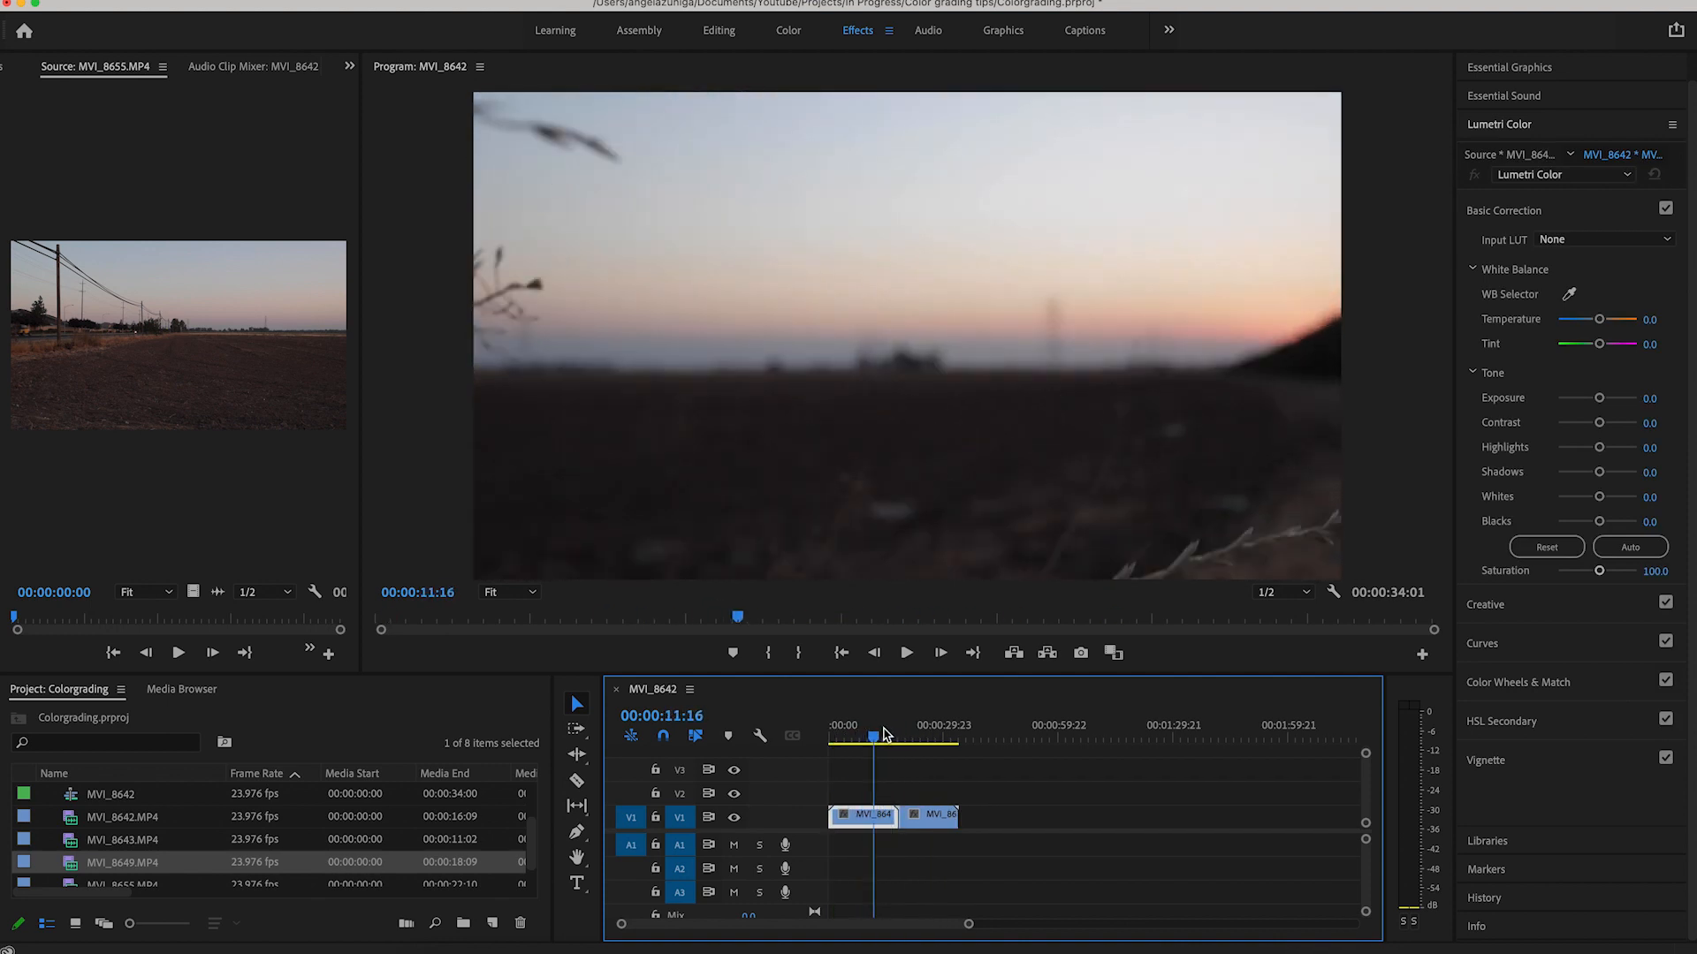
Preview the sunset grass and portrait clips, ending back at the sequence start
{"action": "left_click_drag", "start_coordinate": [873, 738], "coordinate": [925, 739]}
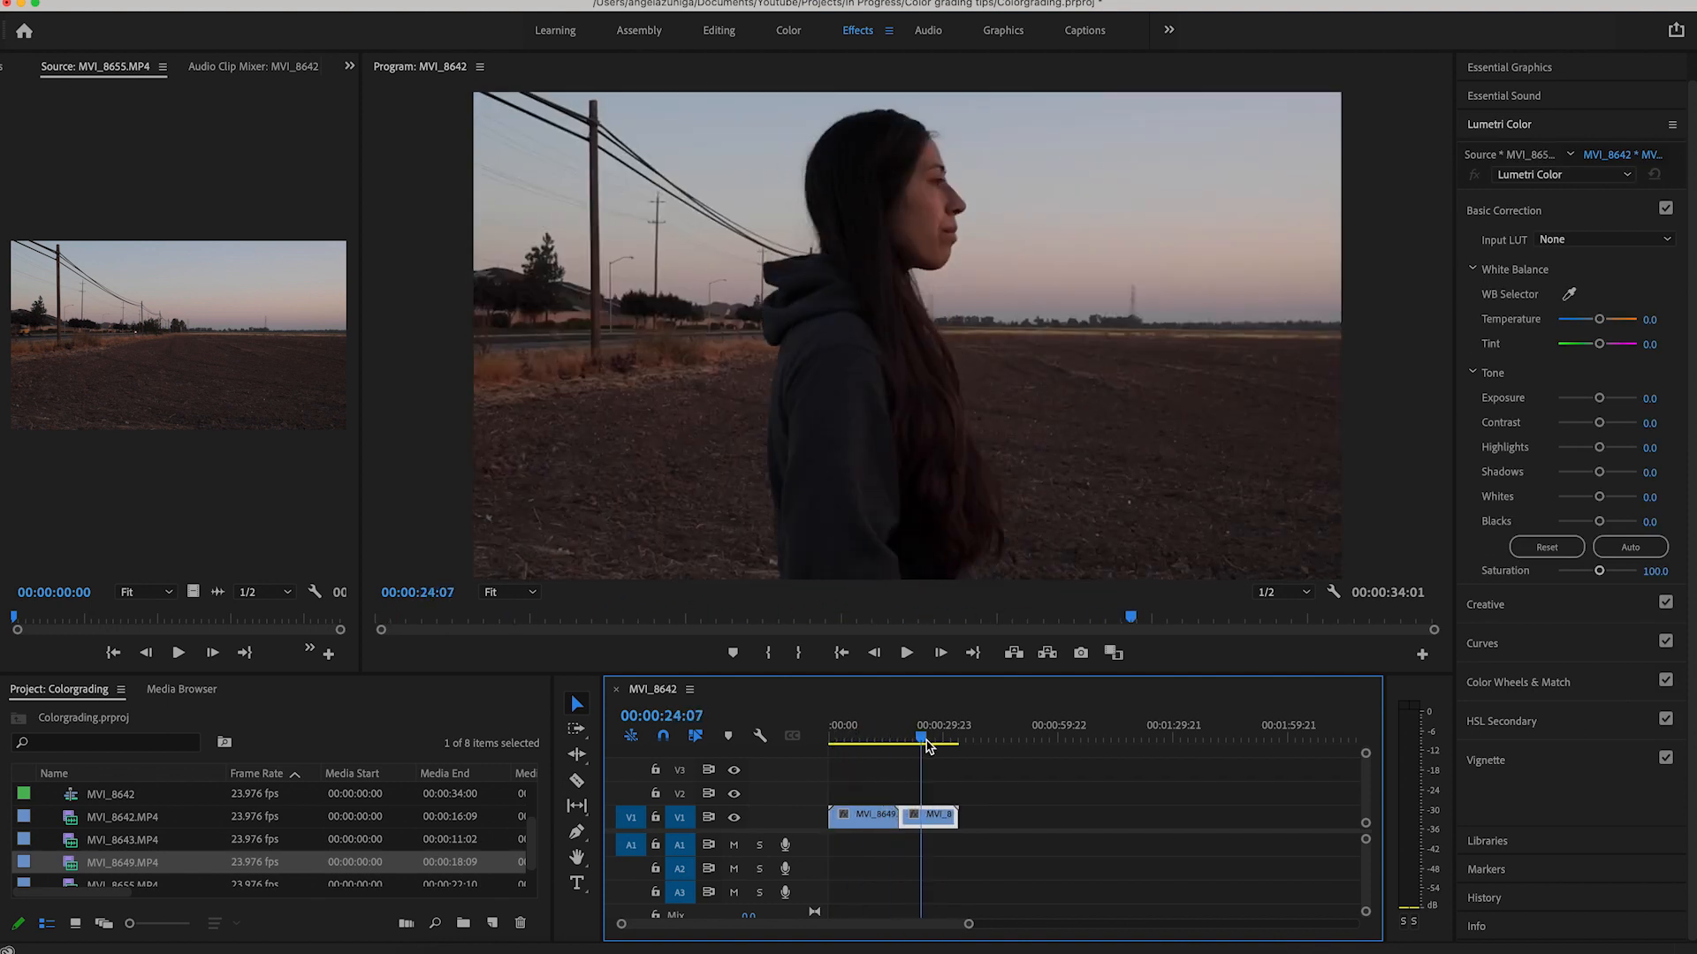
{"action": "left_click", "coordinate": [866, 739]}
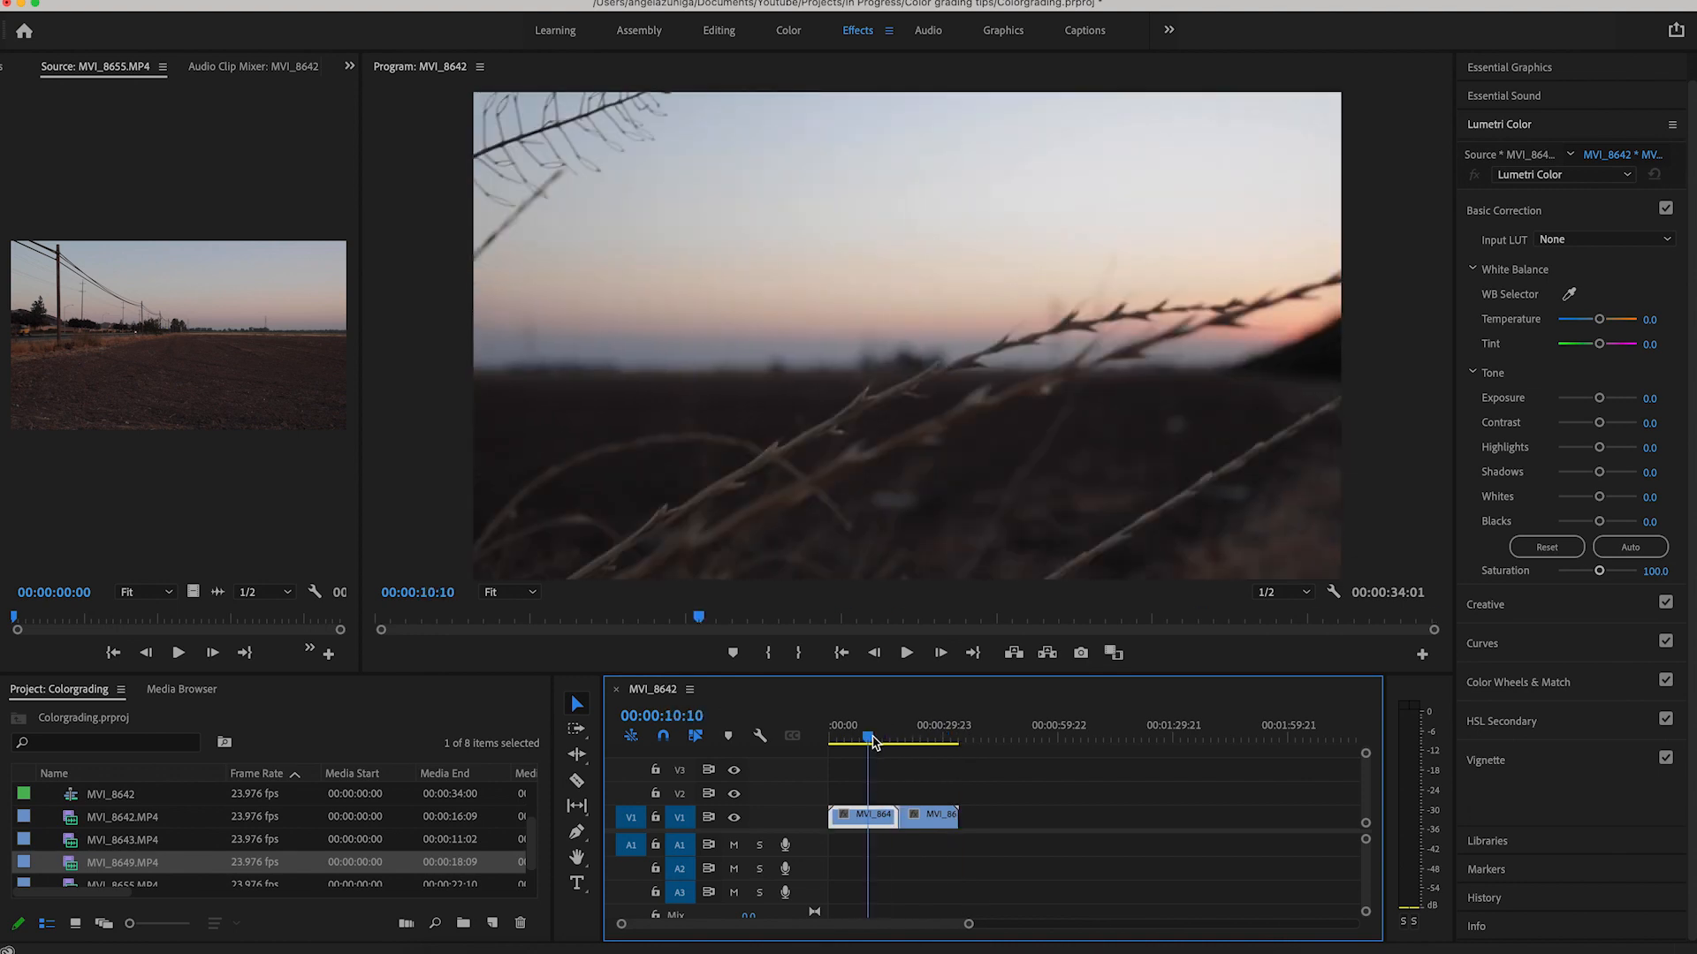
{"action": "left_click_drag", "start_coordinate": [866, 739], "coordinate": [885, 738]}
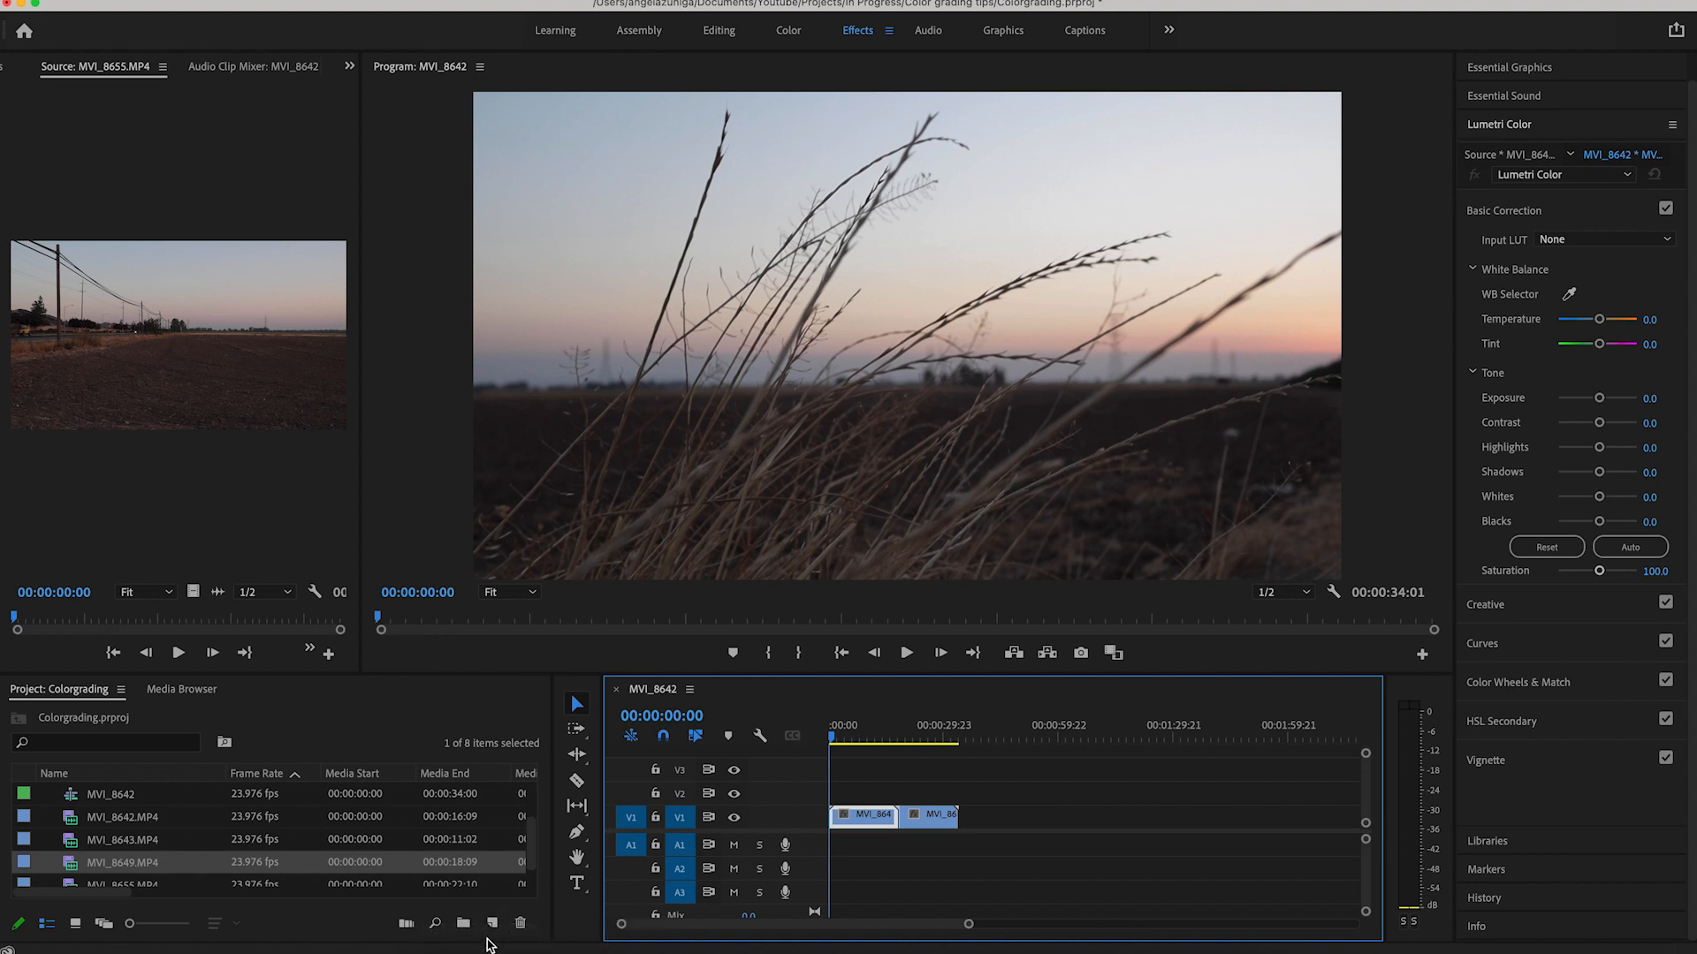
{"action": "mouse_move", "coordinate": [495, 926]}
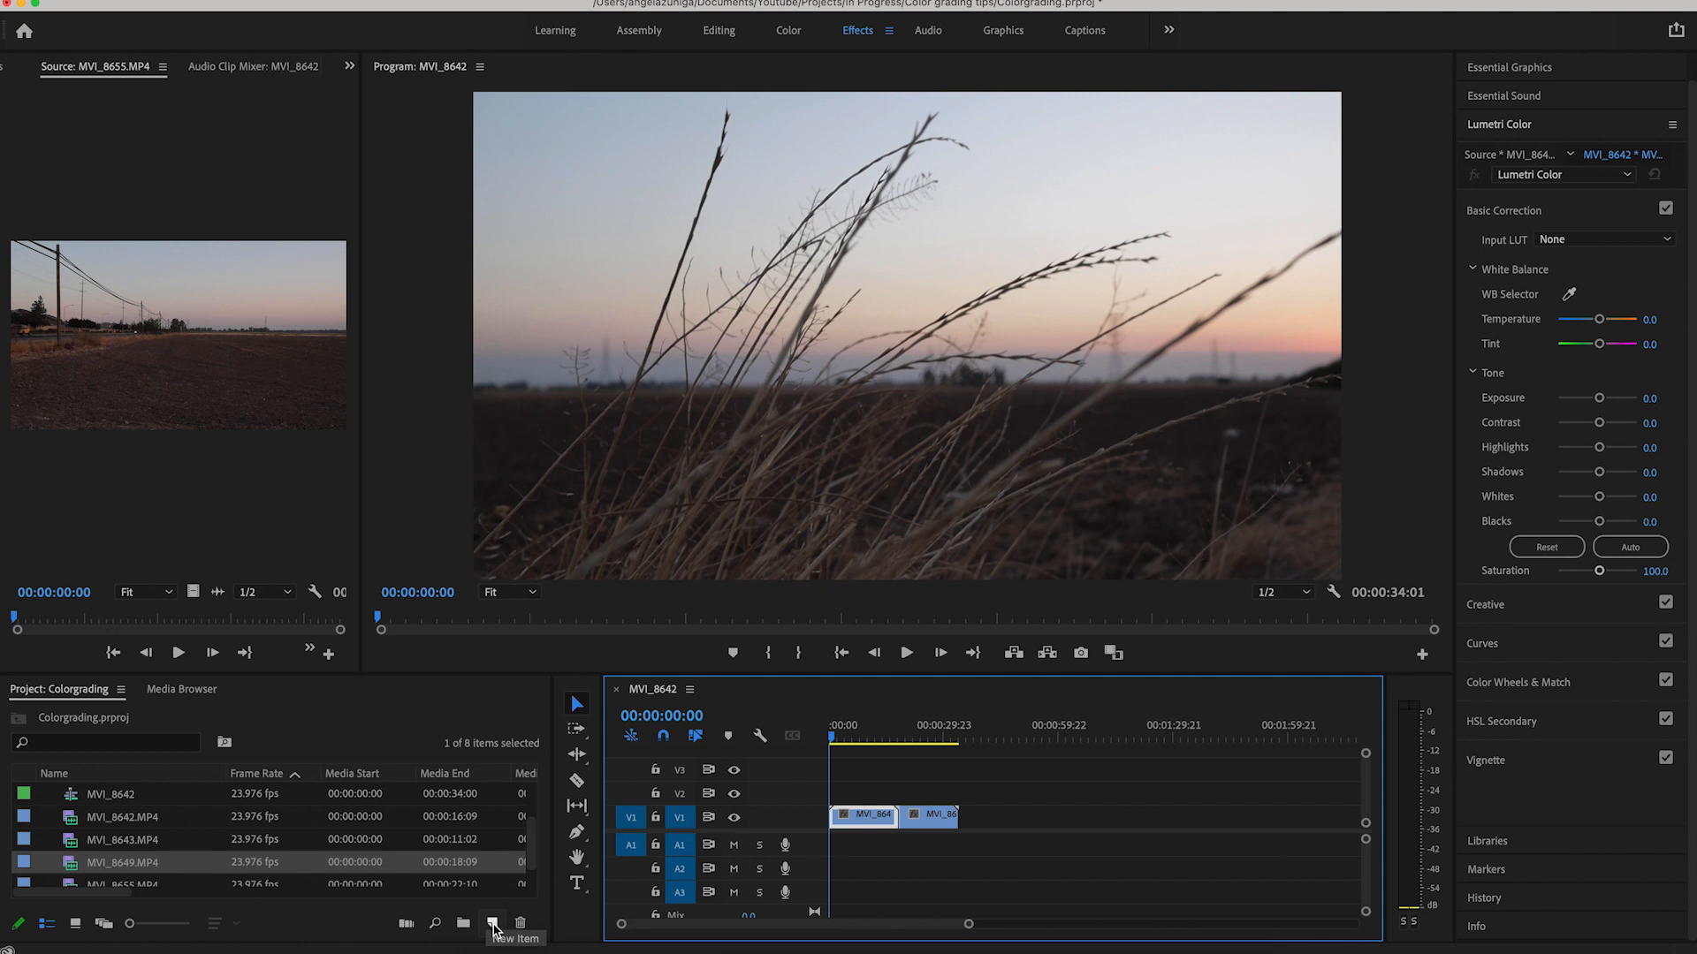
Create a new 1920×1080 adjustment layer from the Project panel's New Item menu
{"action": "left_click", "coordinate": [491, 922]}
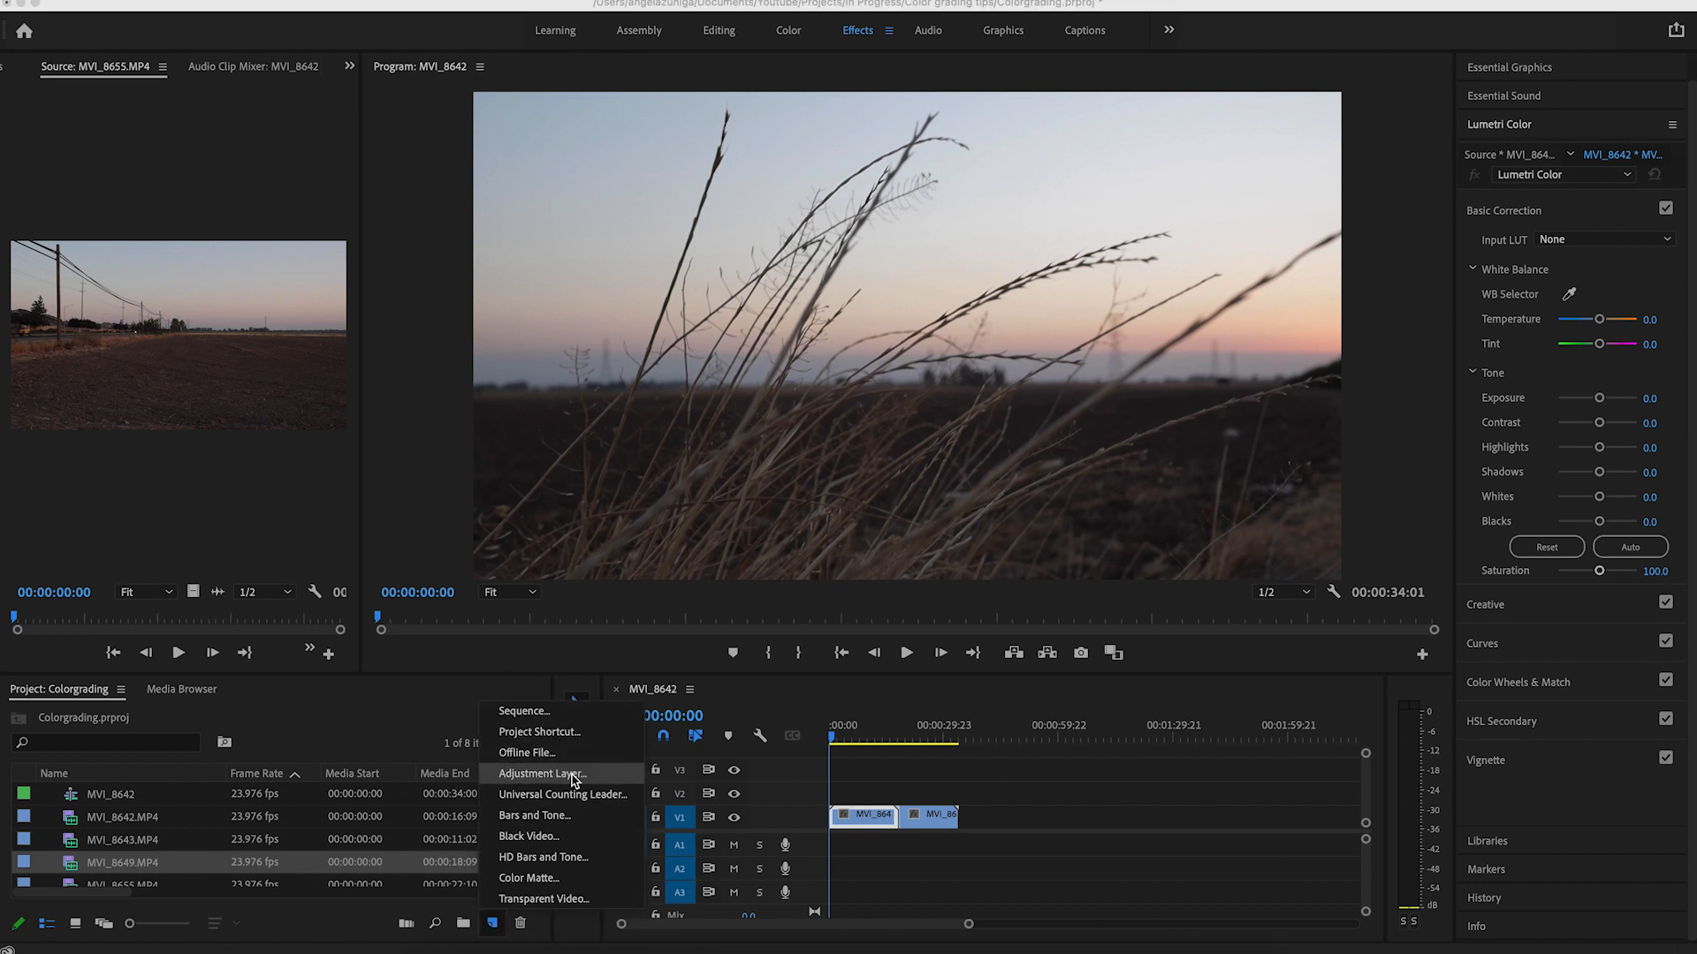
{"action": "left_click", "coordinate": [542, 774]}
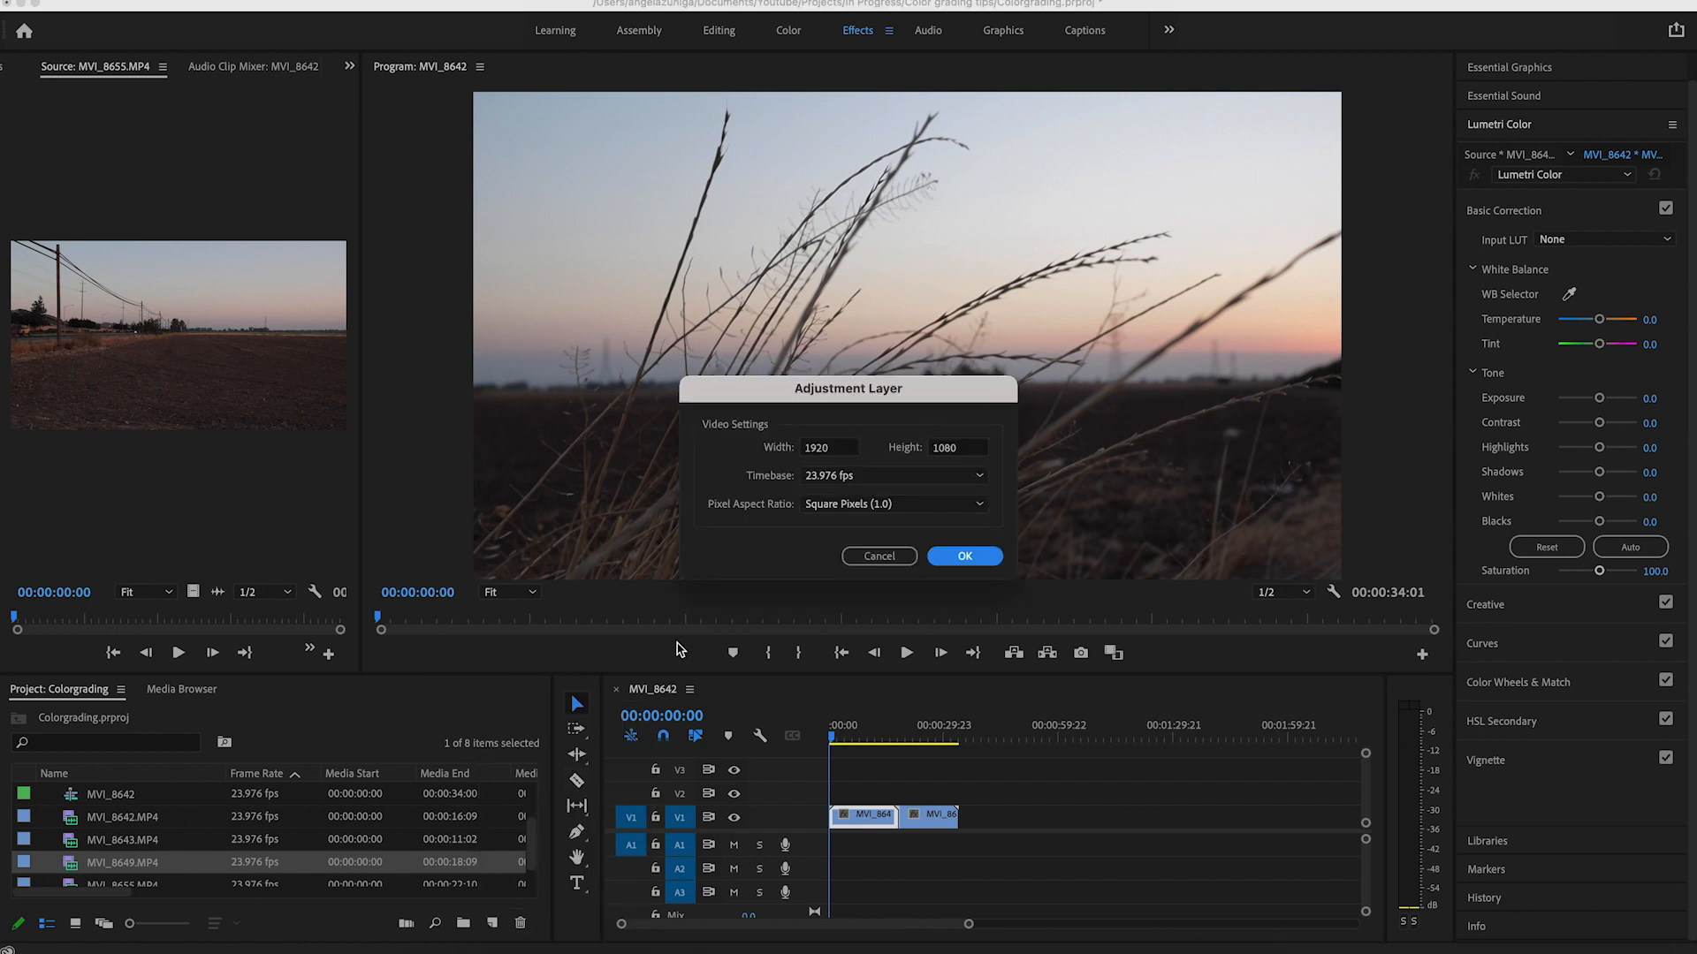
{"action": "mouse_move", "coordinate": [949, 473]}
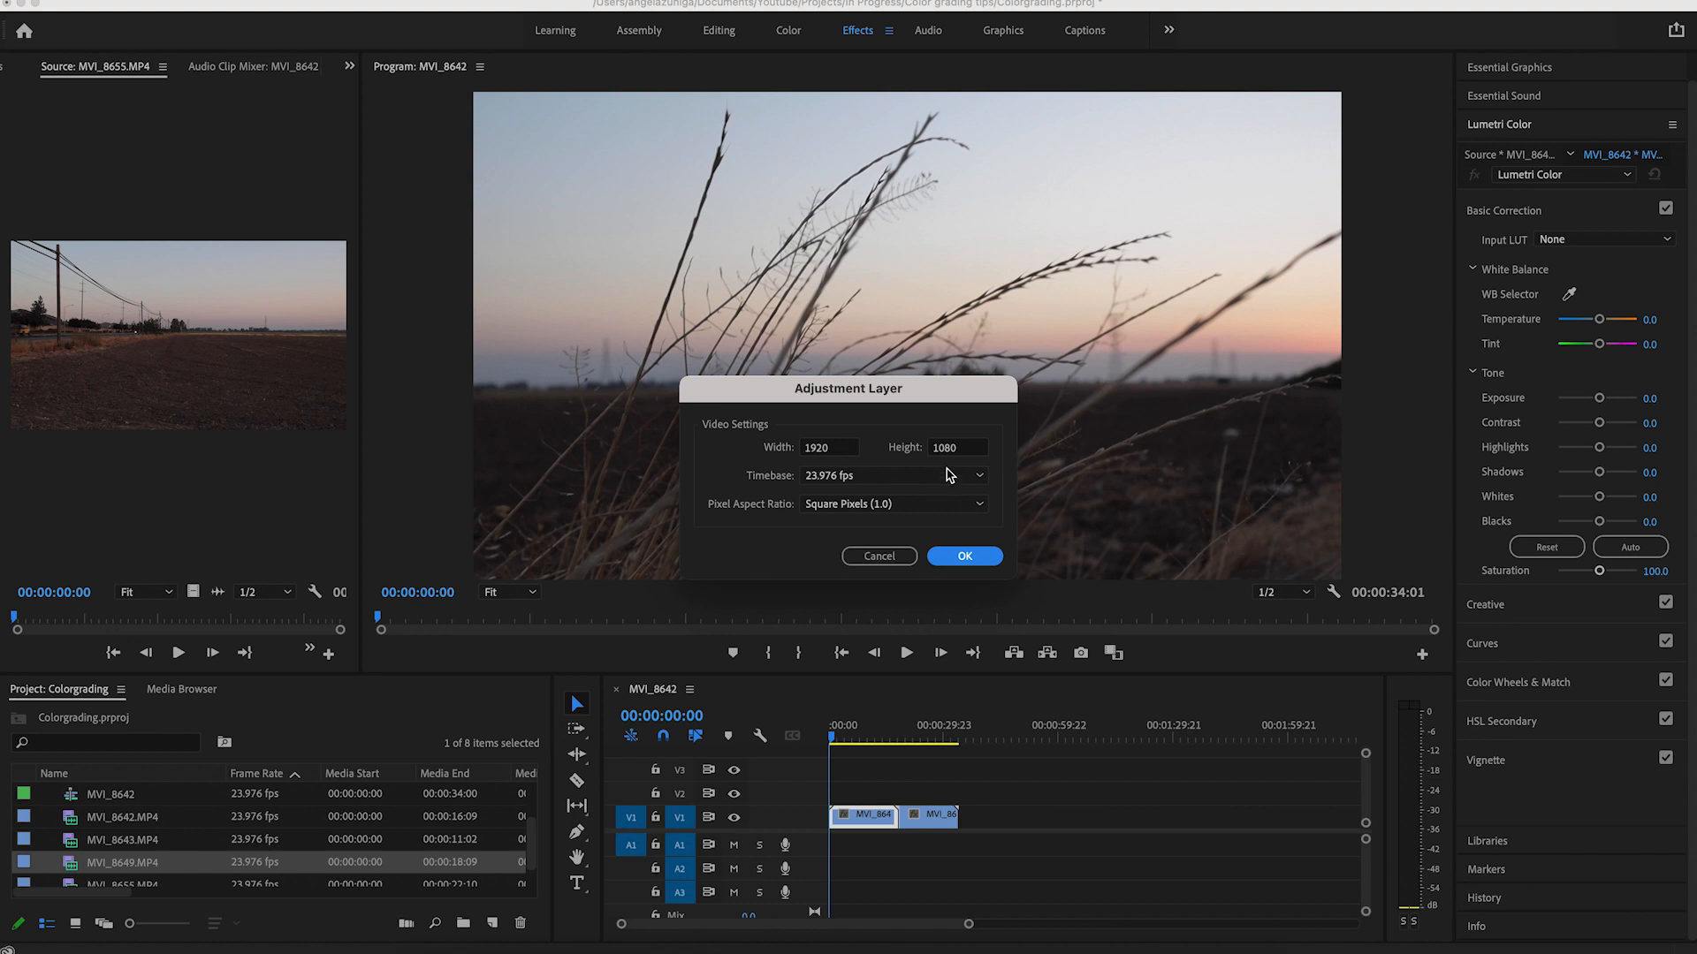
{"action": "mouse_move", "coordinate": [744, 417]}
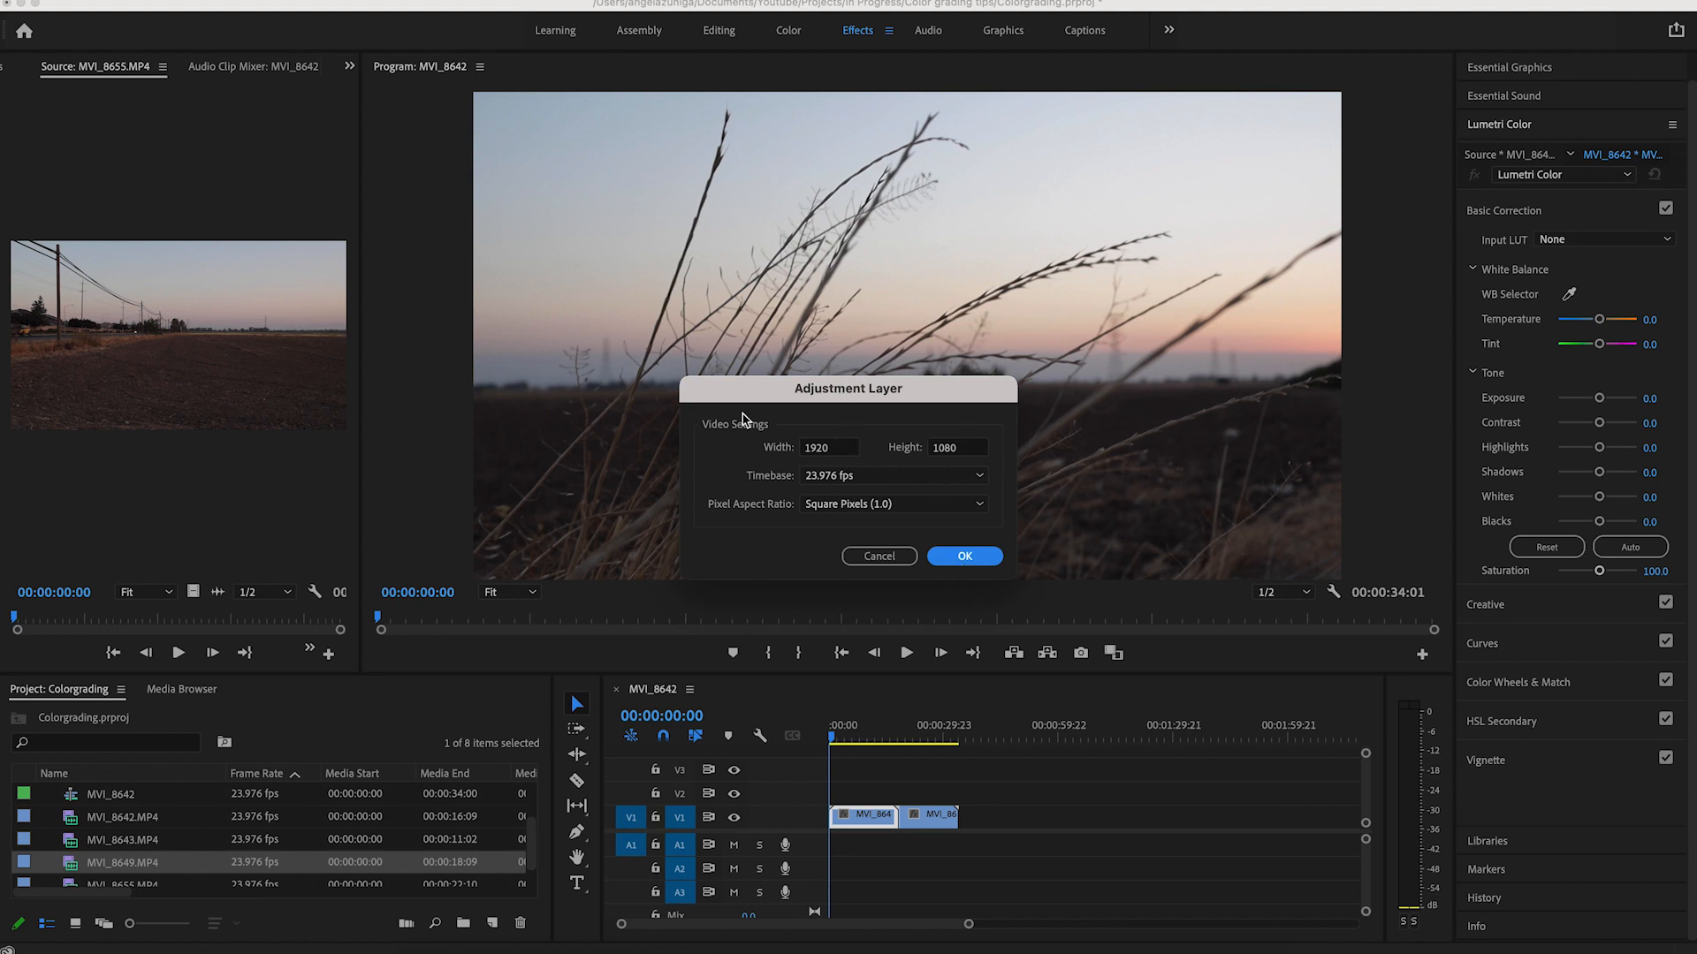
{"action": "left_click", "coordinate": [965, 555]}
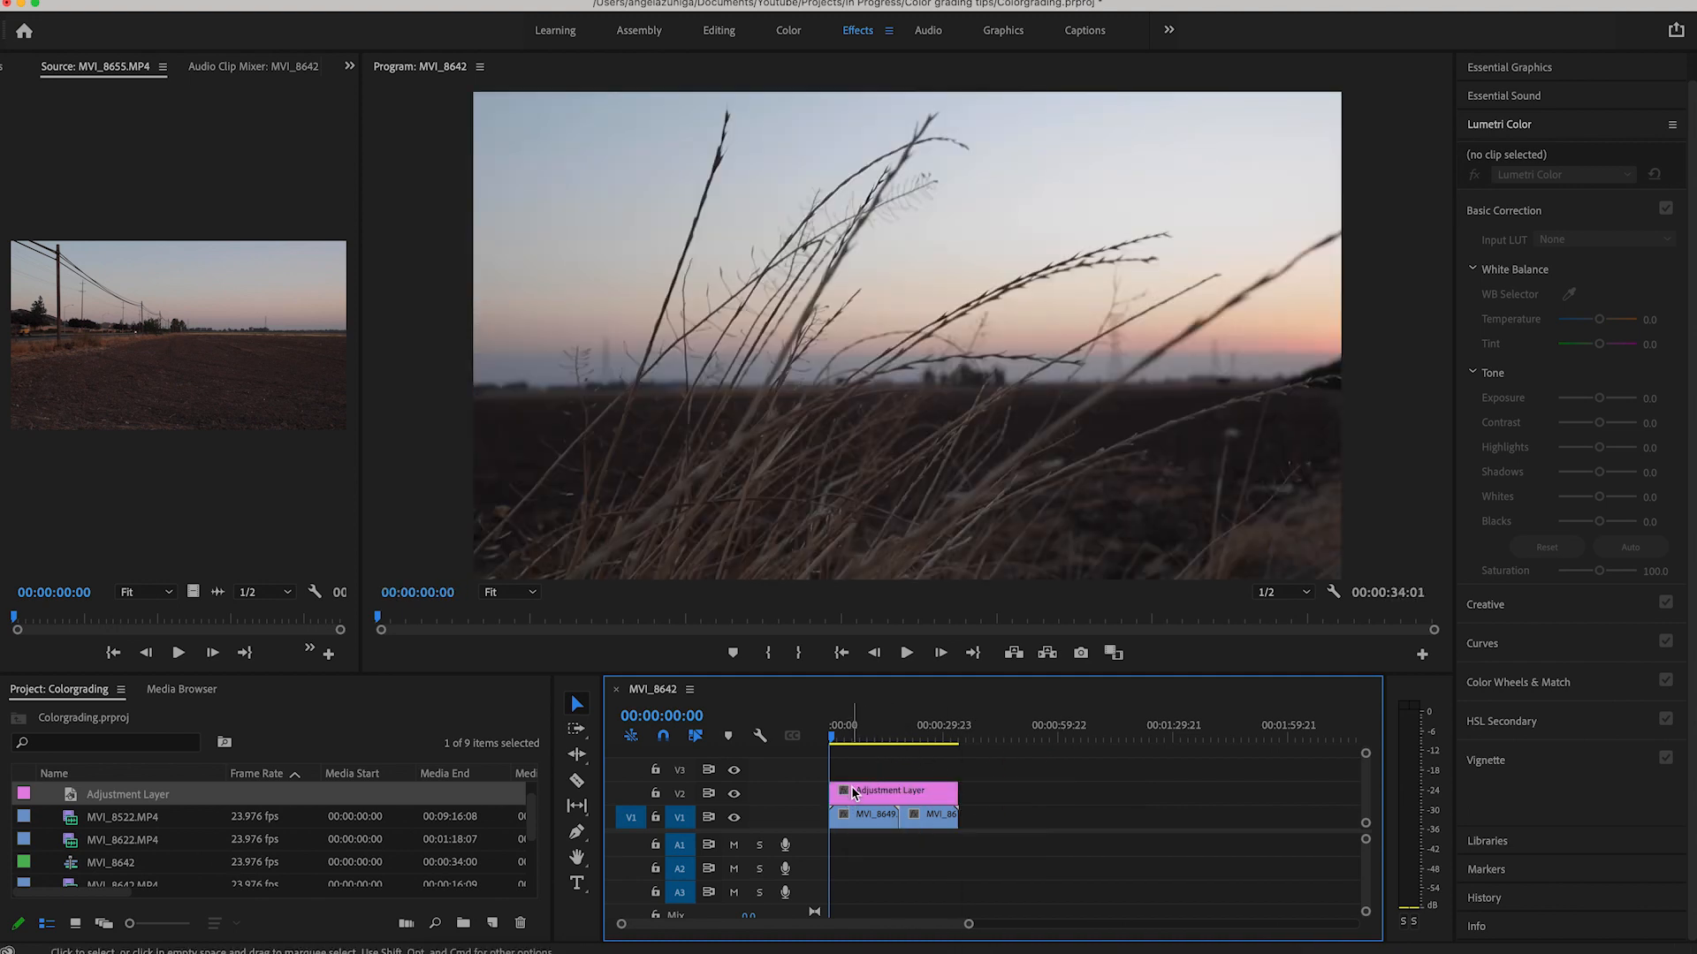
Select the adjustment layer on V2 as the Lumetri Color target and return to the sequence start
{"action": "left_click", "coordinate": [892, 790]}
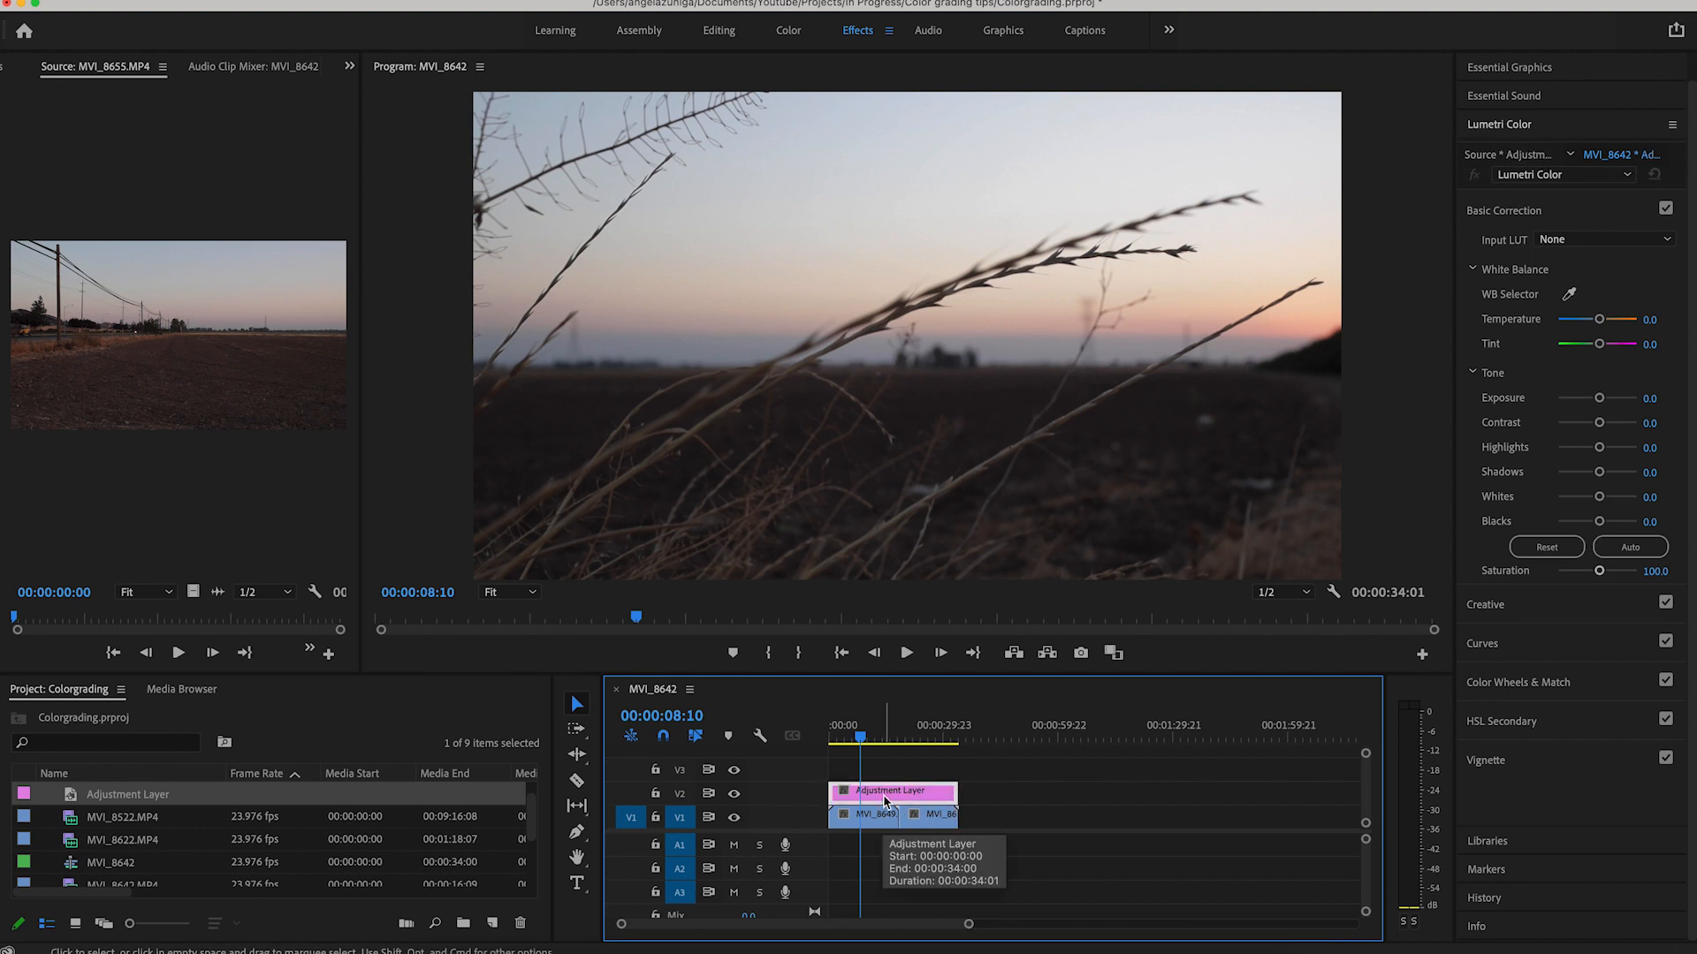
{"action": "left_click", "coordinate": [834, 739]}
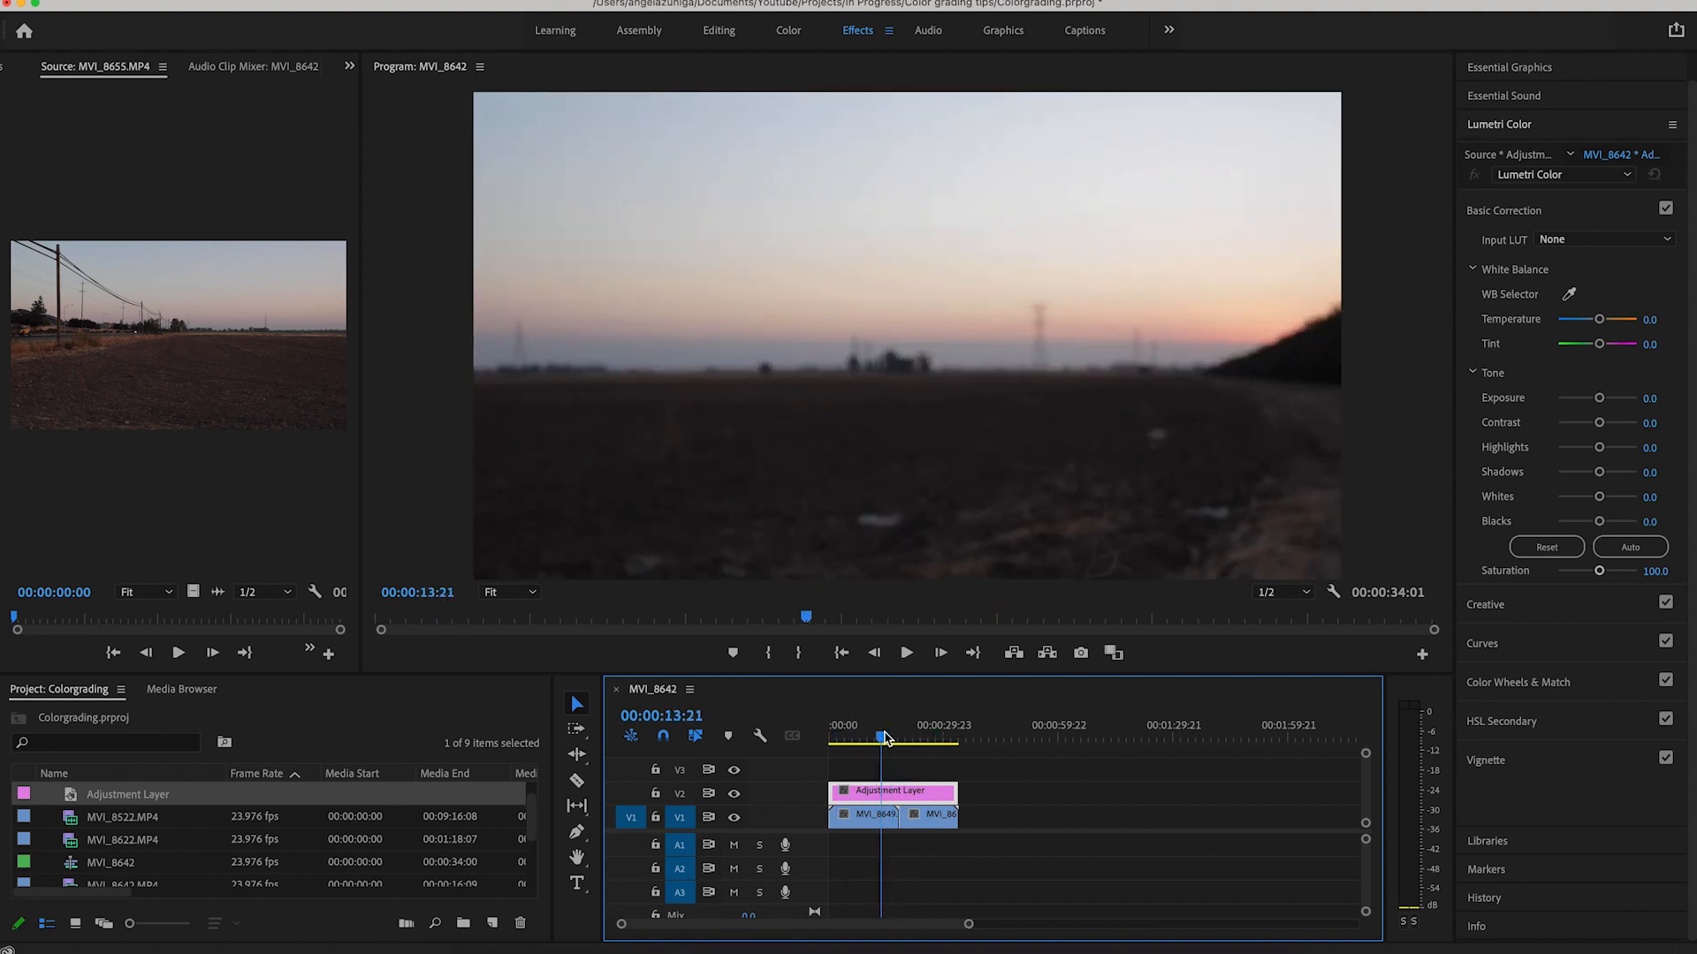
{"action": "left_click", "coordinate": [828, 737]}
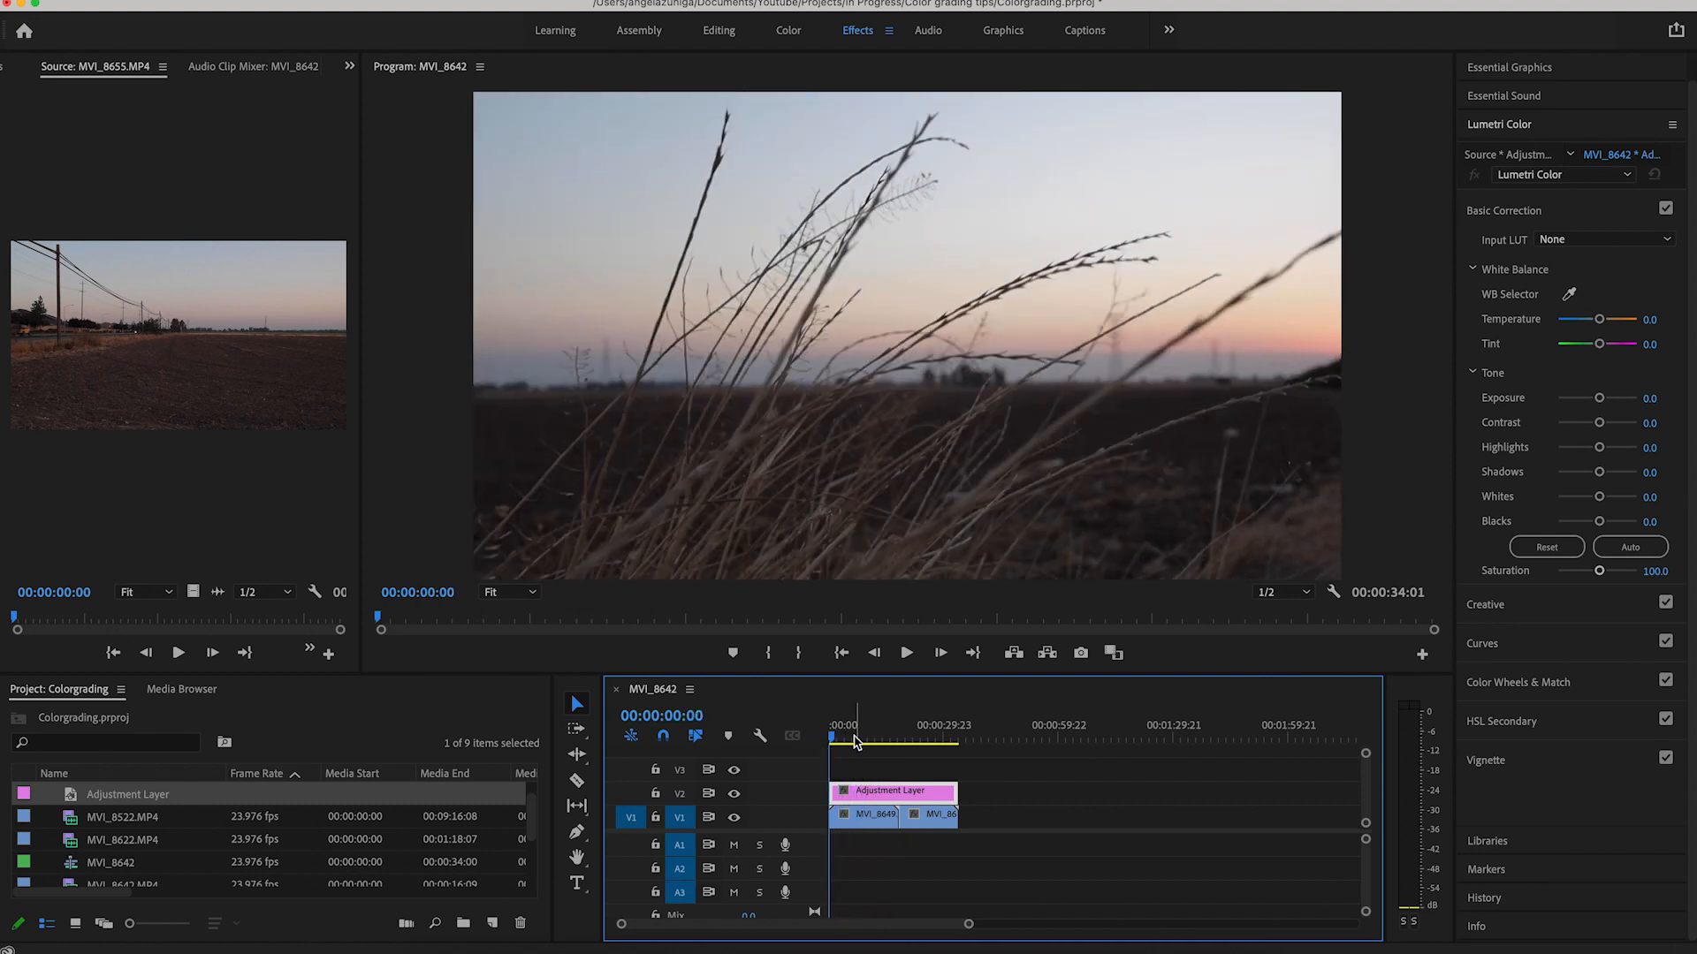
{"action": "left_click", "coordinate": [866, 820]}
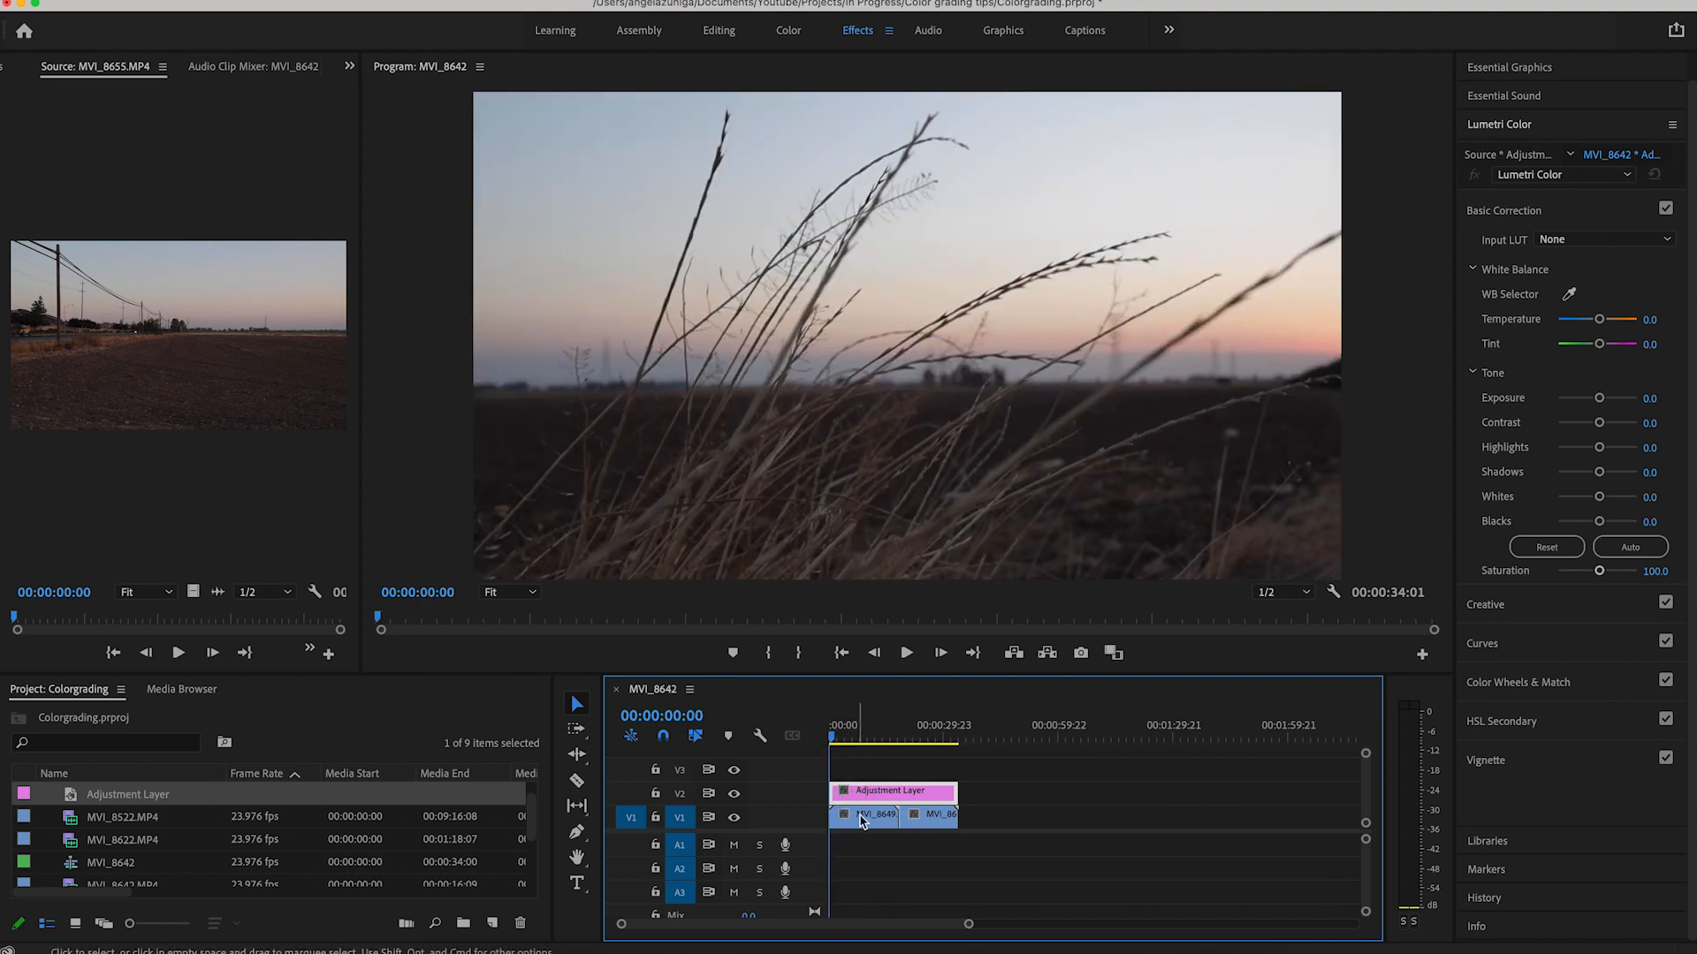
{"action": "mouse_move", "coordinate": [1551, 156]}
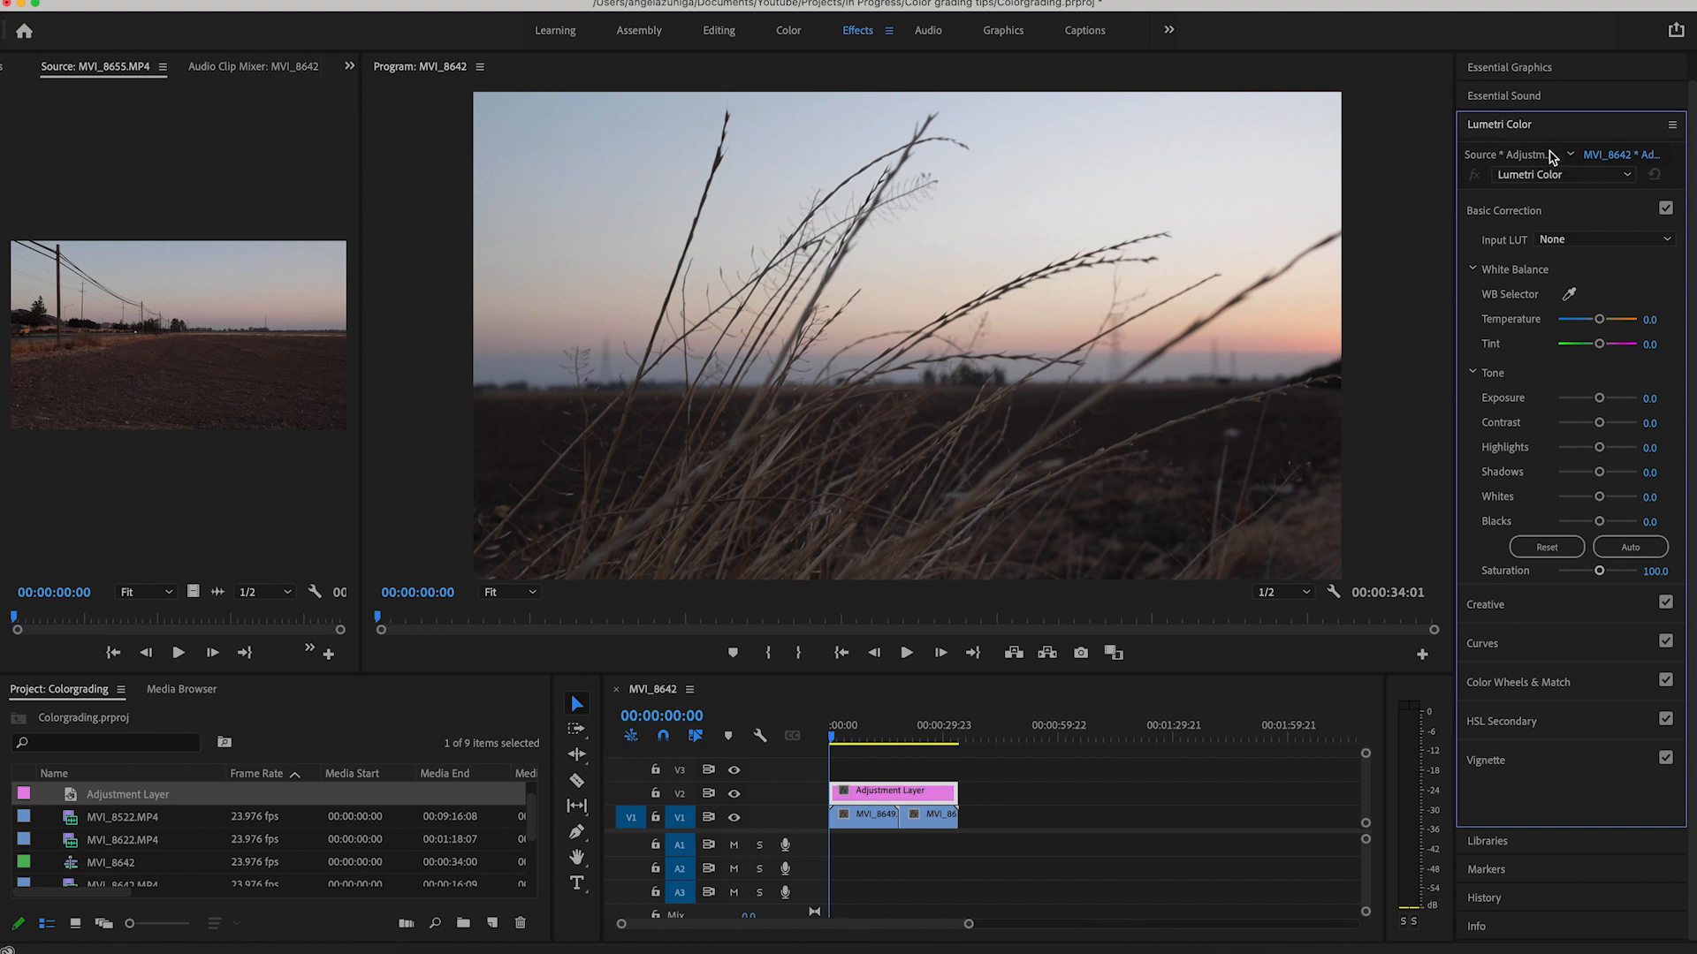
{"action": "mouse_move", "coordinate": [1550, 127]}
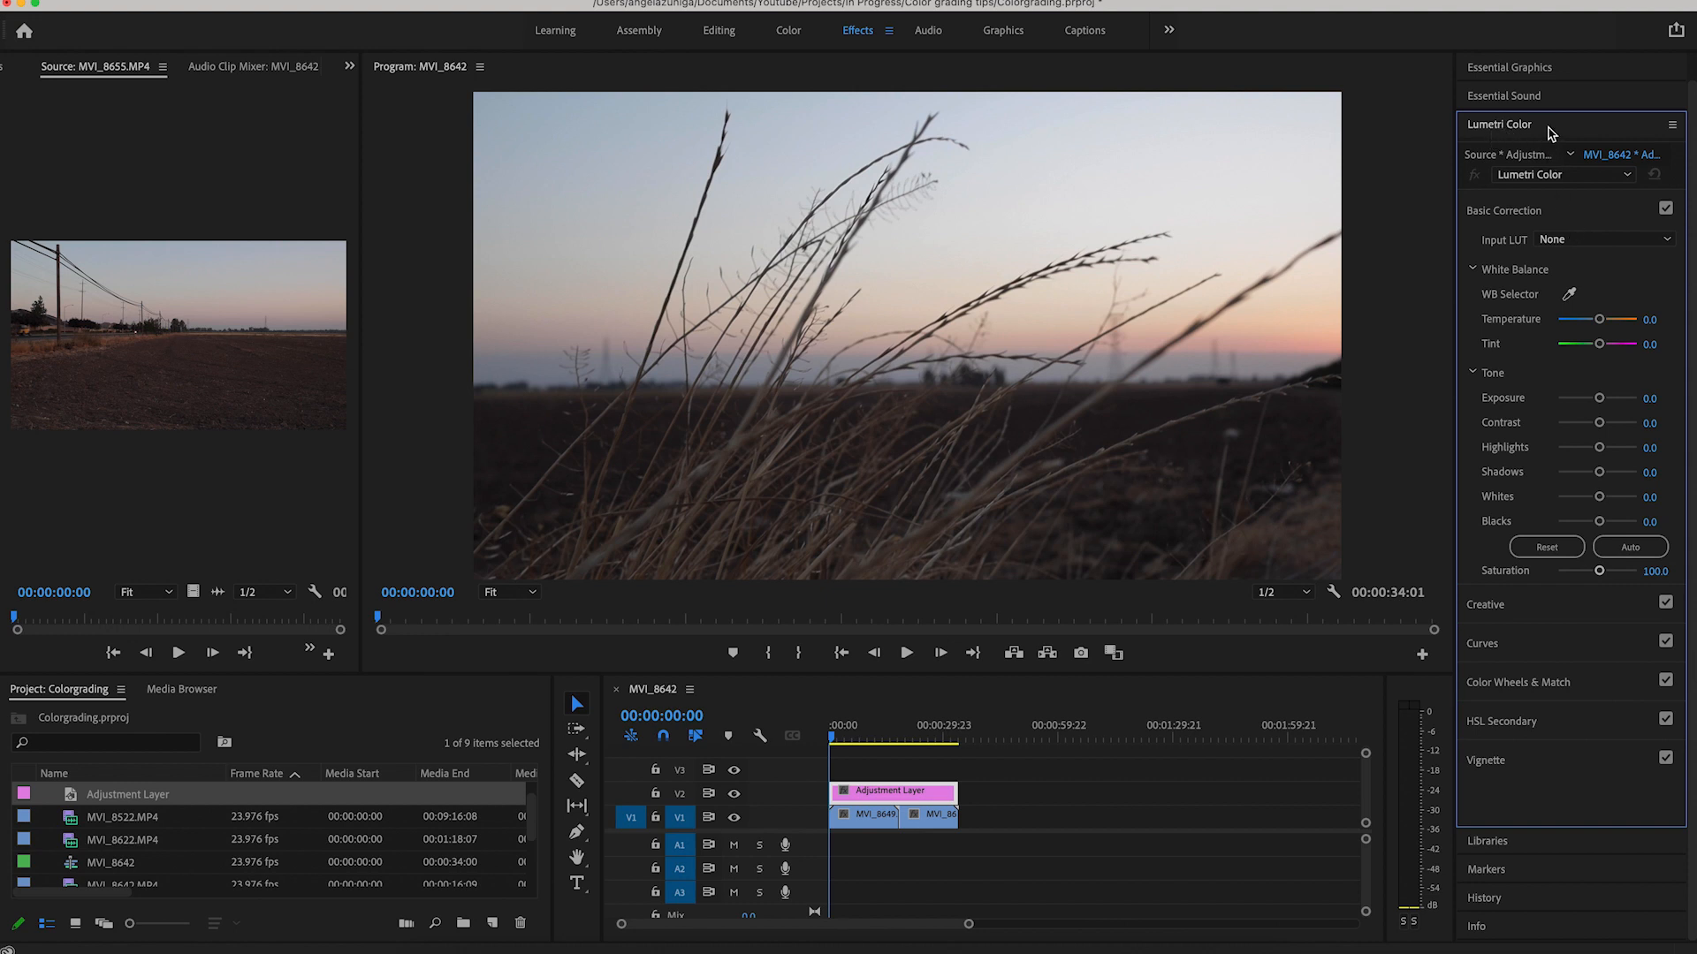
In Basic Correction Tone, raise Whites to 28.6 and lower Blacks to -28.6
{"action": "left_click", "coordinate": [1498, 124]}
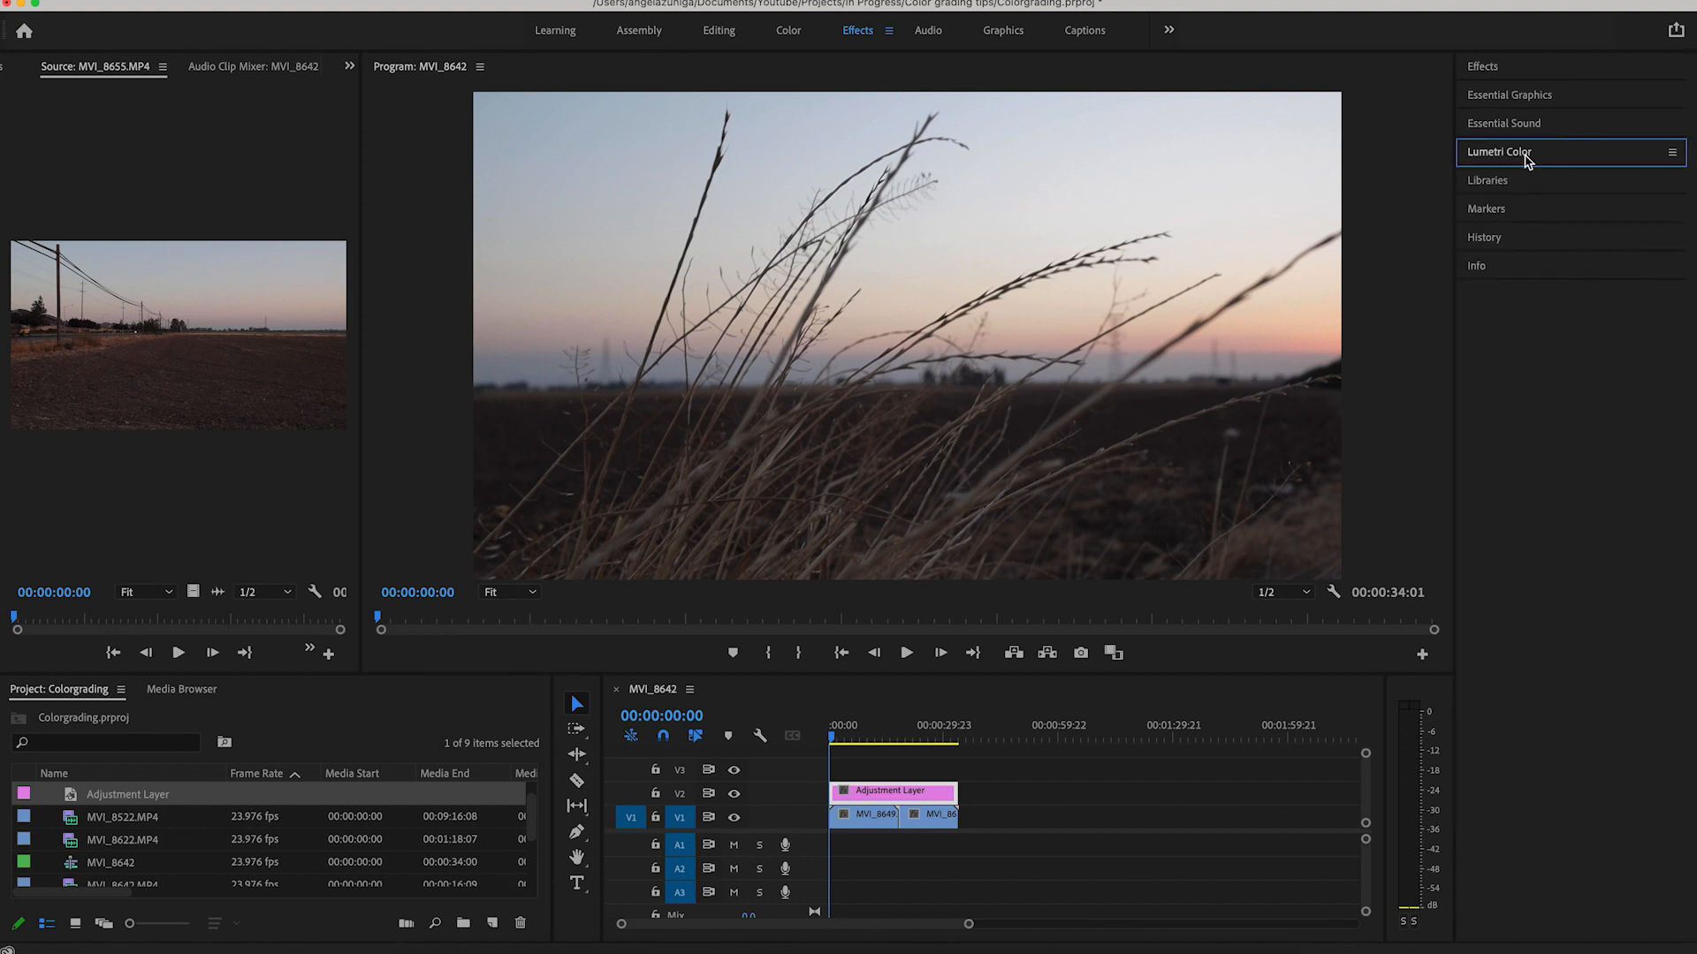
{"action": "left_click", "coordinate": [1504, 152]}
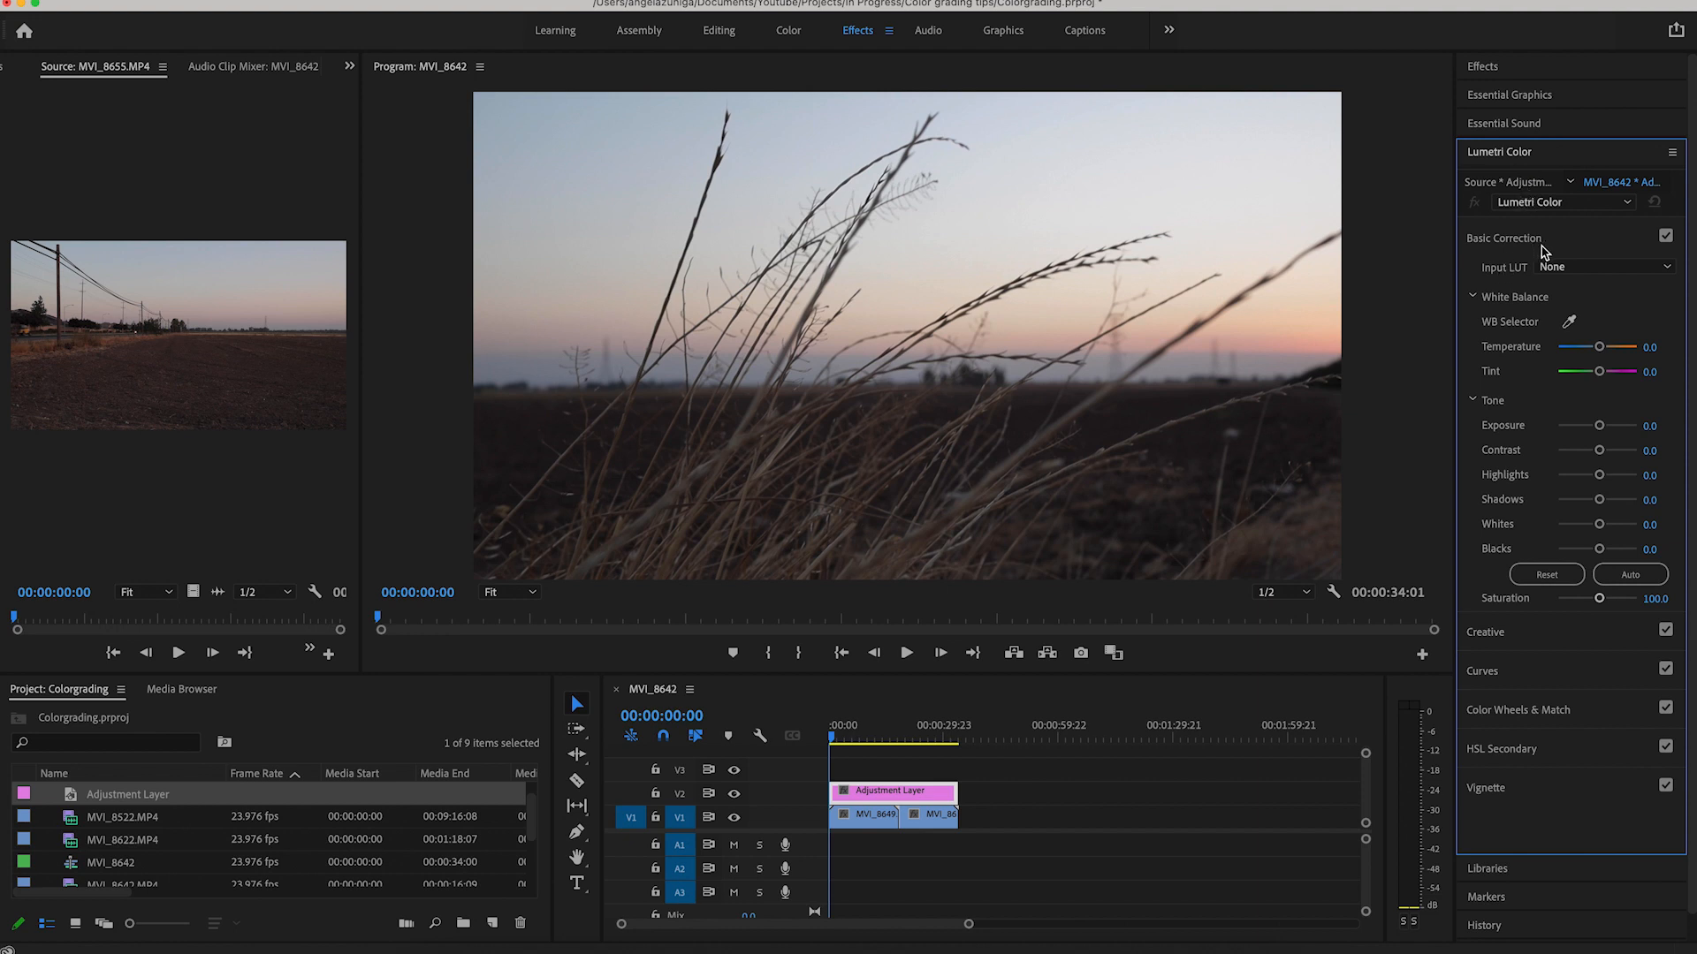
{"action": "left_click", "coordinate": [859, 739]}
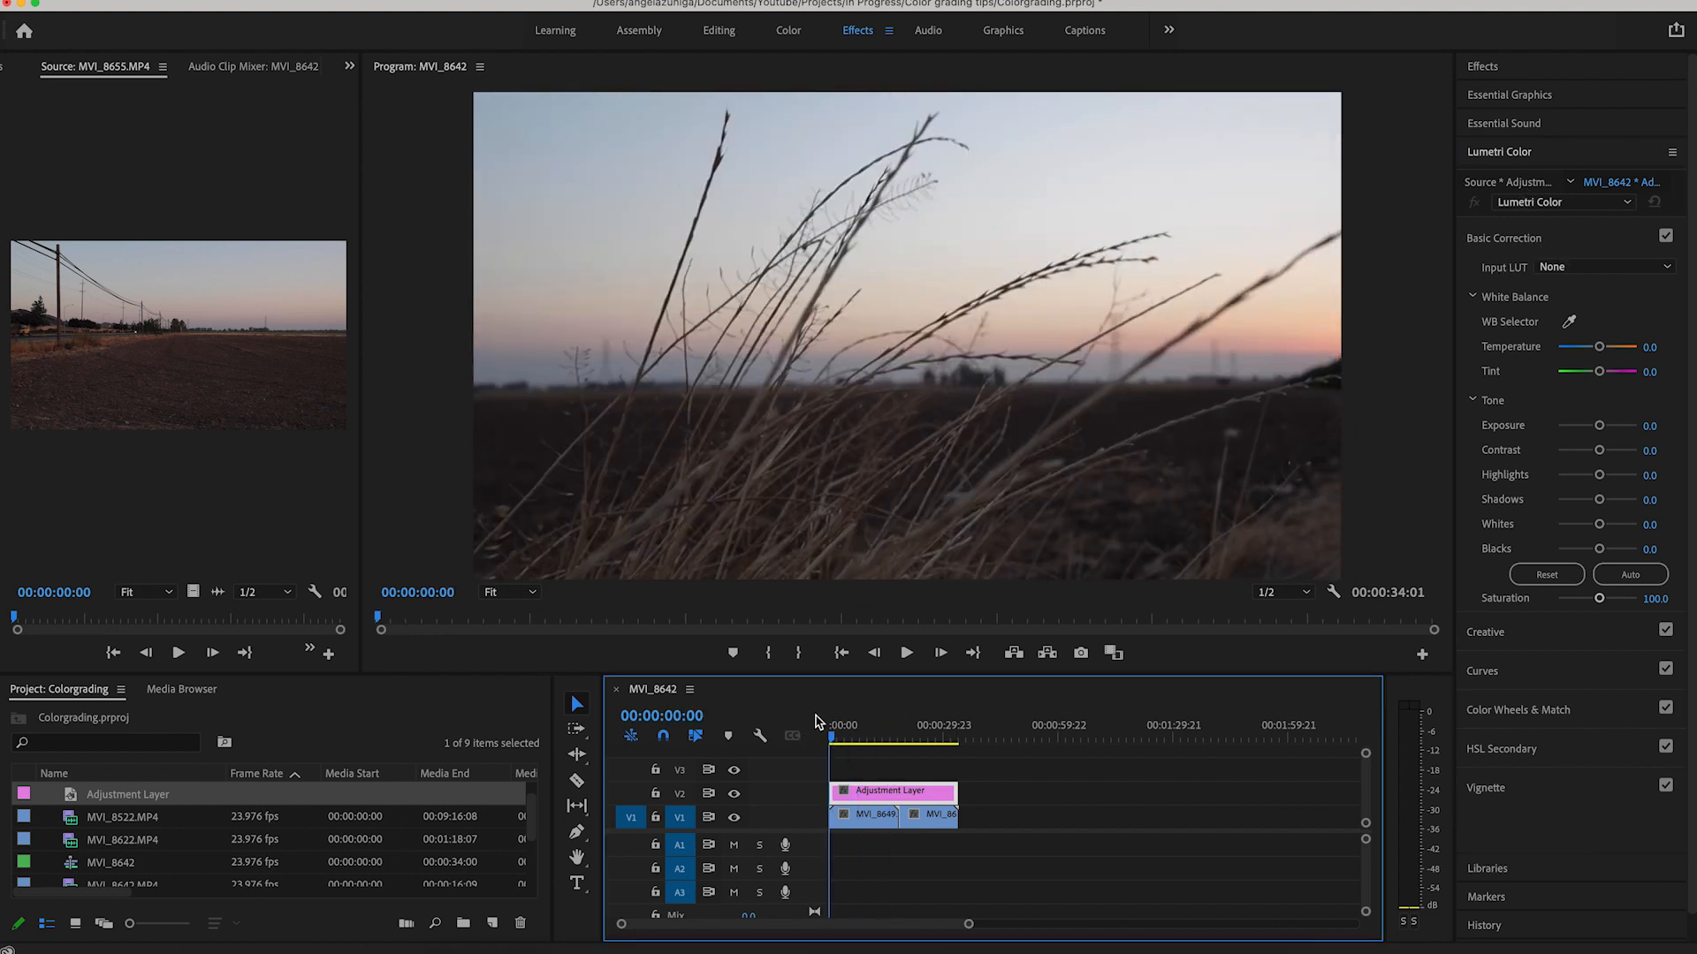
{"action": "left_click", "coordinate": [848, 739]}
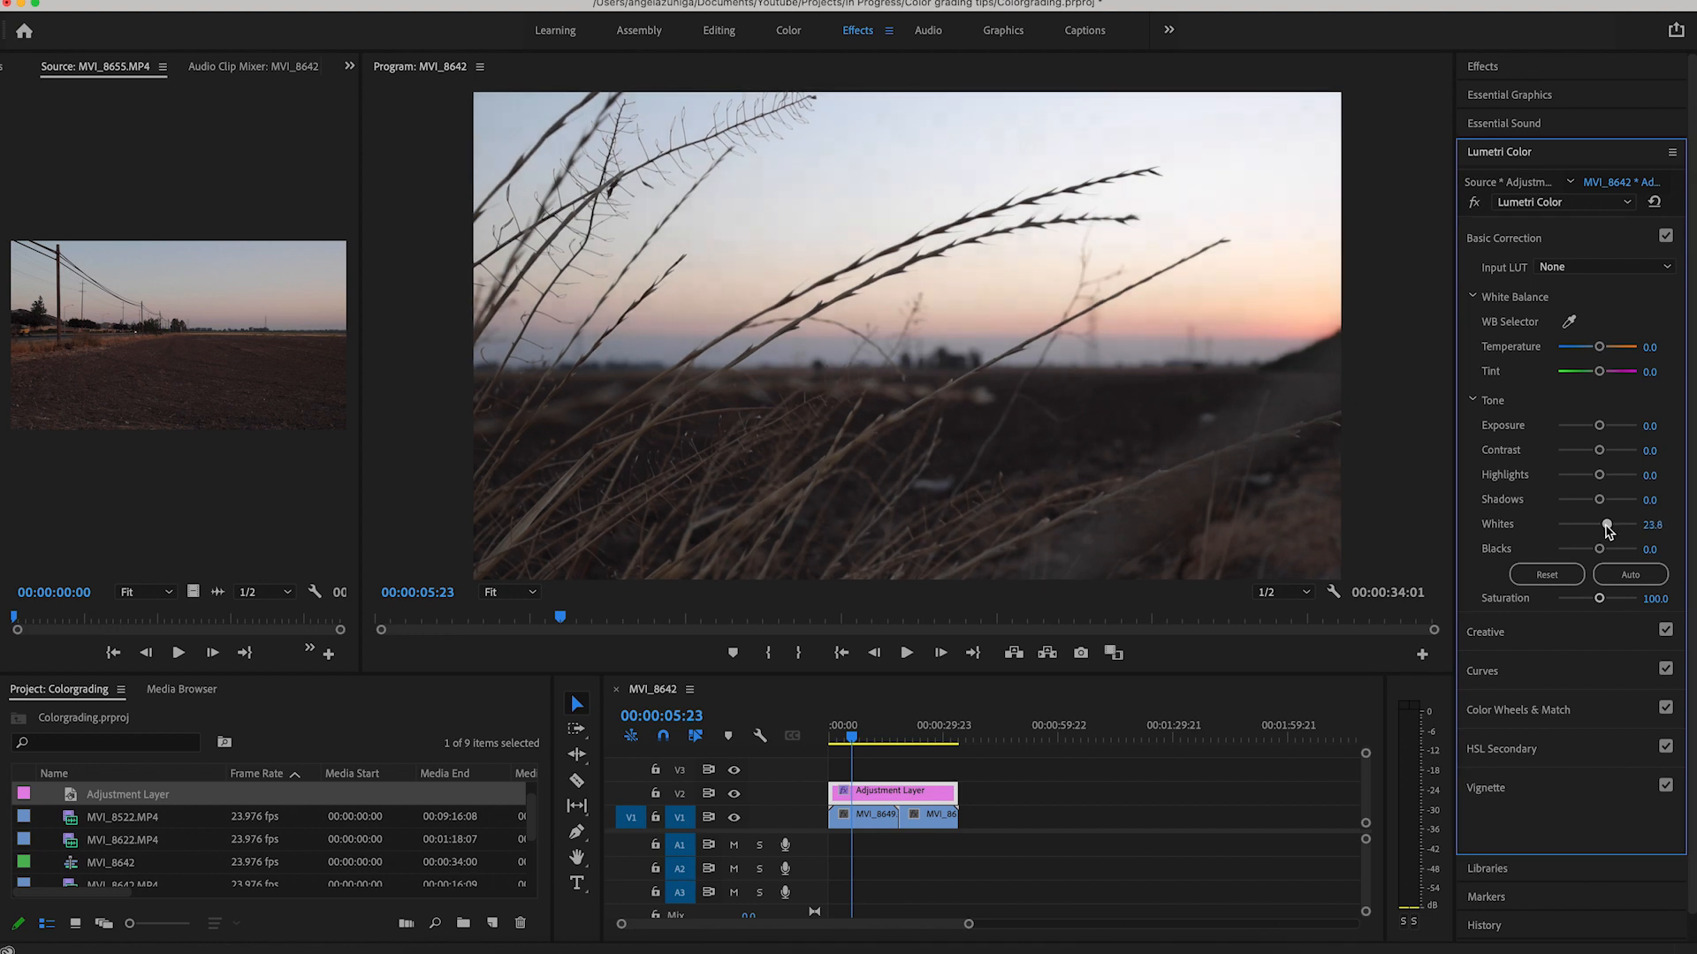
{"action": "left_click_drag", "start_coordinate": [1627, 548], "coordinate": [1585, 548]}
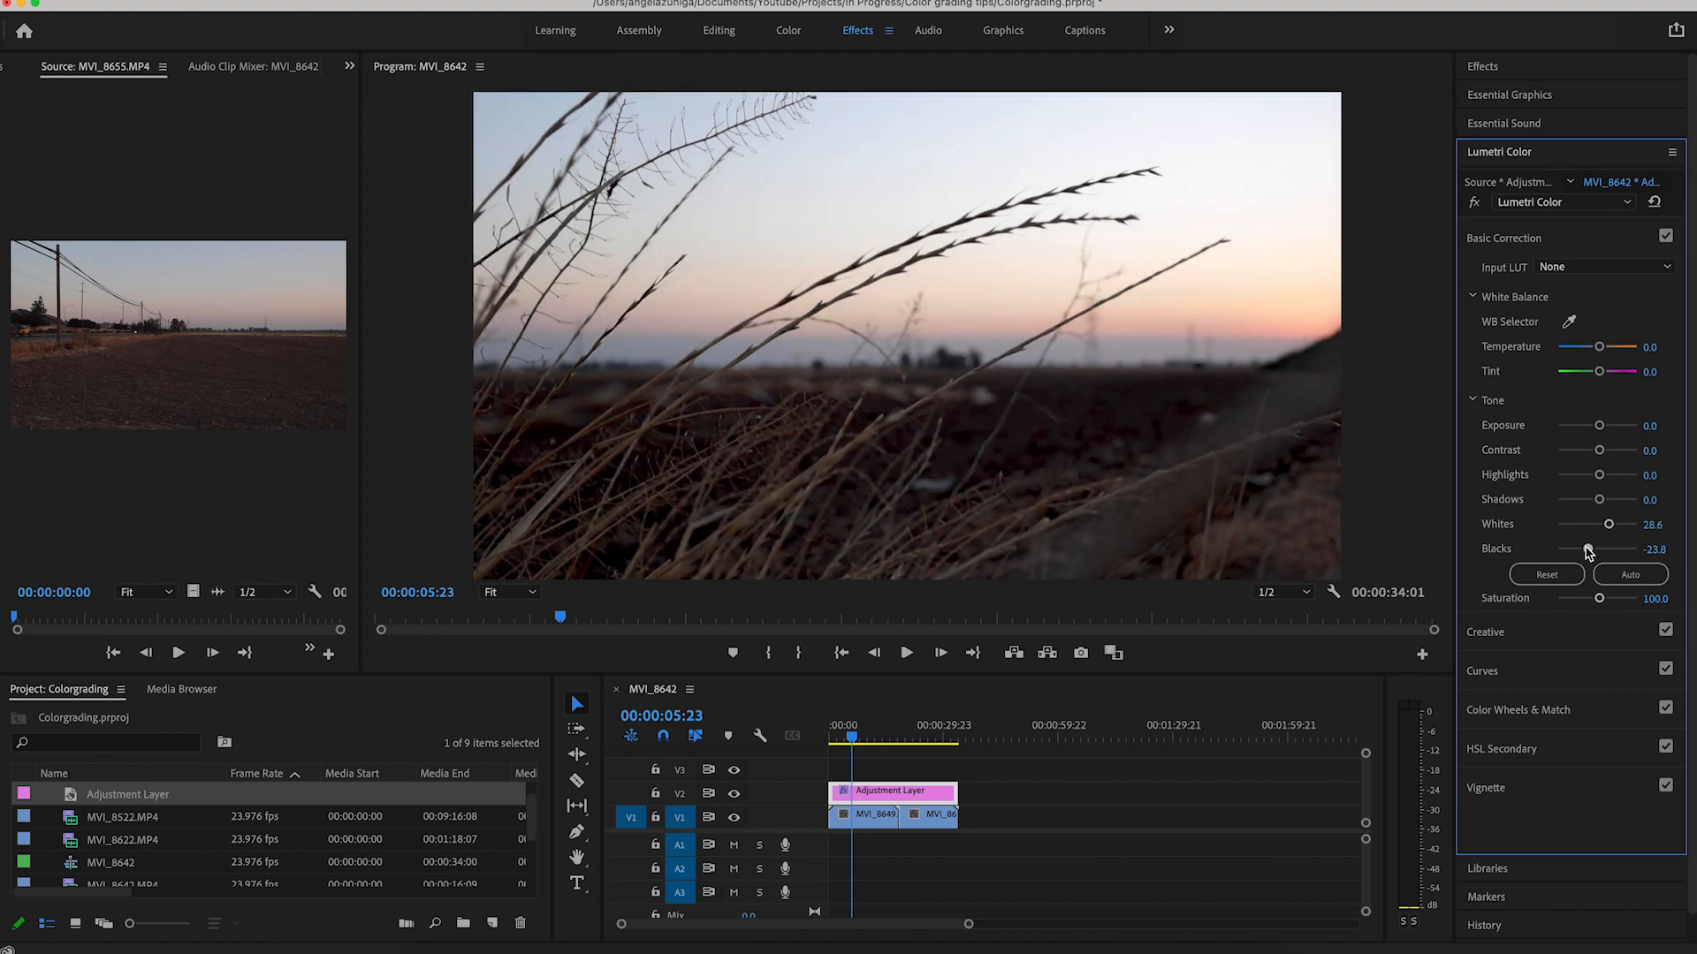
{"action": "left_click_drag", "start_coordinate": [1614, 548], "coordinate": [1588, 548]}
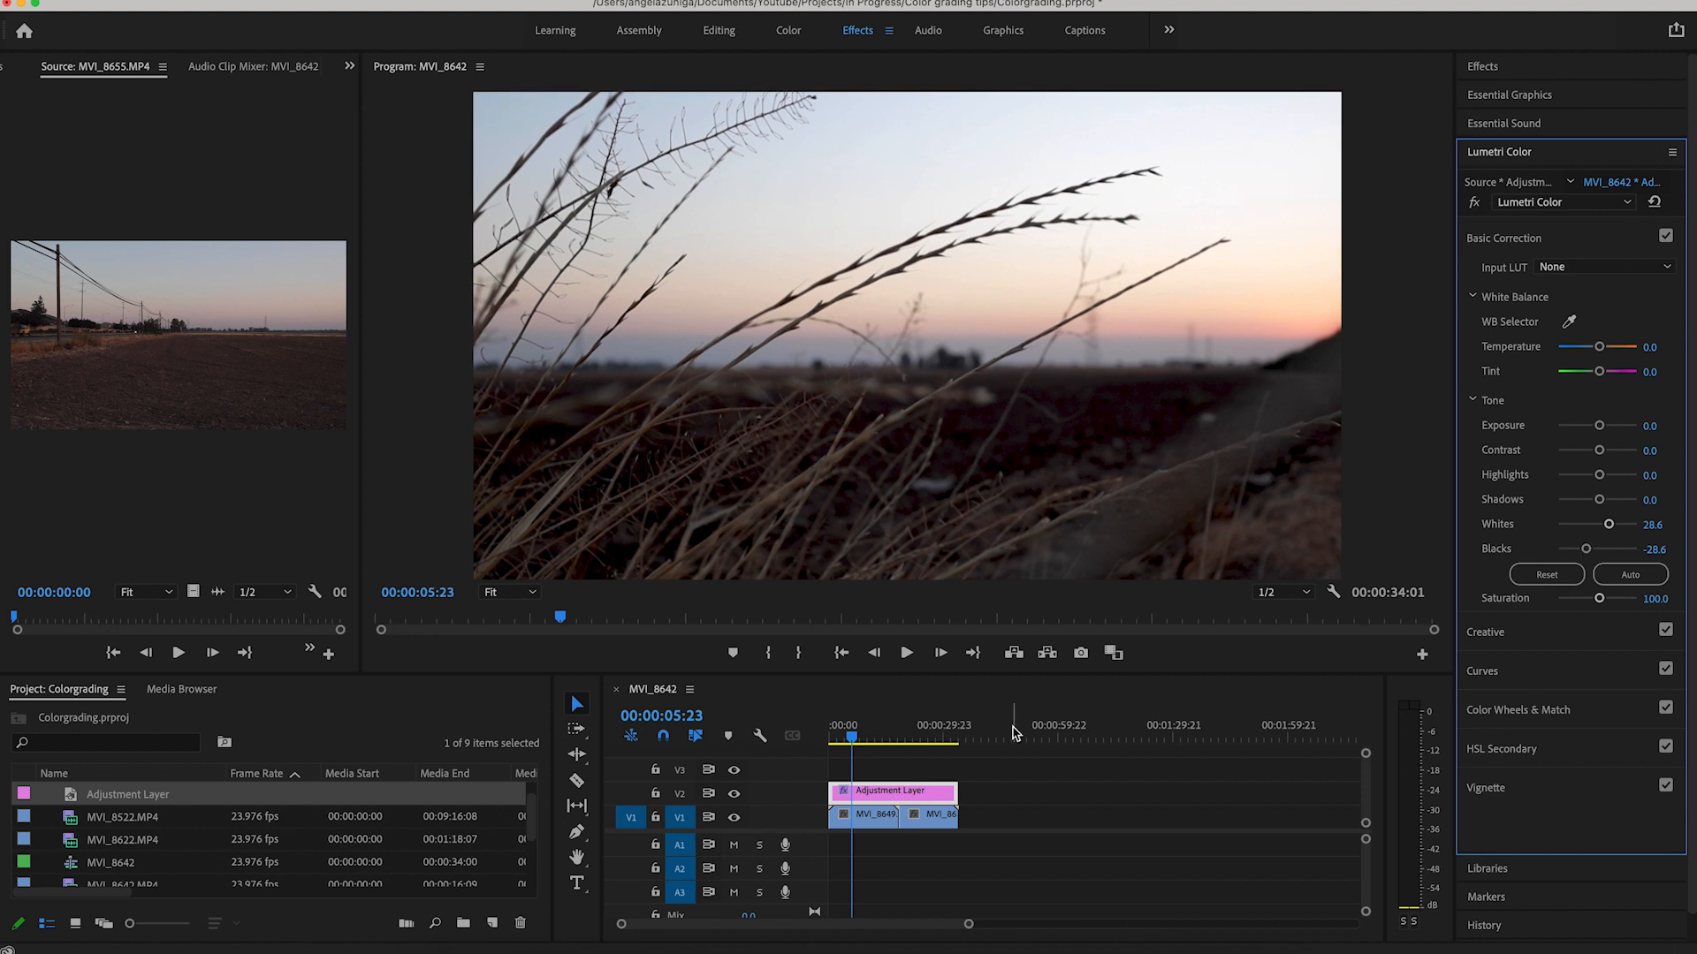
Scrub through the portrait and sunset grass clips to preview the grade
{"action": "left_click", "coordinate": [898, 750]}
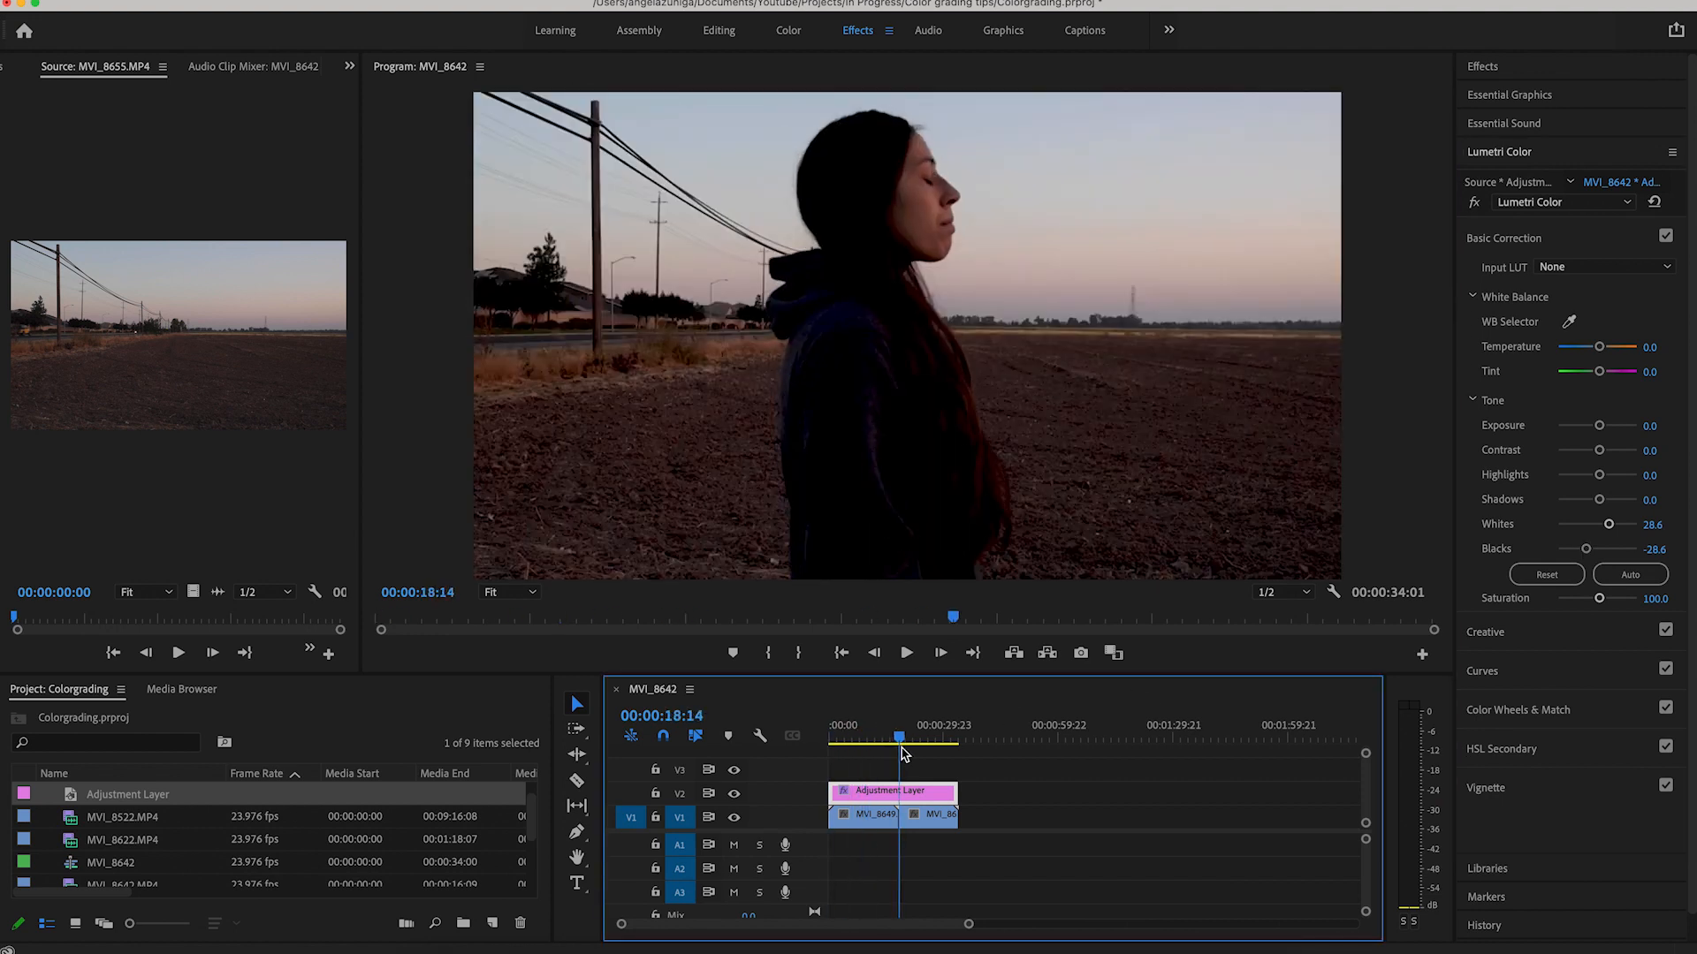
{"action": "left_click_drag", "start_coordinate": [902, 737], "coordinate": [932, 737]}
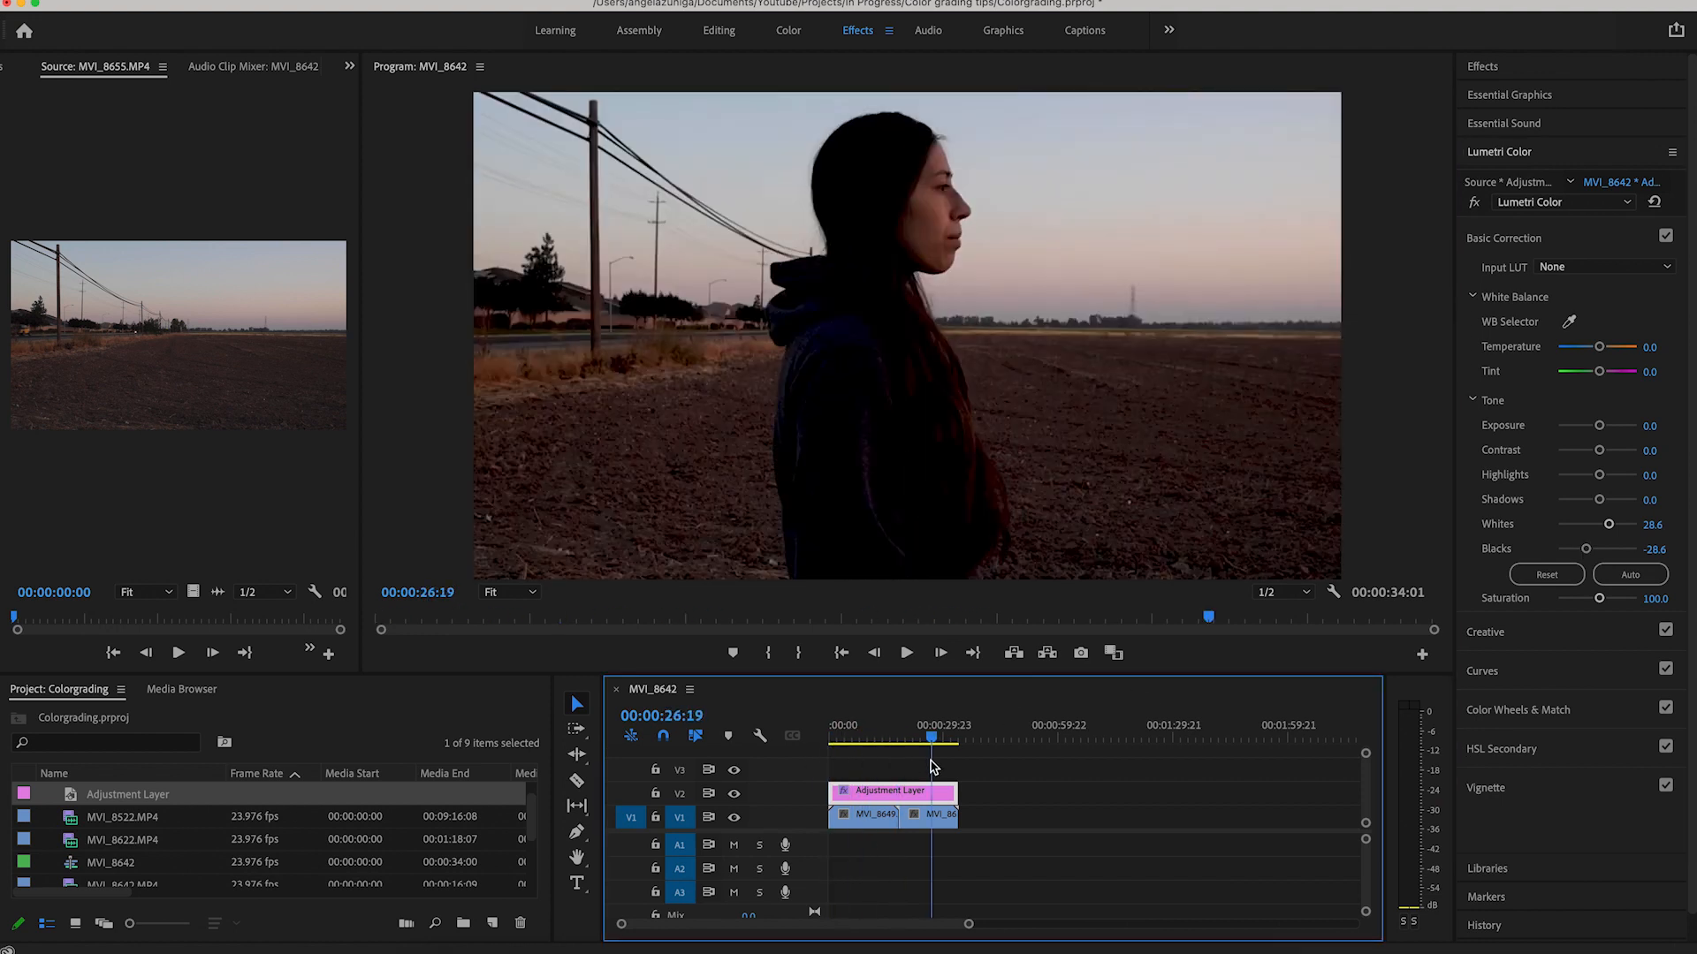
{"action": "left_click", "coordinate": [871, 749]}
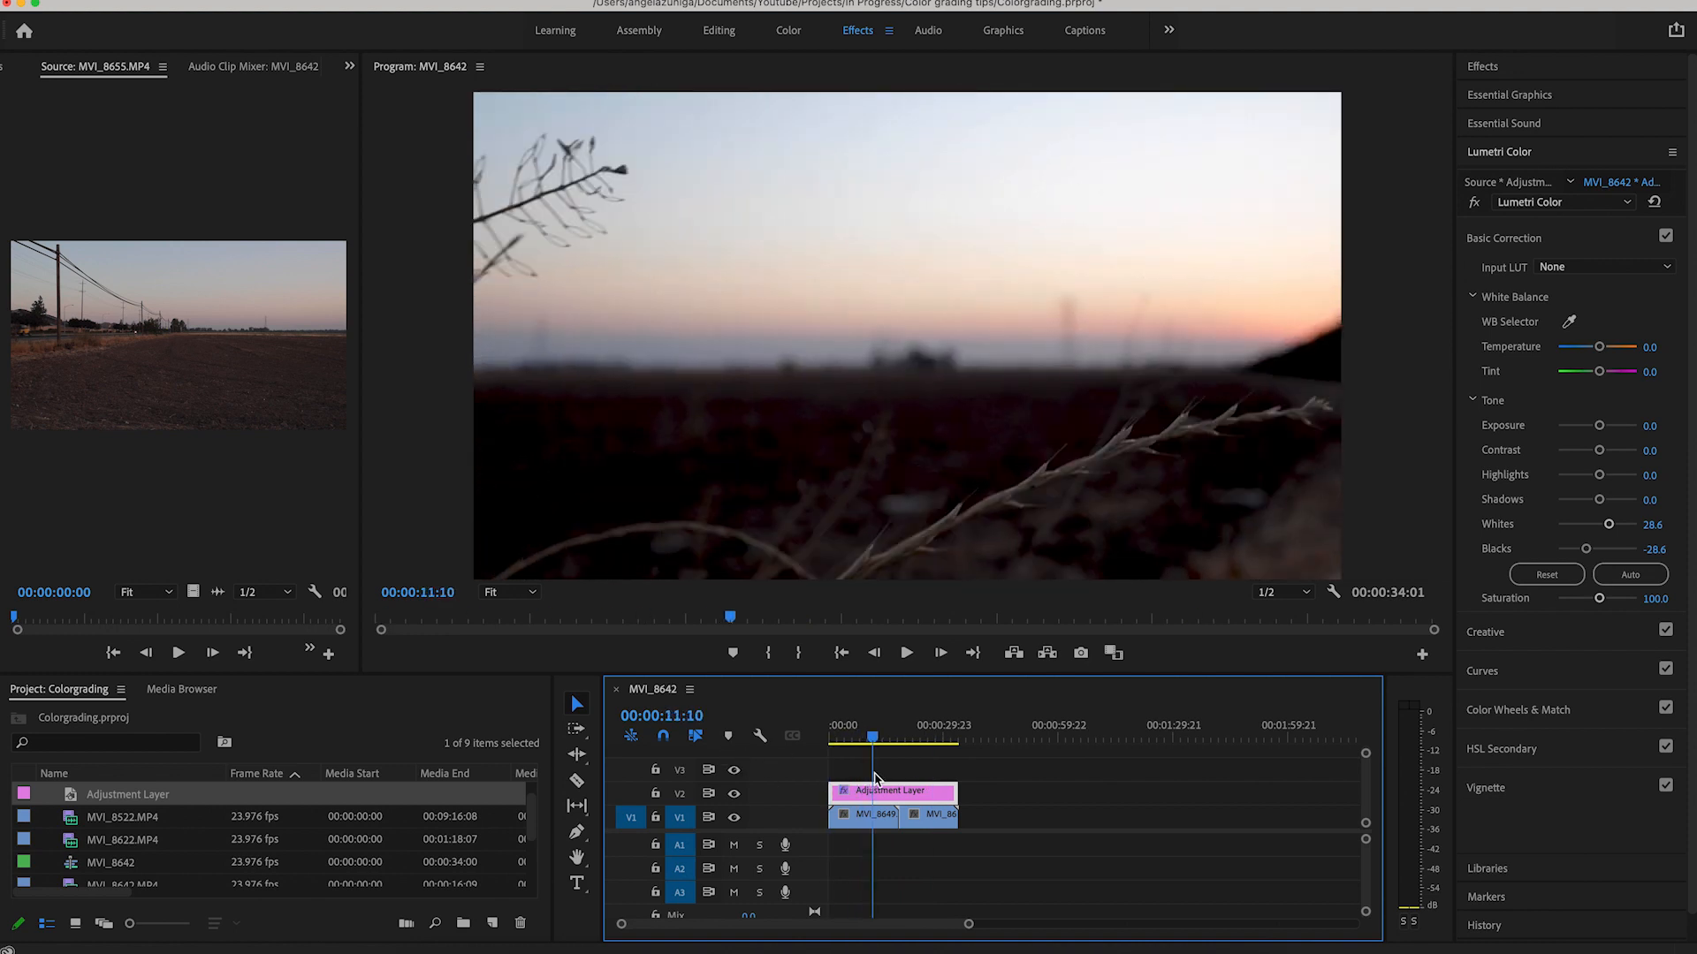
{"action": "left_click", "coordinate": [921, 738]}
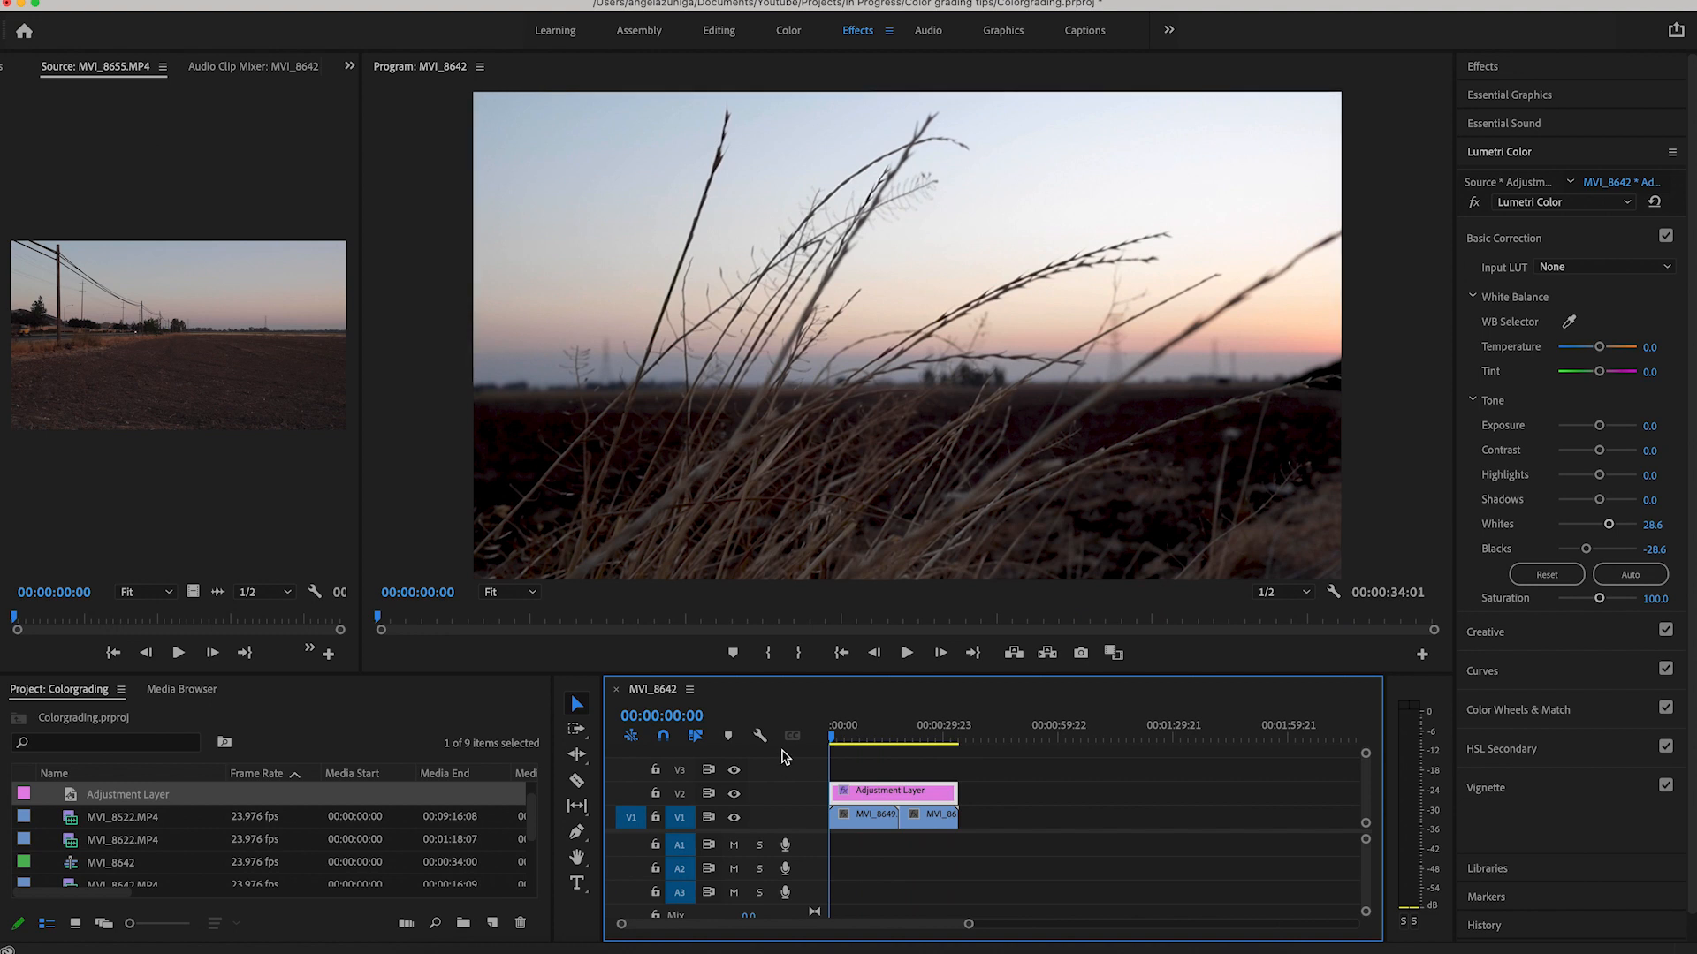
{"action": "mouse_move", "coordinate": [1542, 347]}
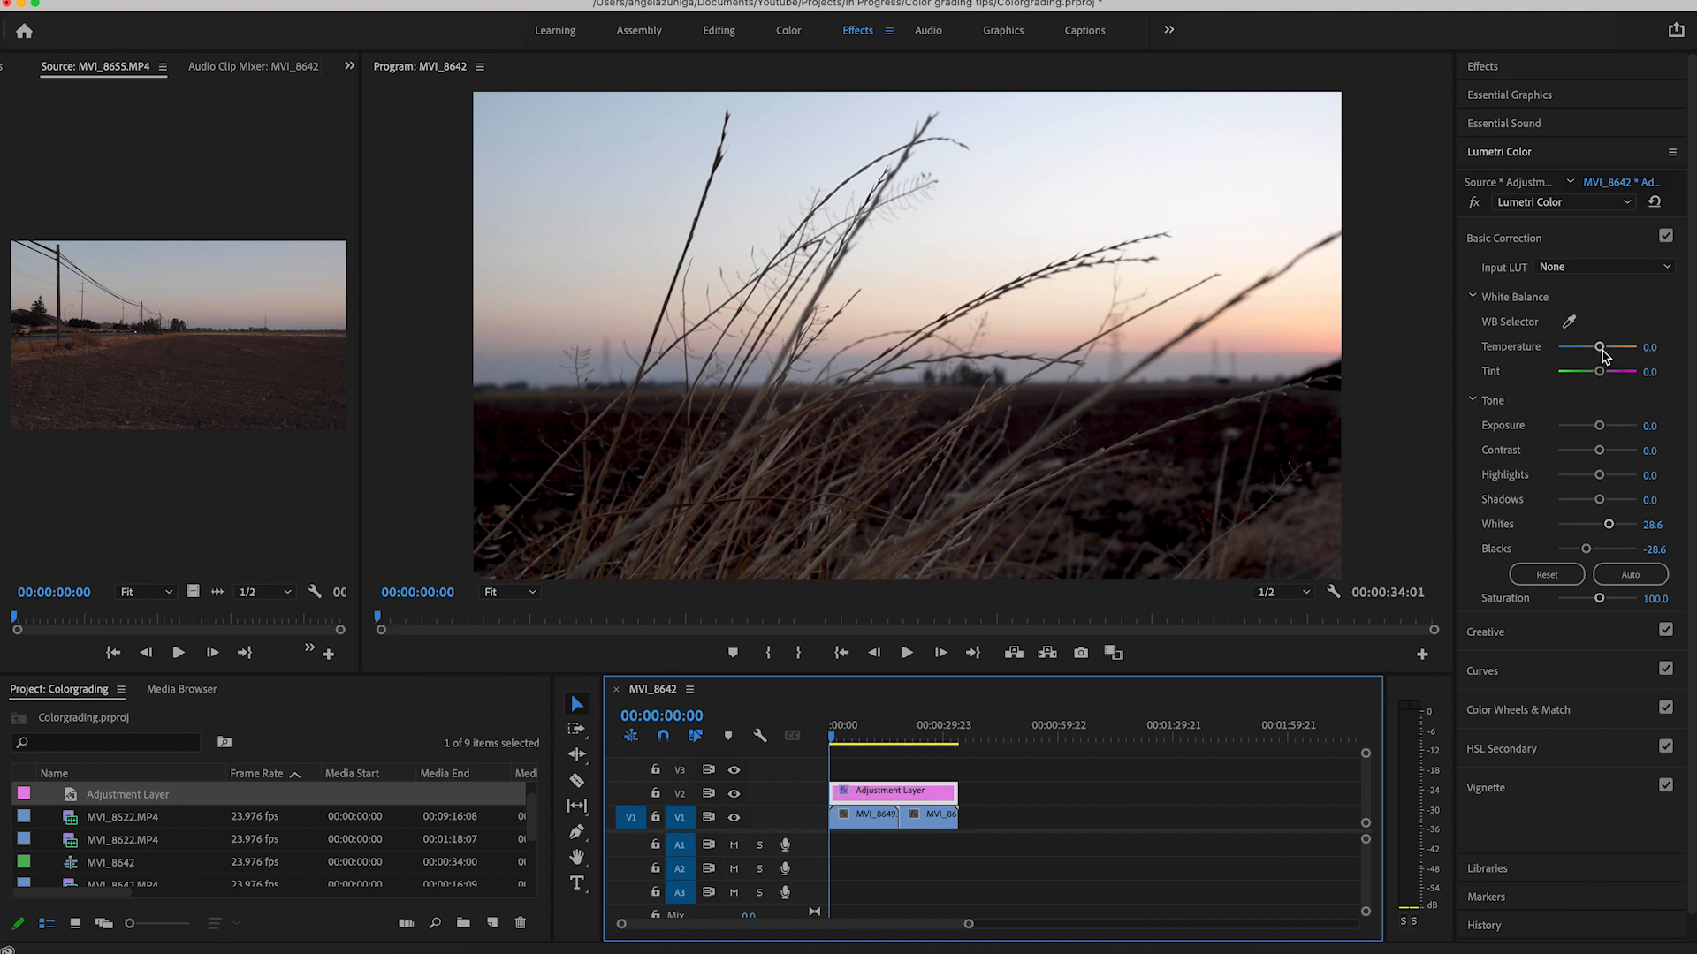
Warm the white balance Temperature to 14.3 and preview the sunset shot
{"action": "left_click_drag", "start_coordinate": [1598, 346], "coordinate": [1602, 347]}
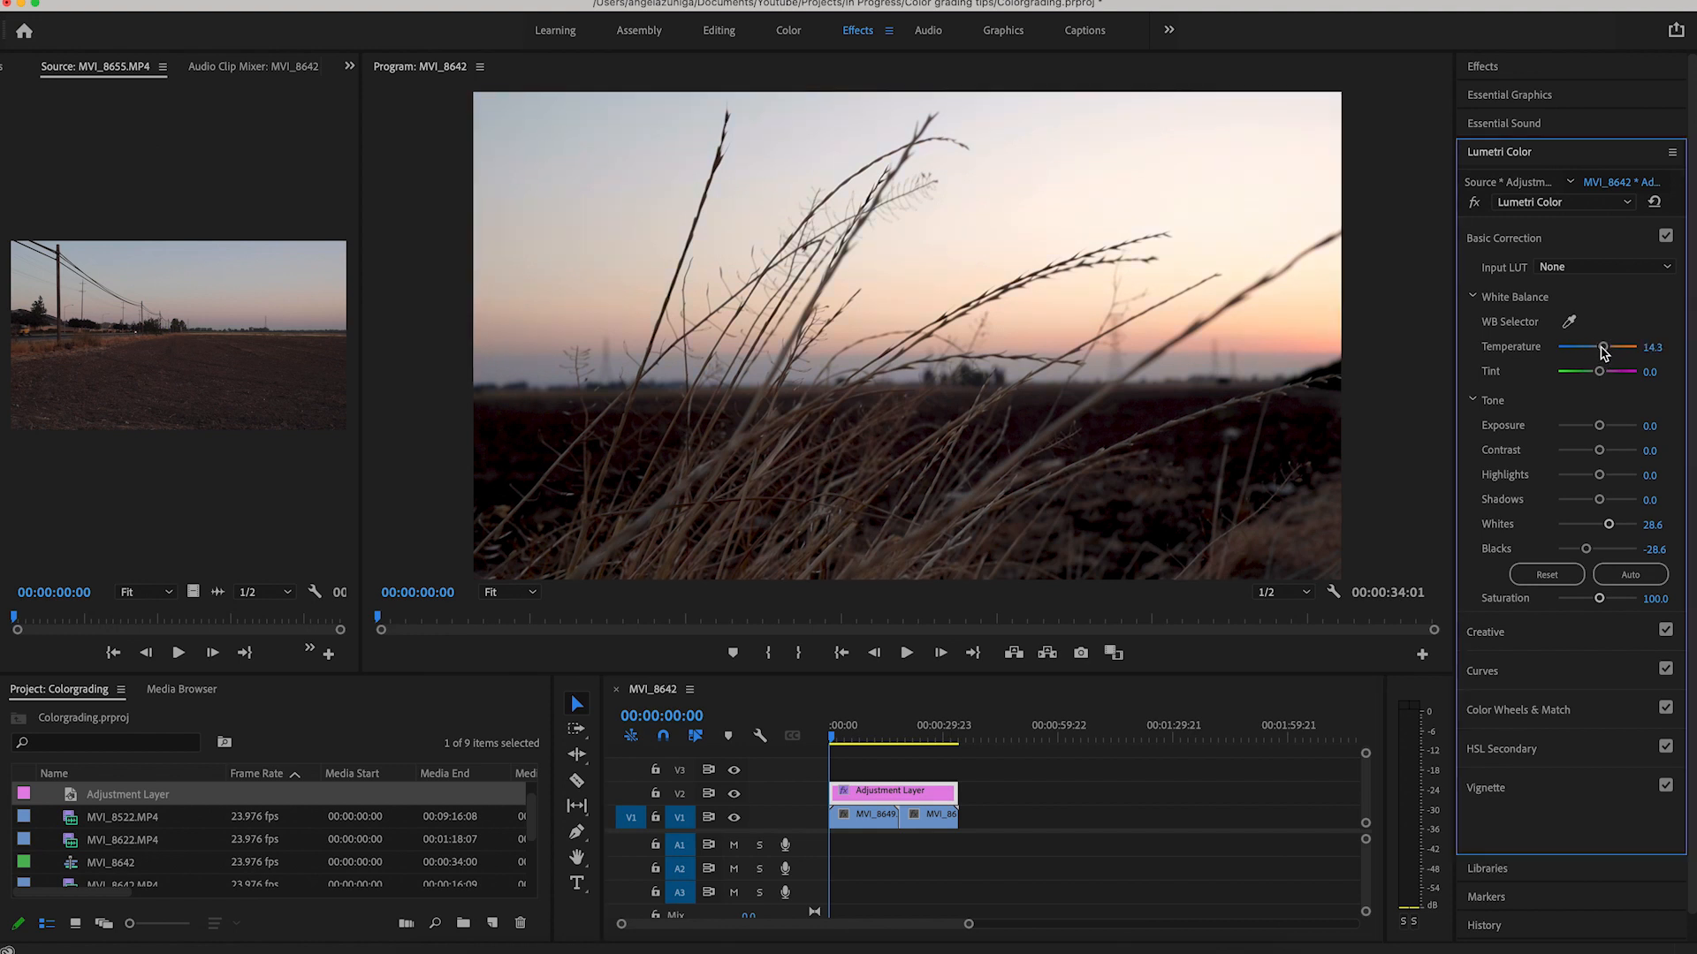
{"action": "mouse_move", "coordinate": [908, 491]}
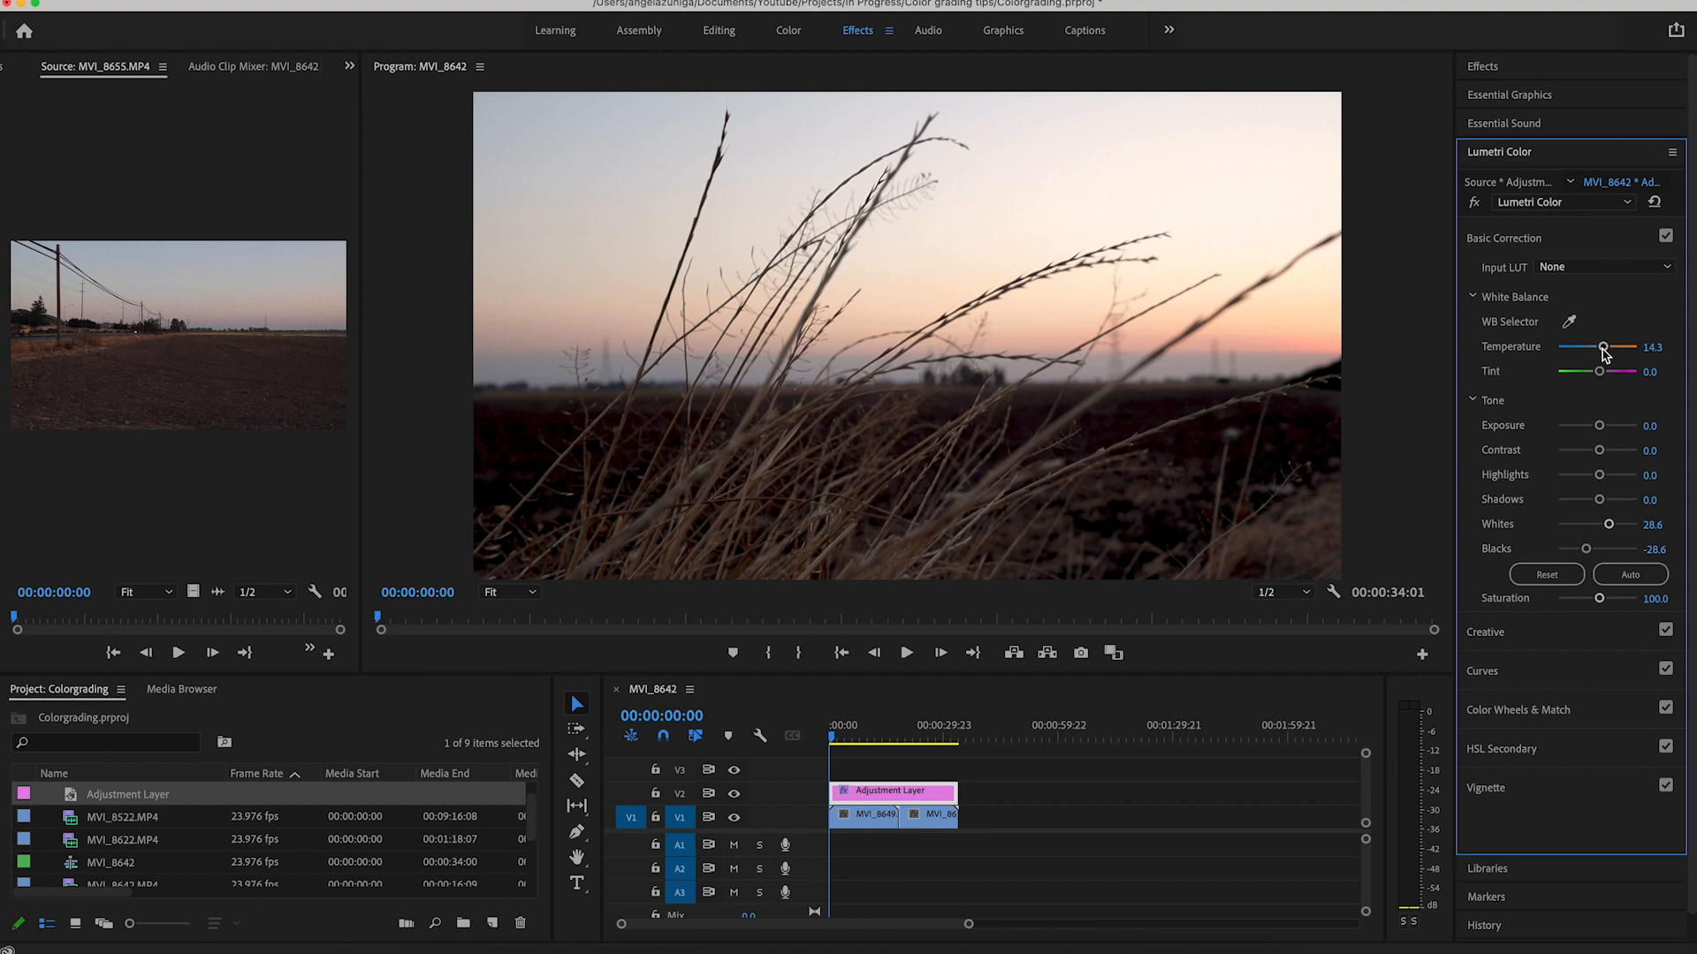
{"action": "left_click", "coordinate": [839, 735]}
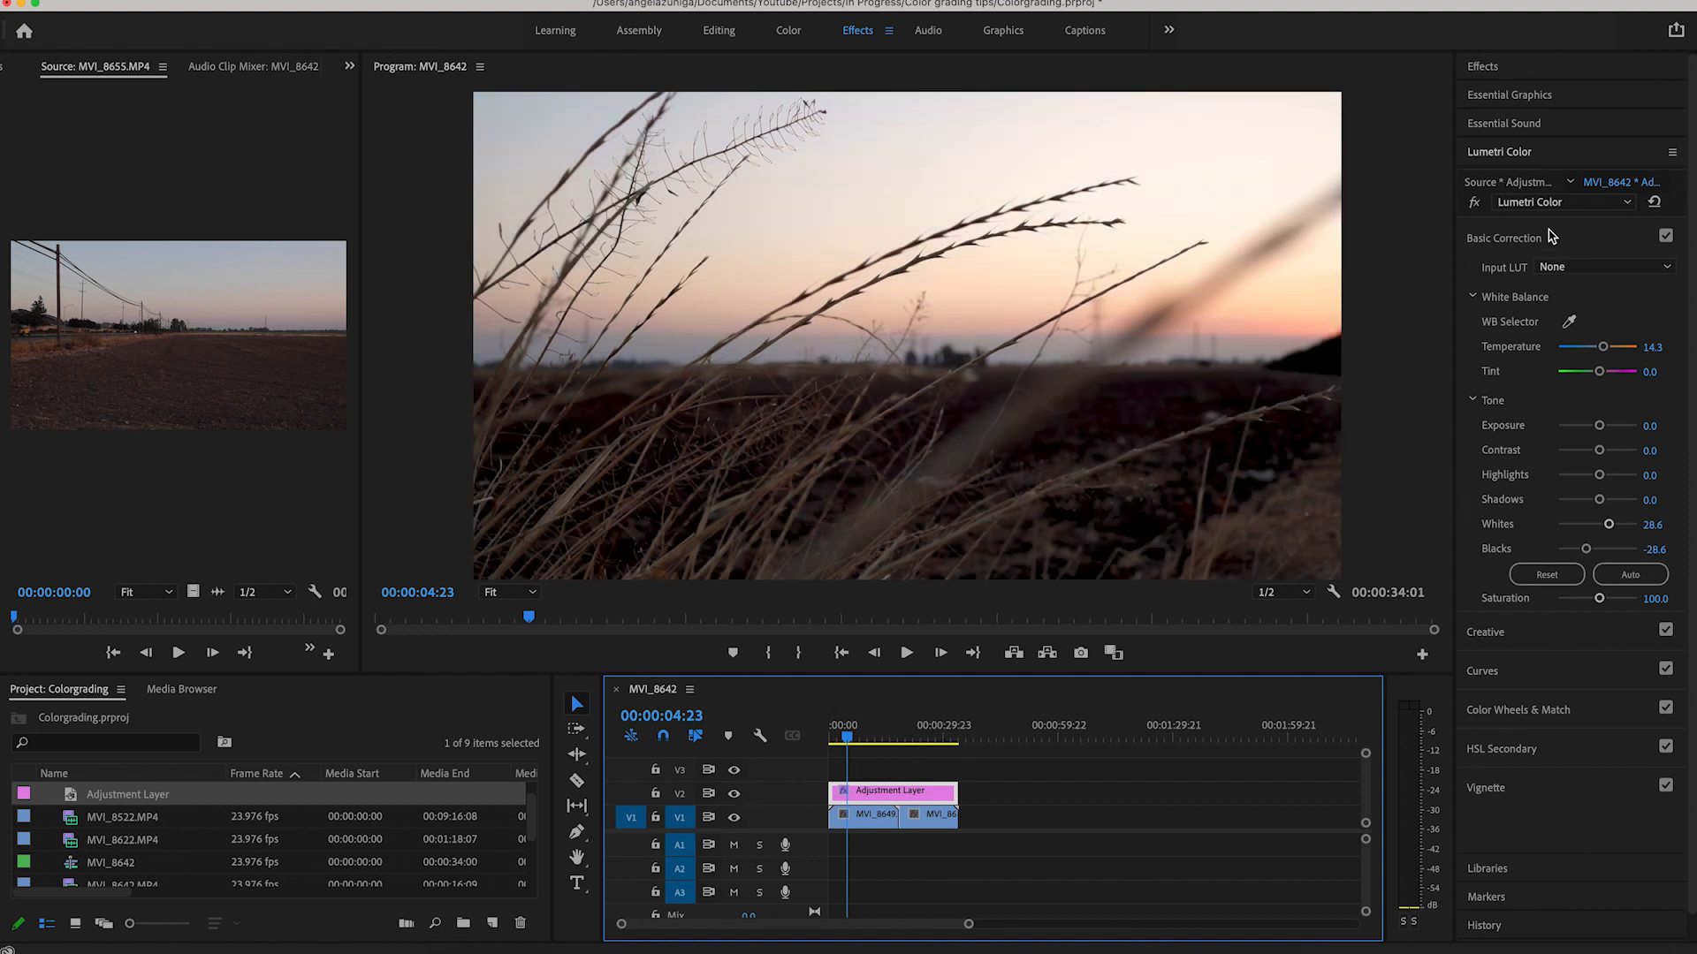
In the Creative section, set Vibrance to about 11.9 and Saturation to about 111.9
{"action": "left_click", "coordinate": [1502, 236]}
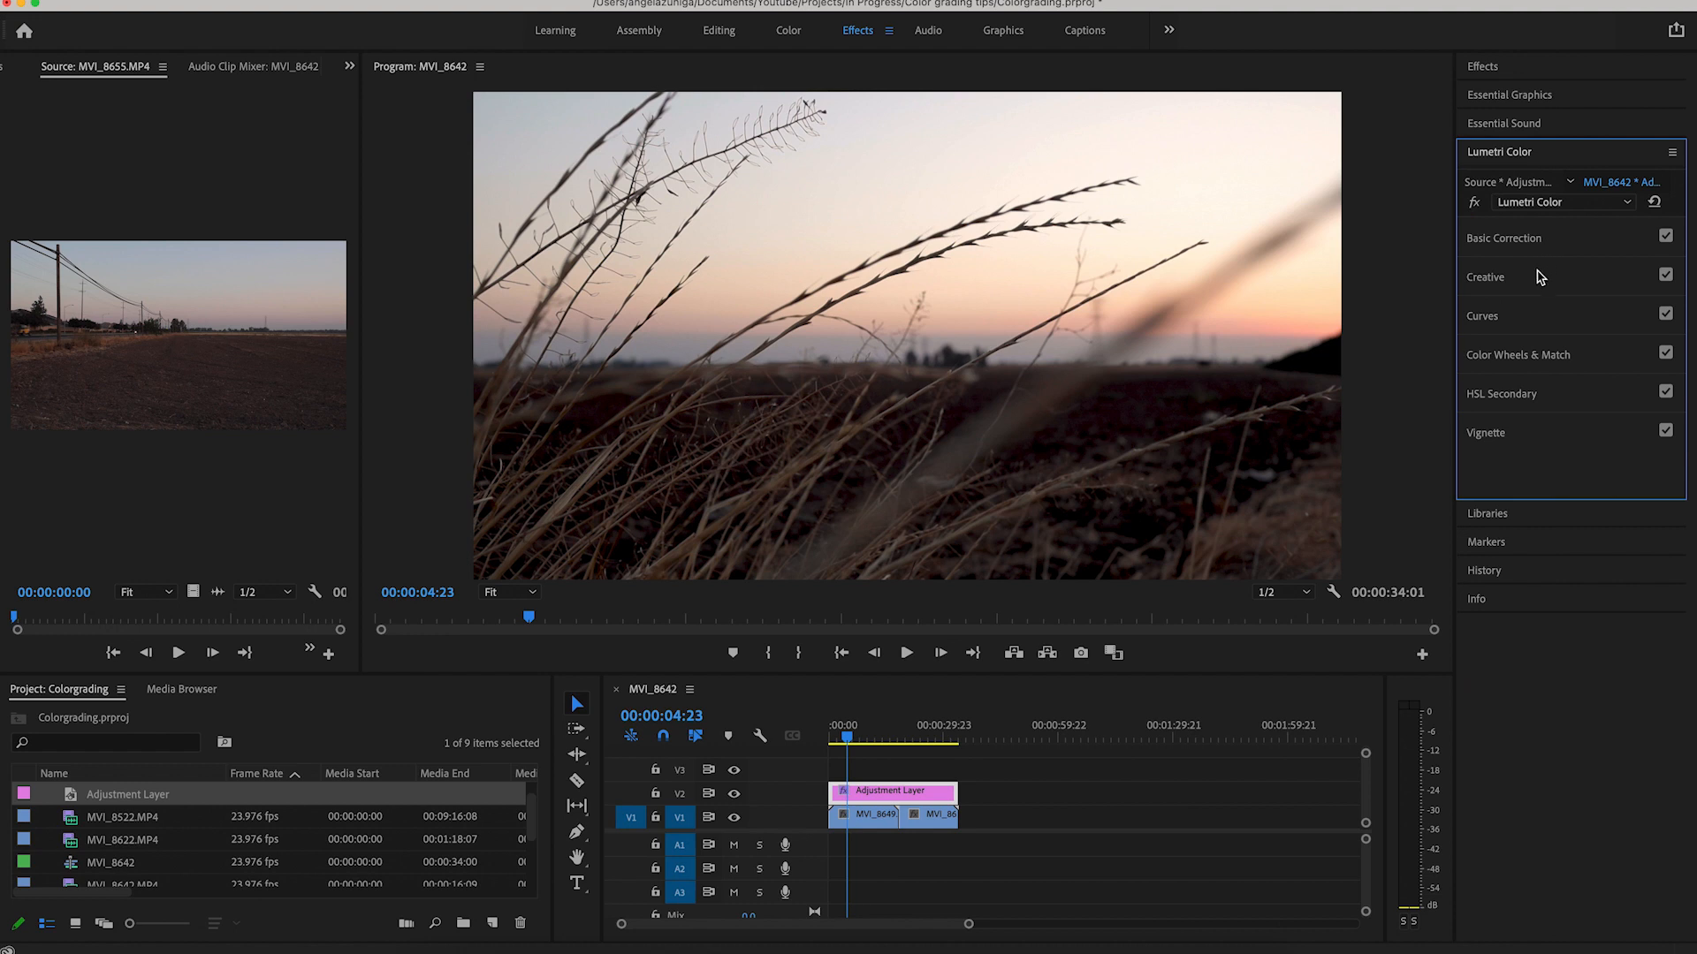
{"action": "left_click", "coordinate": [1484, 275]}
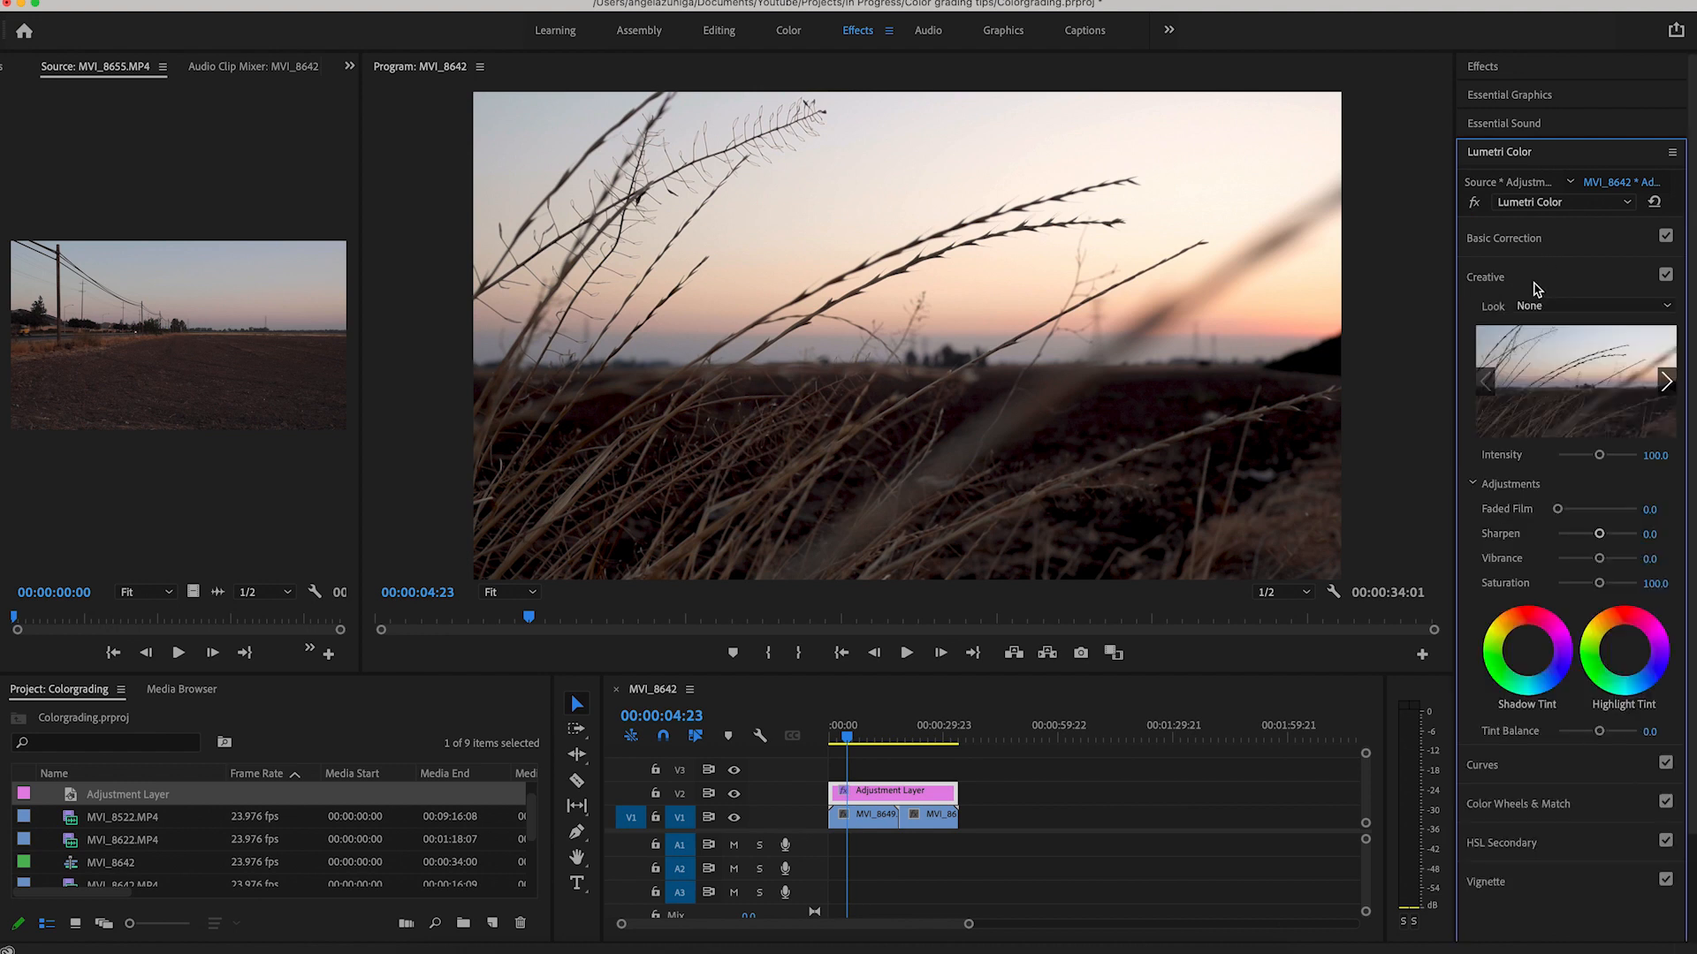
{"action": "mouse_move", "coordinate": [1605, 519]}
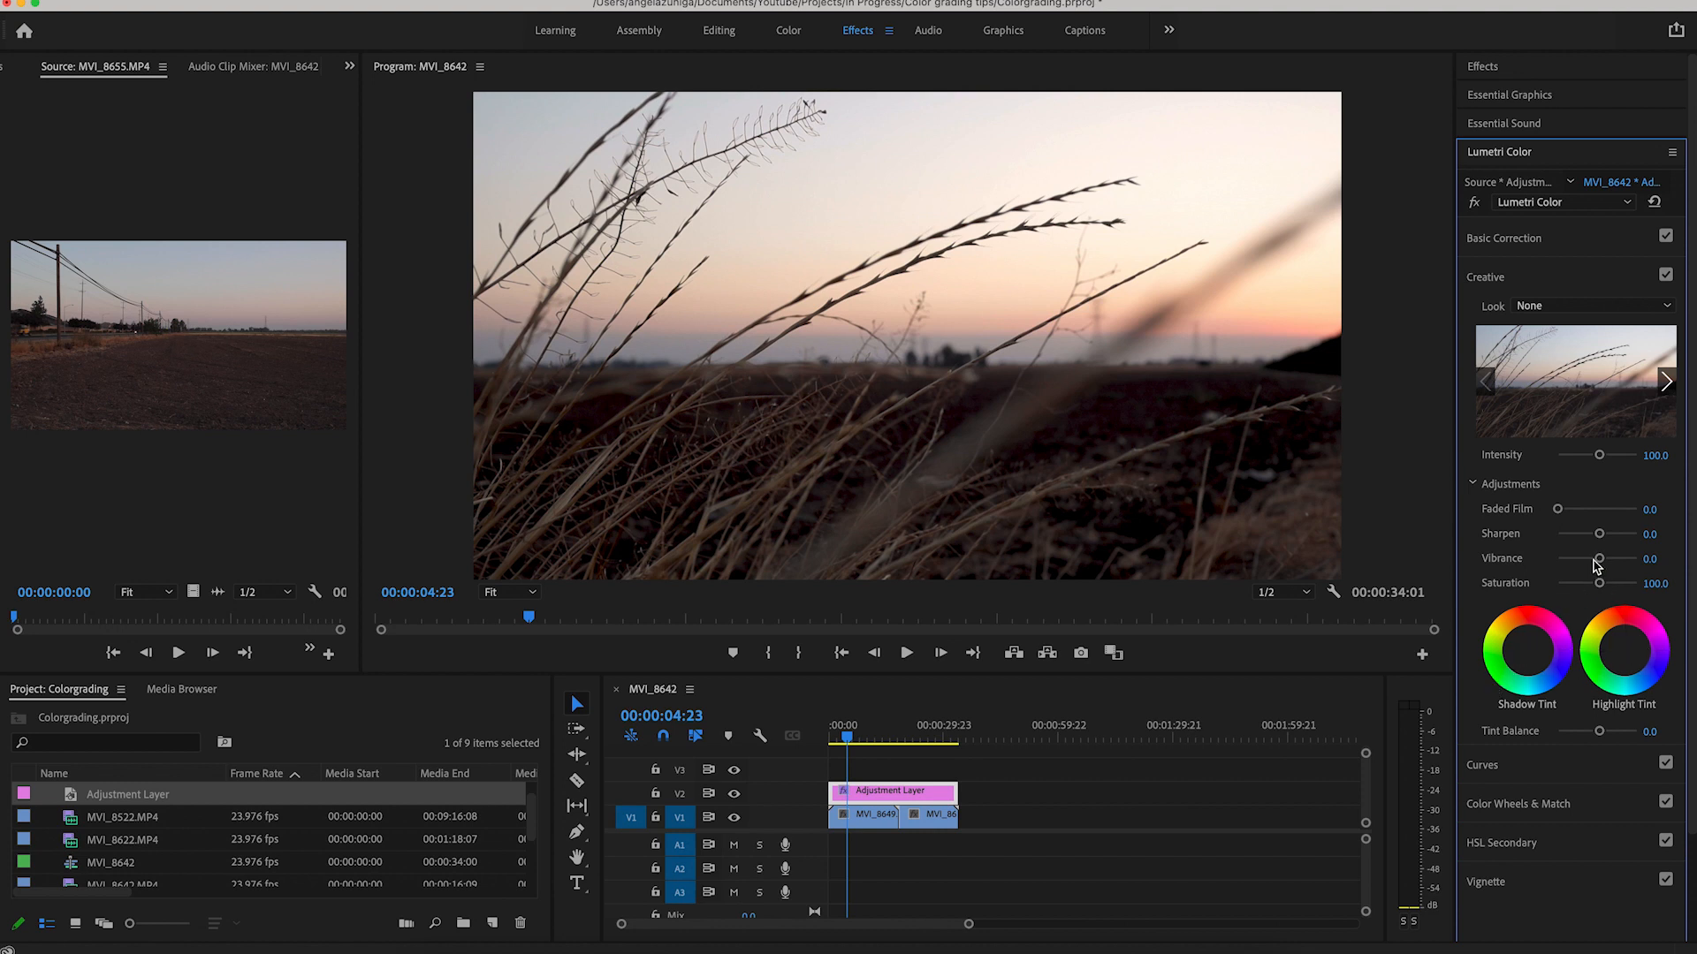
{"action": "left_click_drag", "start_coordinate": [1598, 558], "coordinate": [1612, 558]}
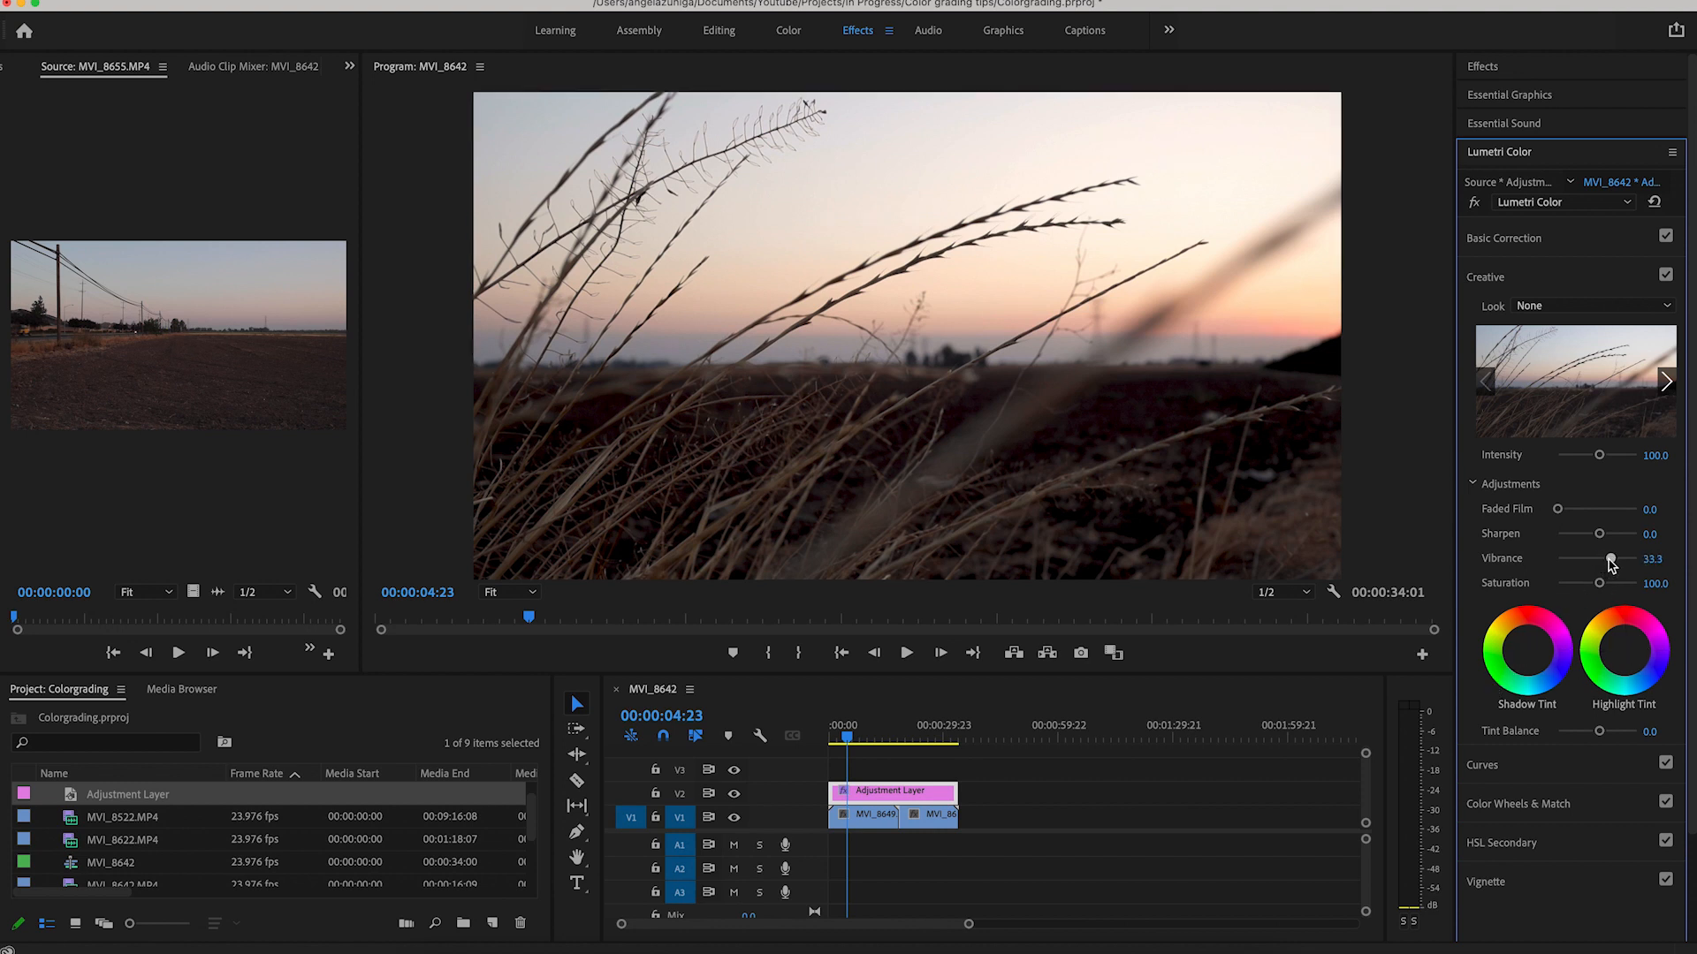
{"action": "left_click_drag", "start_coordinate": [1612, 561], "coordinate": [1597, 560]}
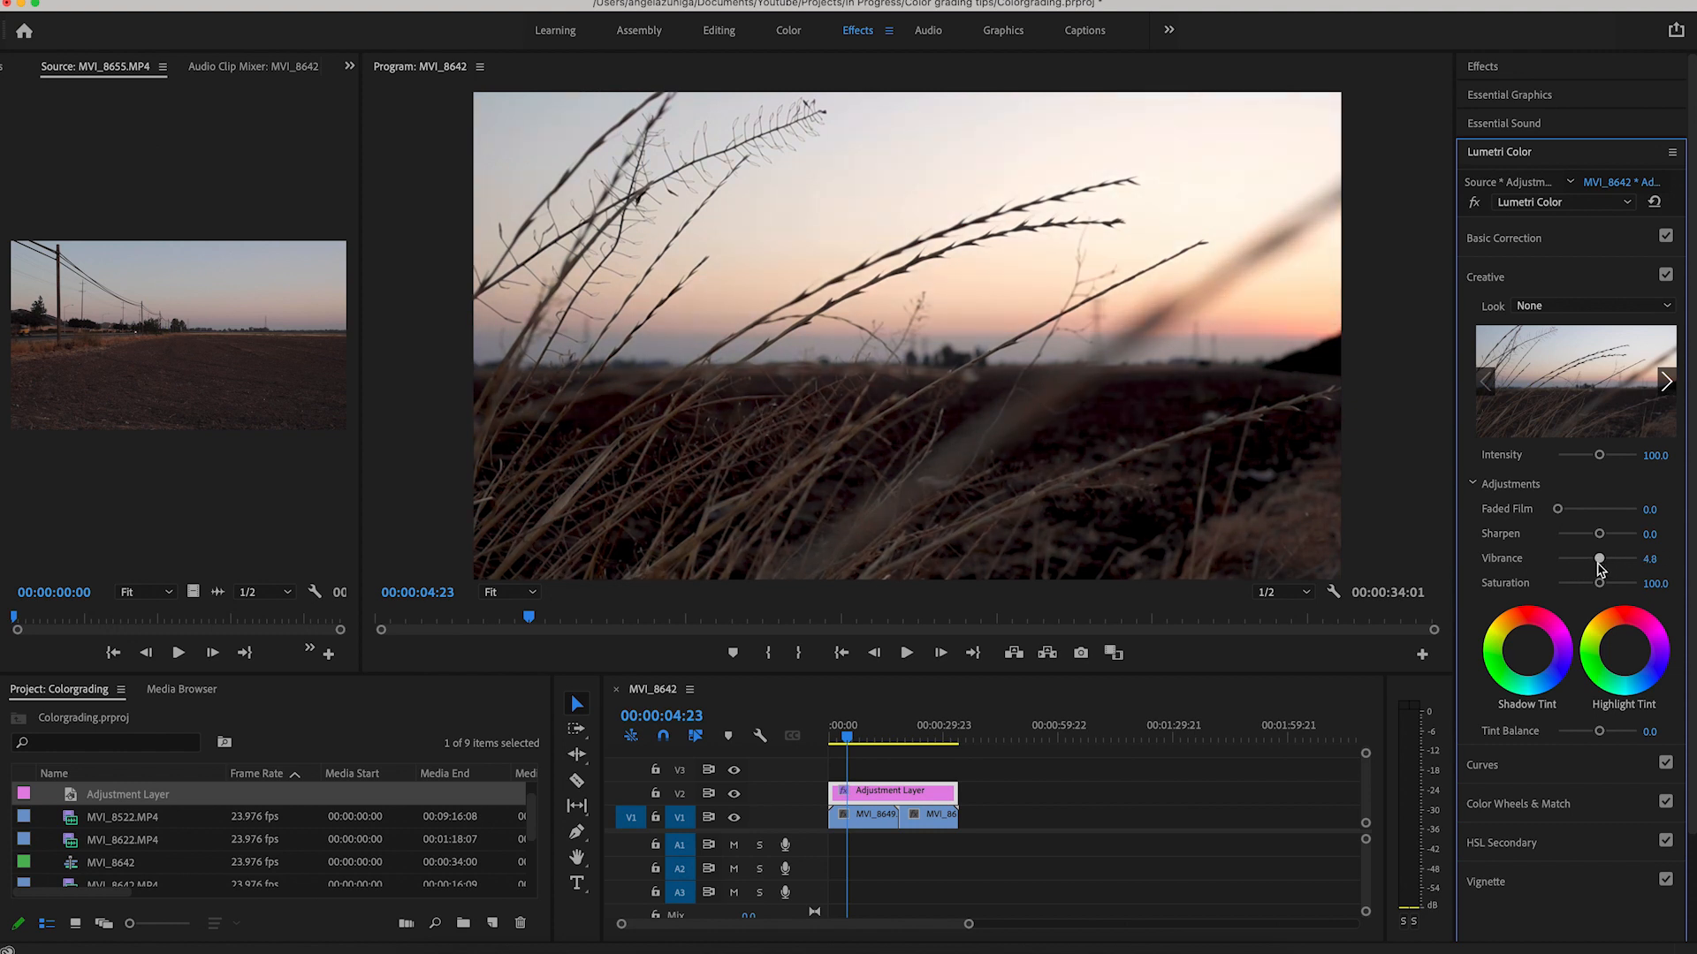
{"action": "left_click_drag", "start_coordinate": [1598, 560], "coordinate": [1603, 560]}
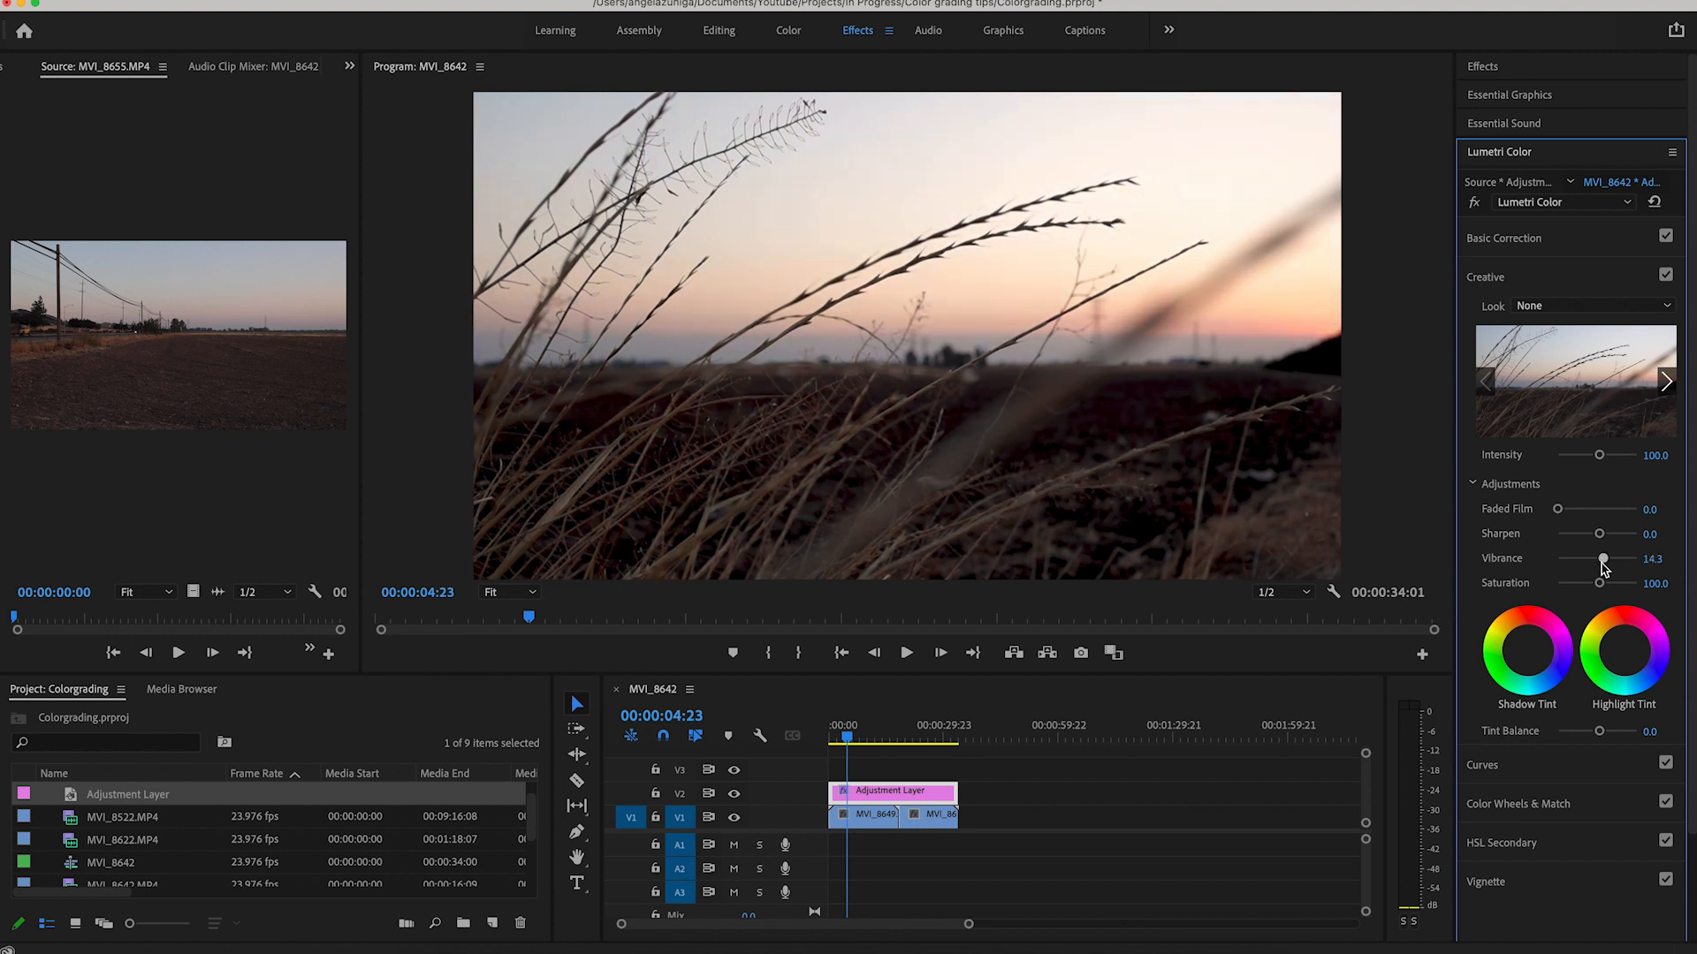
{"action": "left_click_drag", "start_coordinate": [1603, 558], "coordinate": [1592, 559]}
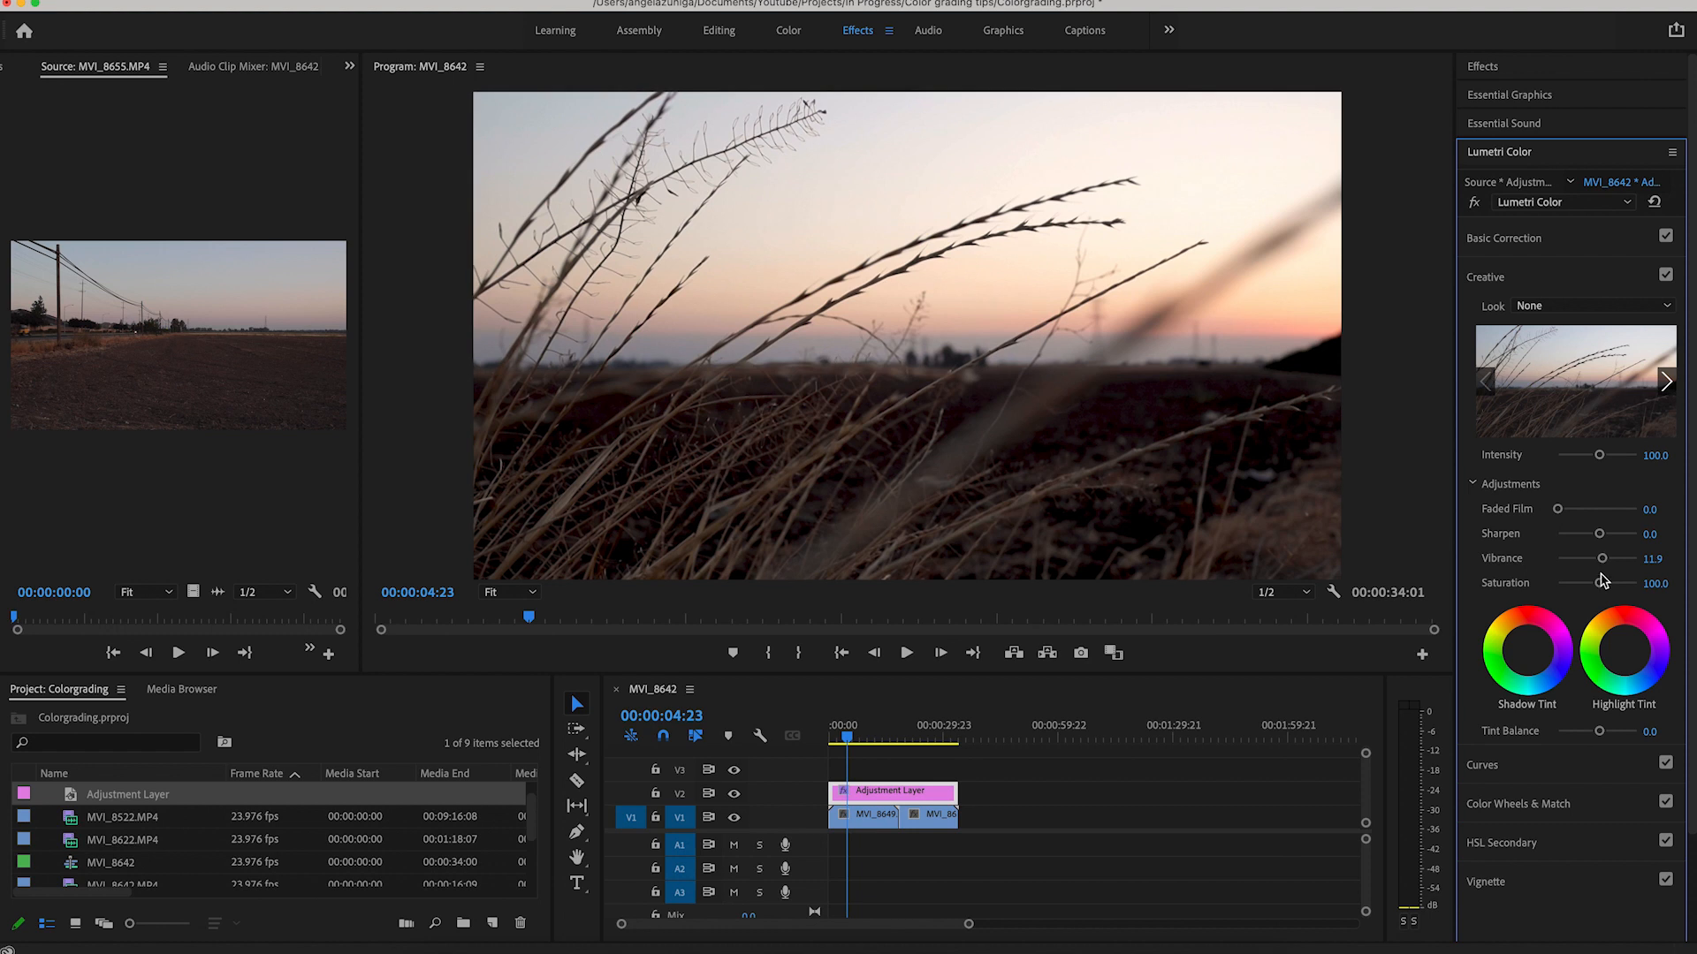
{"action": "left_click_drag", "start_coordinate": [1599, 583], "coordinate": [1605, 583]}
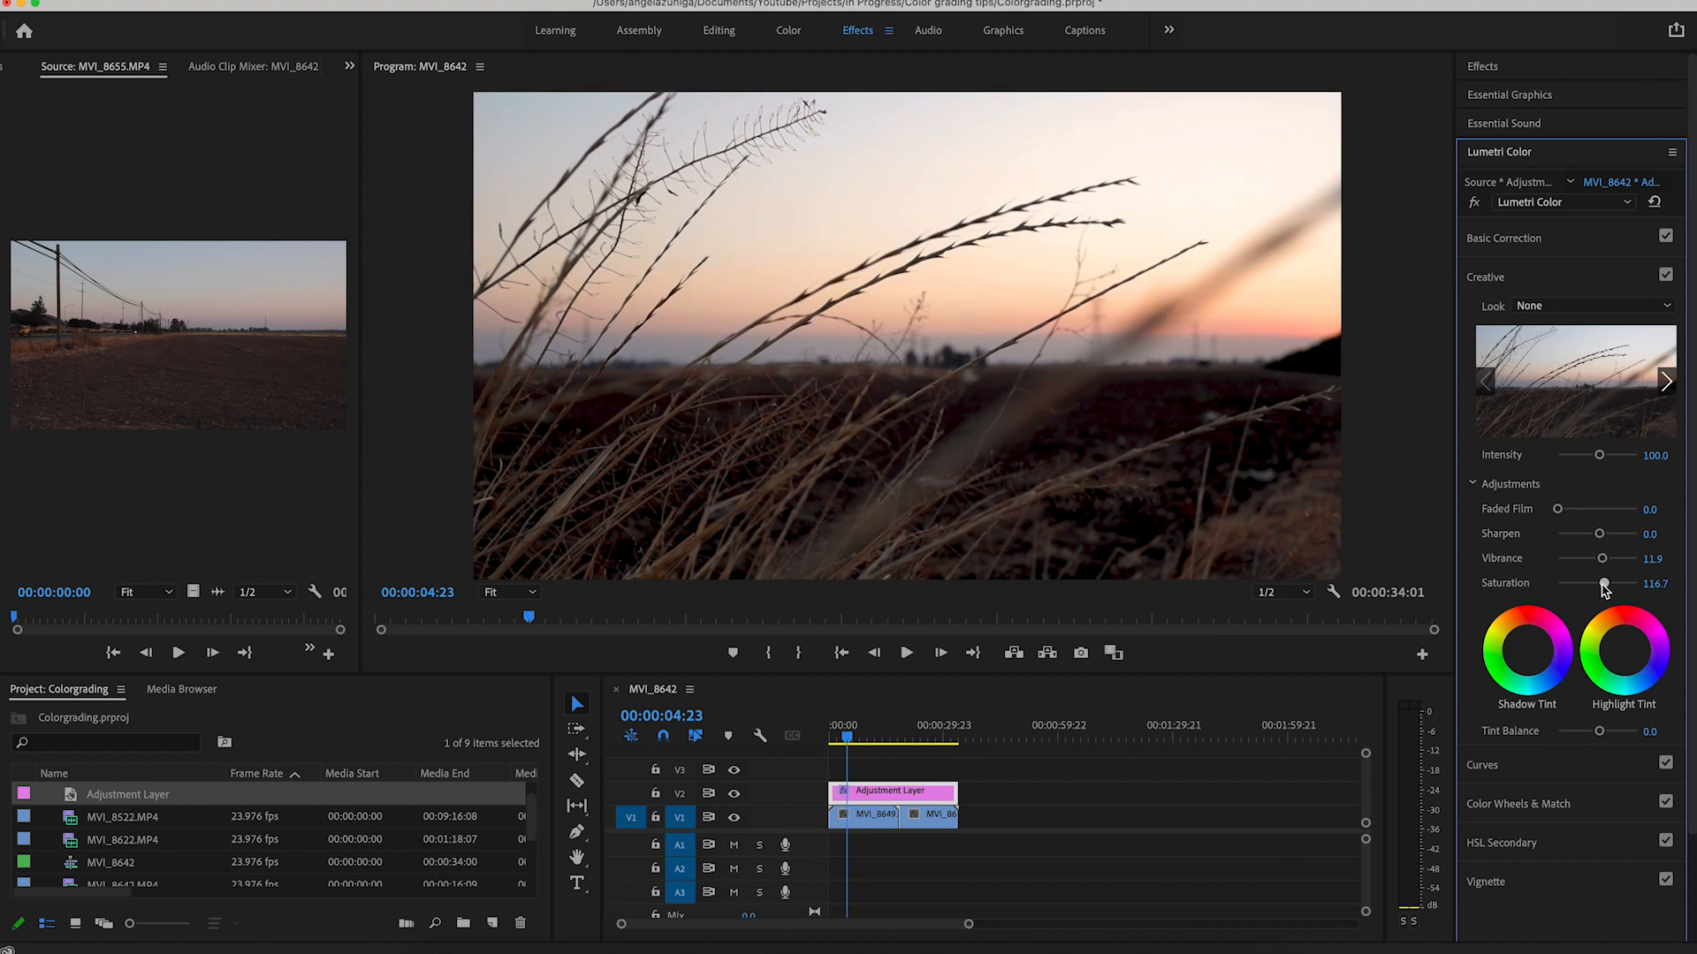
{"action": "left_click_drag", "start_coordinate": [1603, 583], "coordinate": [1601, 583]}
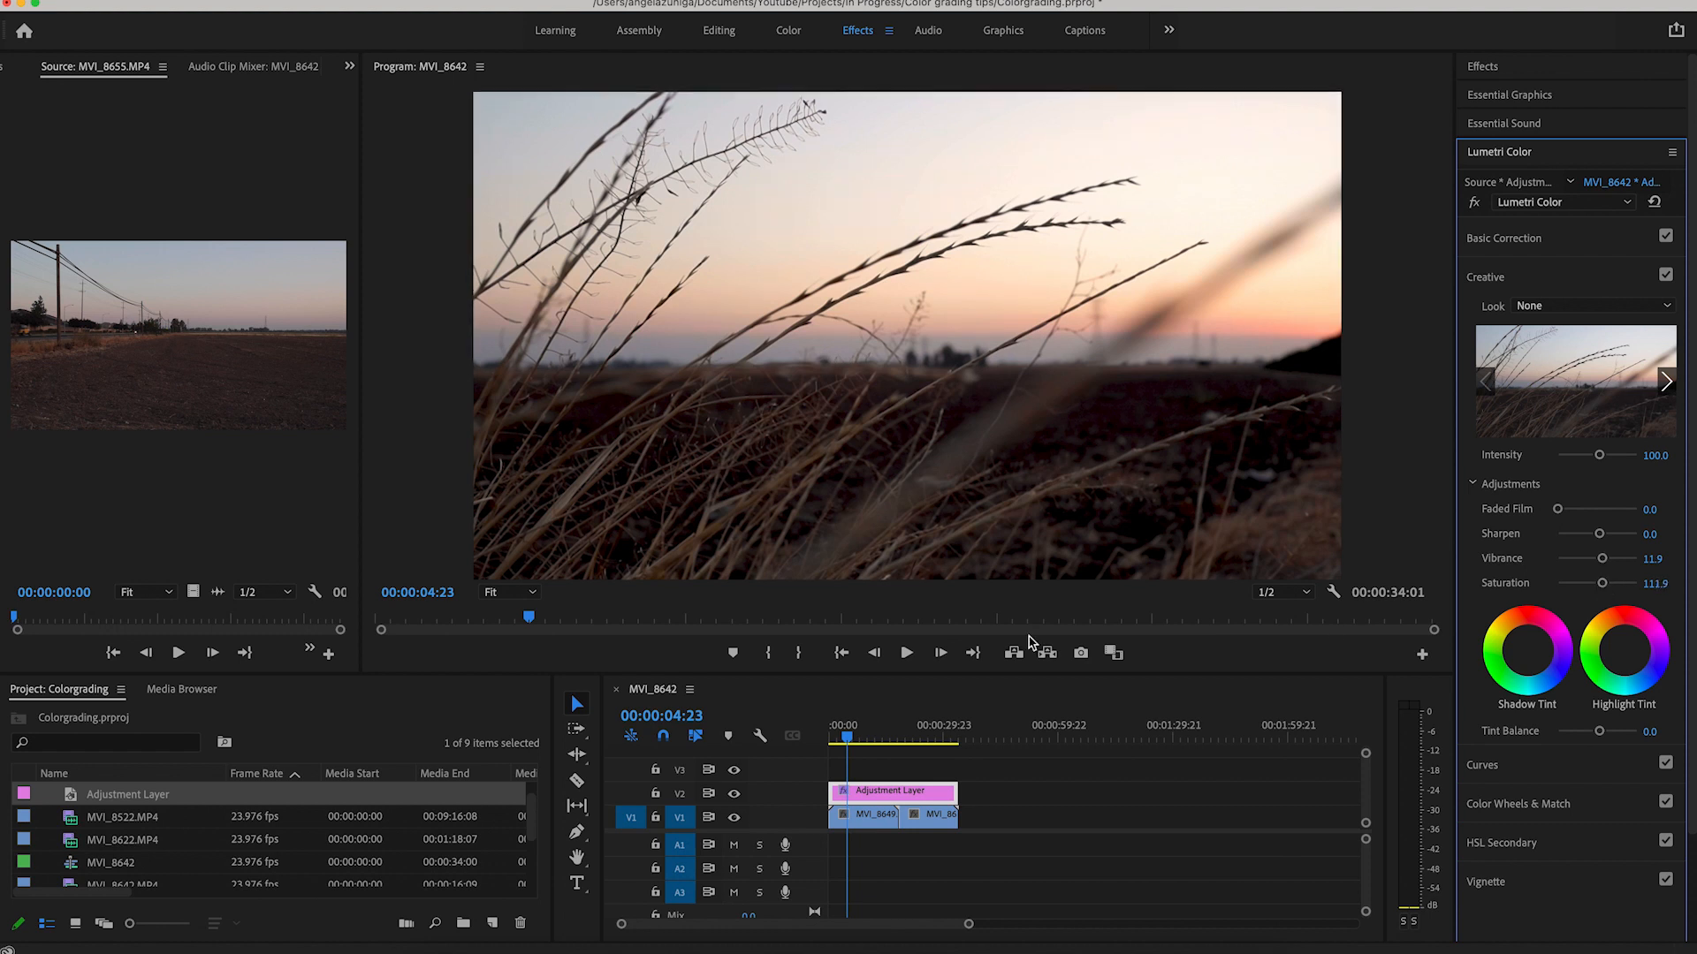
{"action": "left_click", "coordinate": [869, 737]}
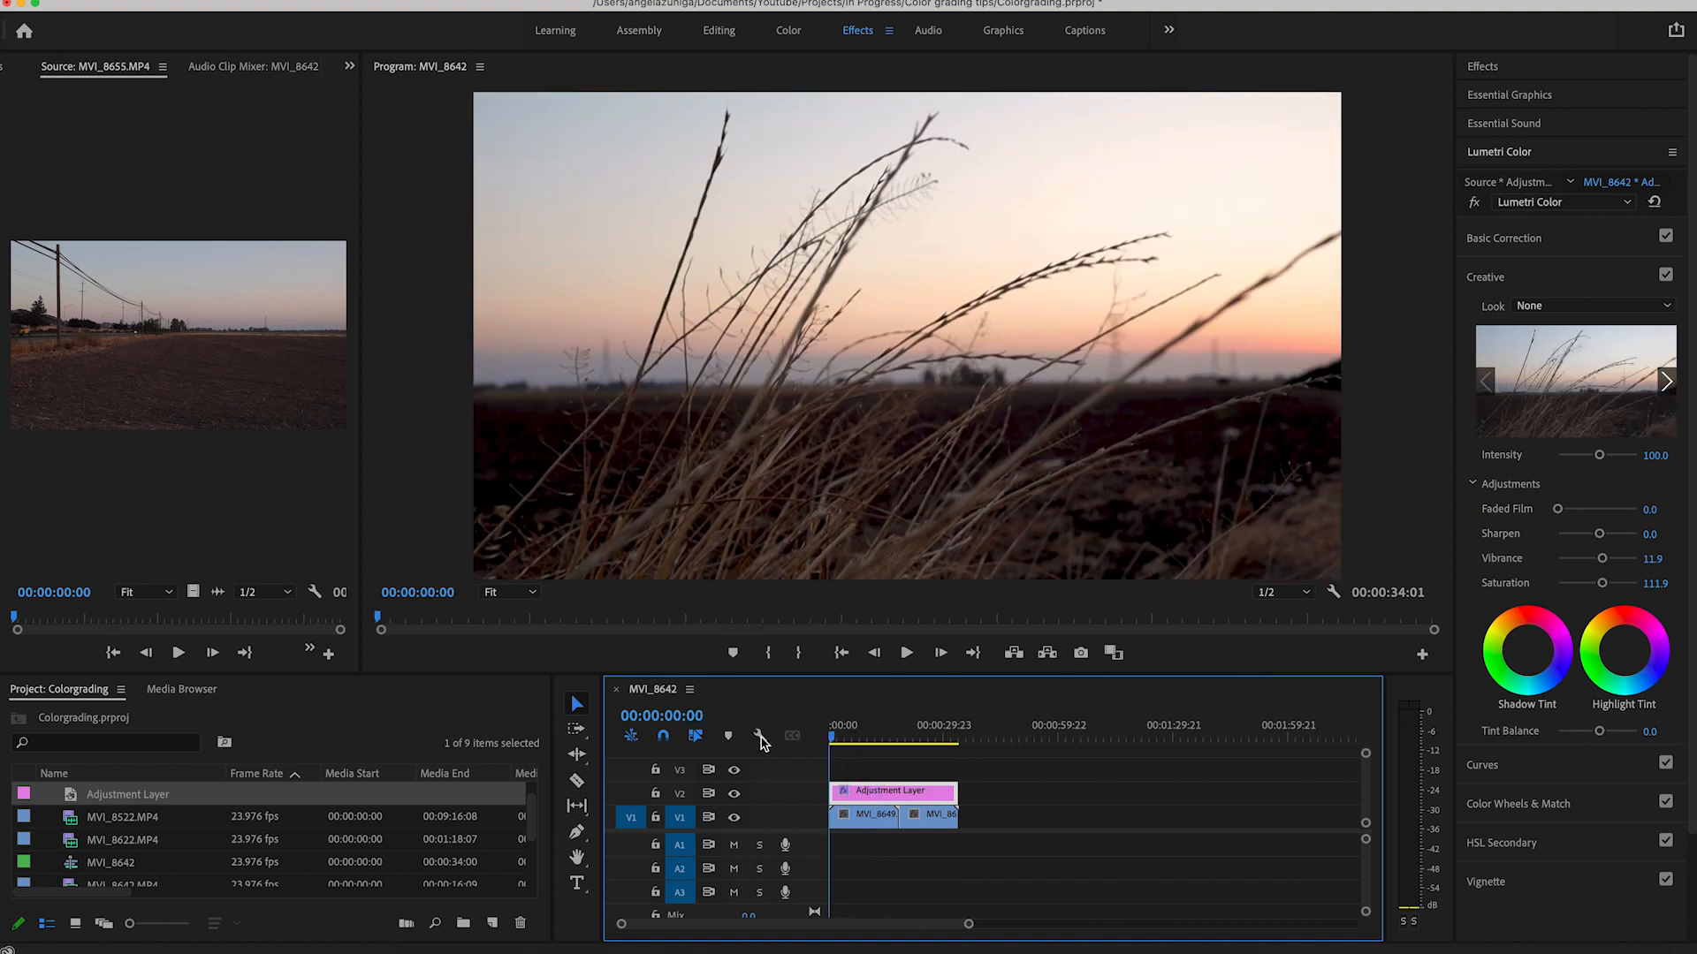
Tint the highlights toward pink in the Highlight Tint wheel and scrub to review
{"action": "left_click", "coordinate": [869, 739]}
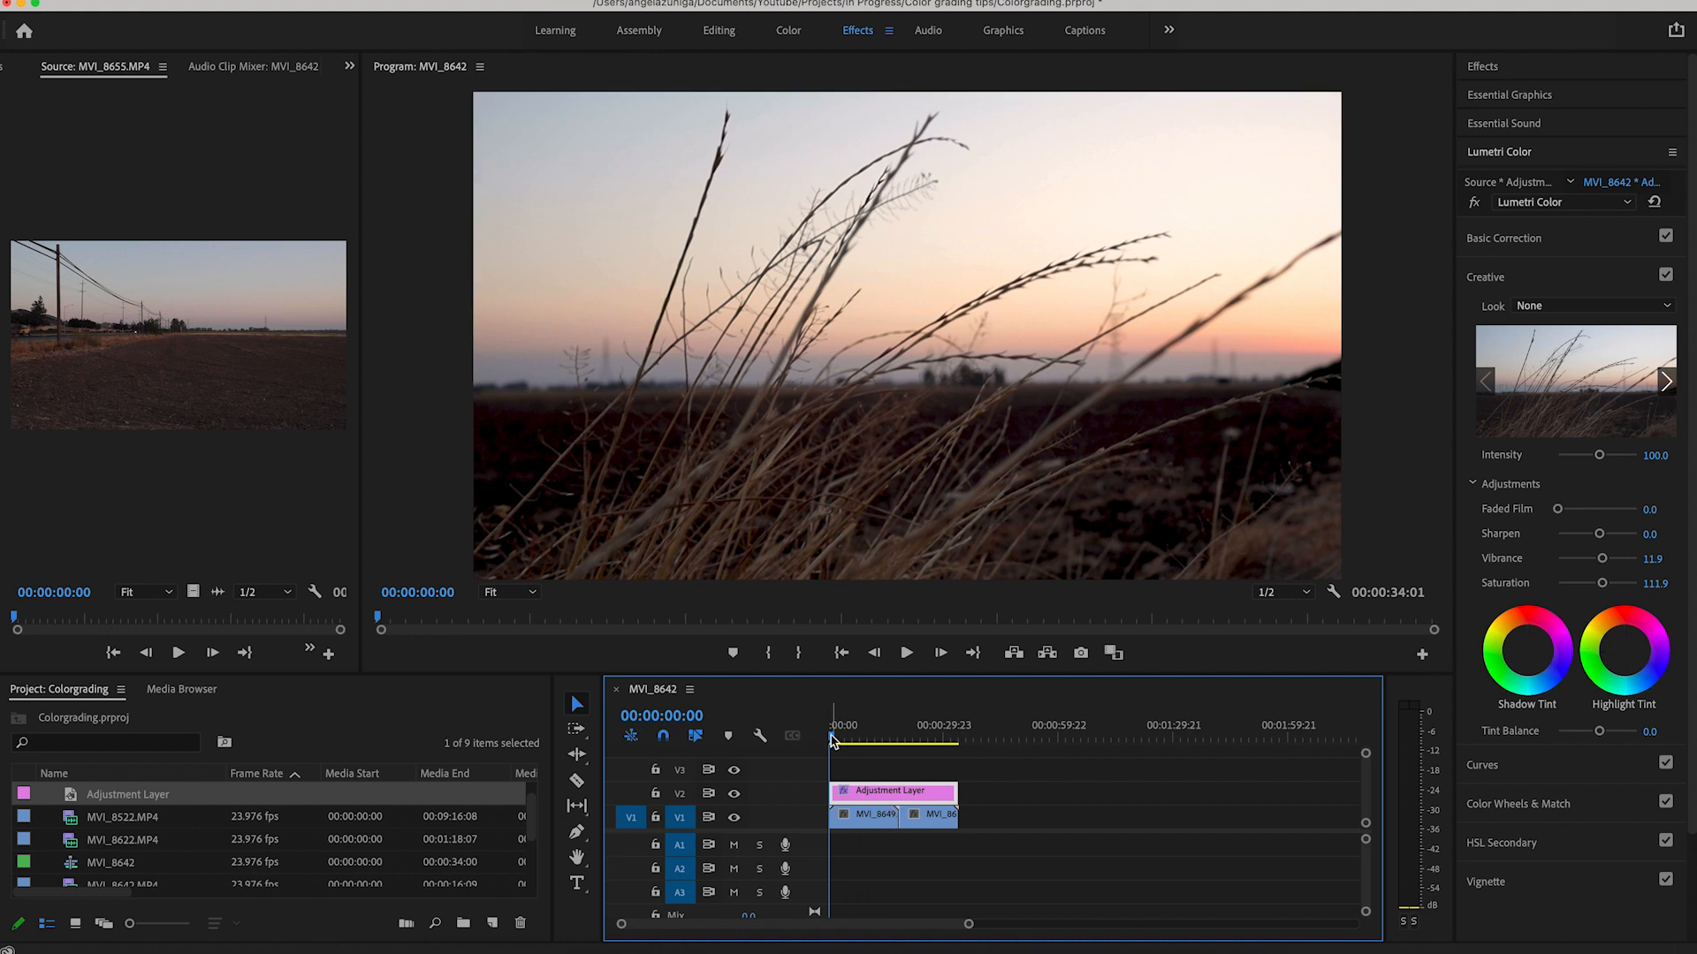
{"action": "left_click", "coordinate": [873, 738]}
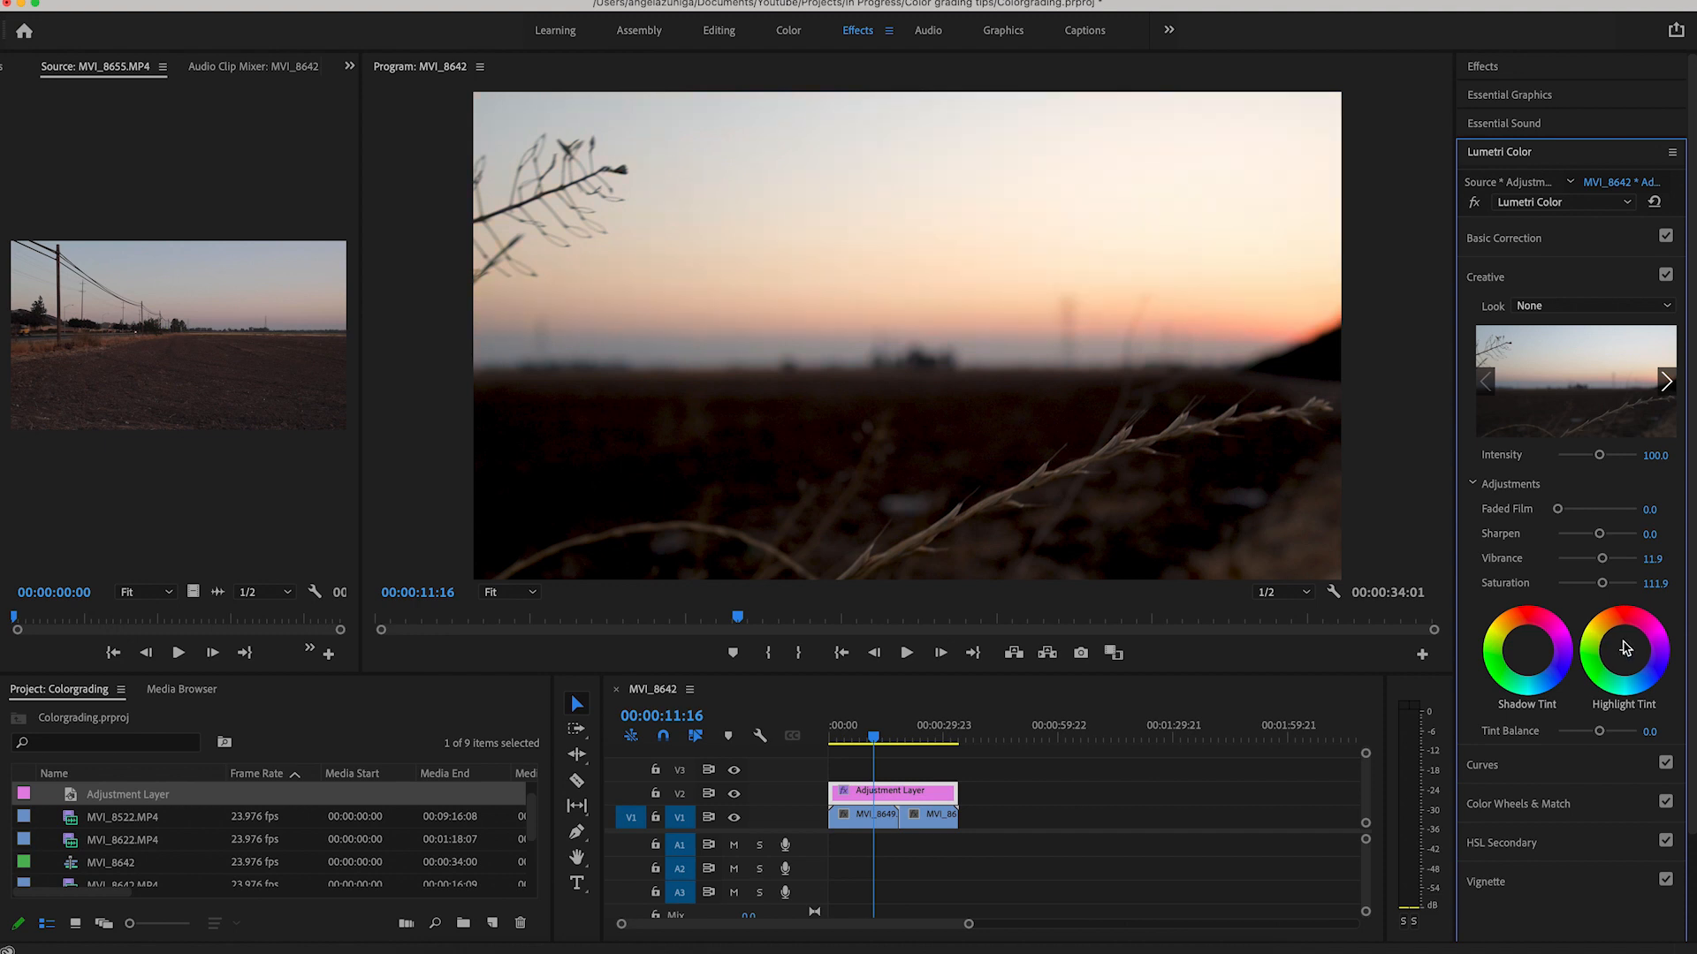
{"action": "left_click_drag", "start_coordinate": [1622, 644], "coordinate": [1622, 654]}
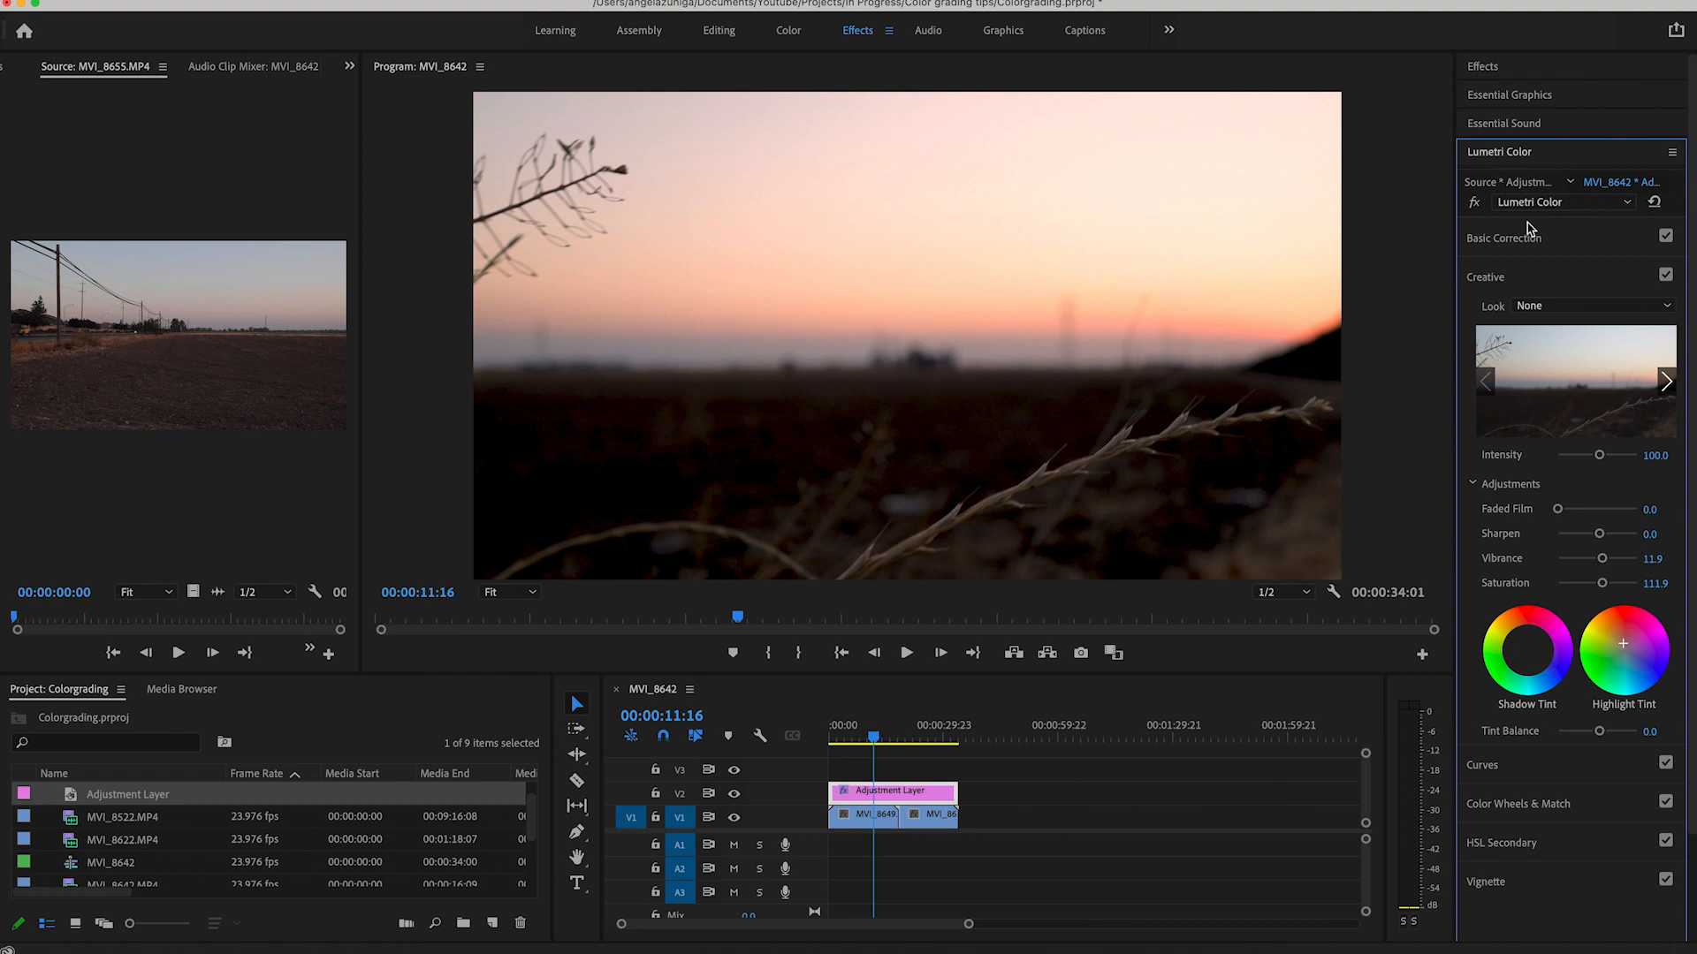
{"action": "mouse_move", "coordinate": [840, 685]}
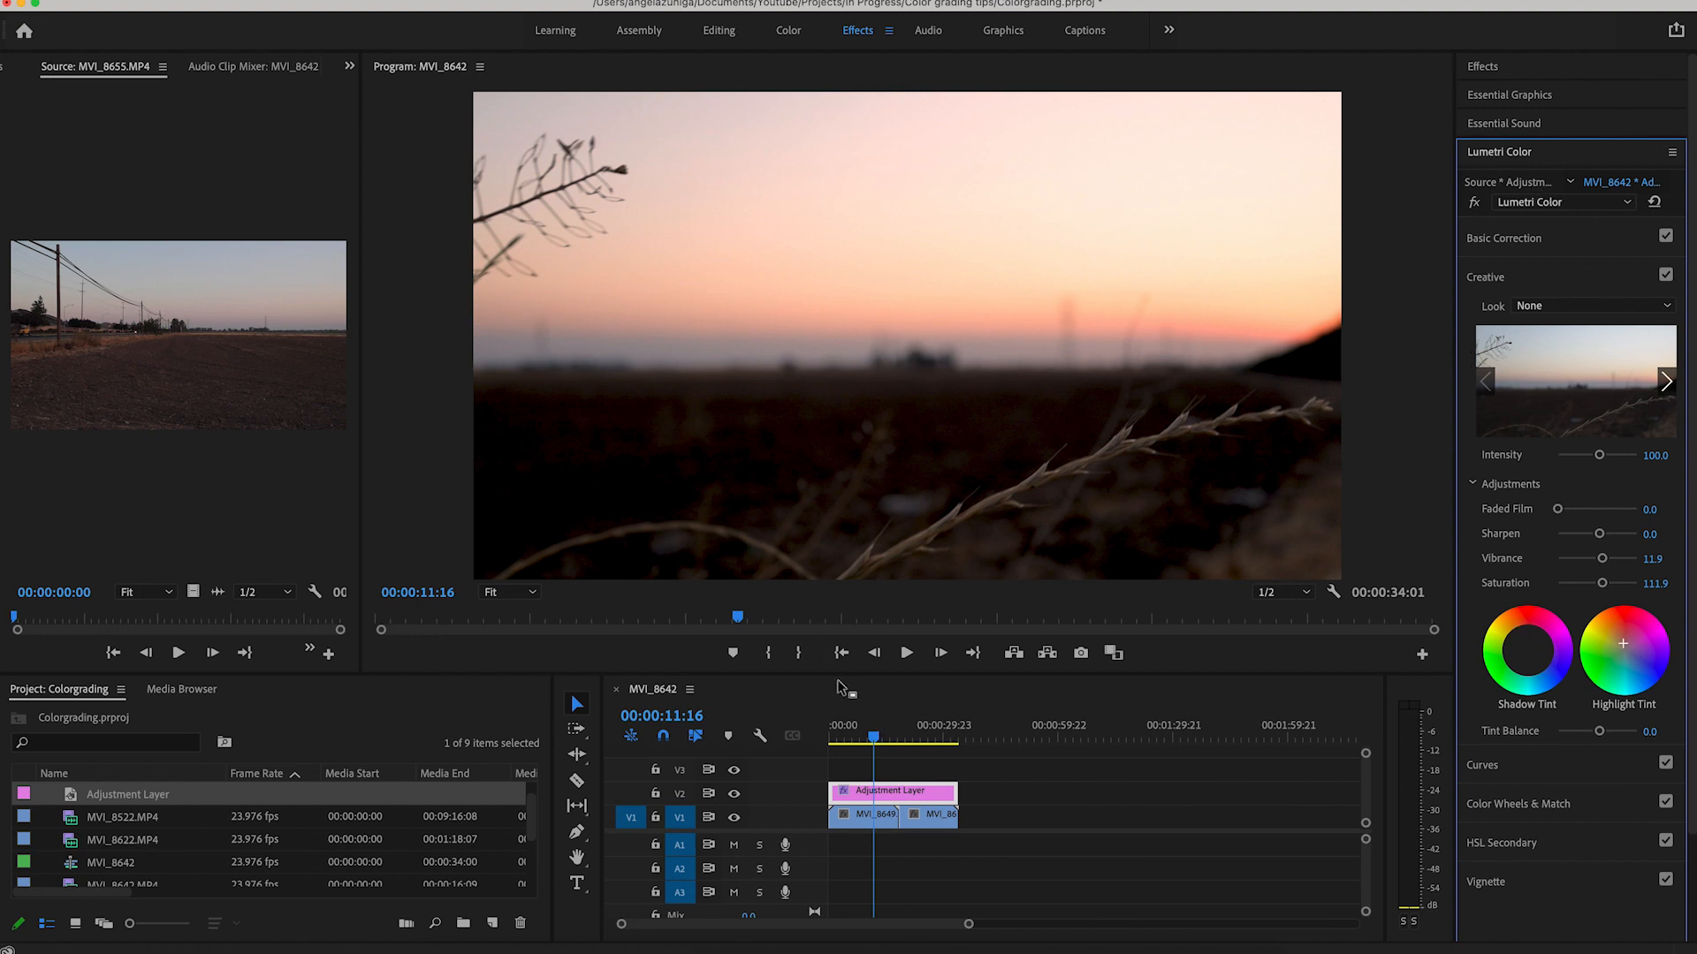
{"action": "left_click", "coordinate": [851, 738]}
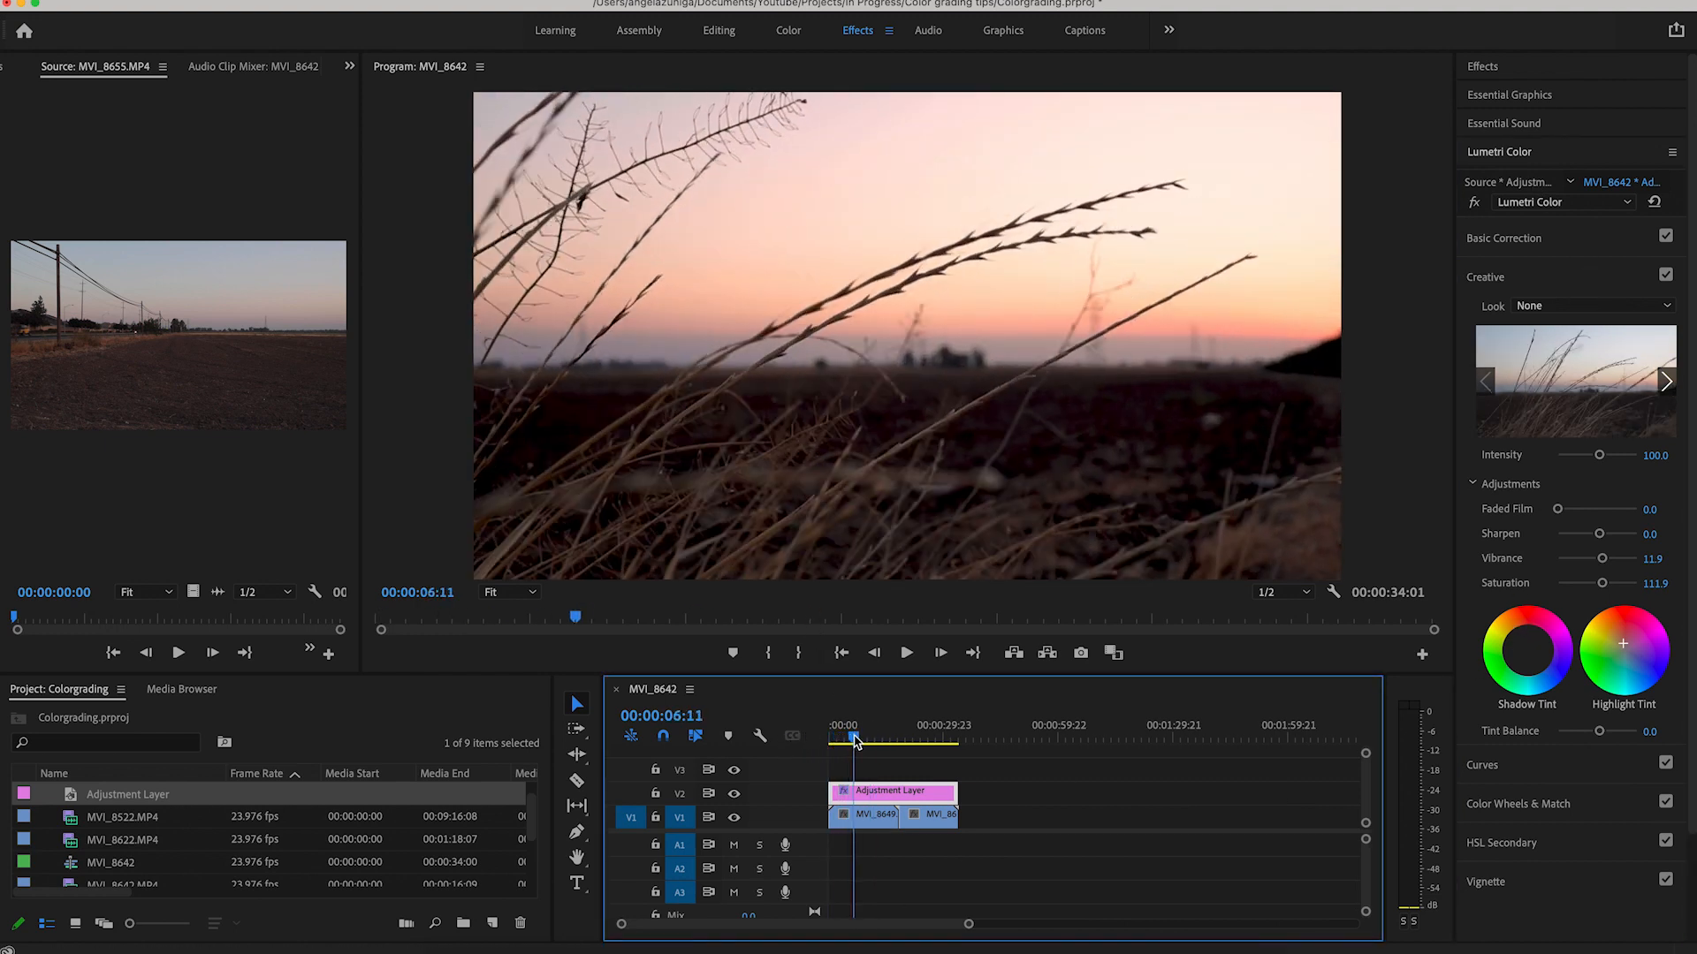
{"action": "left_click_drag", "start_coordinate": [856, 739], "coordinate": [937, 739]}
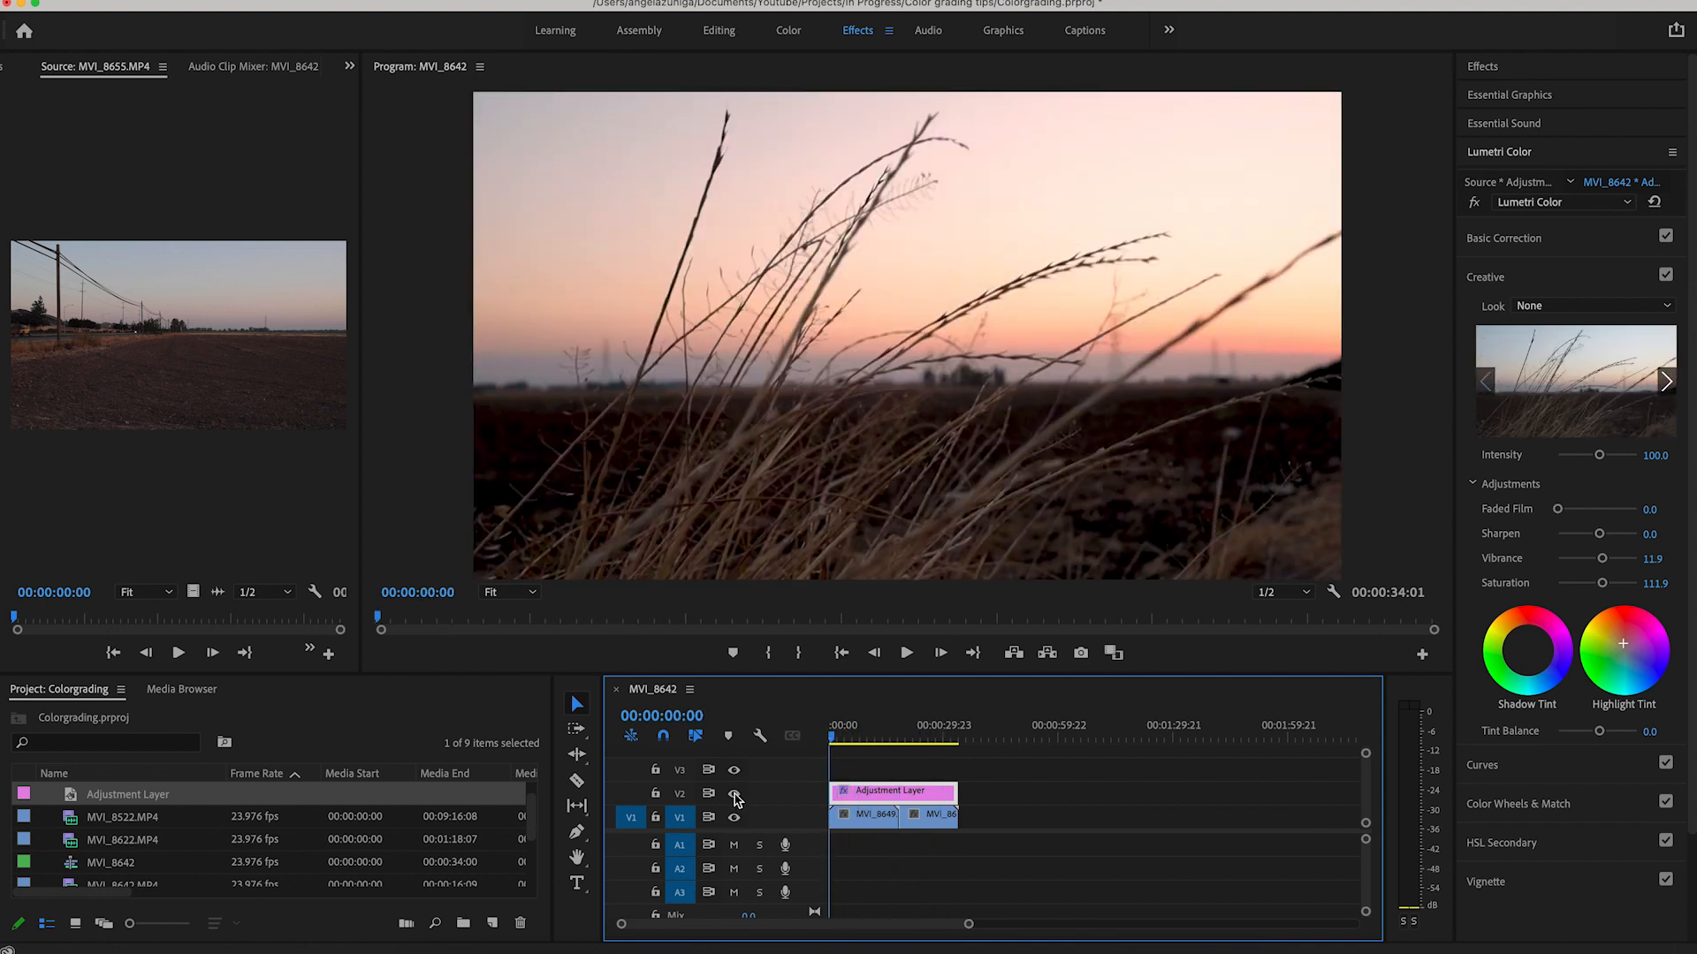
{"action": "left_click", "coordinate": [844, 744]}
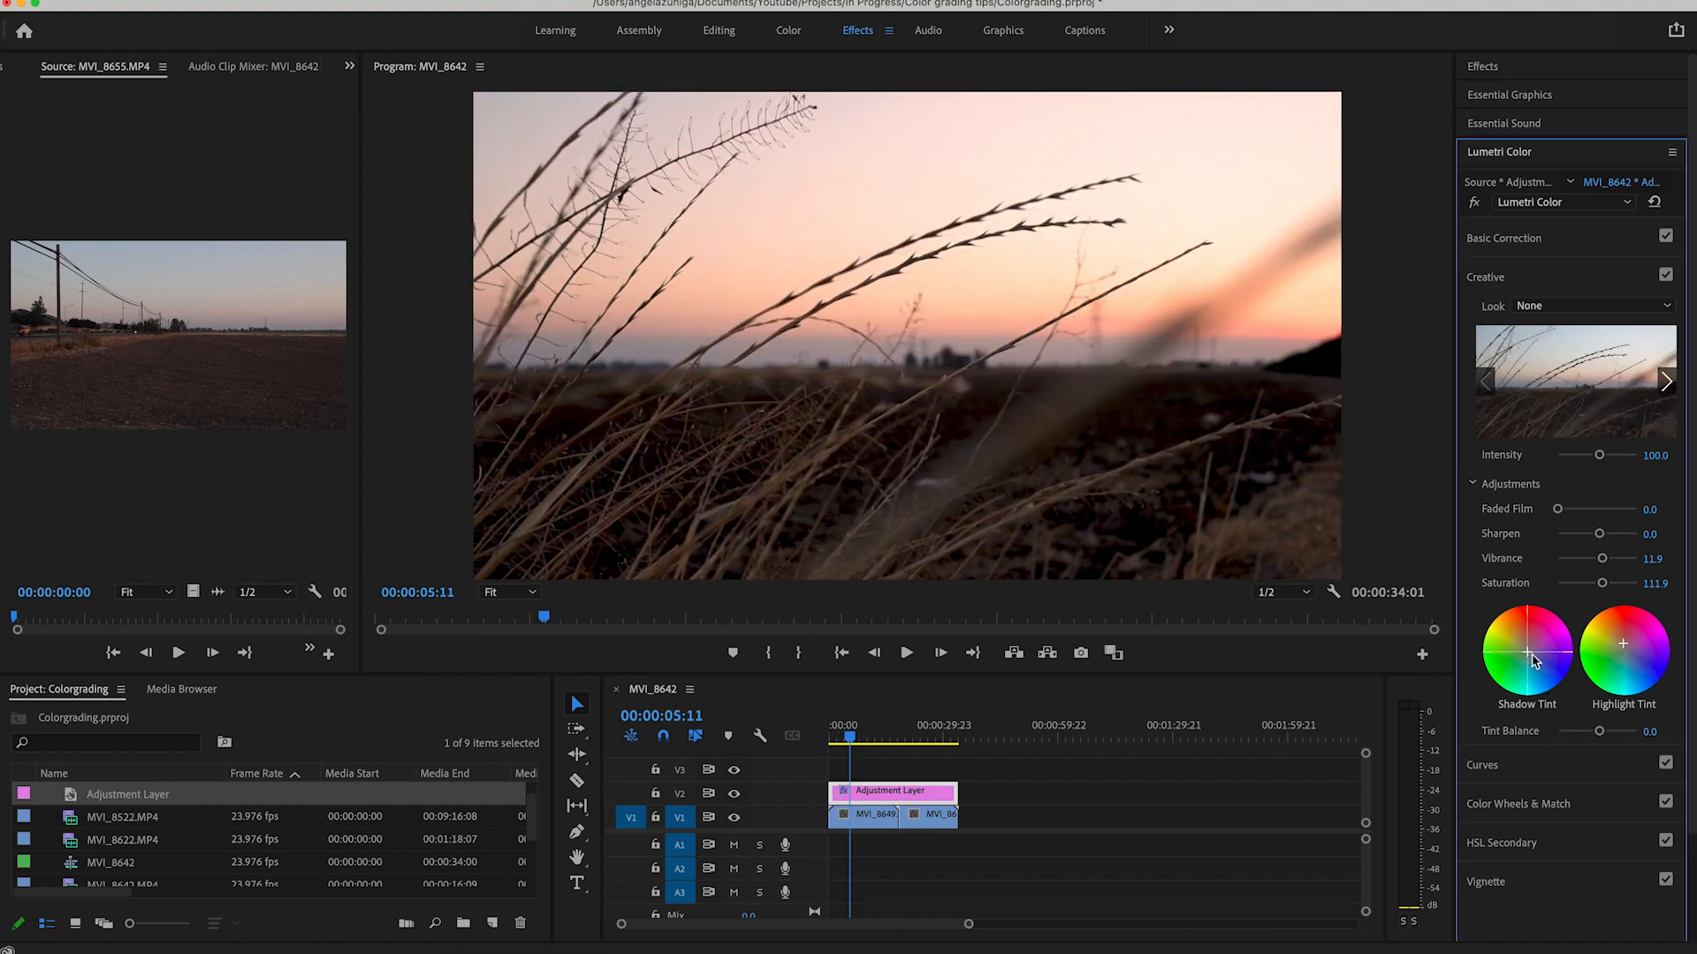
Apply a complementary tint in the Shadow Tint wheel of the sunset grade
{"action": "left_click_drag", "start_coordinate": [1527, 657], "coordinate": [1533, 666]}
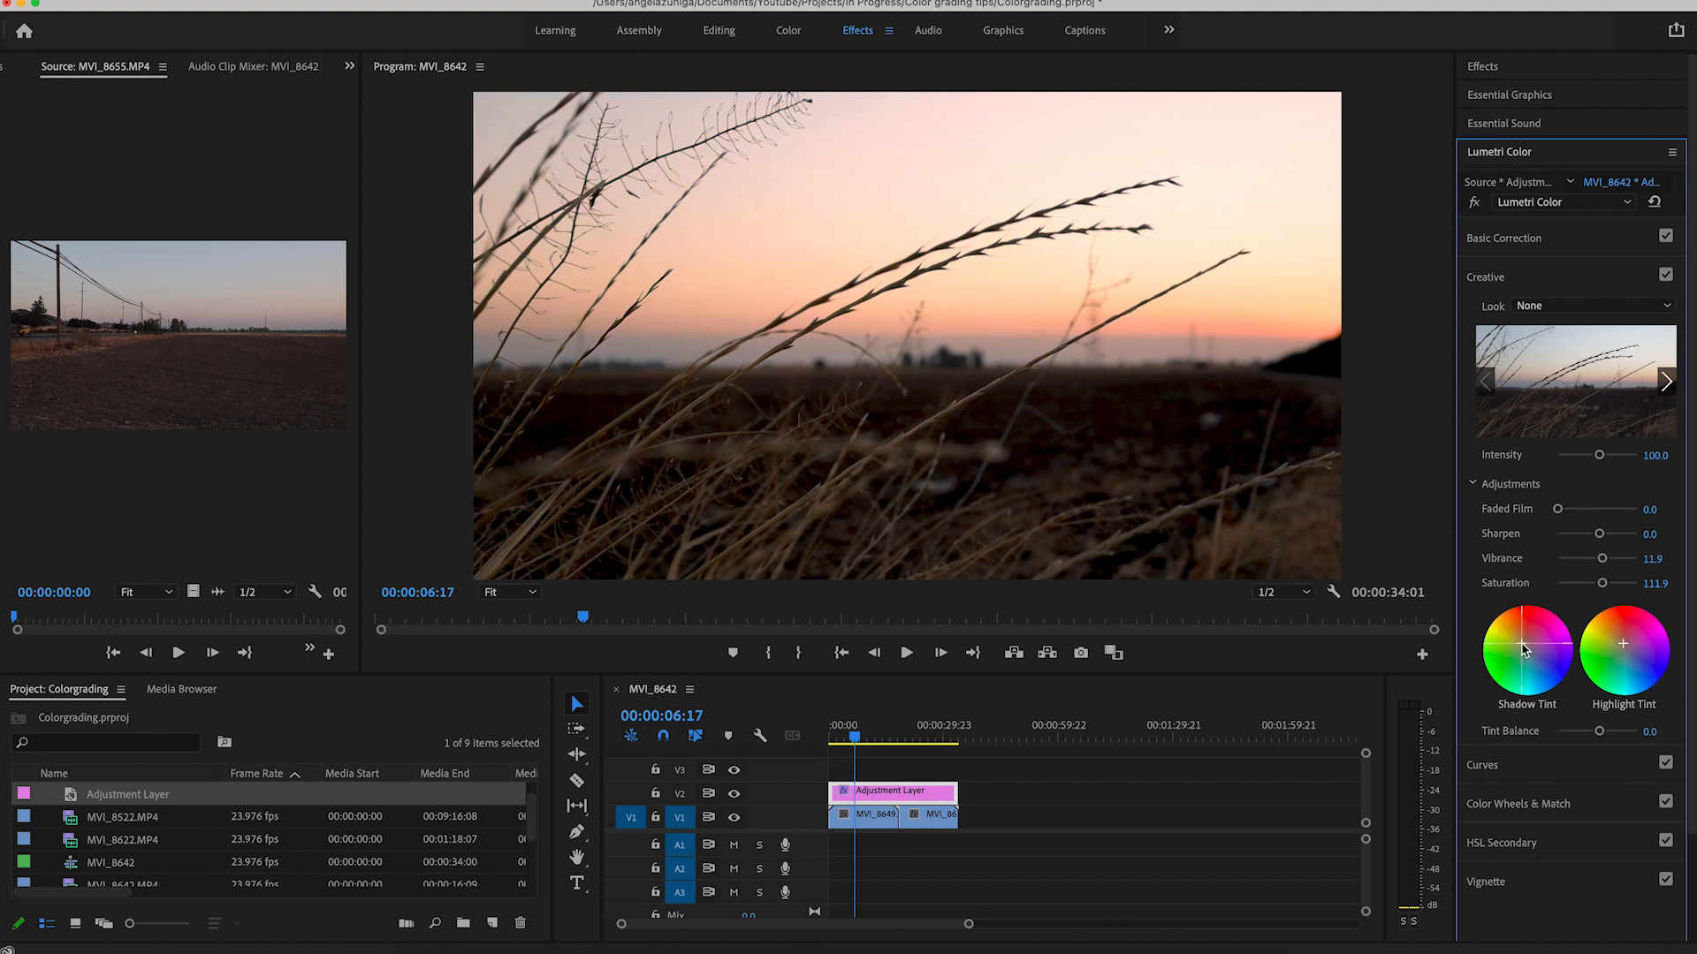
{"action": "mouse_move", "coordinate": [1525, 650]}
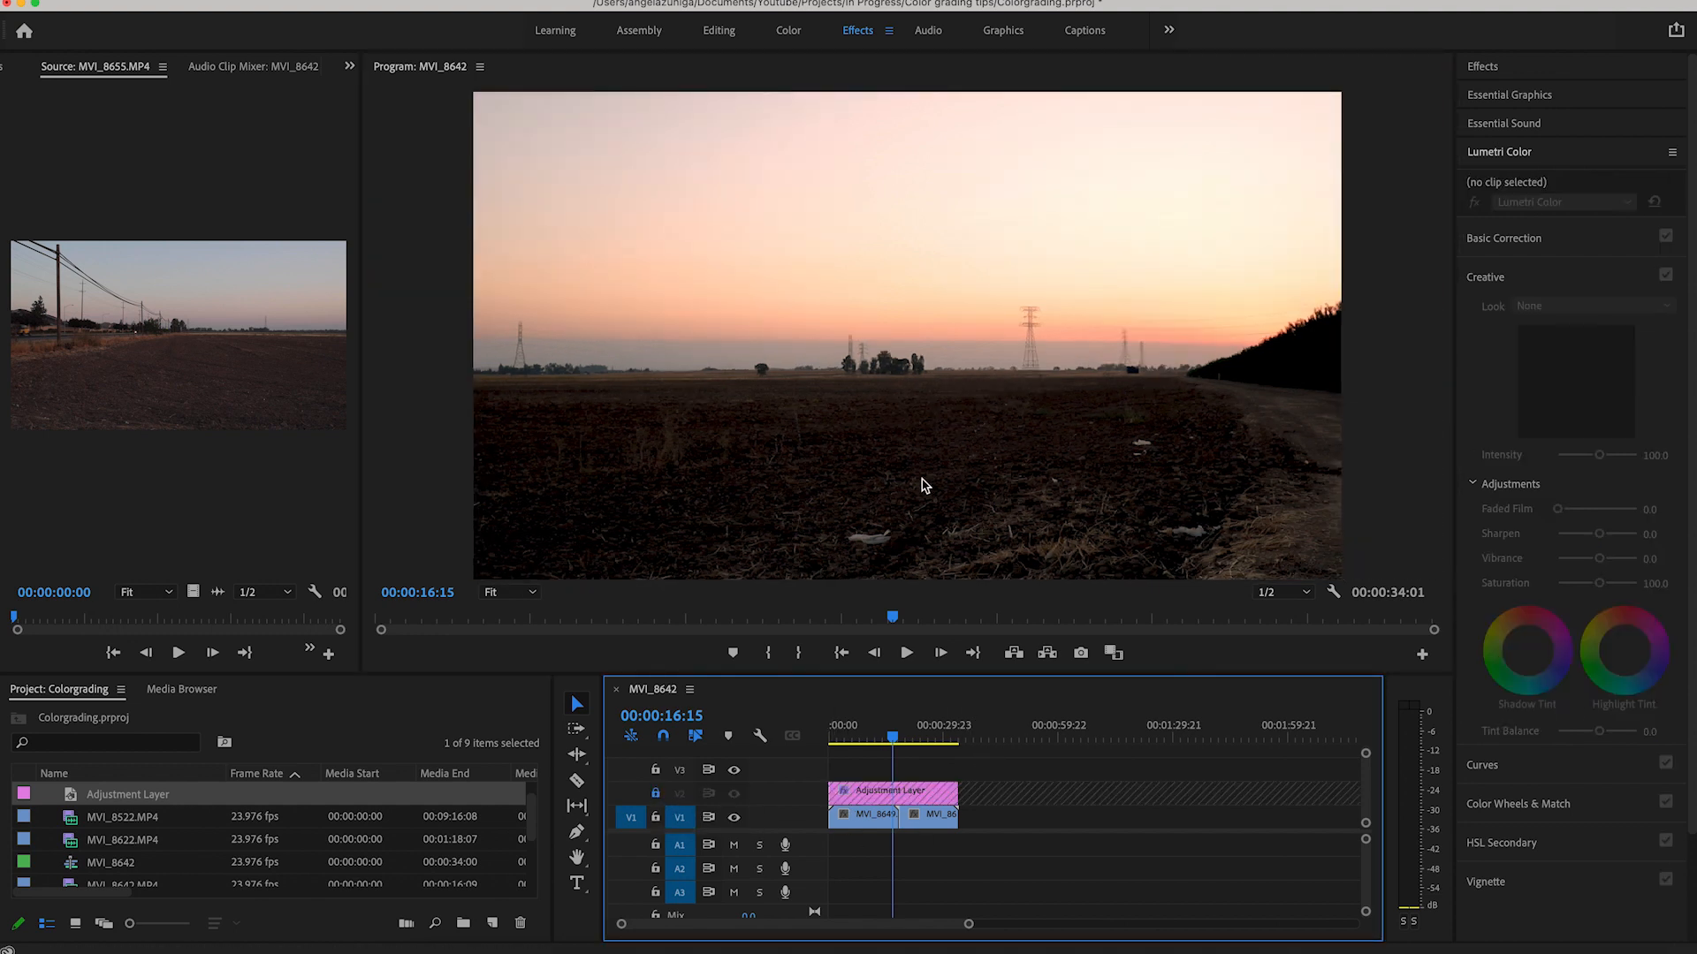
Compare the ungraded MVI_8642 clip, then reselect the adjustment layer as the grading target
{"action": "left_click", "coordinate": [868, 815]}
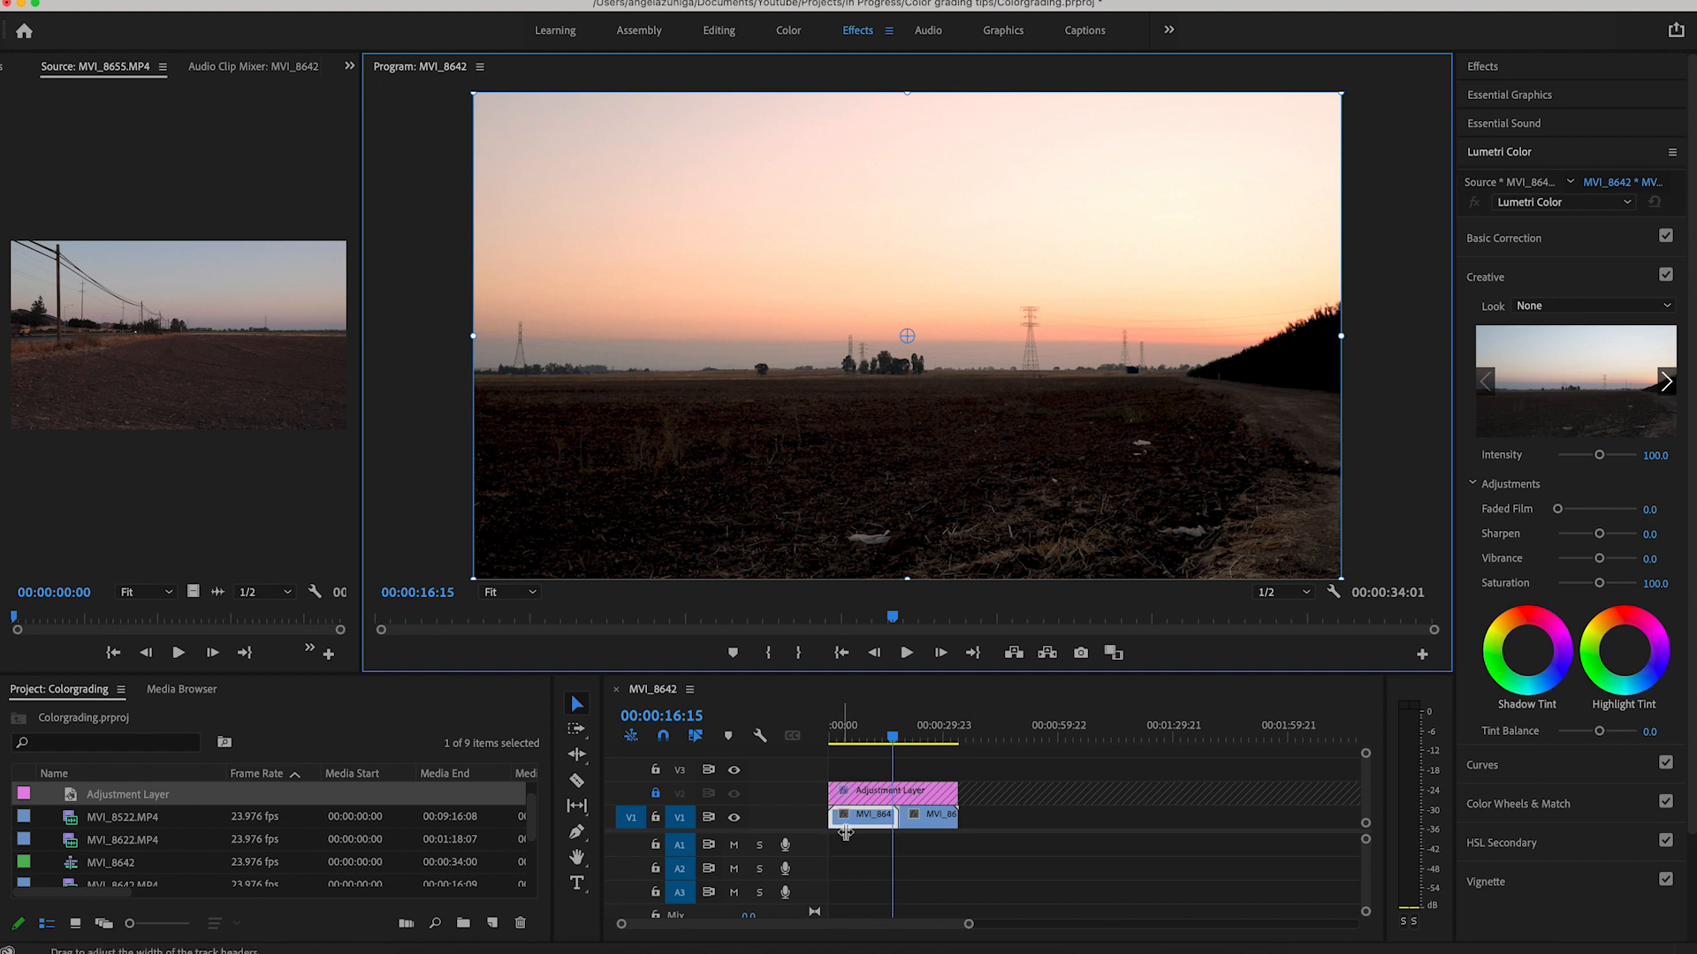
{"action": "mouse_move", "coordinate": [1255, 463]}
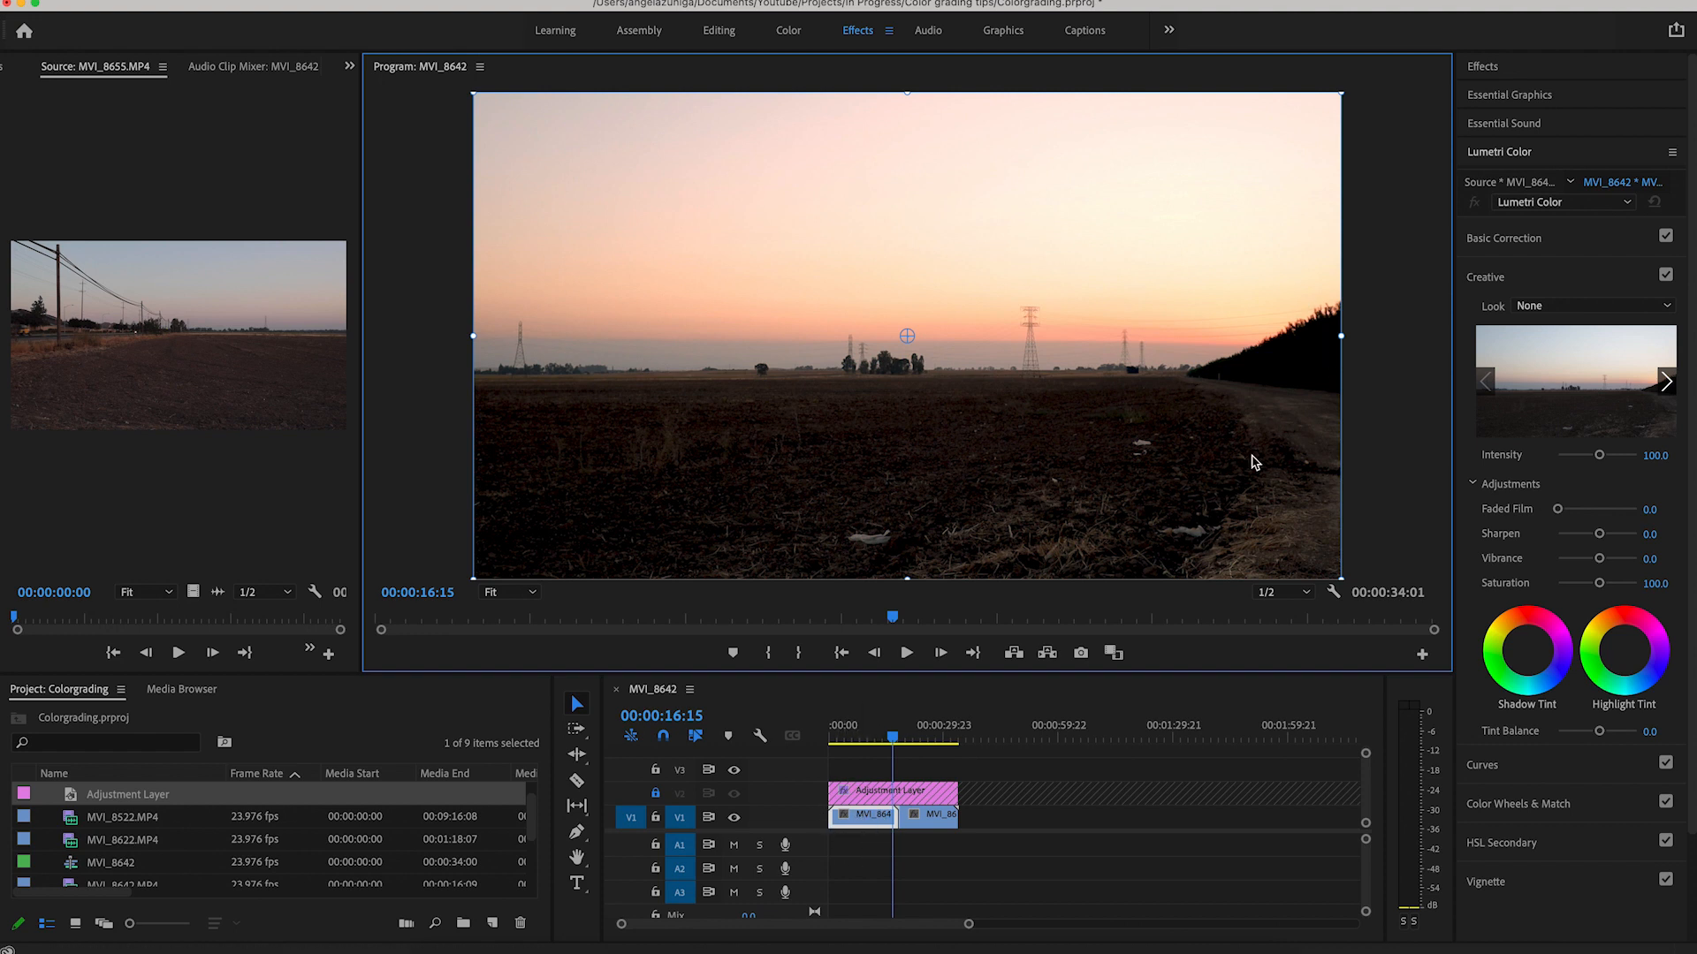
{"action": "mouse_move", "coordinate": [1194, 358]}
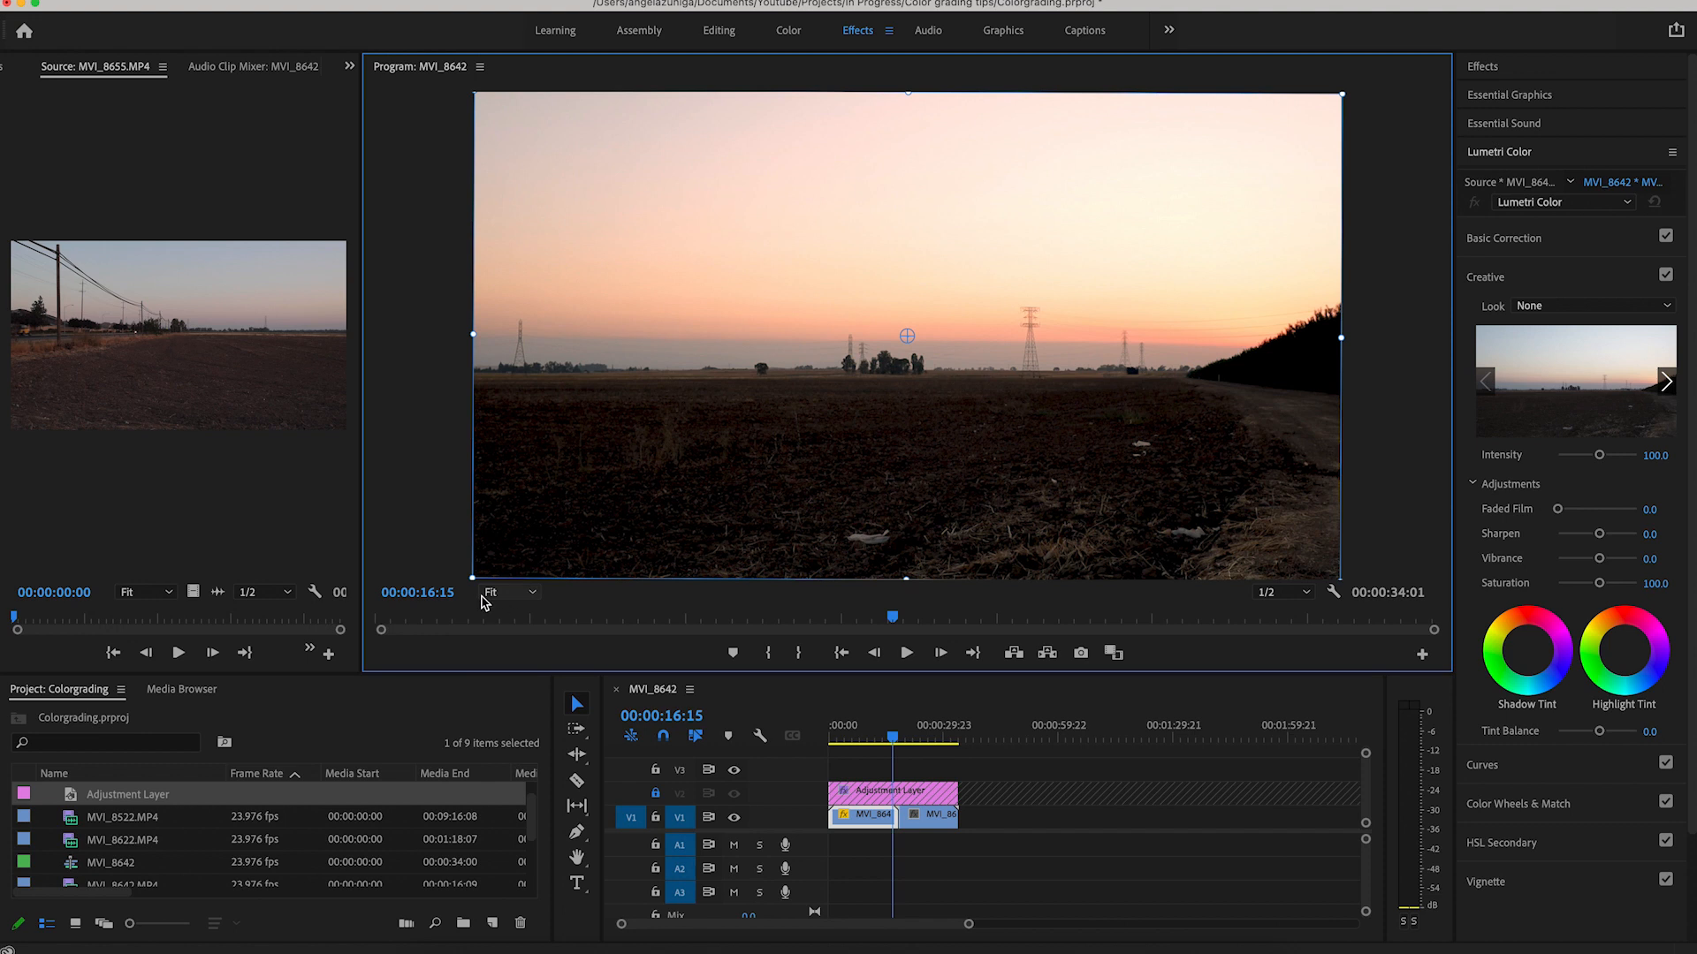
{"action": "mouse_move", "coordinate": [470, 592]}
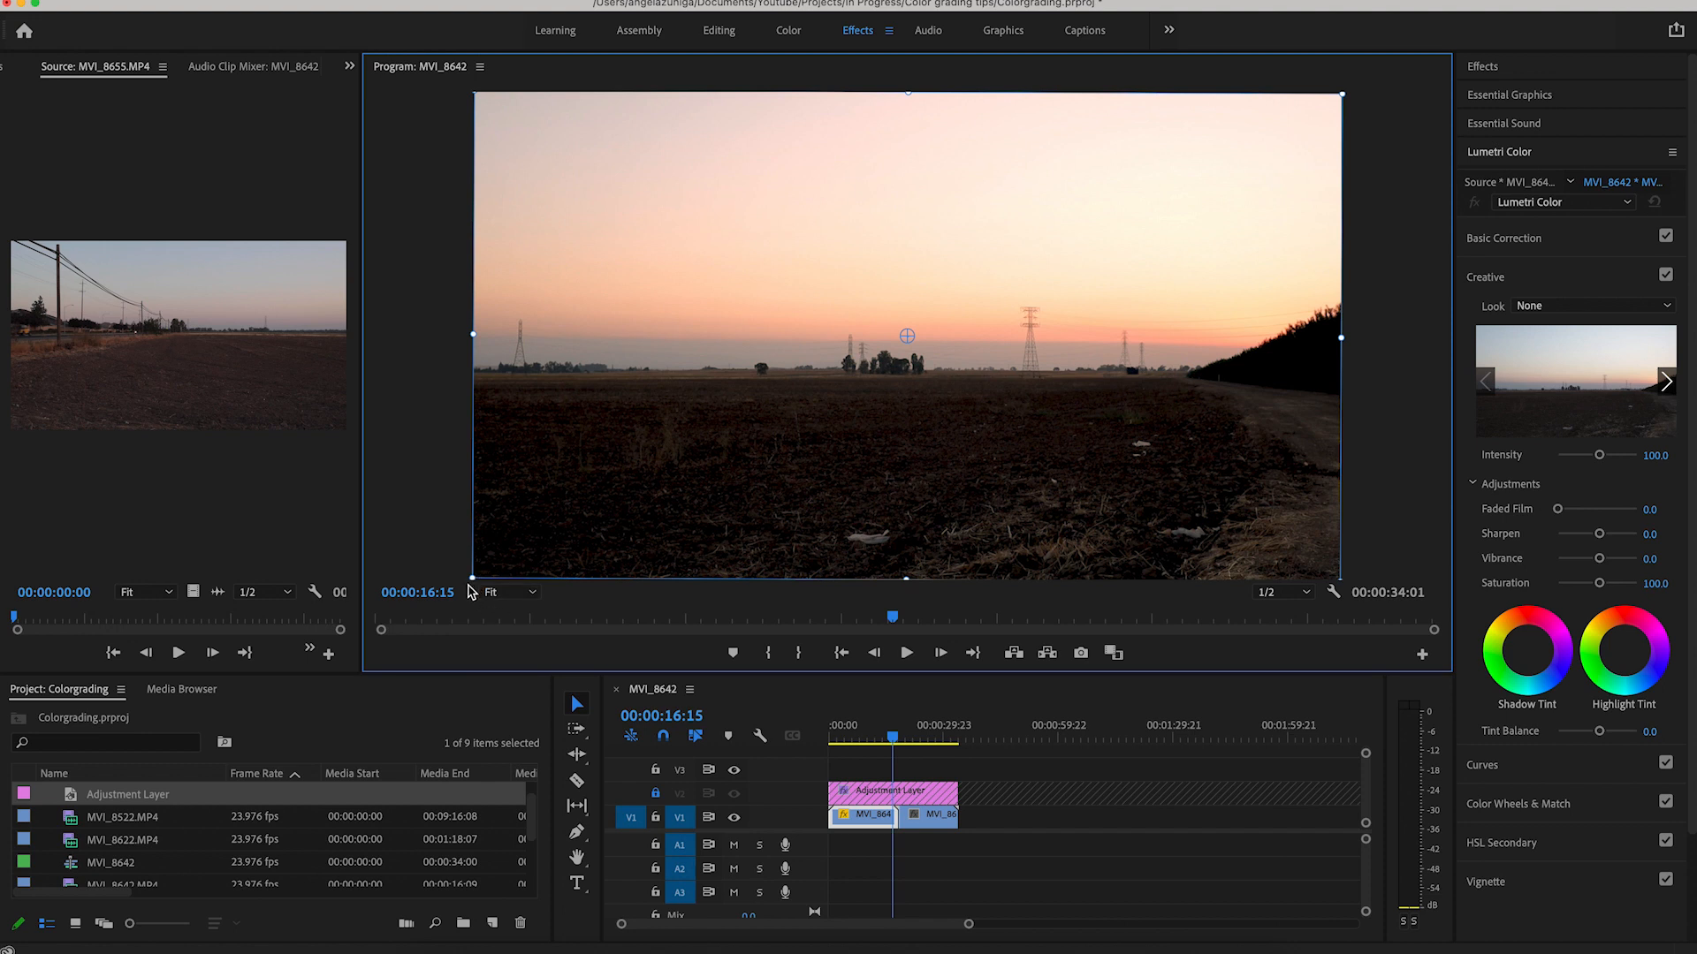
{"action": "mouse_move", "coordinate": [1341, 93]}
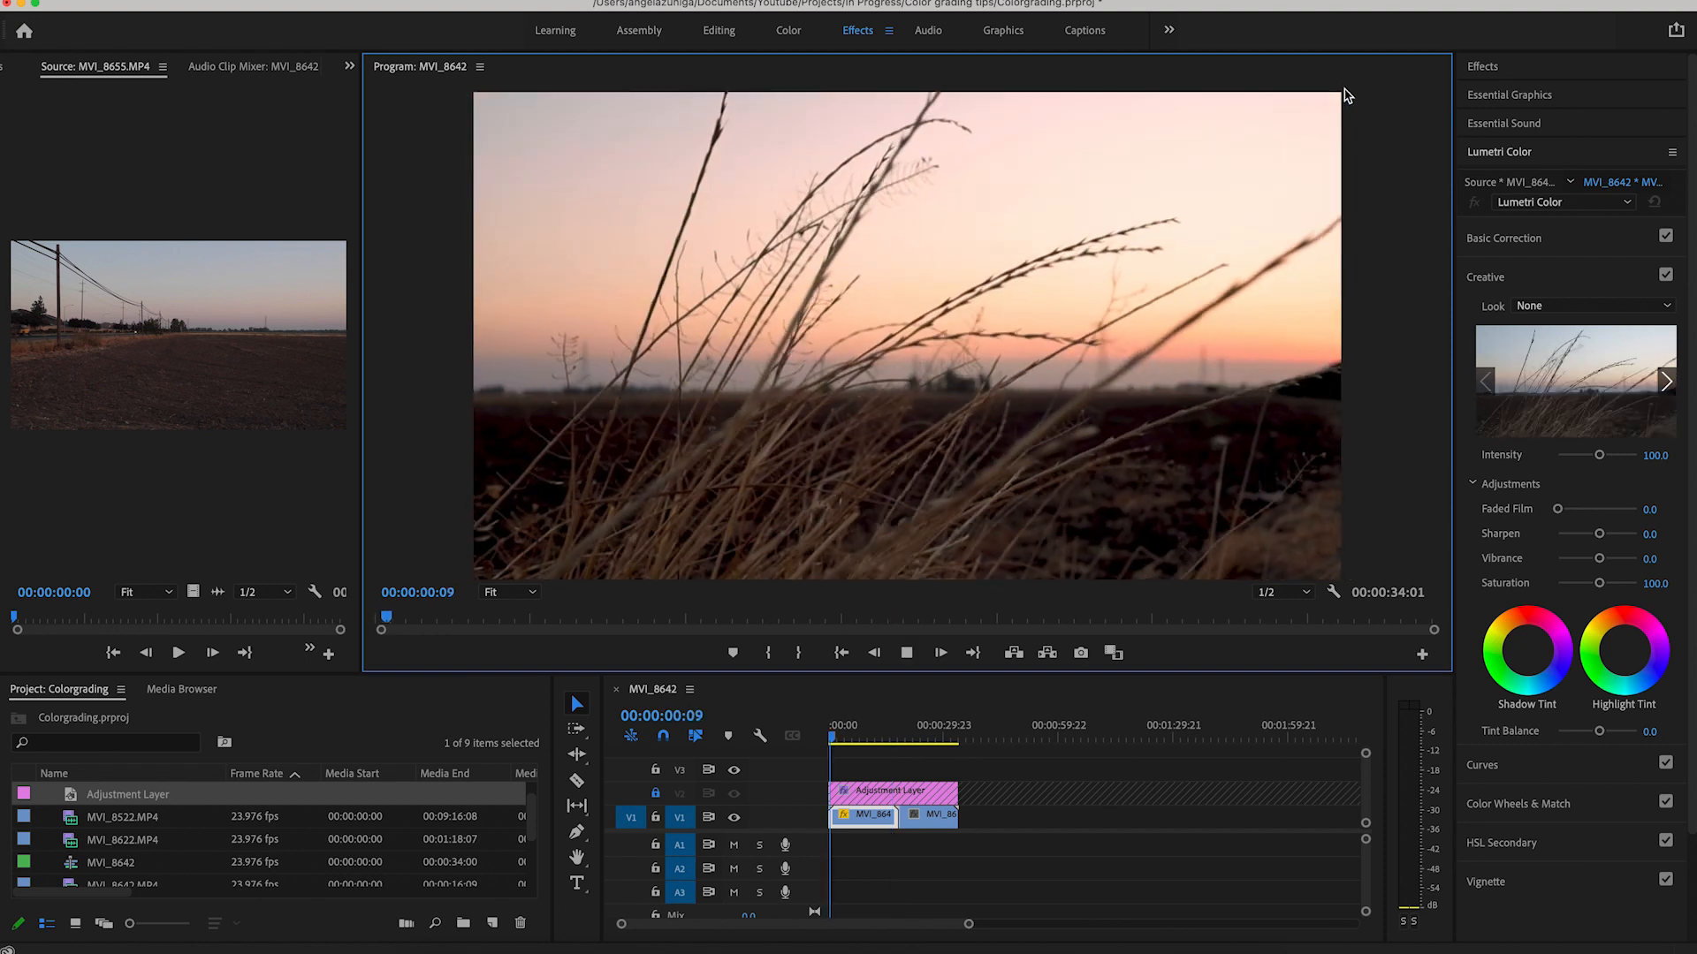
{"action": "left_click", "coordinate": [837, 737]}
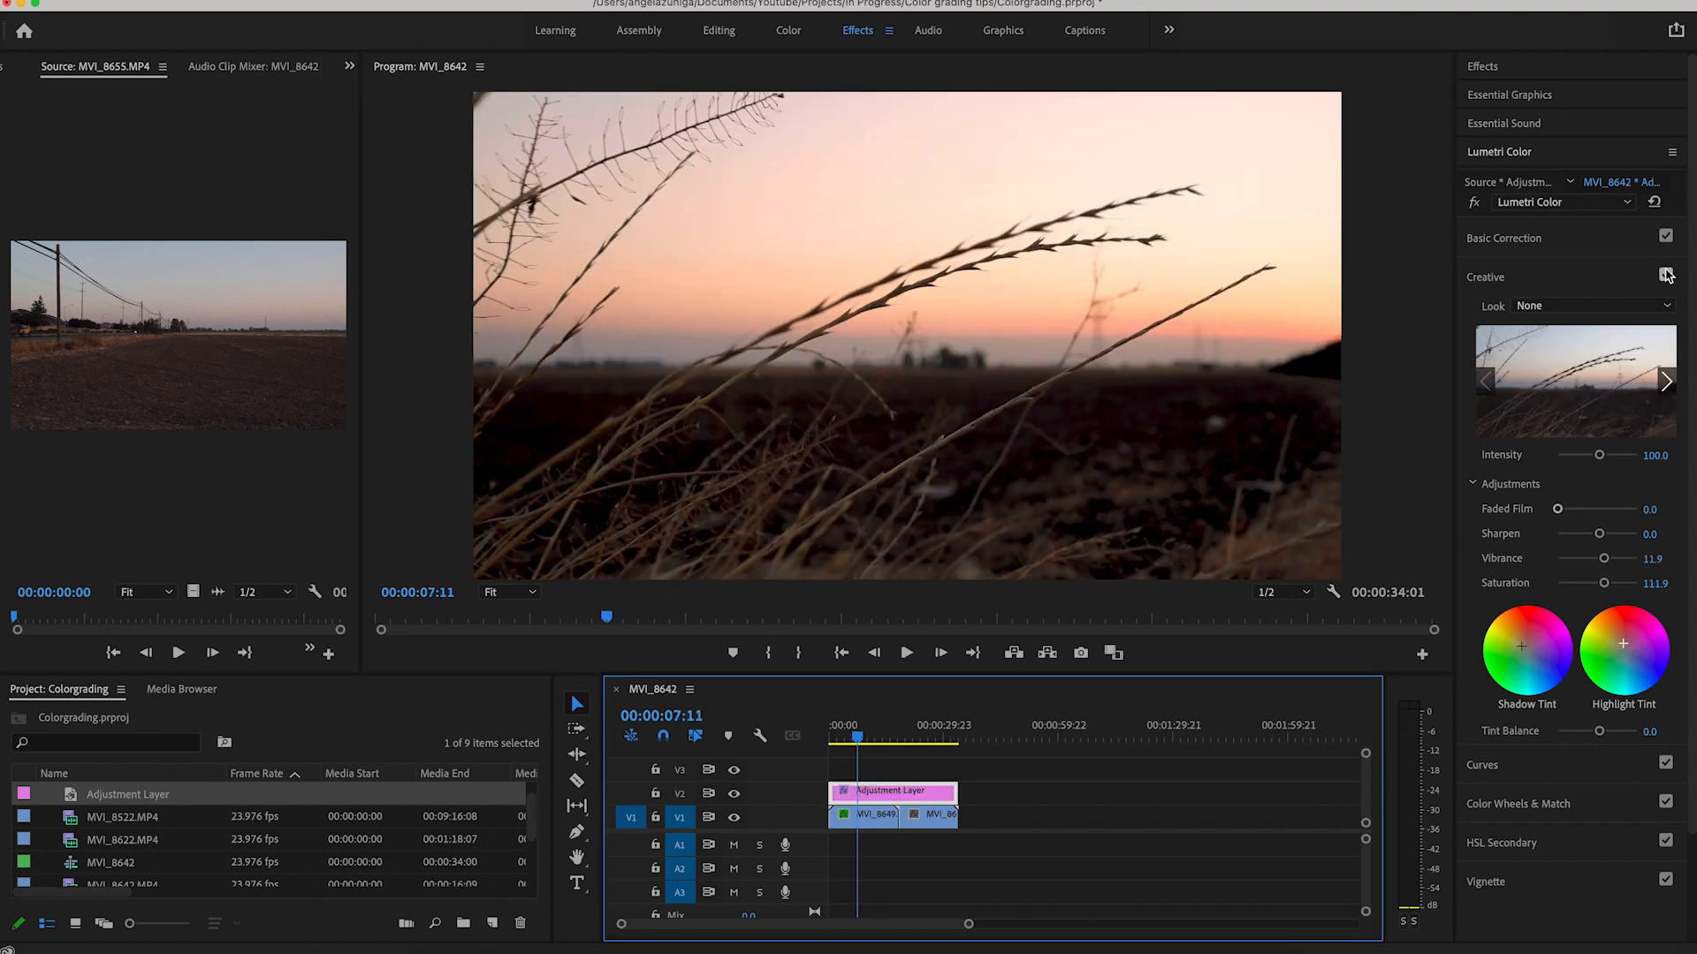
{"action": "left_click", "coordinate": [1665, 275]}
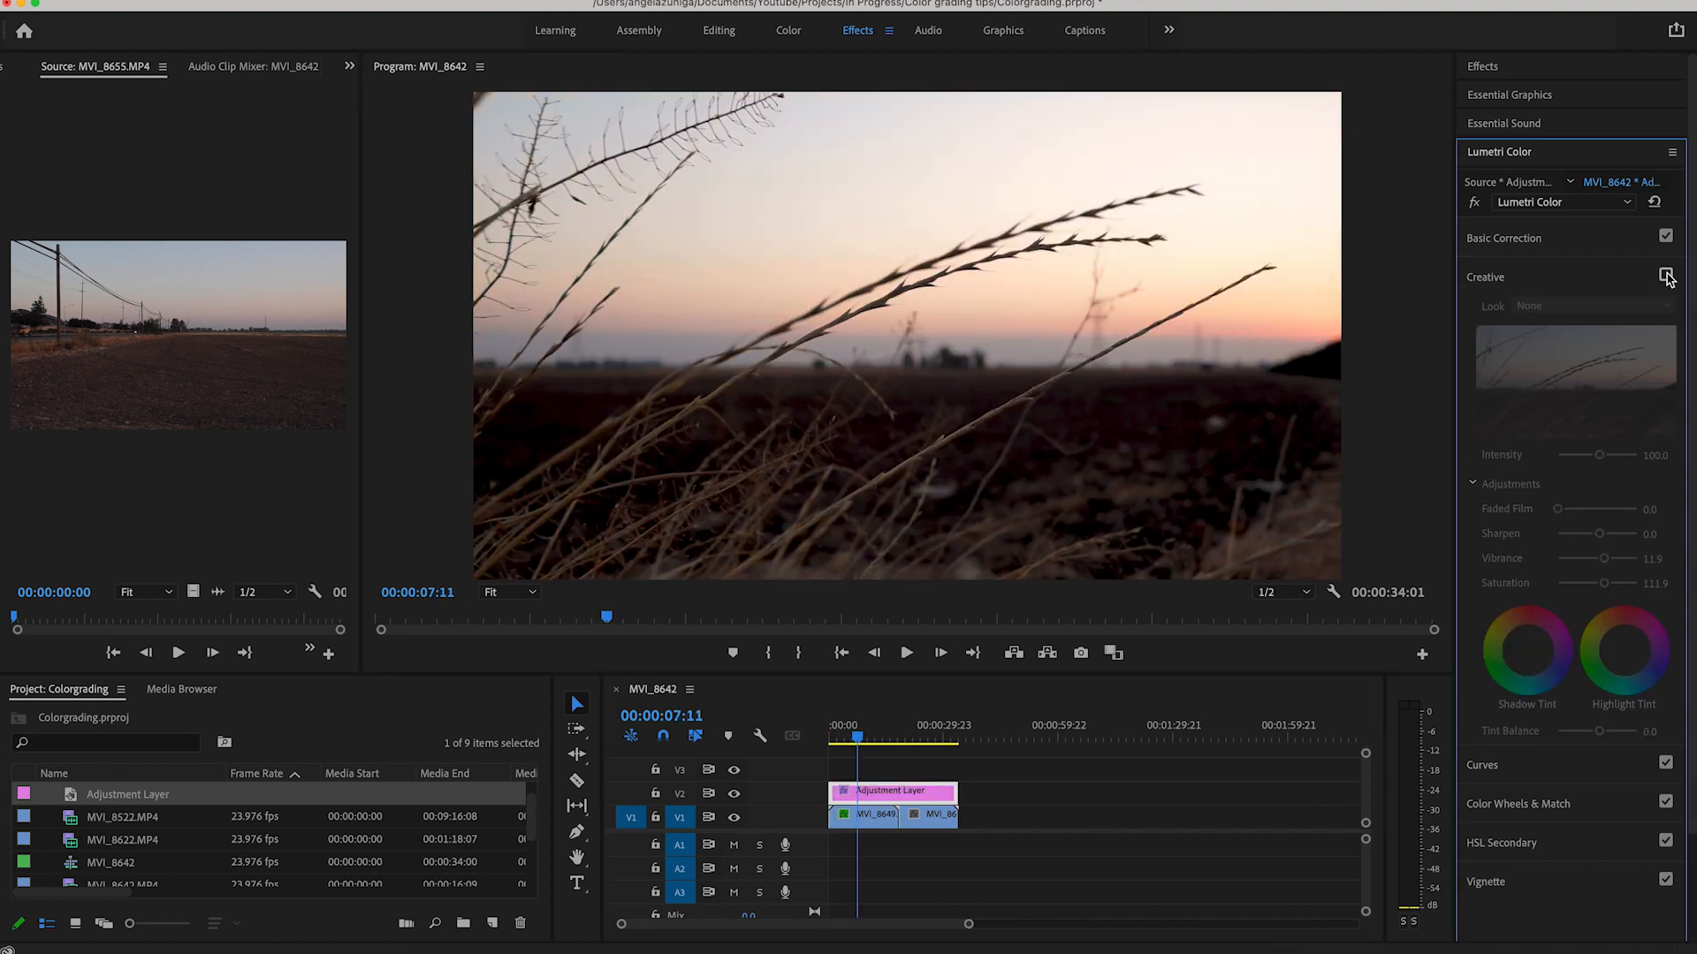
{"action": "left_click", "coordinate": [1665, 278]}
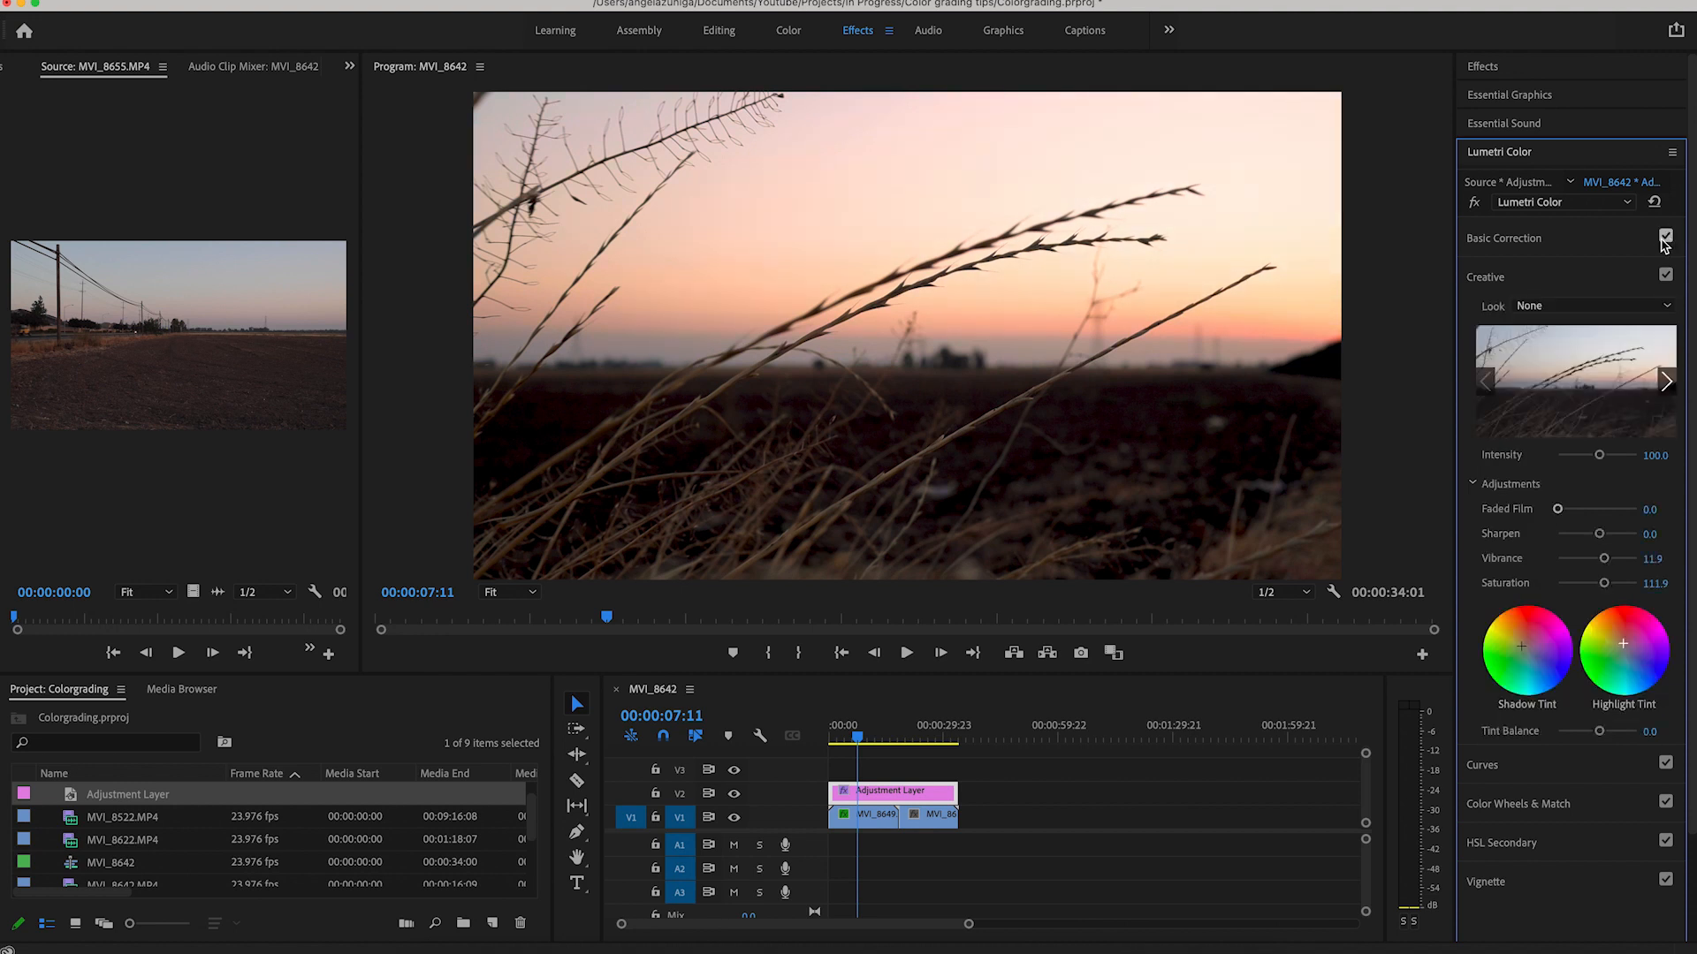
{"action": "left_click", "coordinate": [1665, 237]}
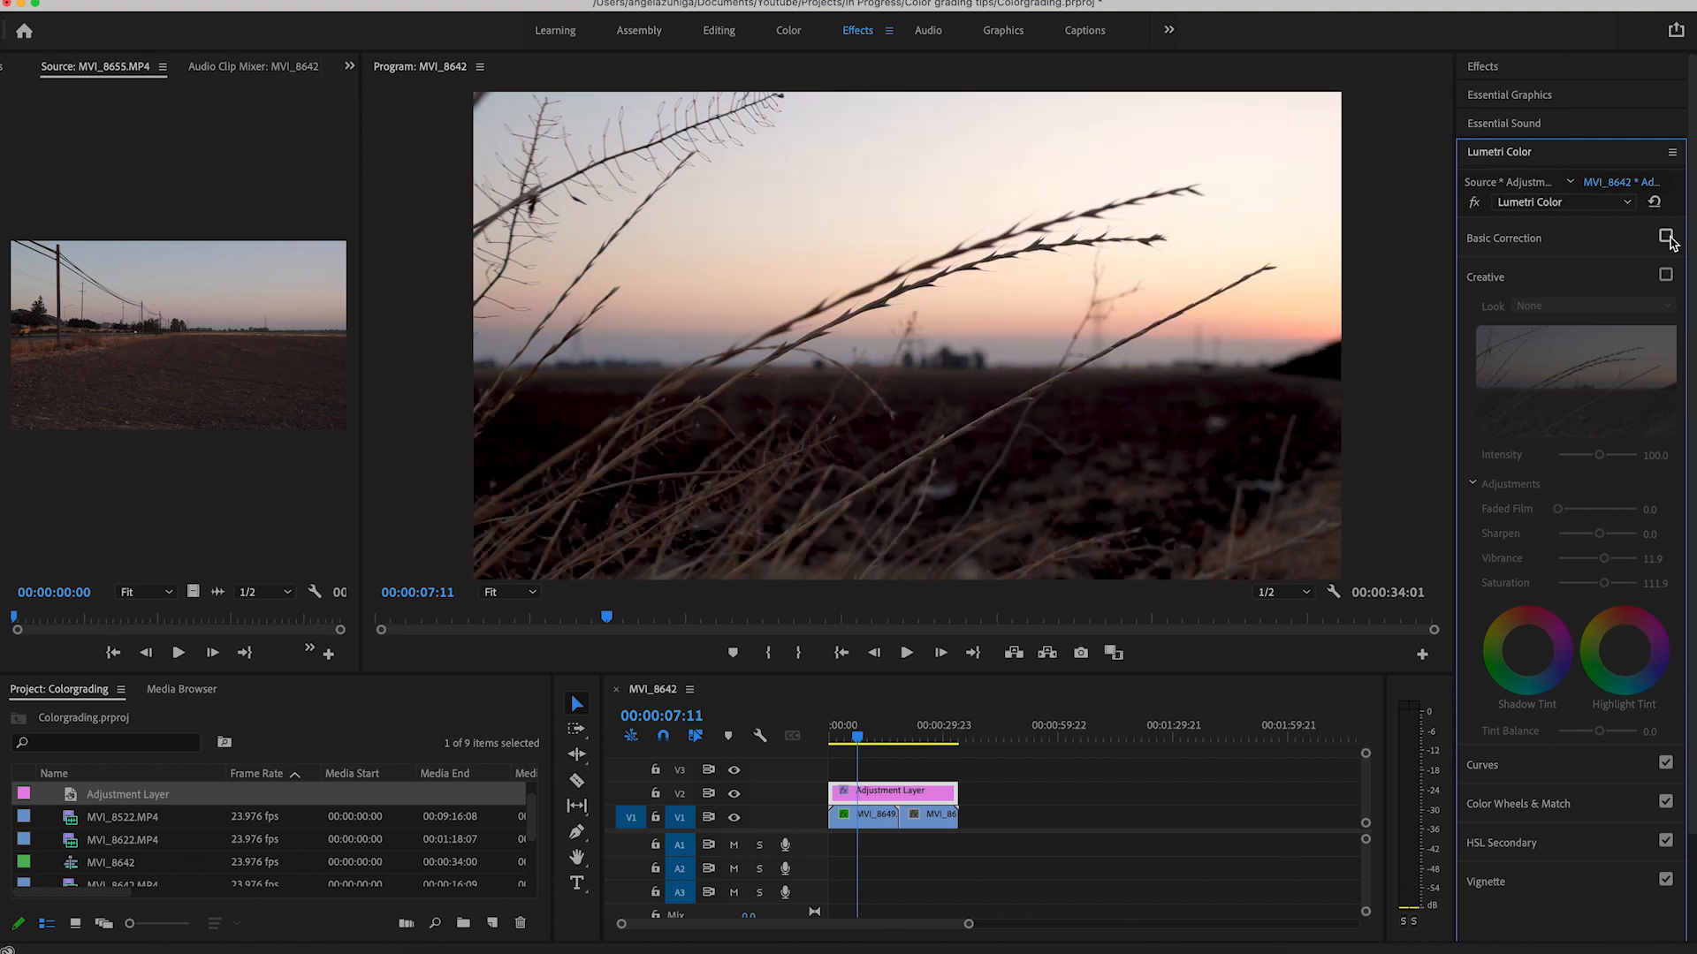
{"action": "left_click", "coordinate": [1665, 237]}
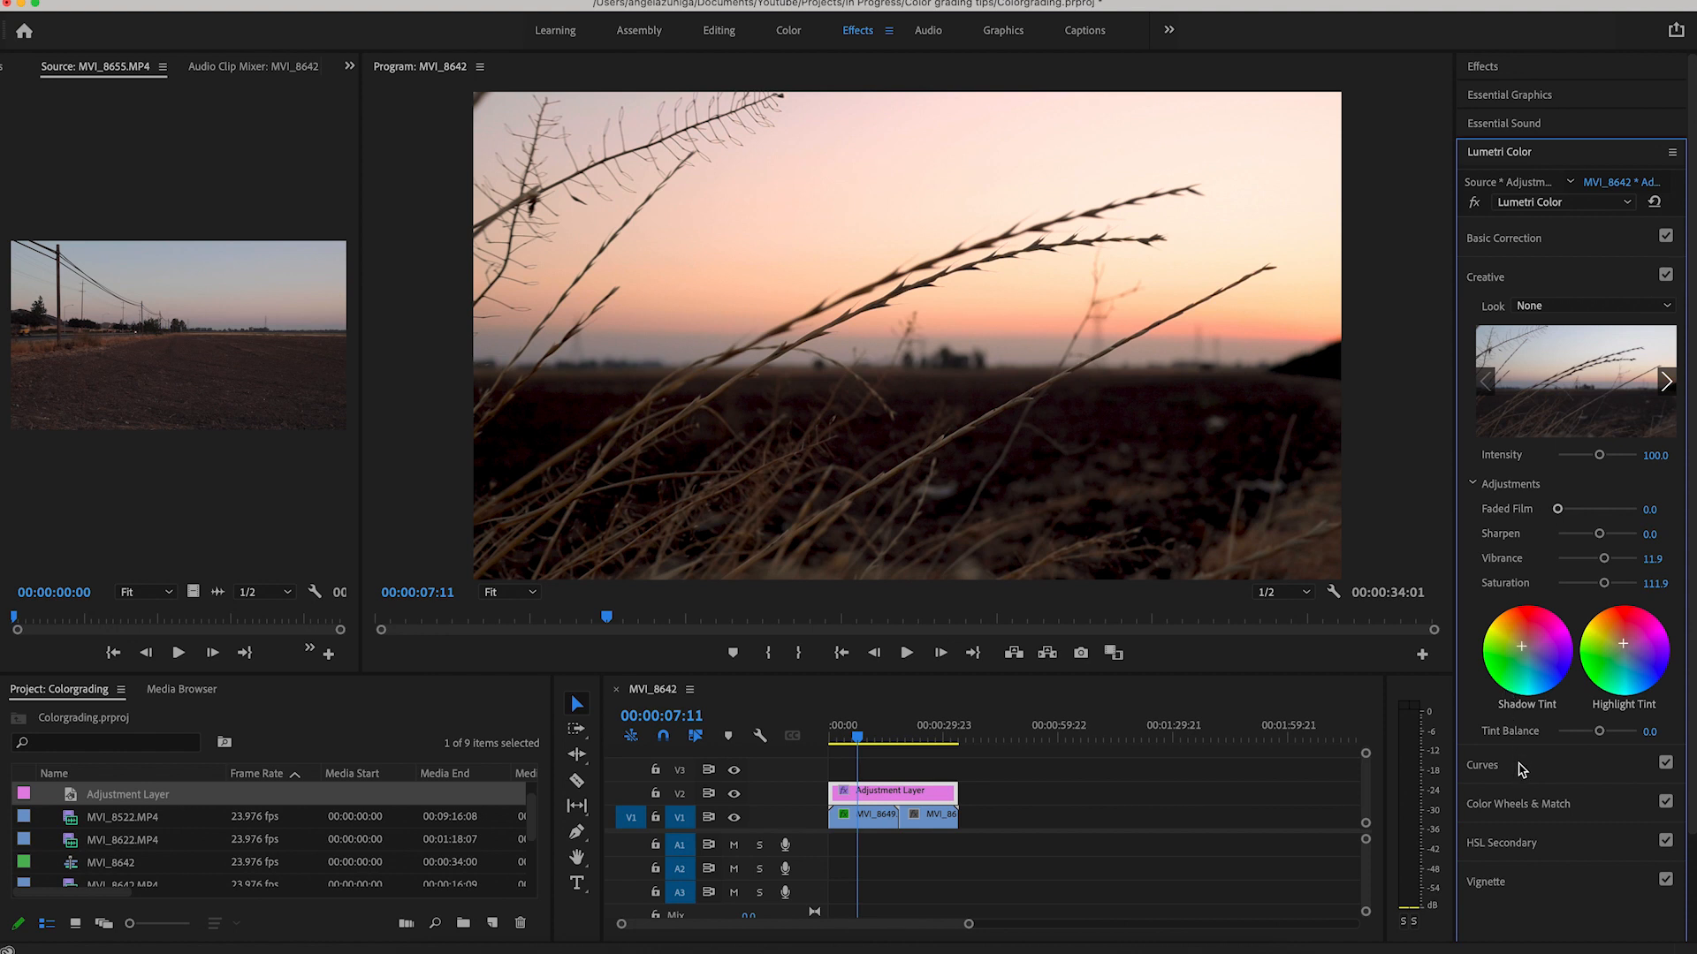
Shape an S-curve on the RGB curve, lifting highlights and pulling shadows down
{"action": "left_click", "coordinate": [1481, 765]}
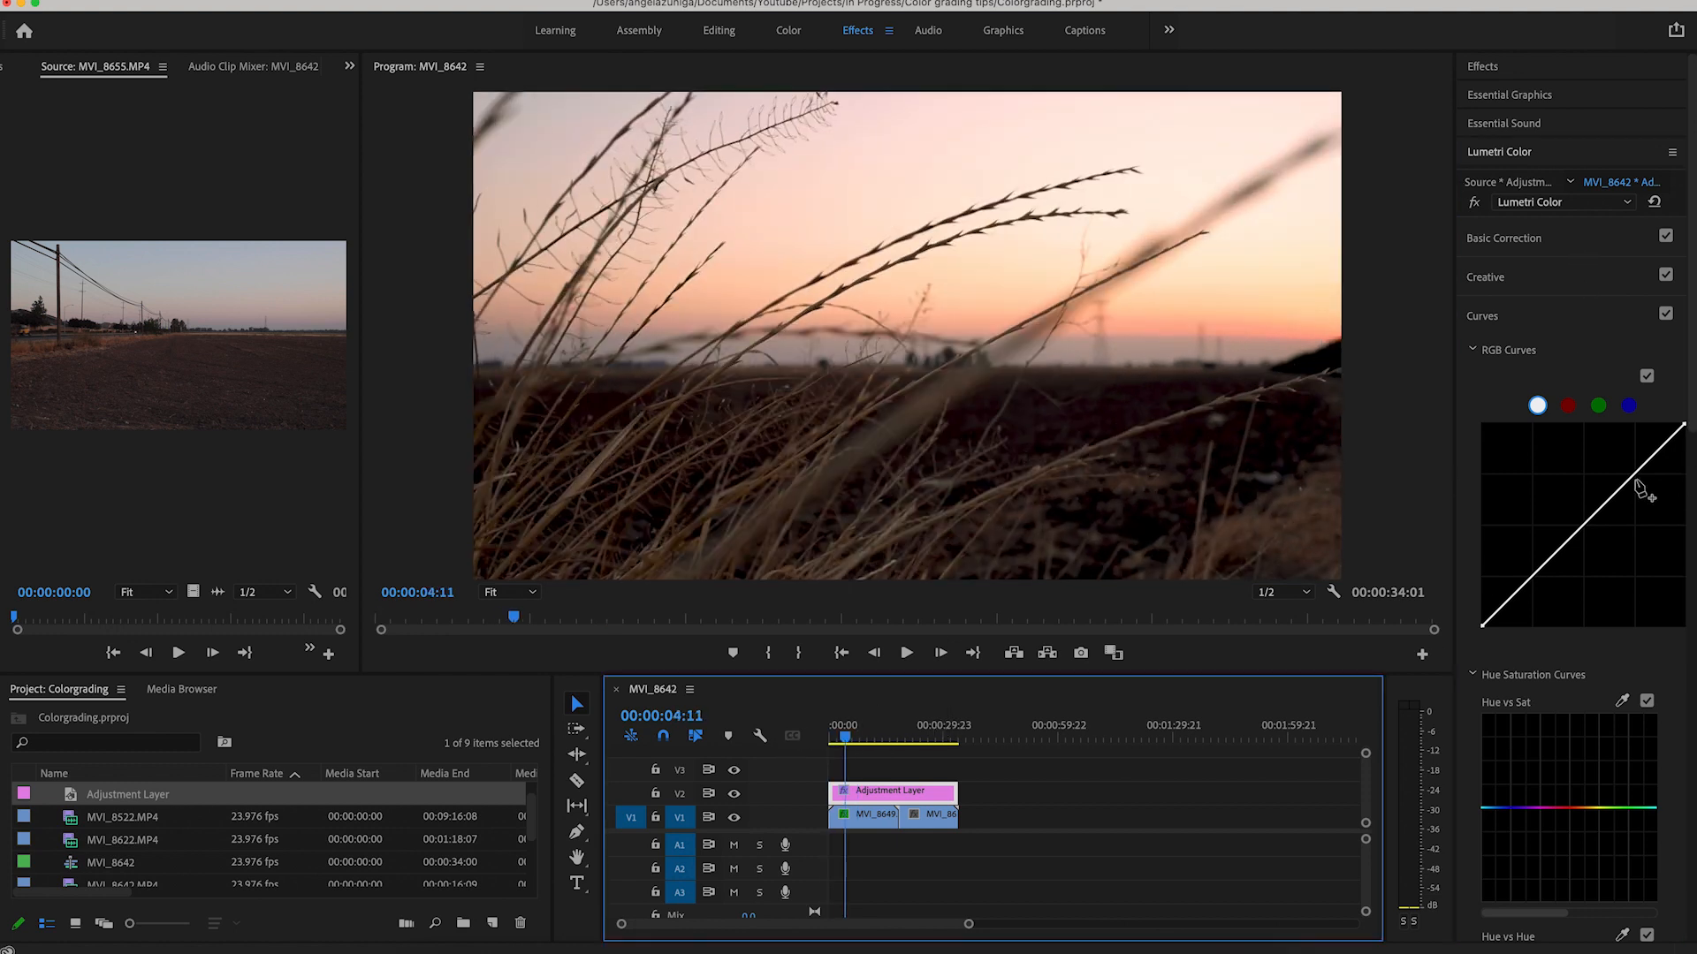
{"action": "left_click_drag", "start_coordinate": [1642, 488], "coordinate": [1633, 475]}
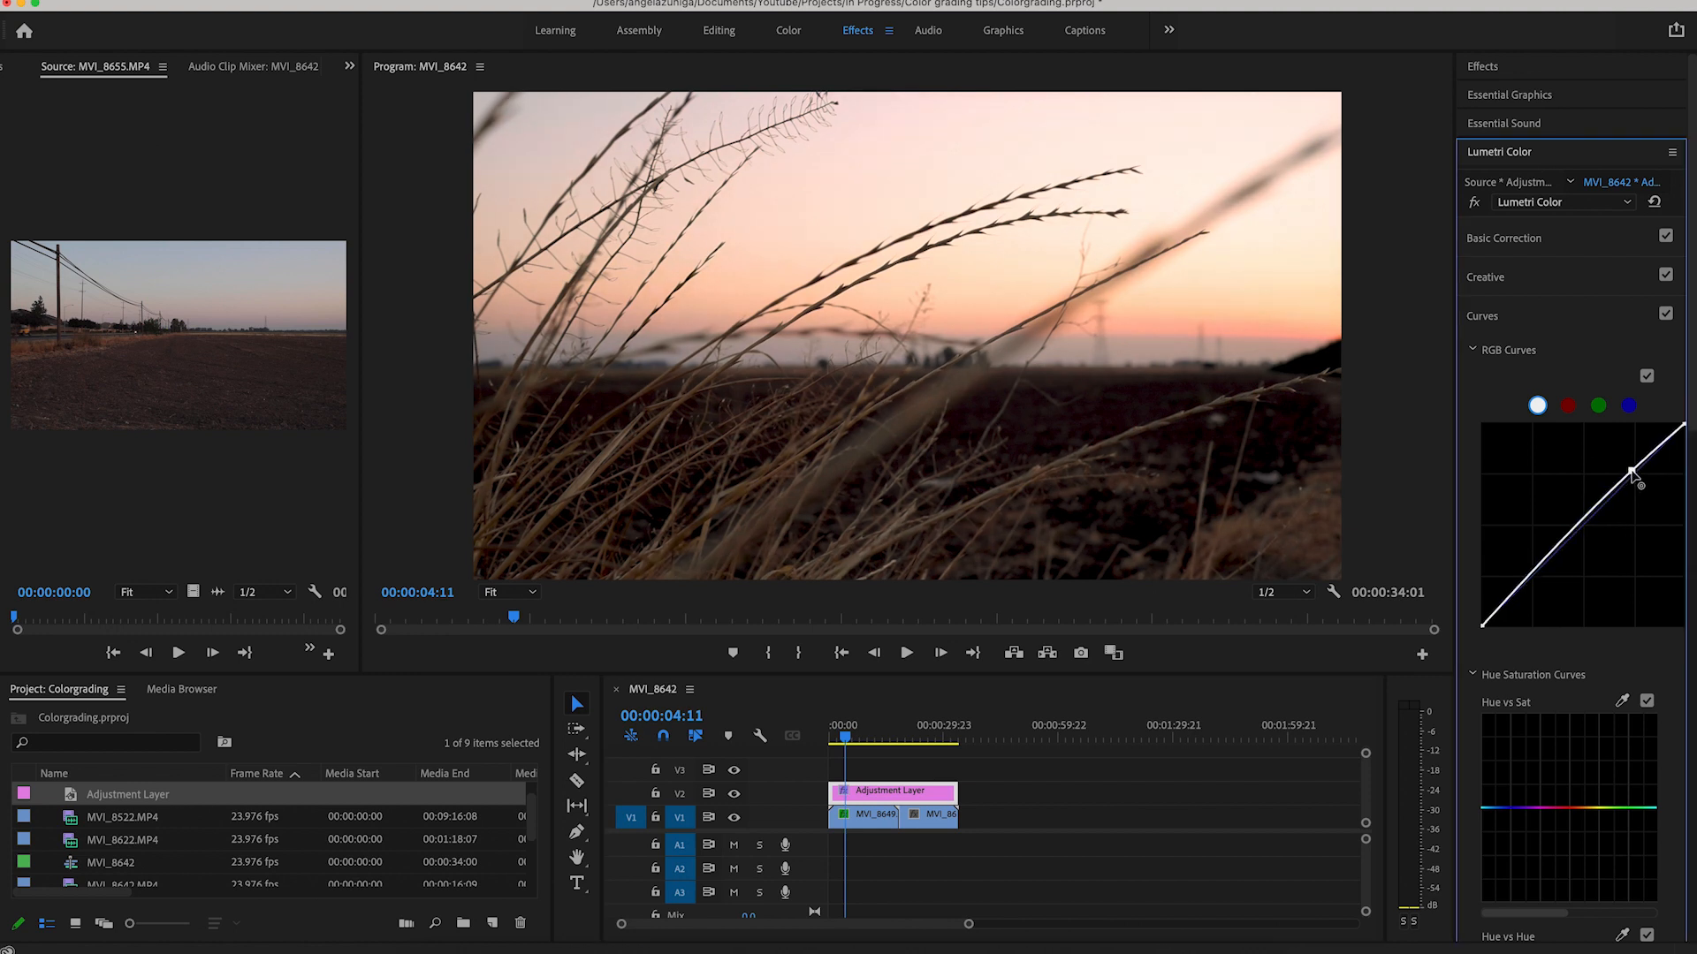
{"action": "left_click_drag", "start_coordinate": [1631, 476], "coordinate": [1555, 555]}
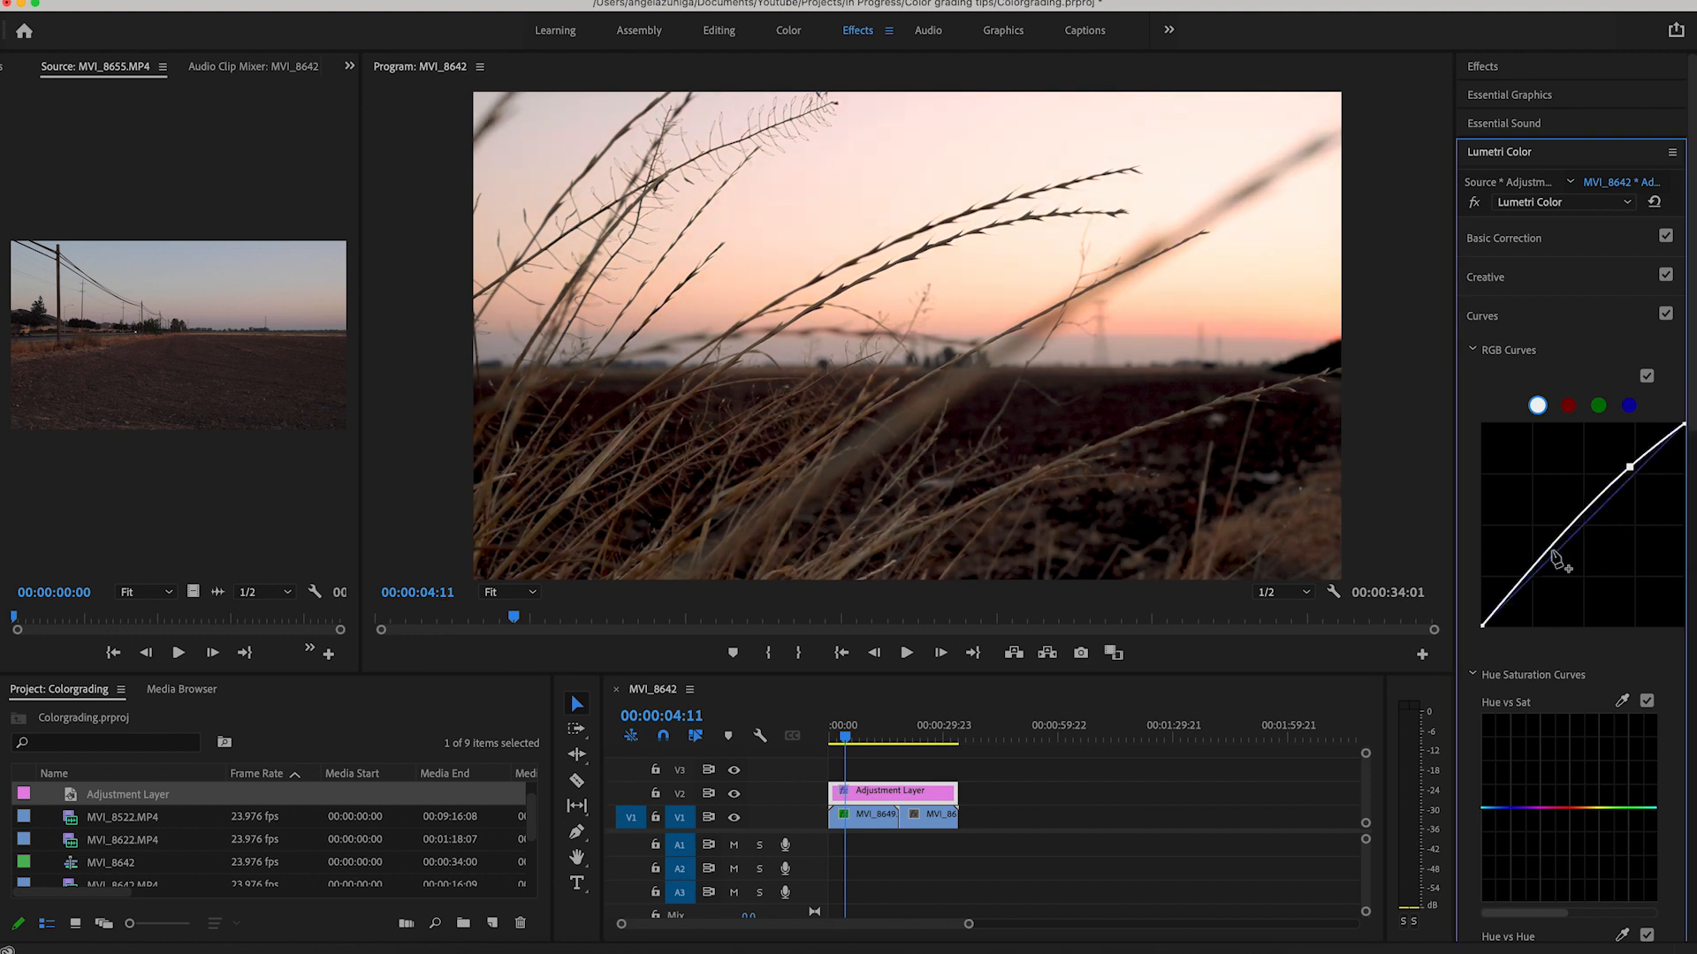
{"action": "left_click_drag", "start_coordinate": [1553, 557], "coordinate": [1548, 572]}
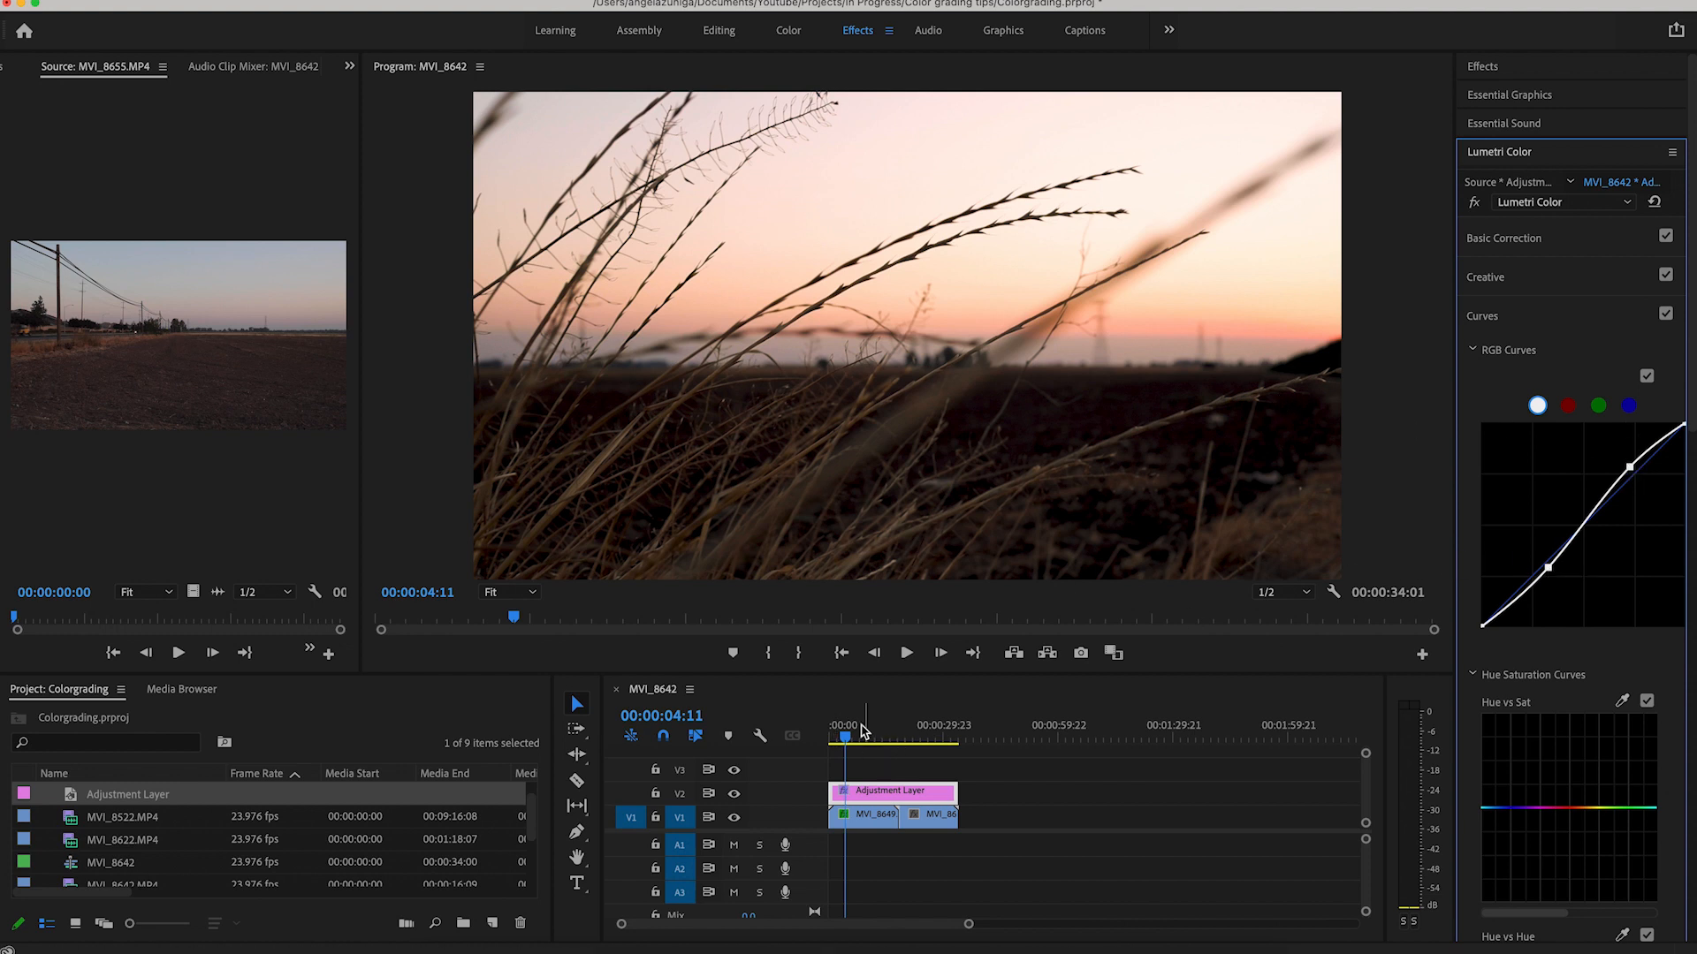
Toggle the Curves adjustment off and on to compare the contrast, leaving it active
{"action": "left_click", "coordinate": [849, 740]}
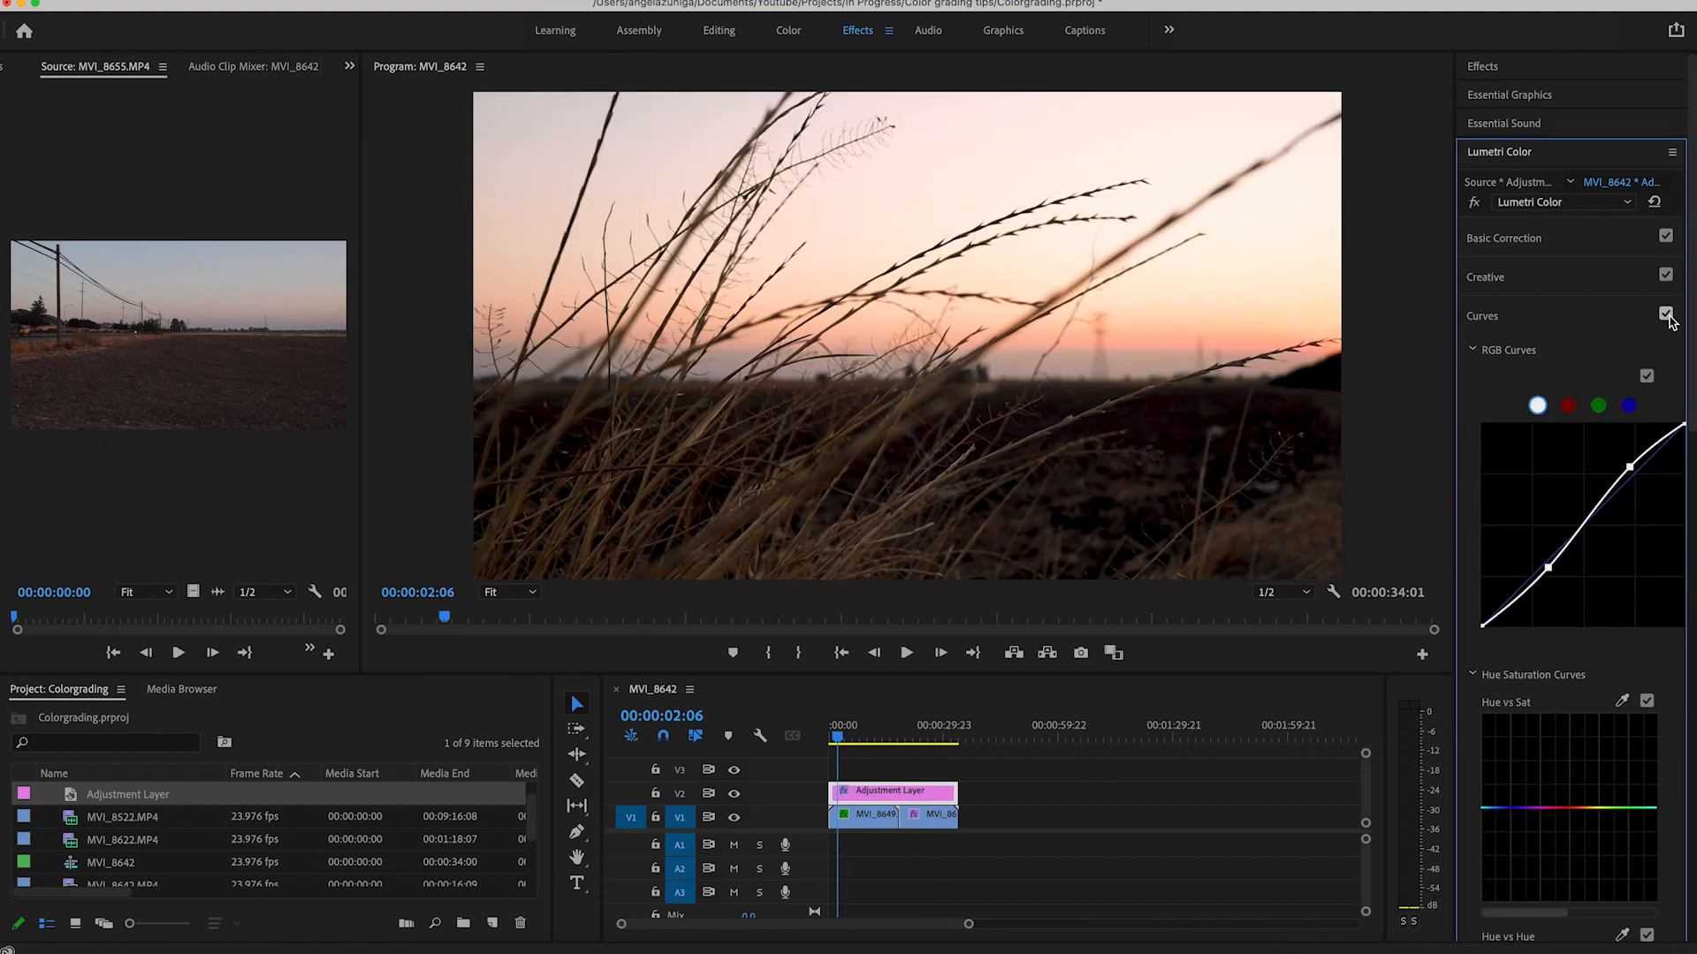
{"action": "left_click", "coordinate": [1665, 315]}
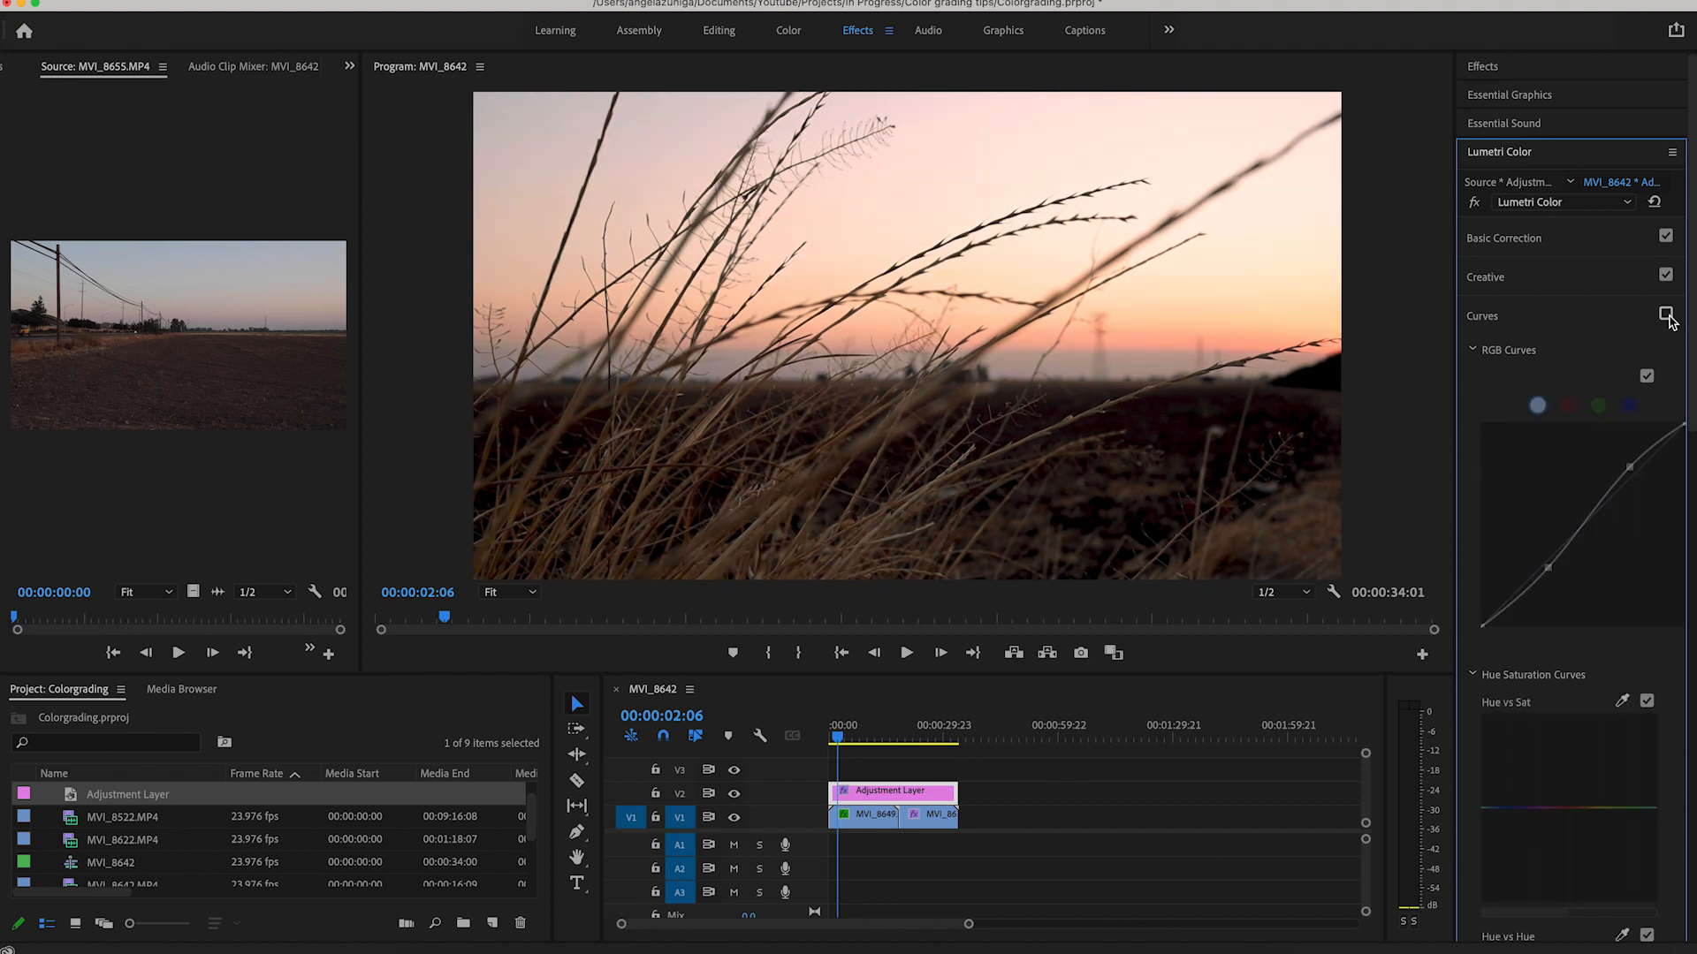
{"action": "left_click", "coordinate": [1661, 314]}
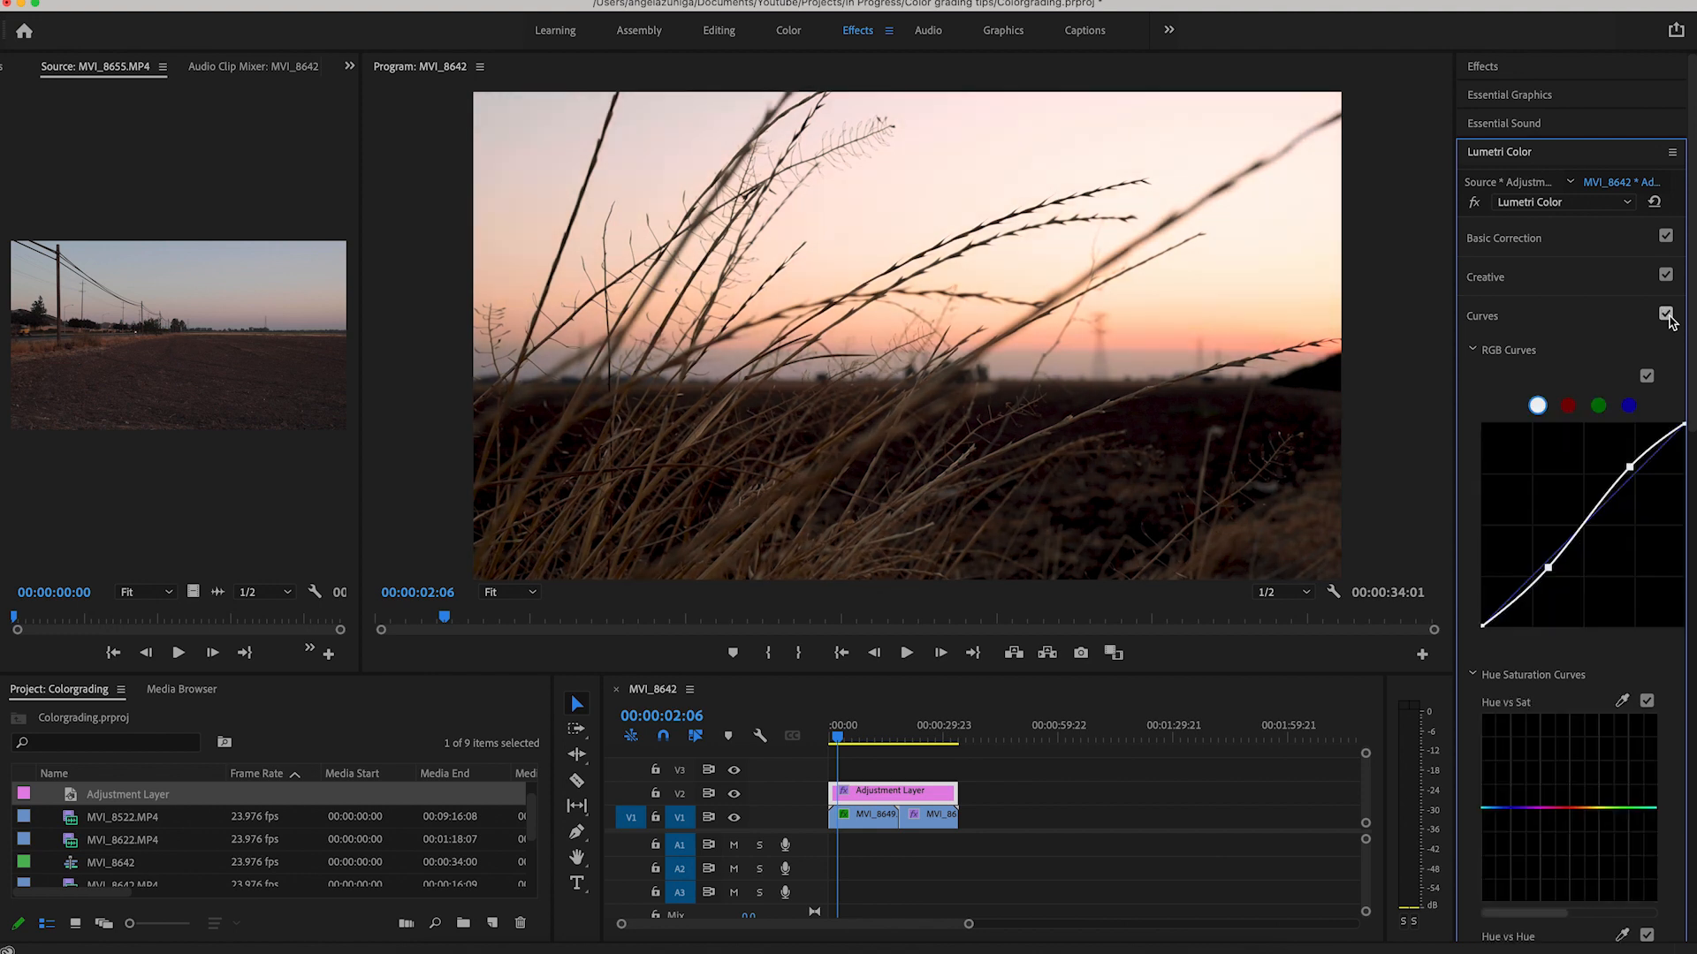
{"action": "scroll", "scroll_direction": "down", "scroll_amount": 3}
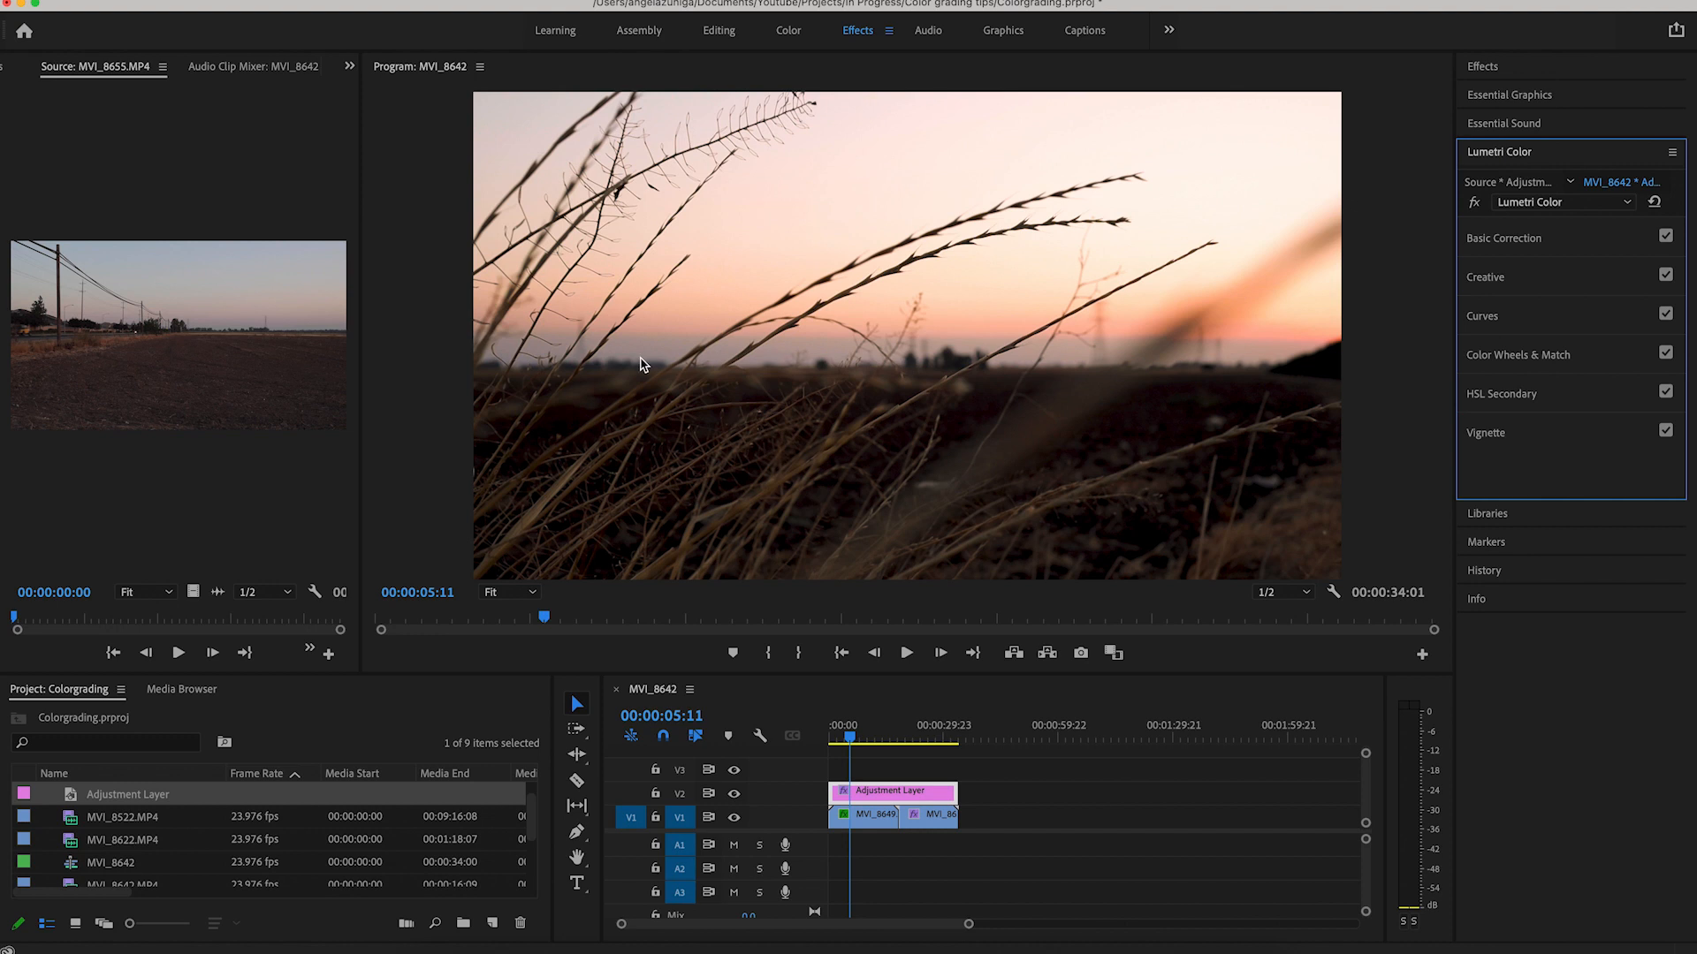
Expand Basic Correction to show temperature 14.3 and whites/blacks ±28.6 again
{"action": "left_click", "coordinate": [1485, 275]}
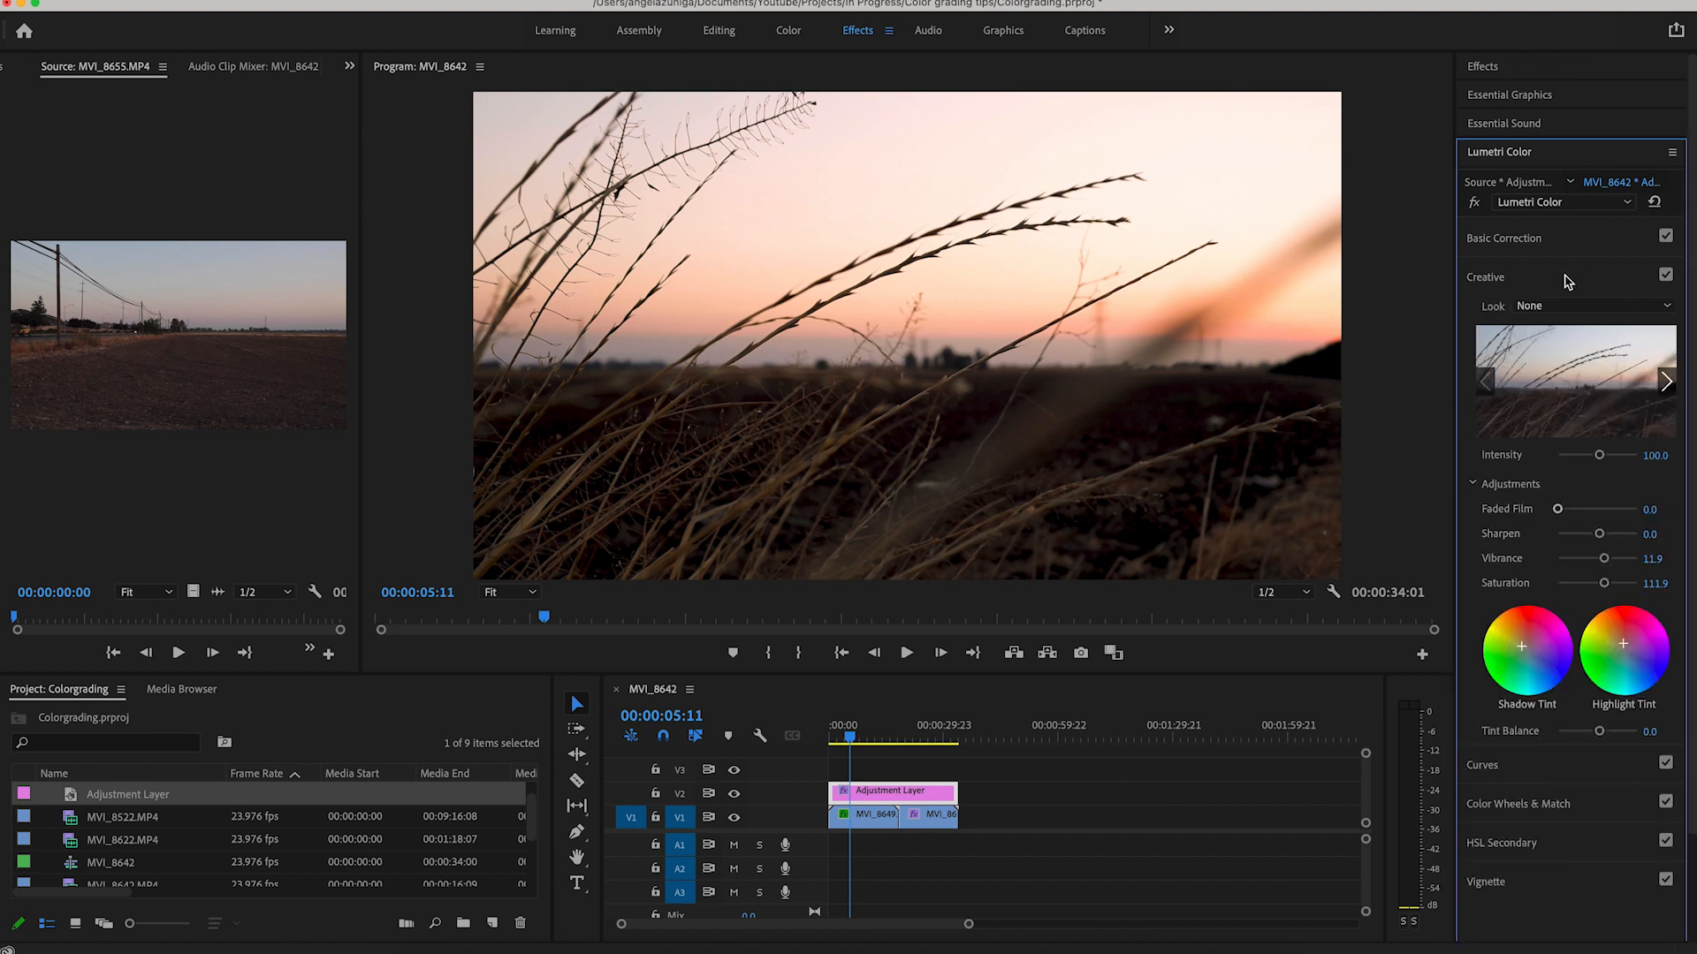
{"action": "left_click", "coordinate": [1485, 276]}
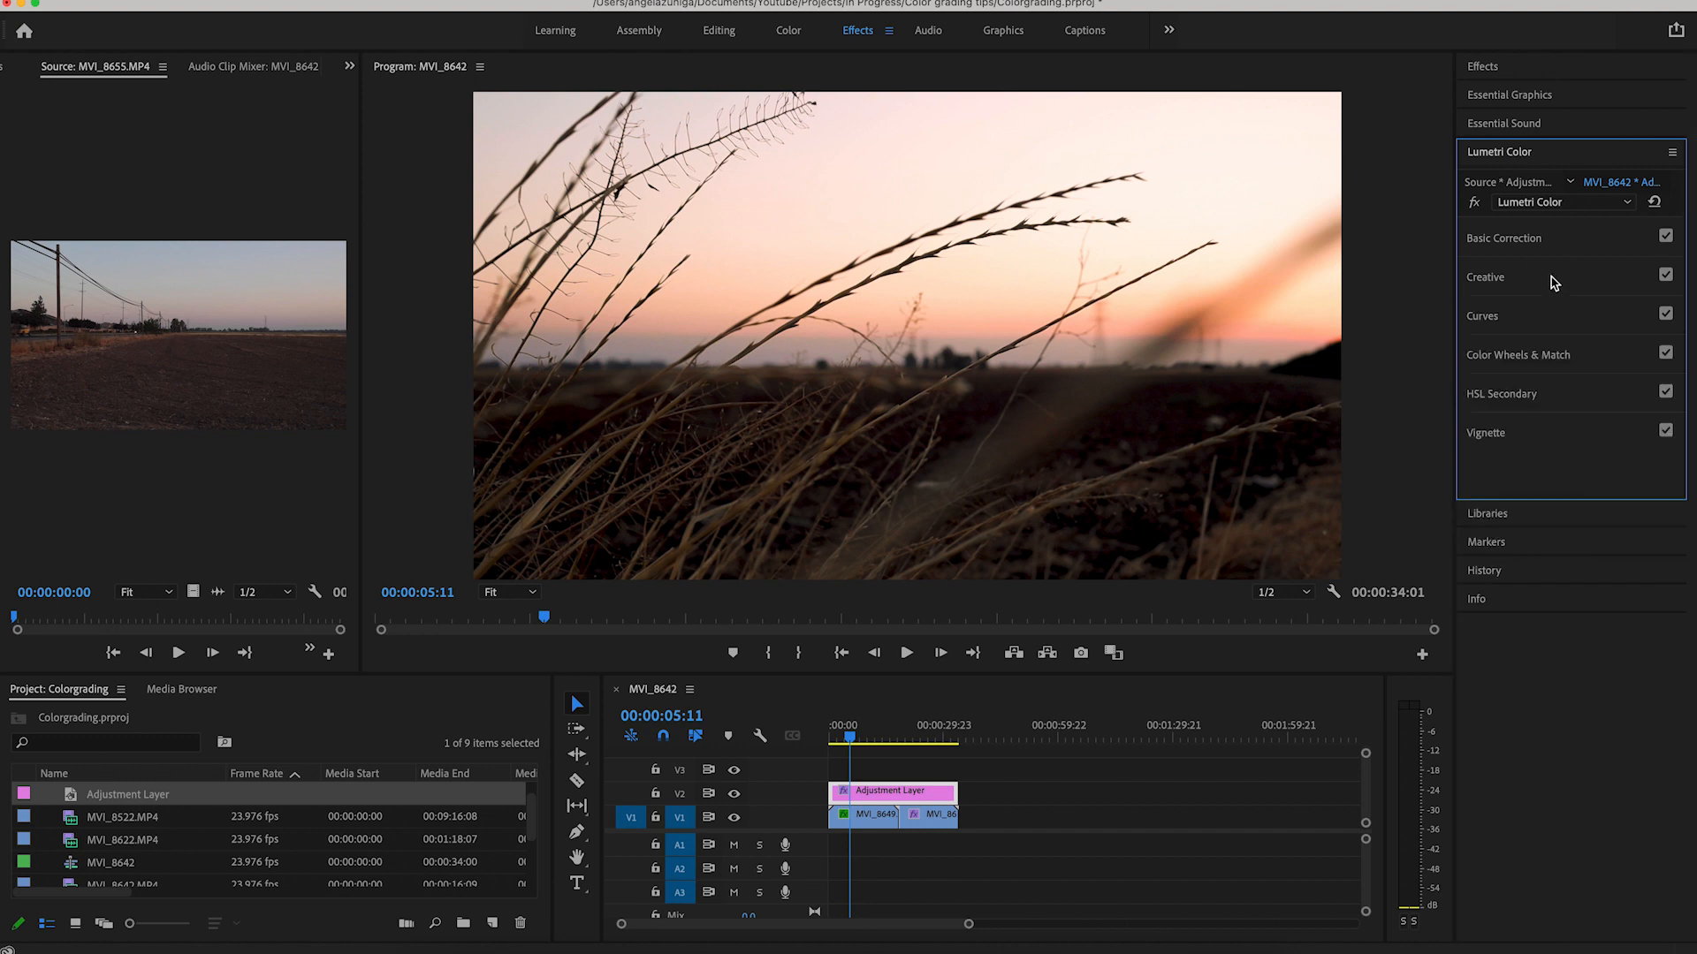
{"action": "mouse_move", "coordinate": [1516, 404]}
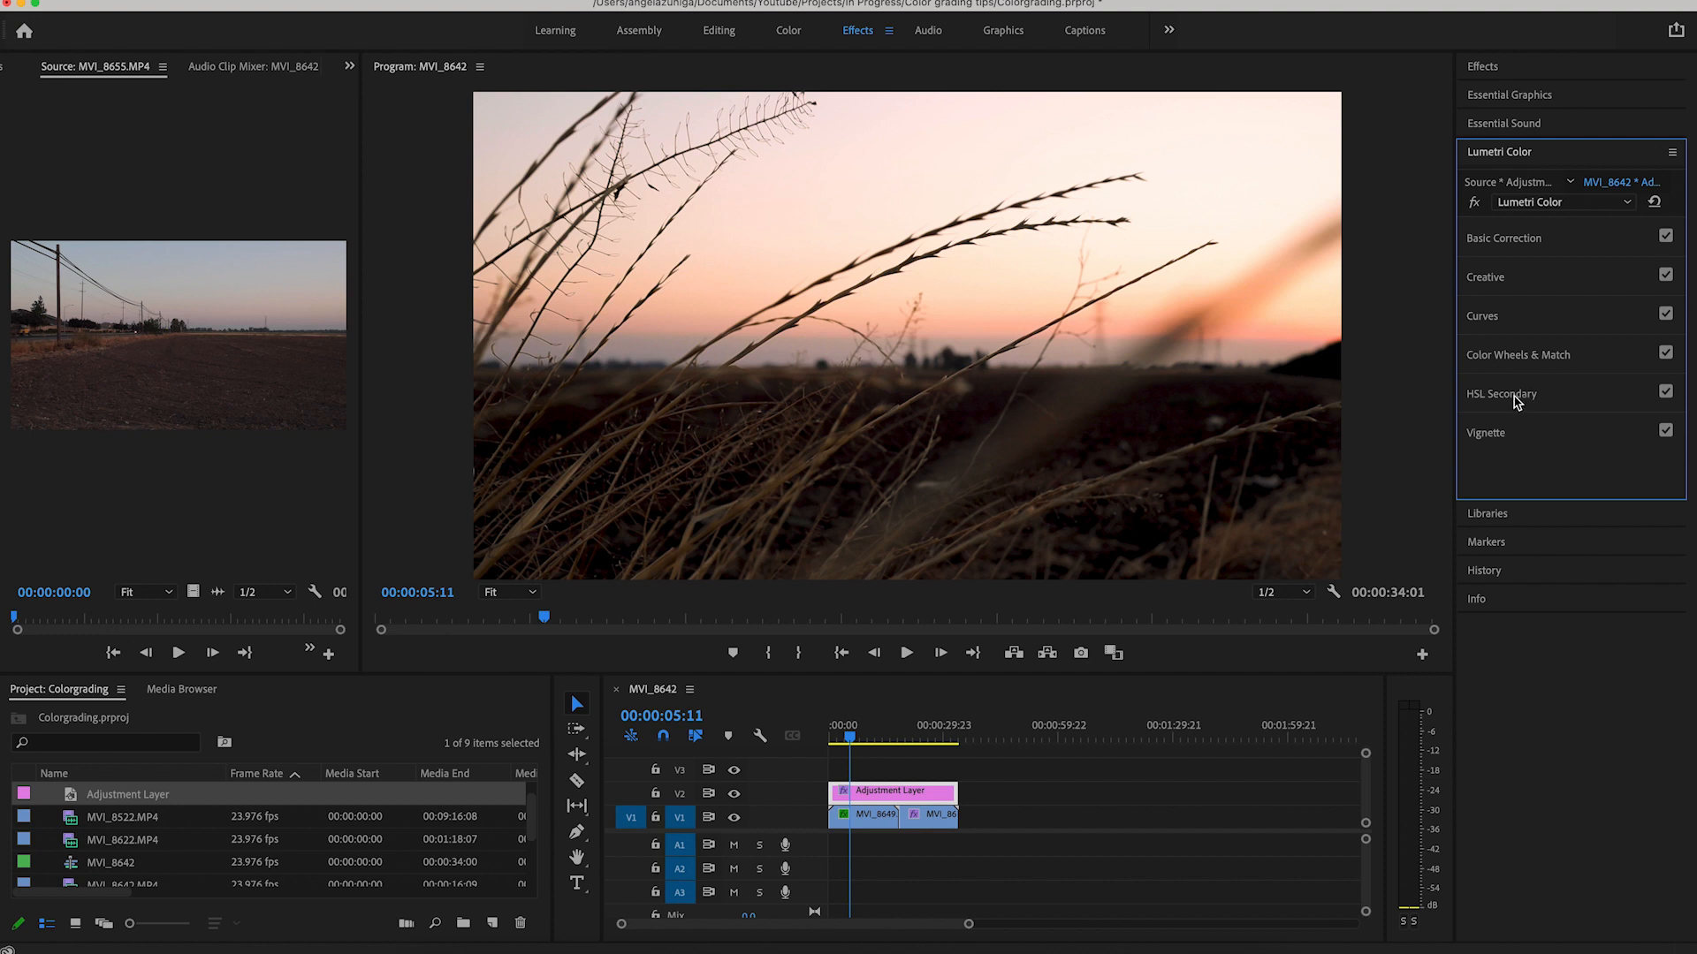
{"action": "mouse_move", "coordinate": [1331, 410]}
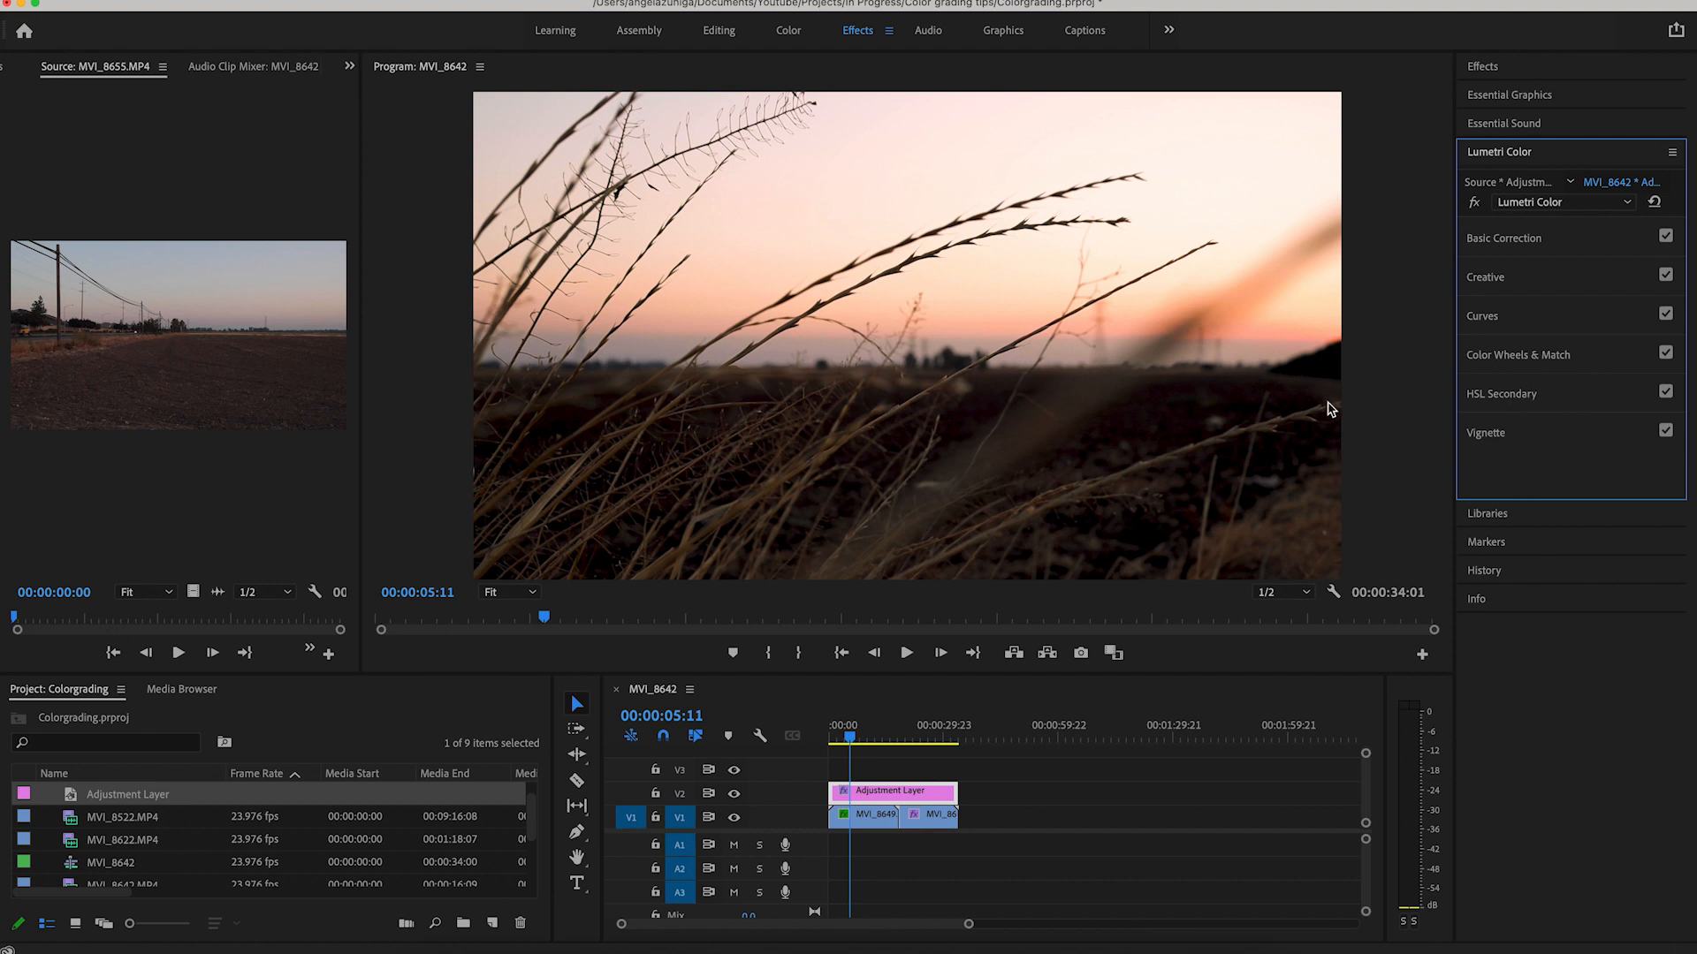
{"action": "mouse_move", "coordinate": [1046, 251]}
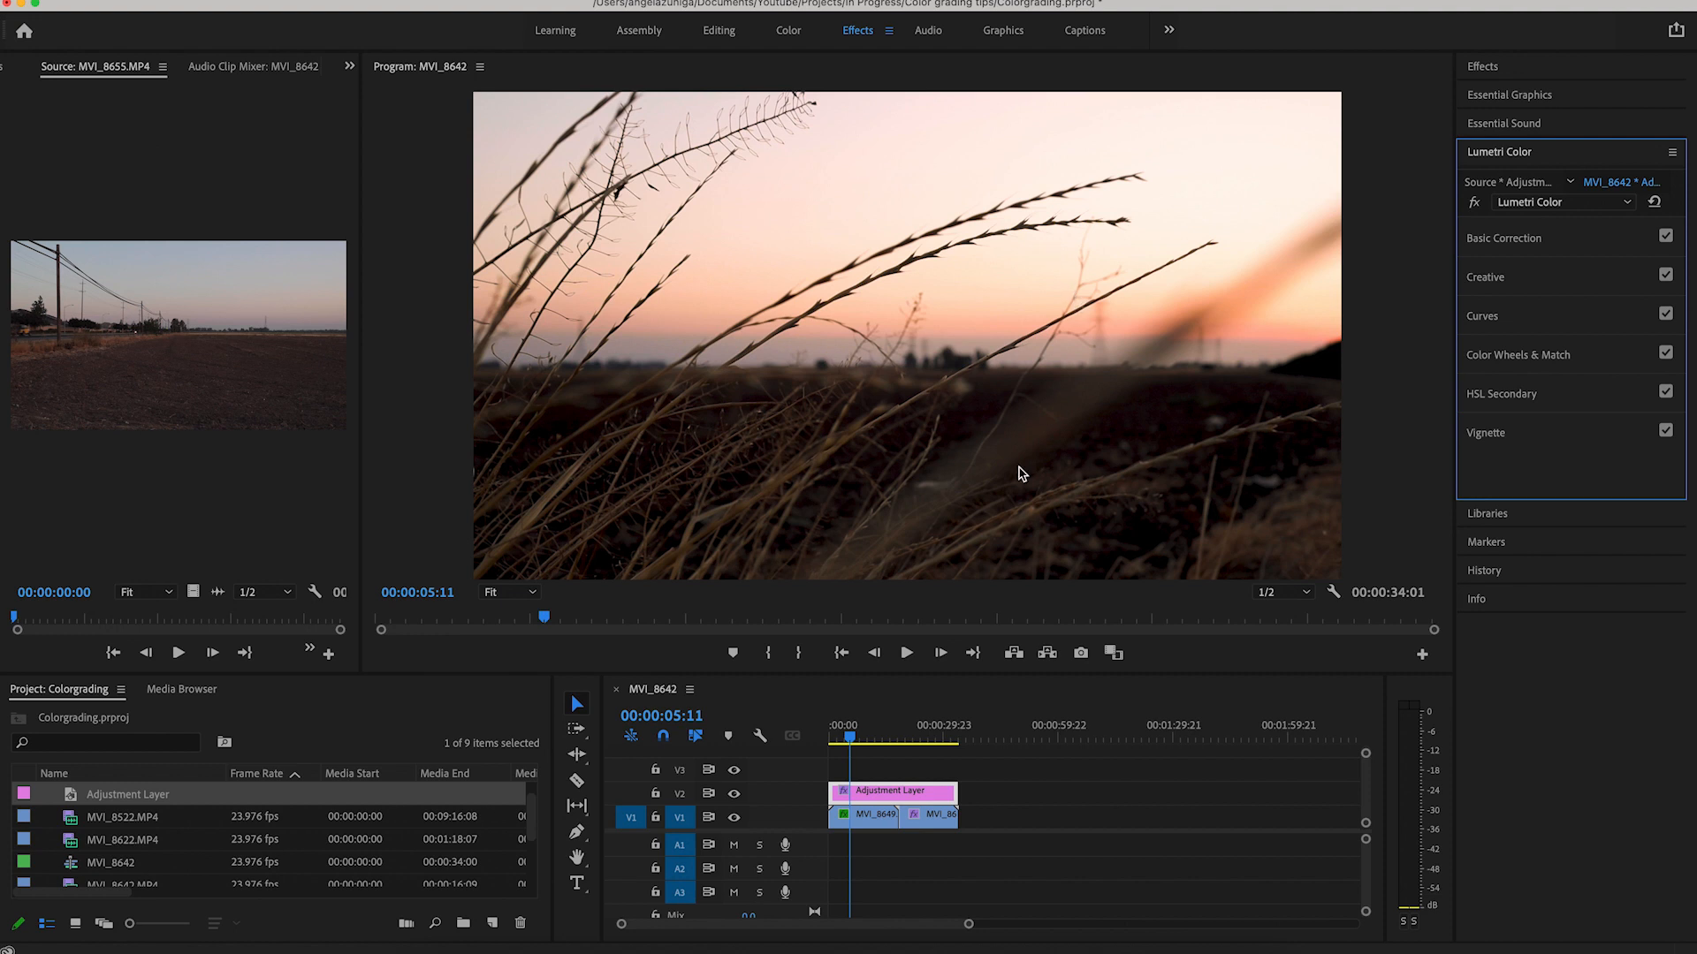
{"action": "mouse_move", "coordinate": [1029, 495]}
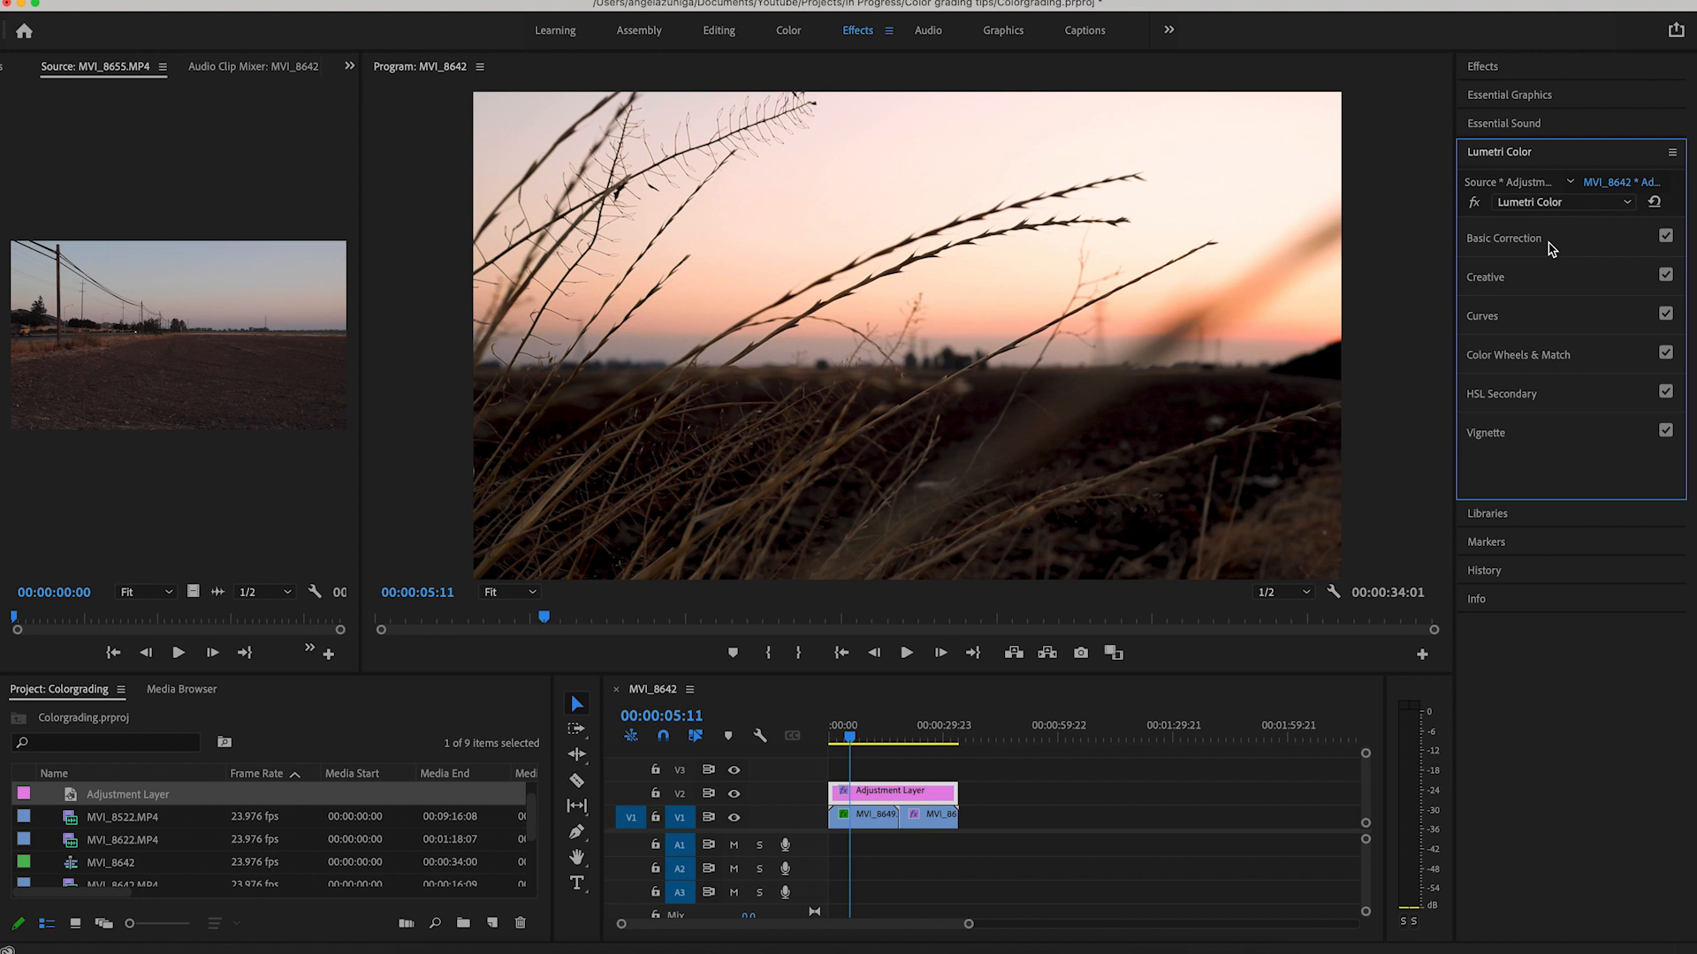
{"action": "mouse_move", "coordinate": [852, 241]}
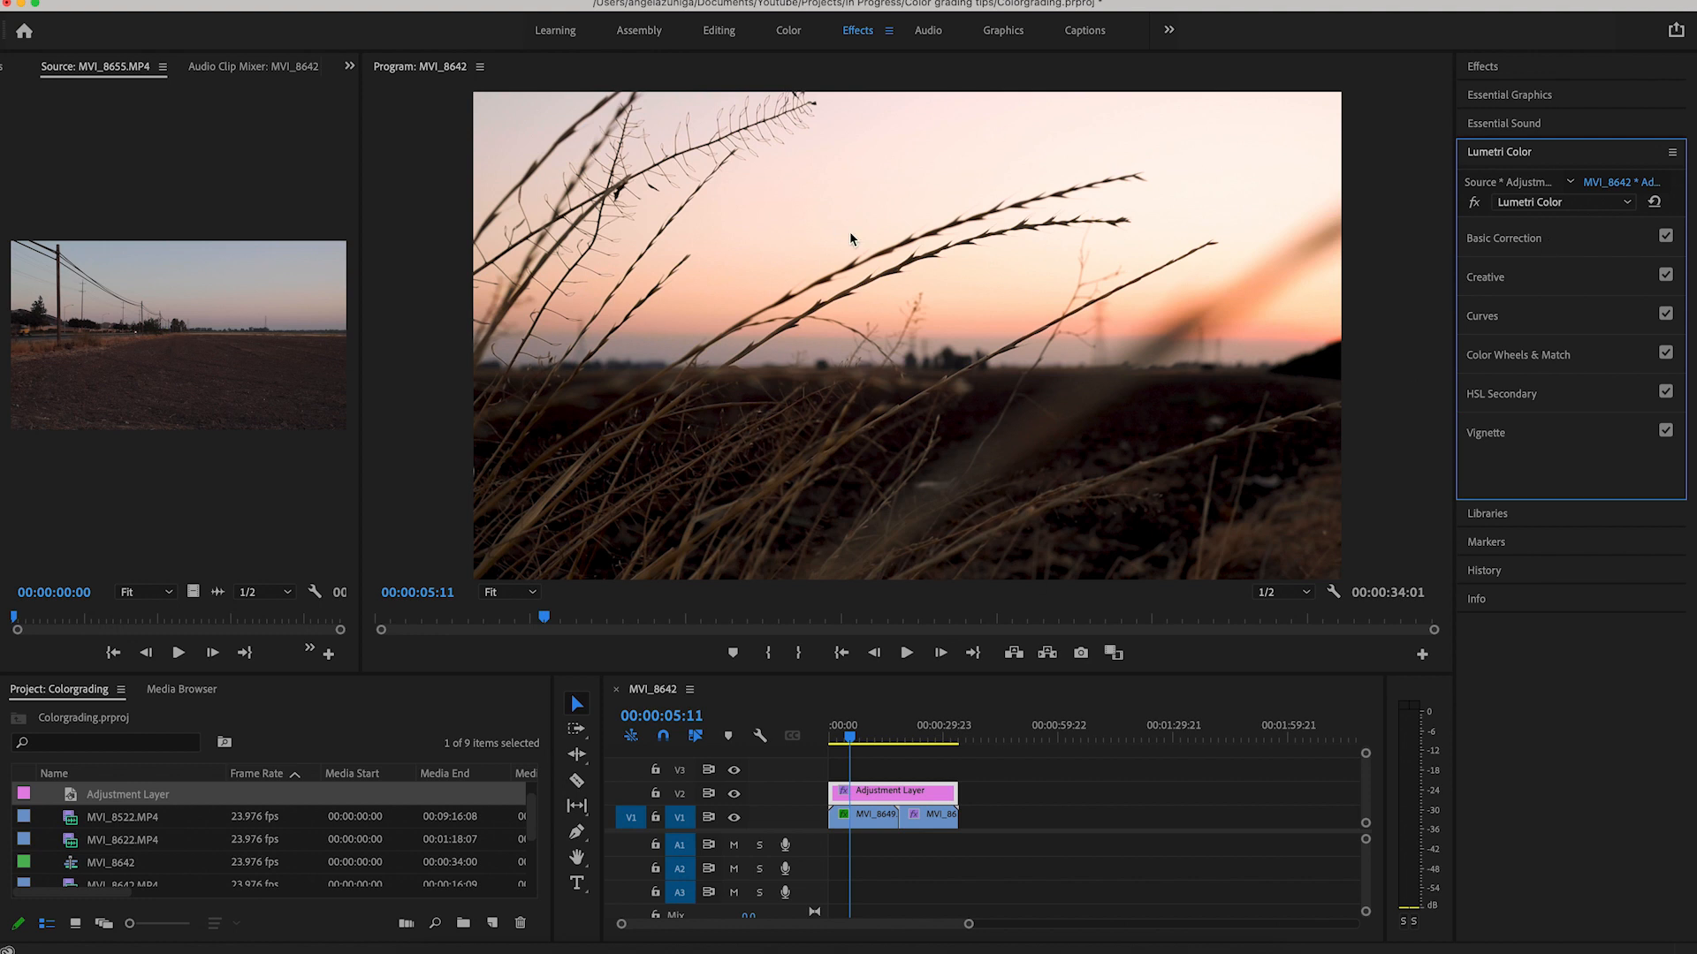
{"action": "left_click", "coordinate": [1502, 237]}
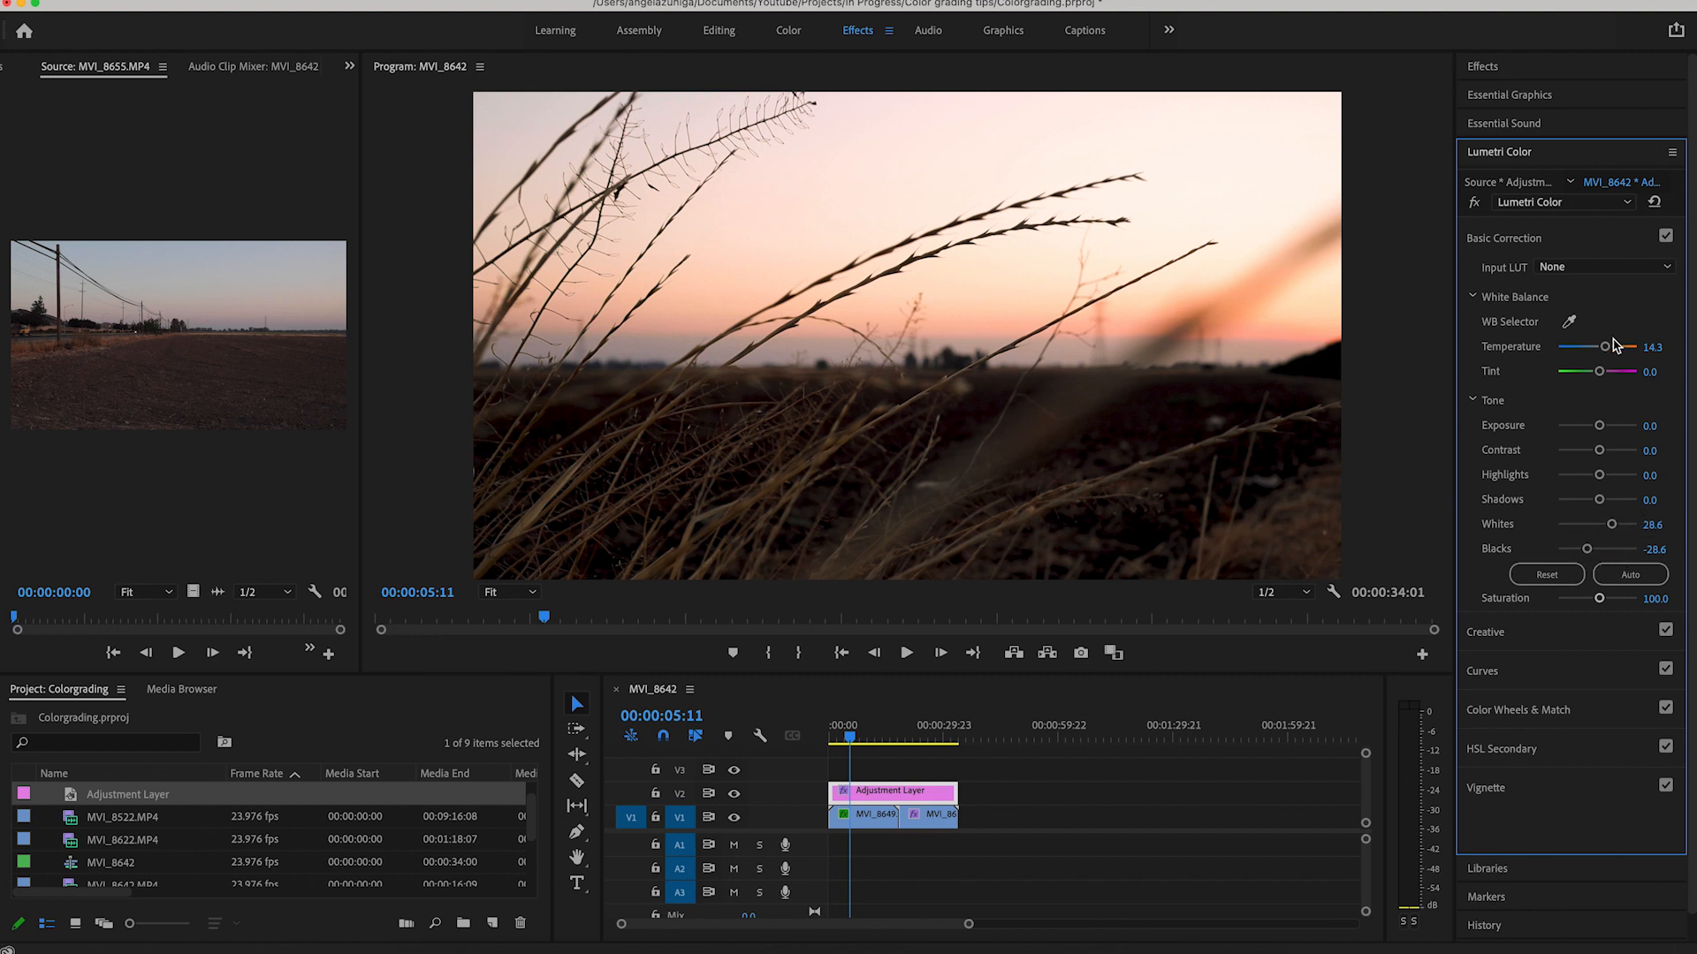
{"action": "mouse_move", "coordinate": [1556, 290]}
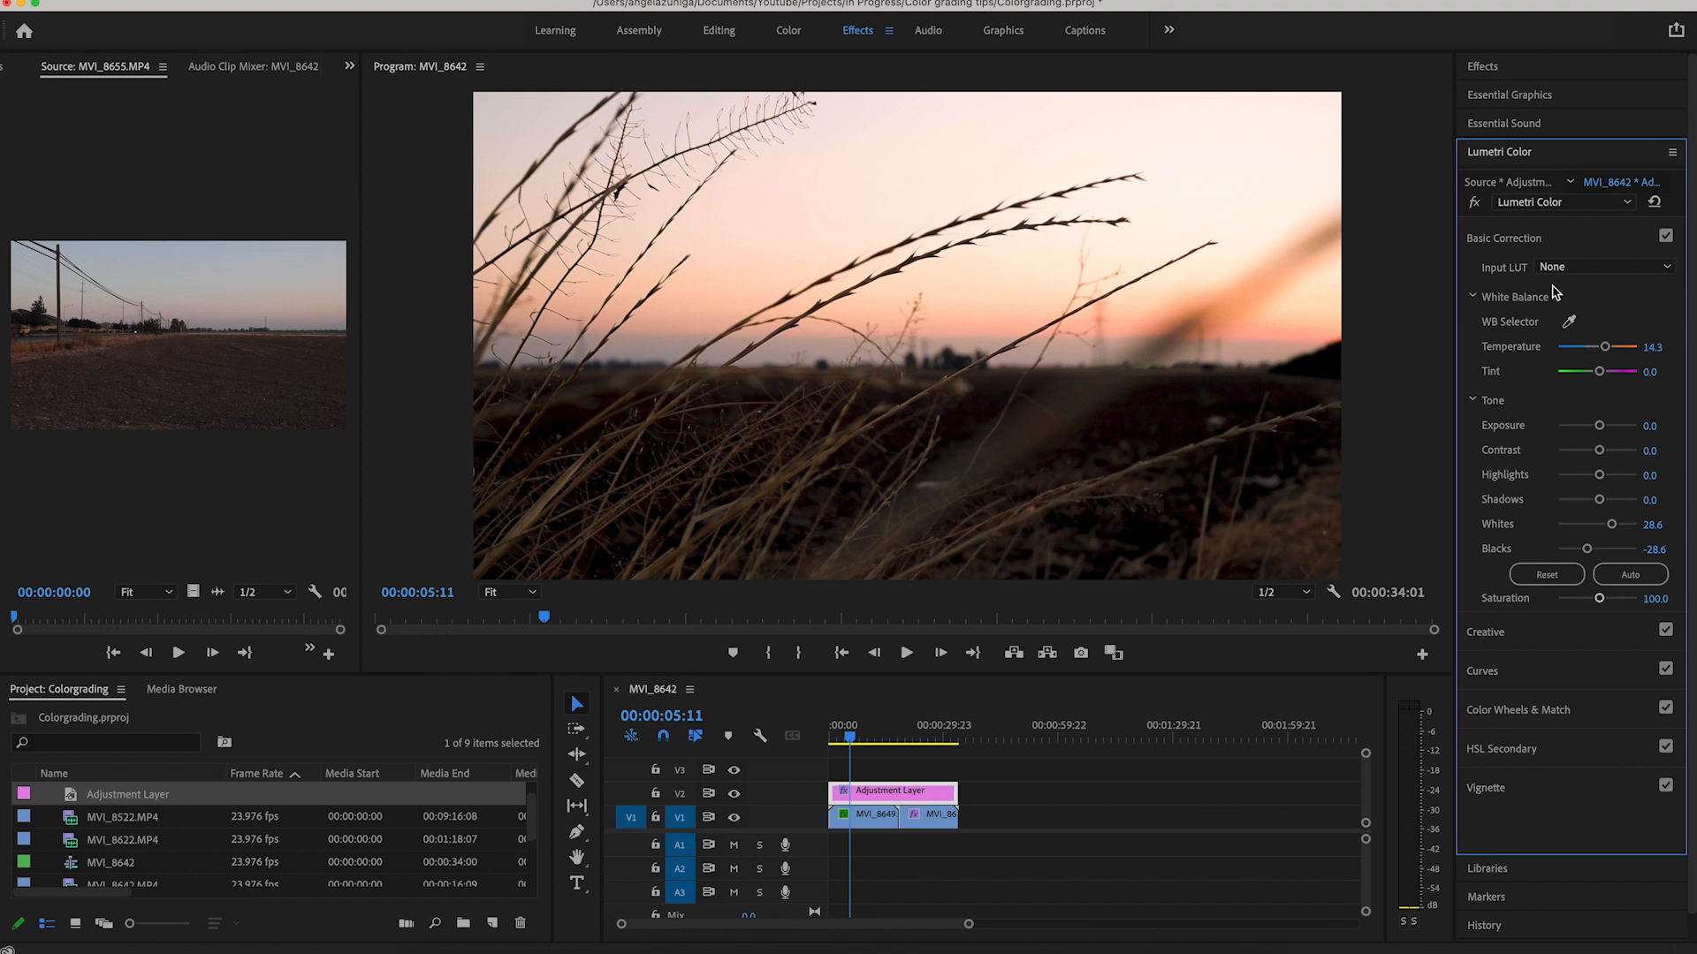
{"action": "mouse_move", "coordinate": [1259, 513]}
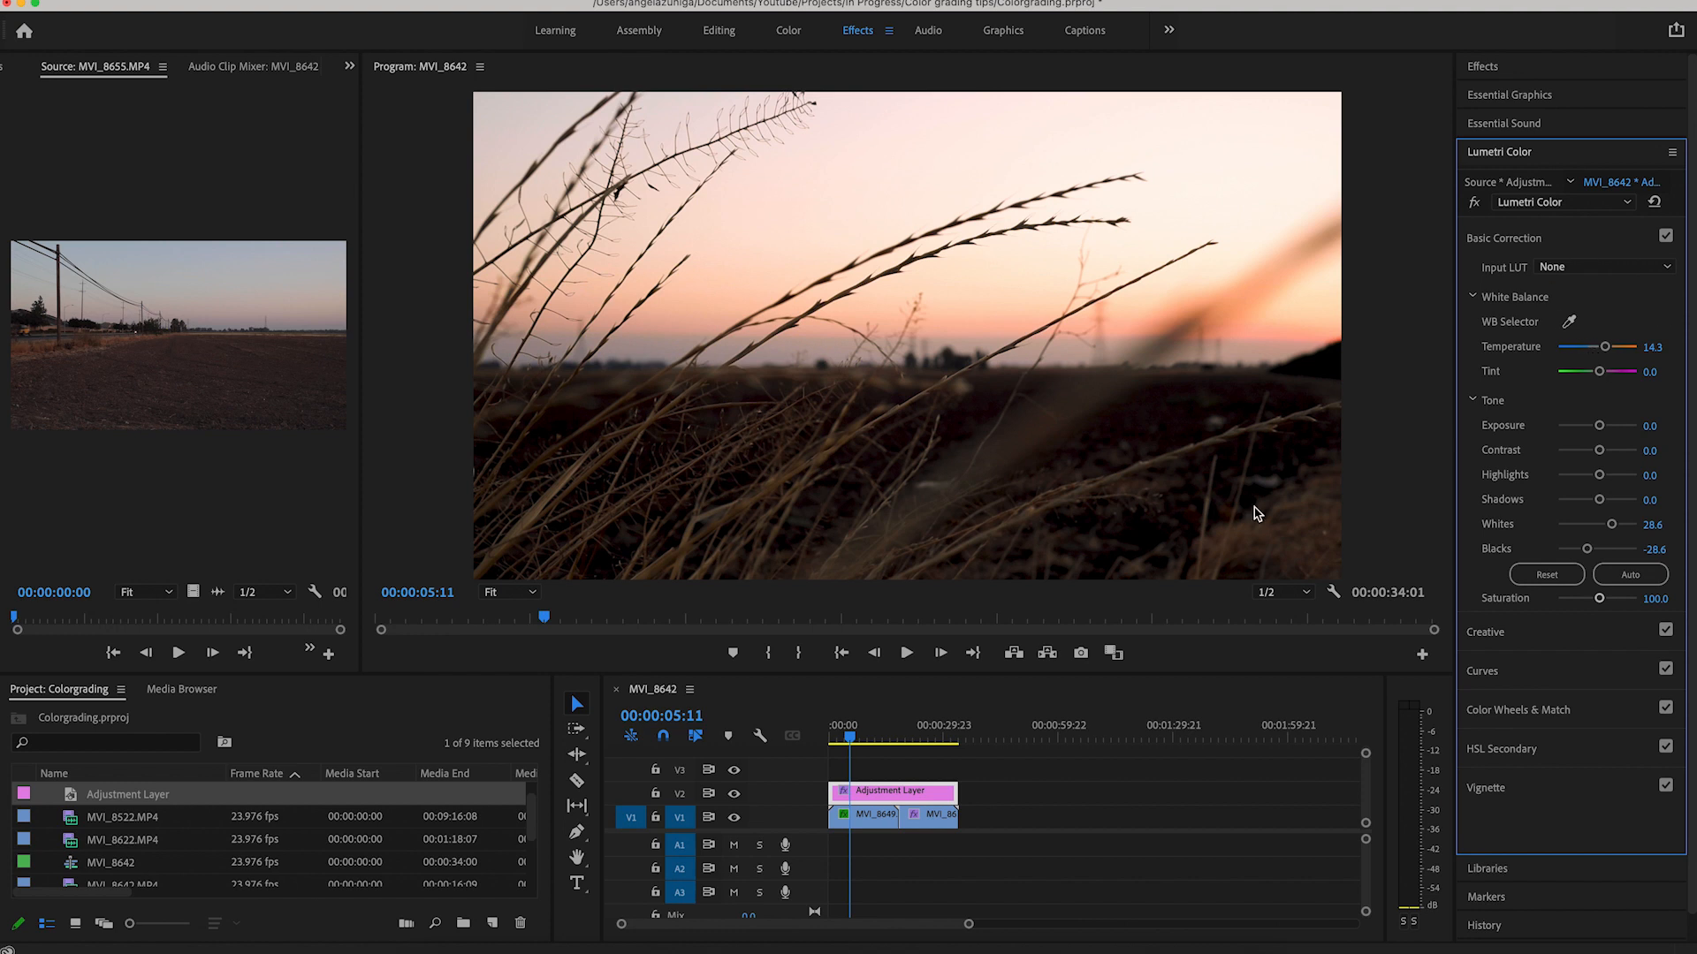
{"action": "mouse_move", "coordinate": [1039, 393]}
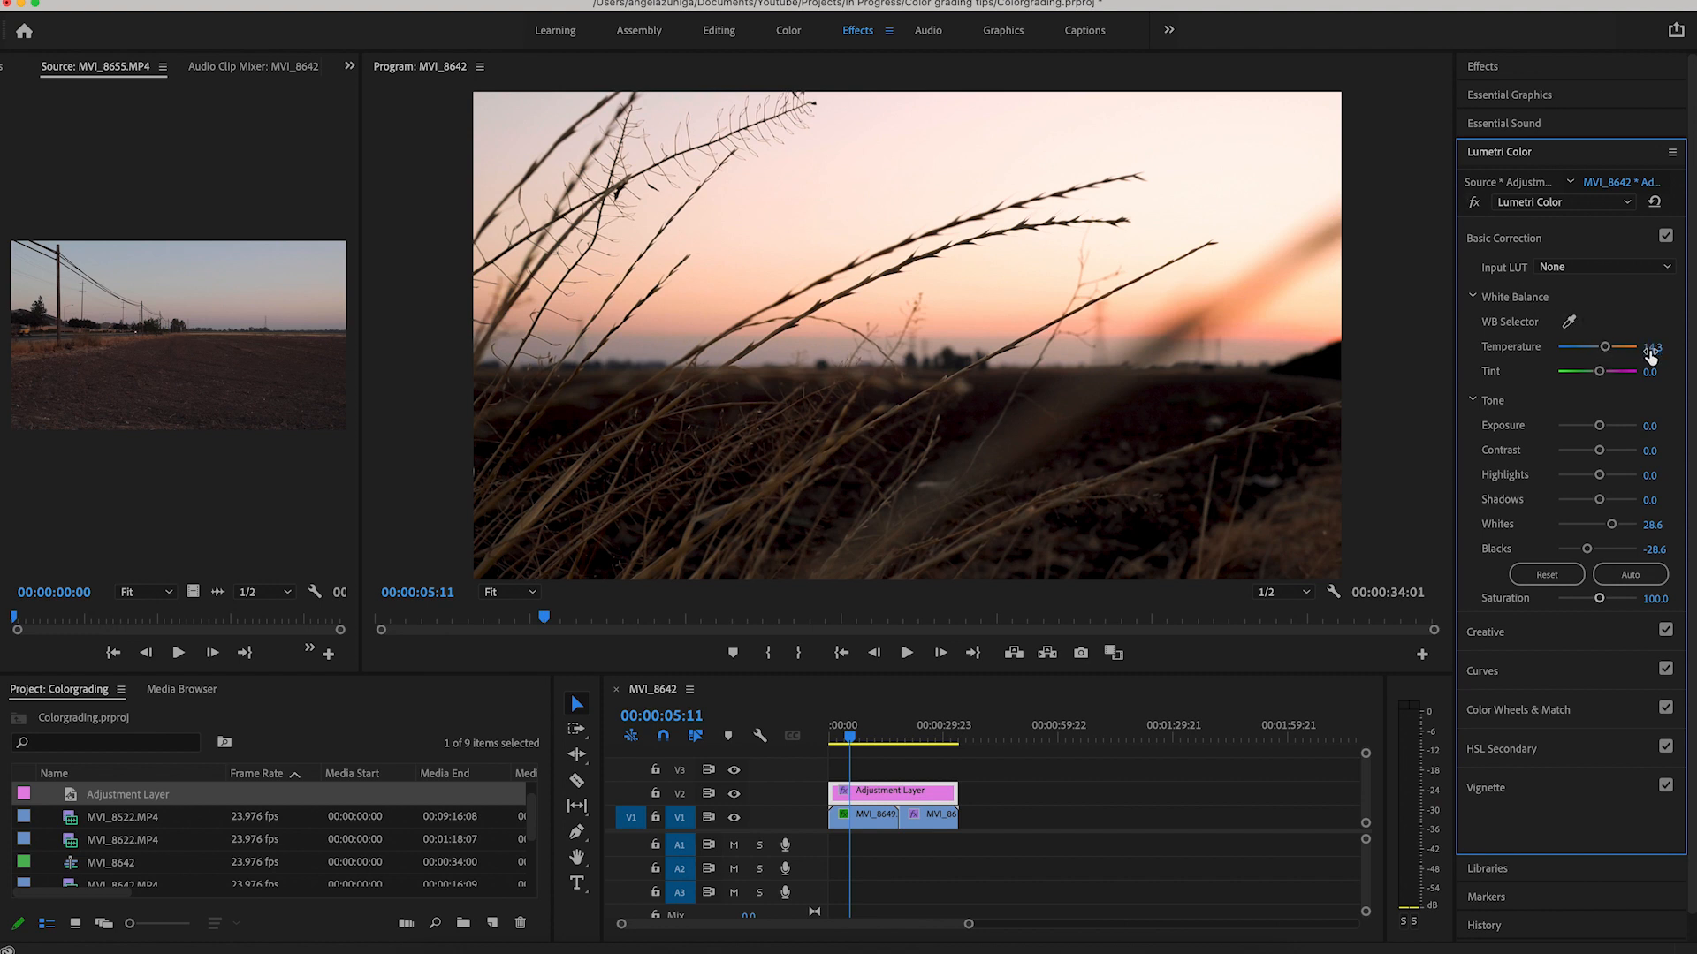
Try neutral and cooler Temperature values on the sunset shot, then settle back on warm 14.3
{"action": "left_click_drag", "start_coordinate": [1623, 346], "coordinate": [1606, 346]}
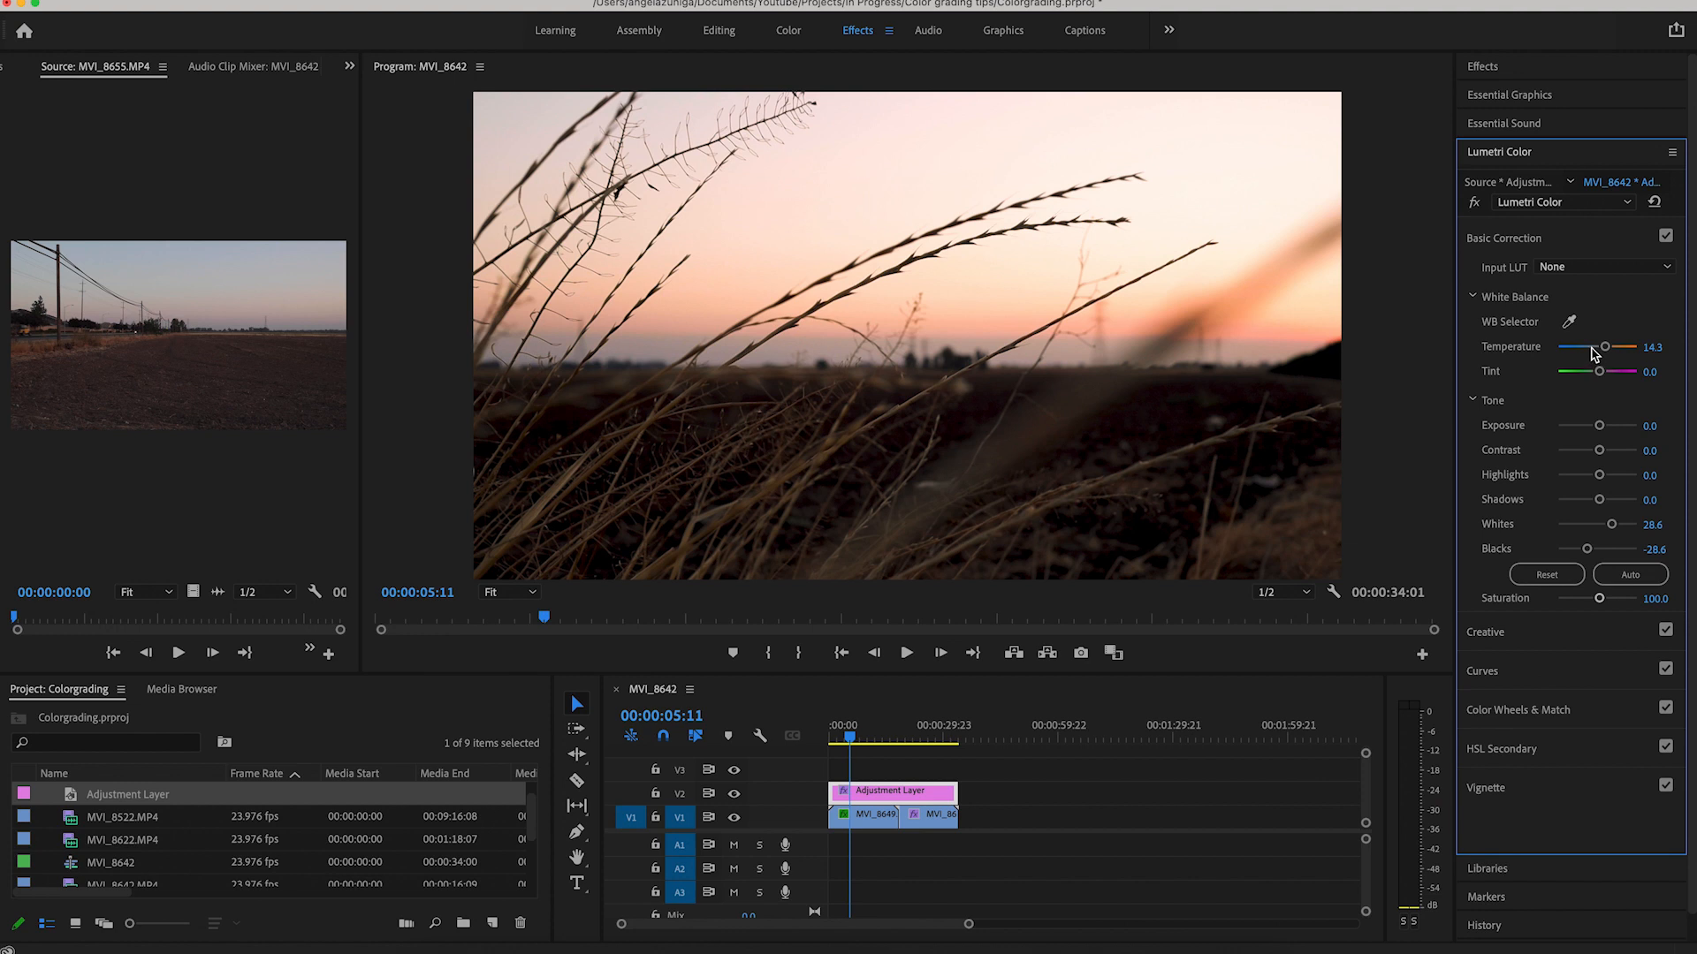
{"action": "left_click_drag", "start_coordinate": [1607, 347], "coordinate": [1600, 346]}
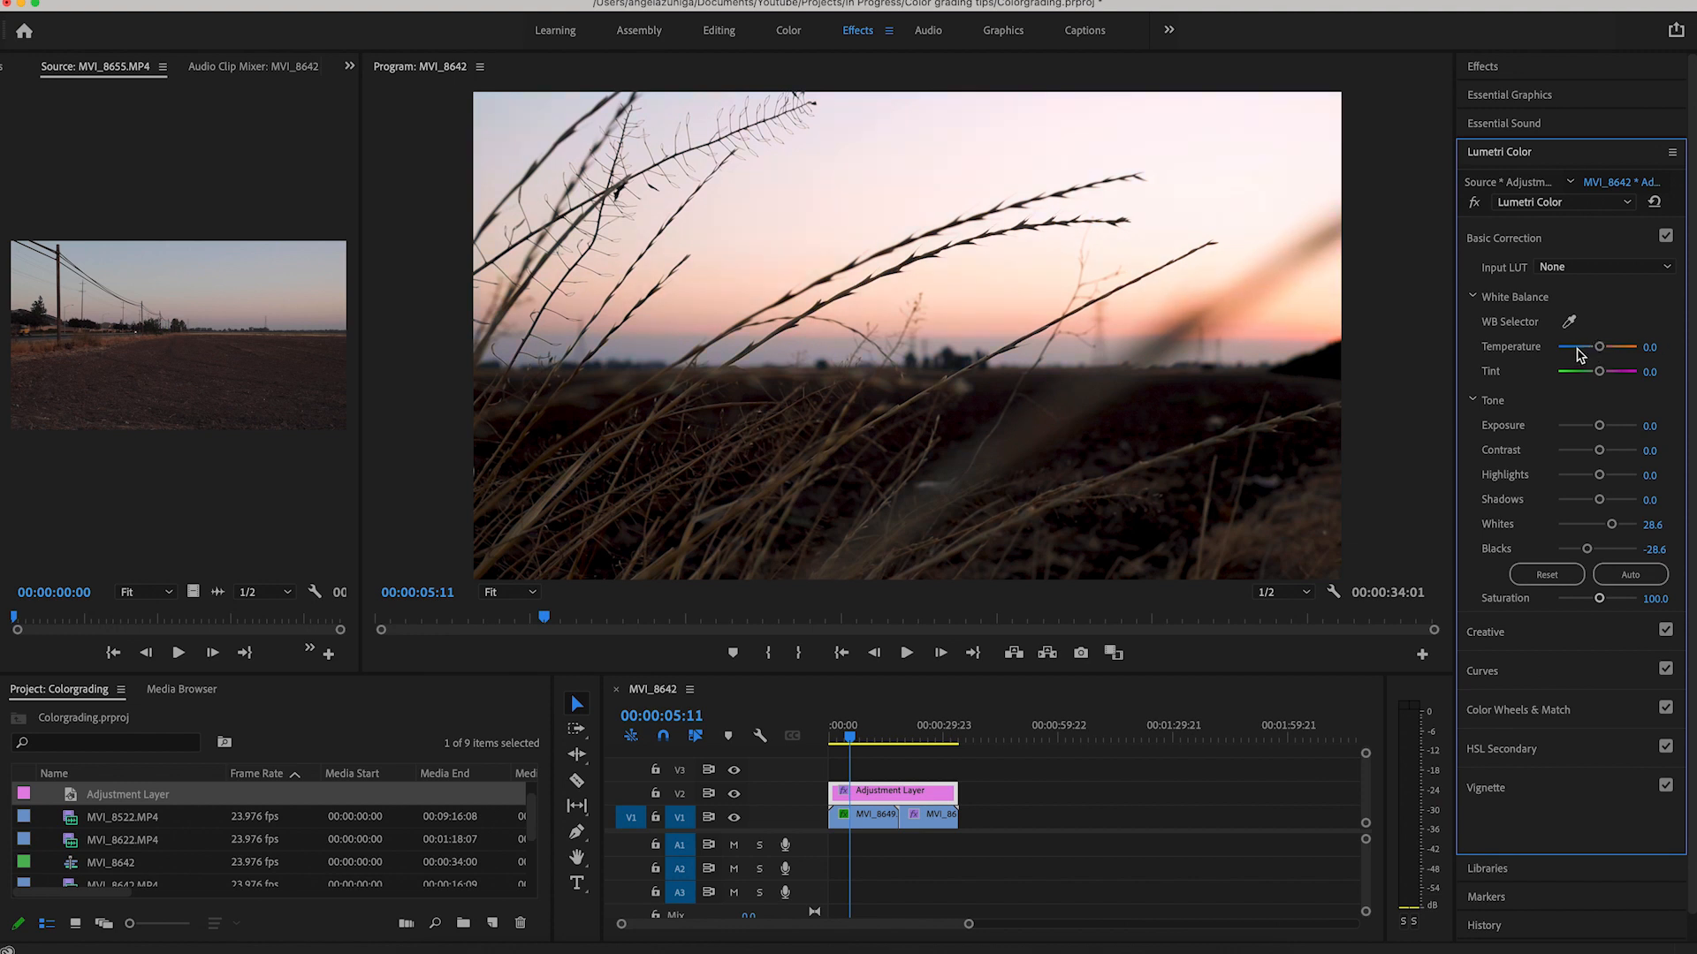
{"action": "left_click_drag", "start_coordinate": [1600, 347], "coordinate": [1574, 346]}
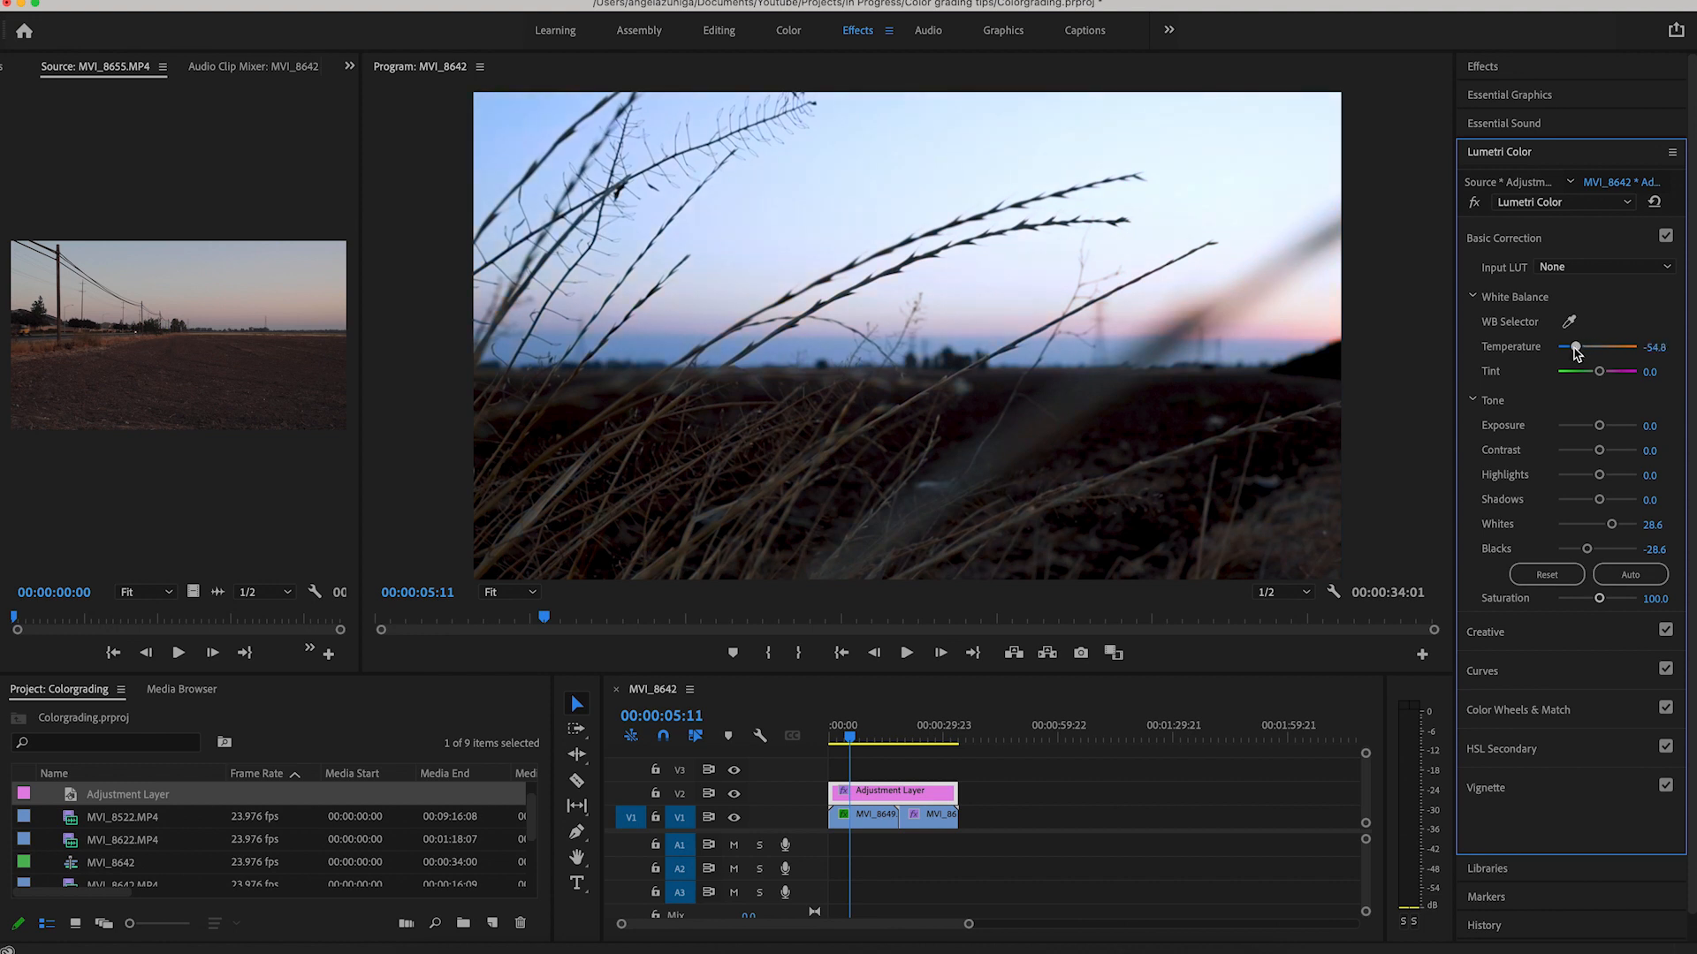
{"action": "left_click_drag", "start_coordinate": [1575, 348], "coordinate": [1580, 348]}
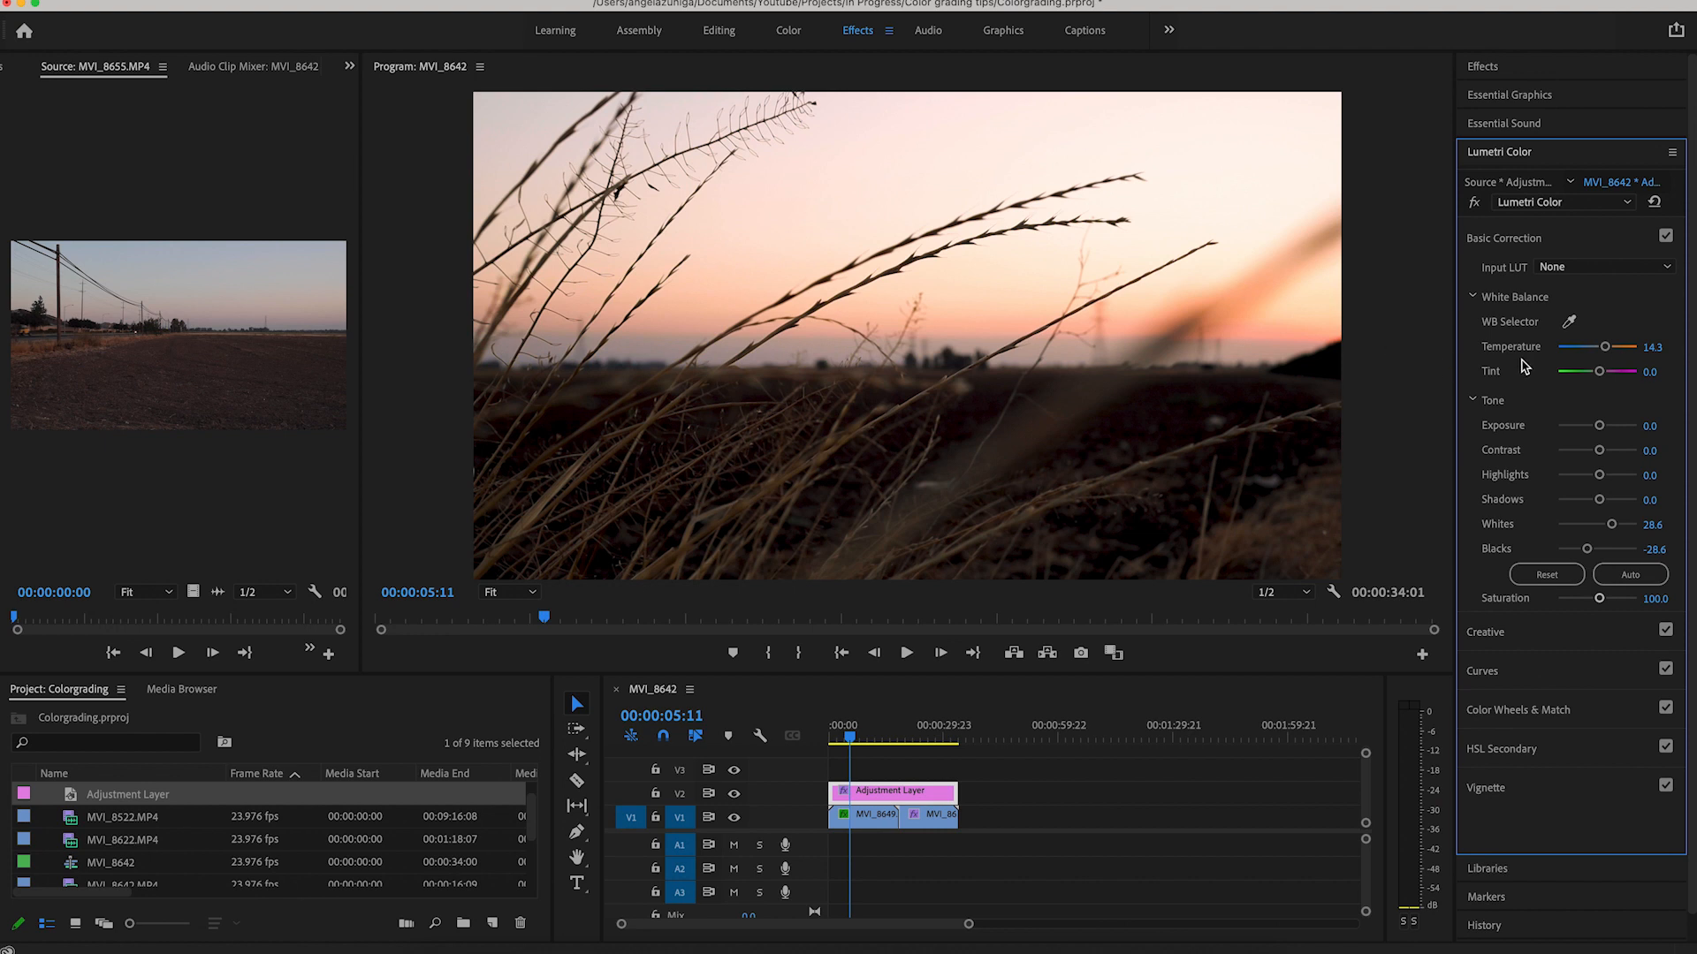
{"action": "left_click", "coordinate": [1502, 237]}
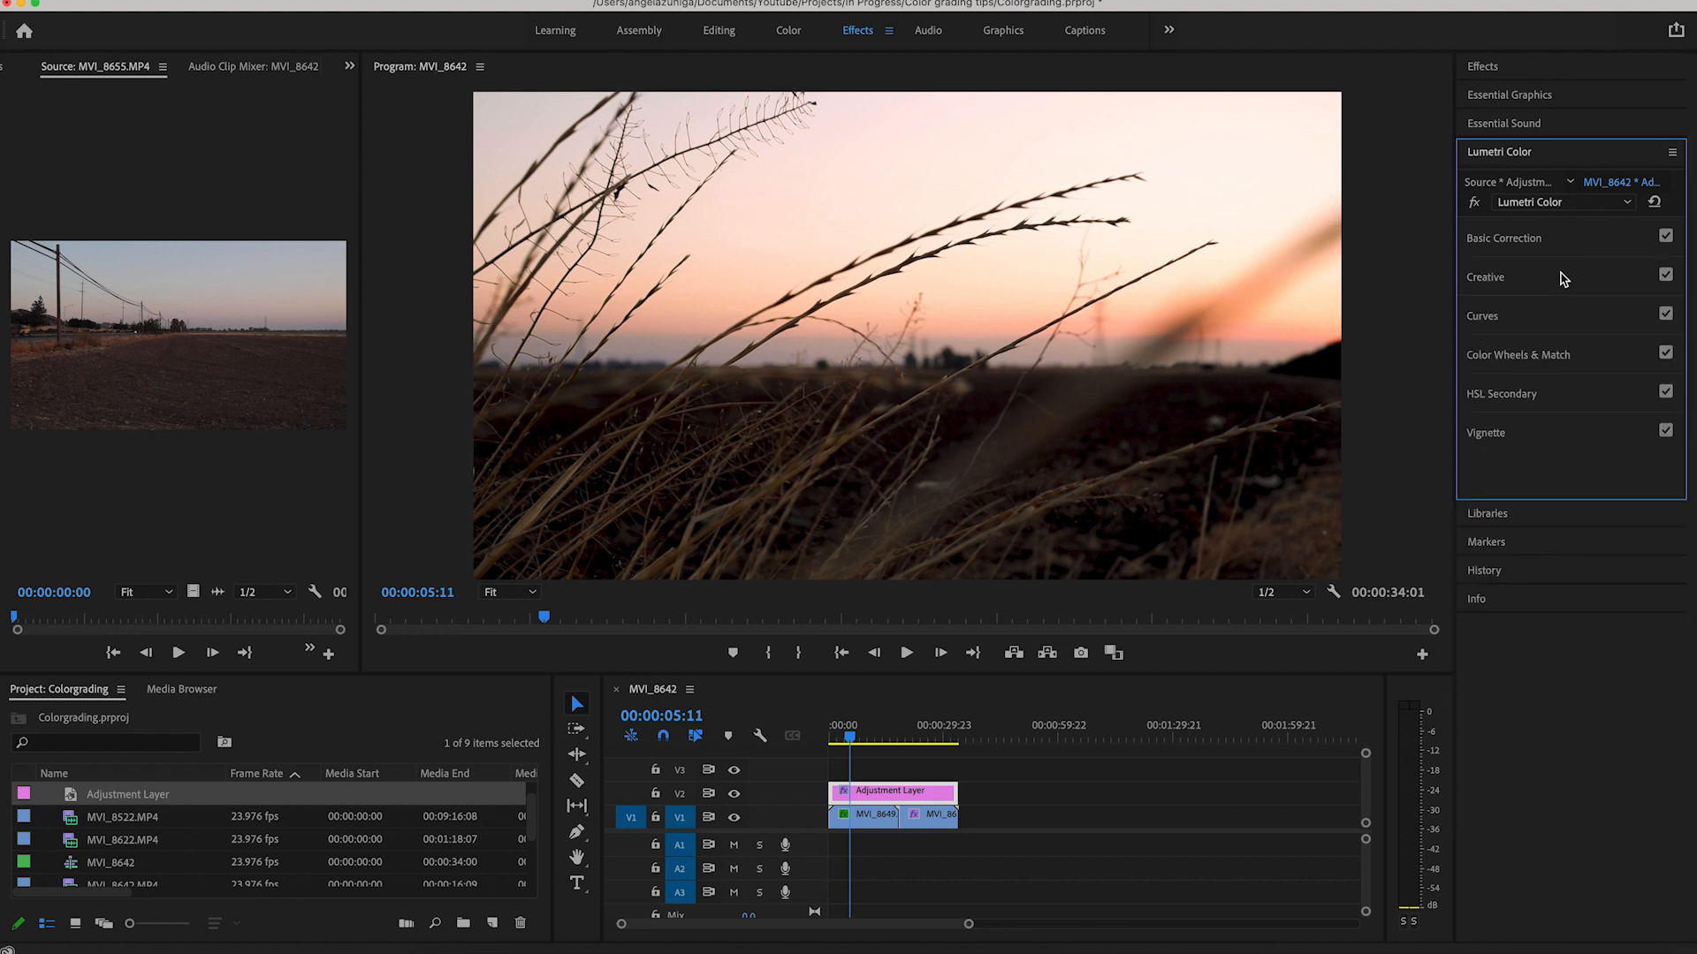
{"action": "left_click", "coordinate": [1484, 276]}
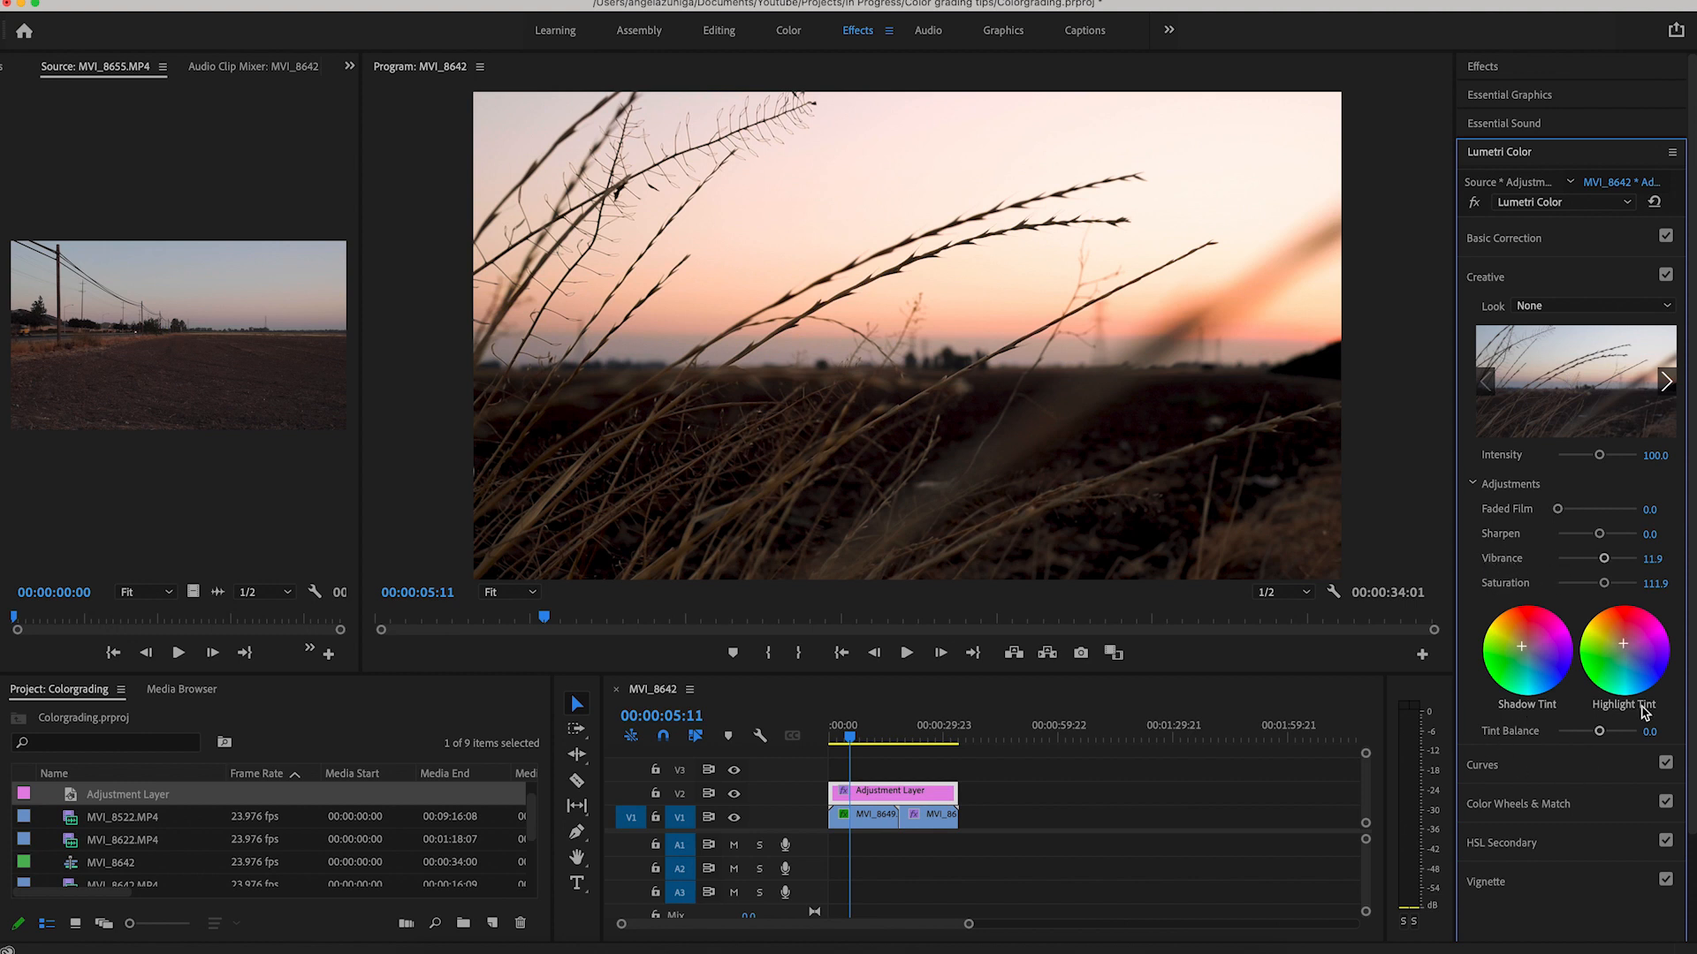
{"action": "mouse_move", "coordinate": [1553, 373]}
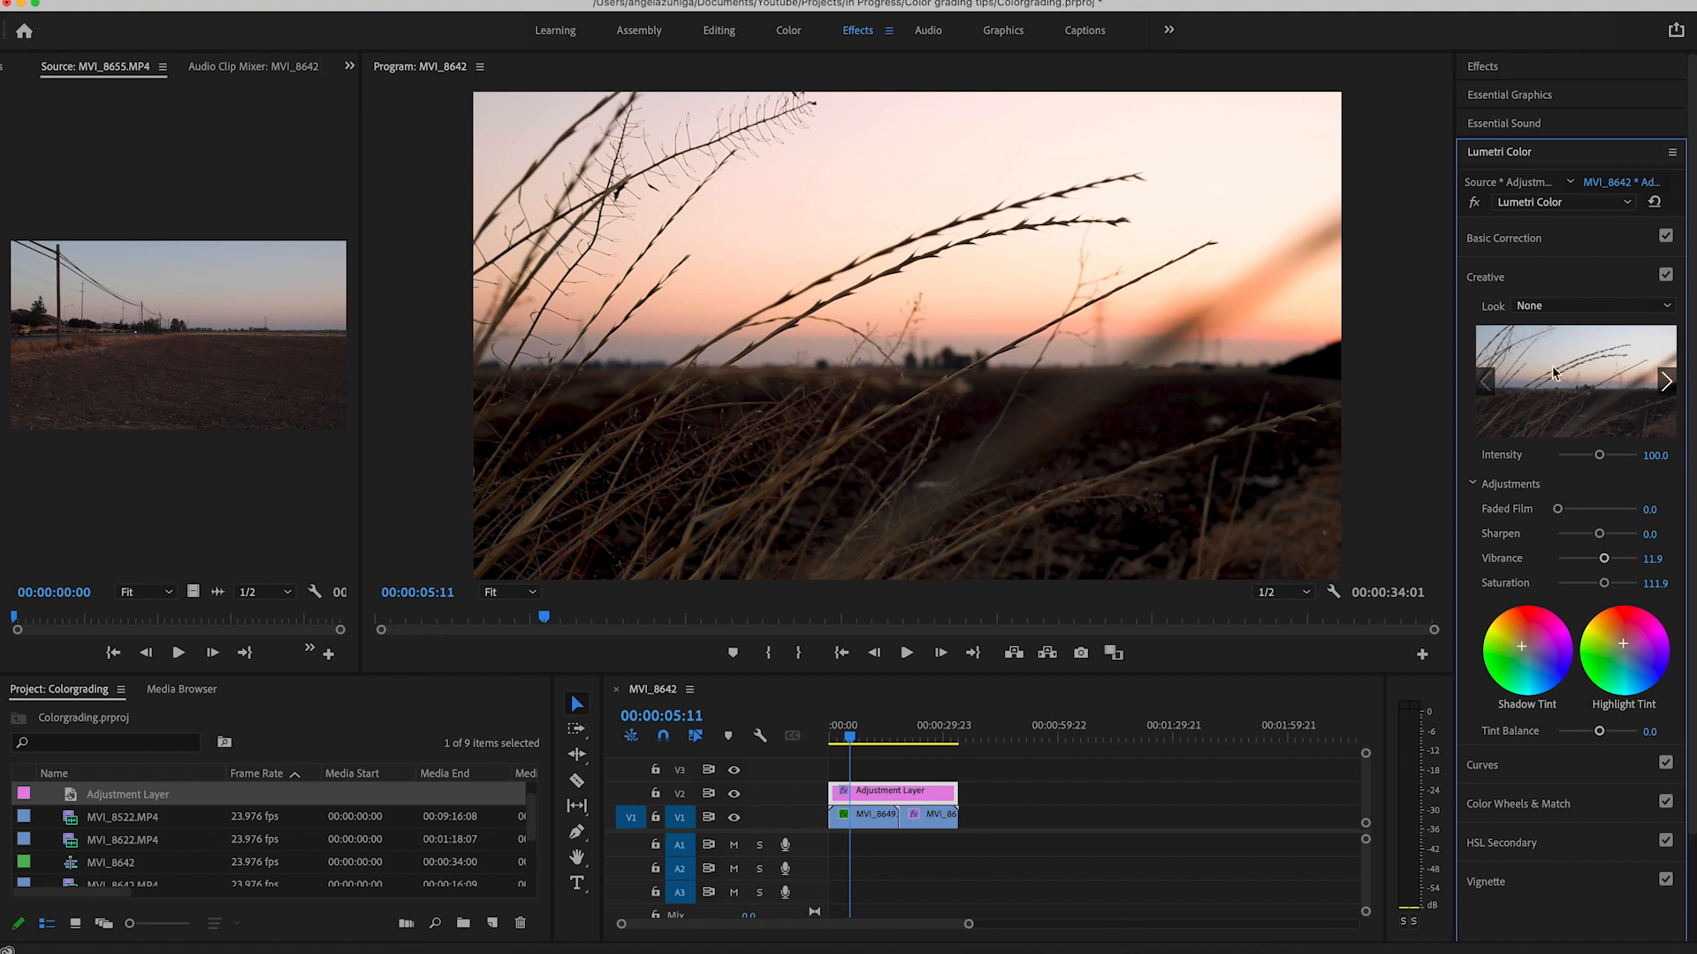
{"action": "mouse_move", "coordinate": [823, 661]}
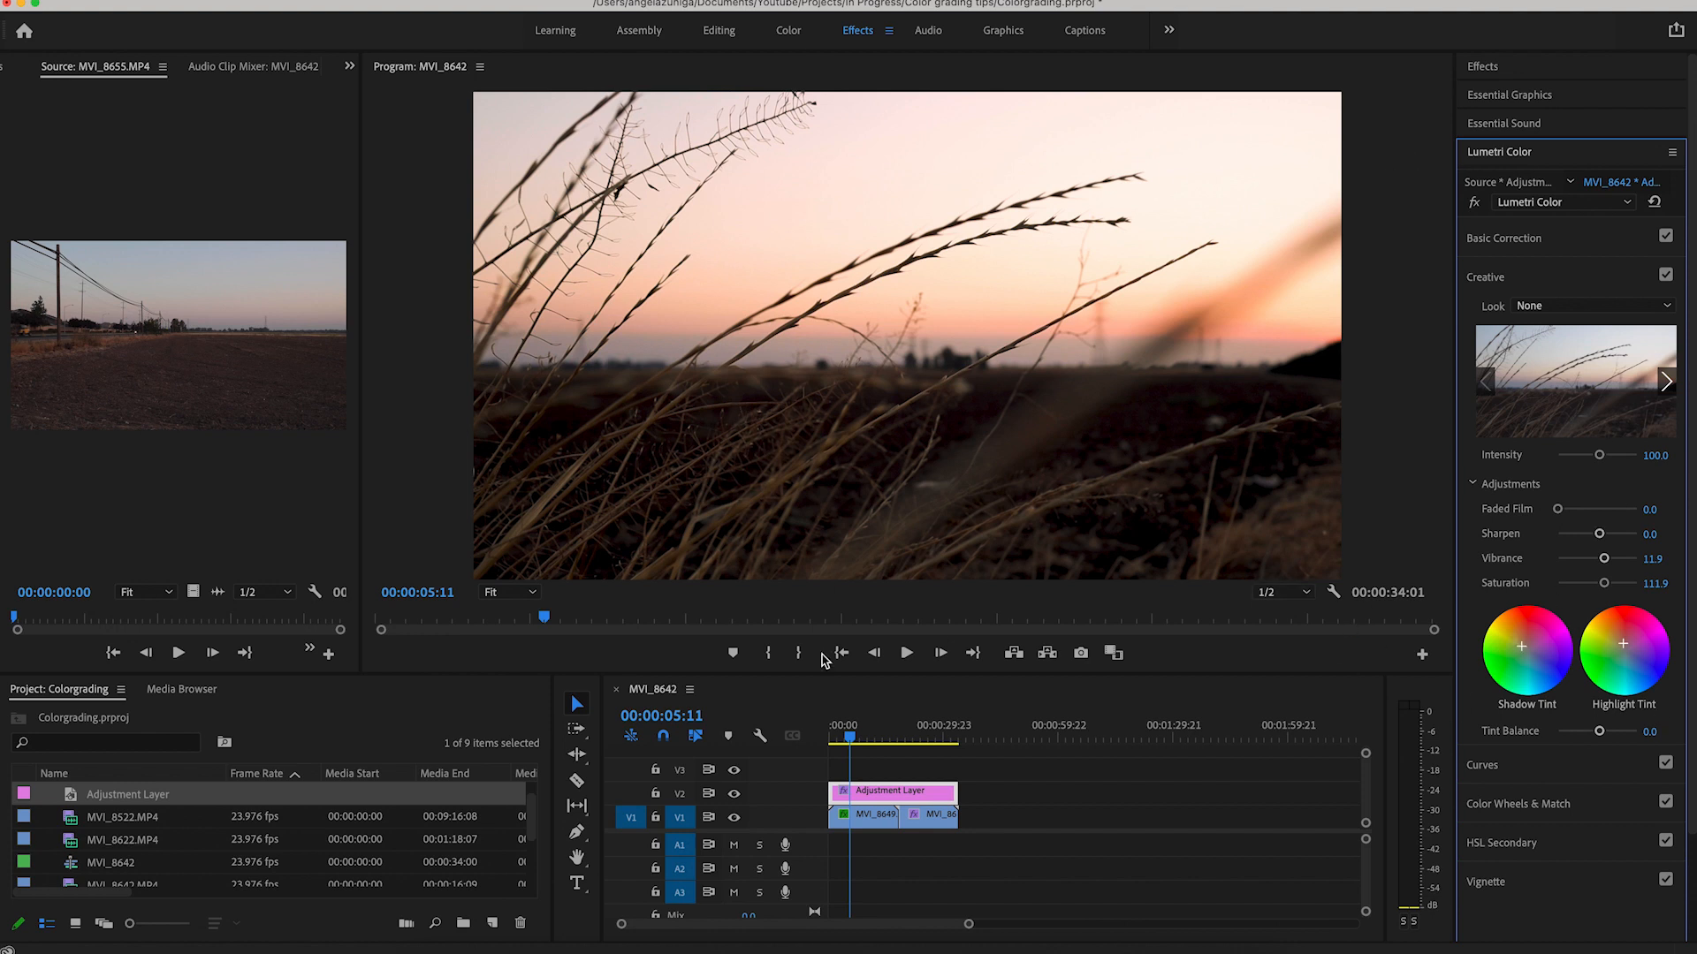
{"action": "mouse_move", "coordinate": [1456, 274]}
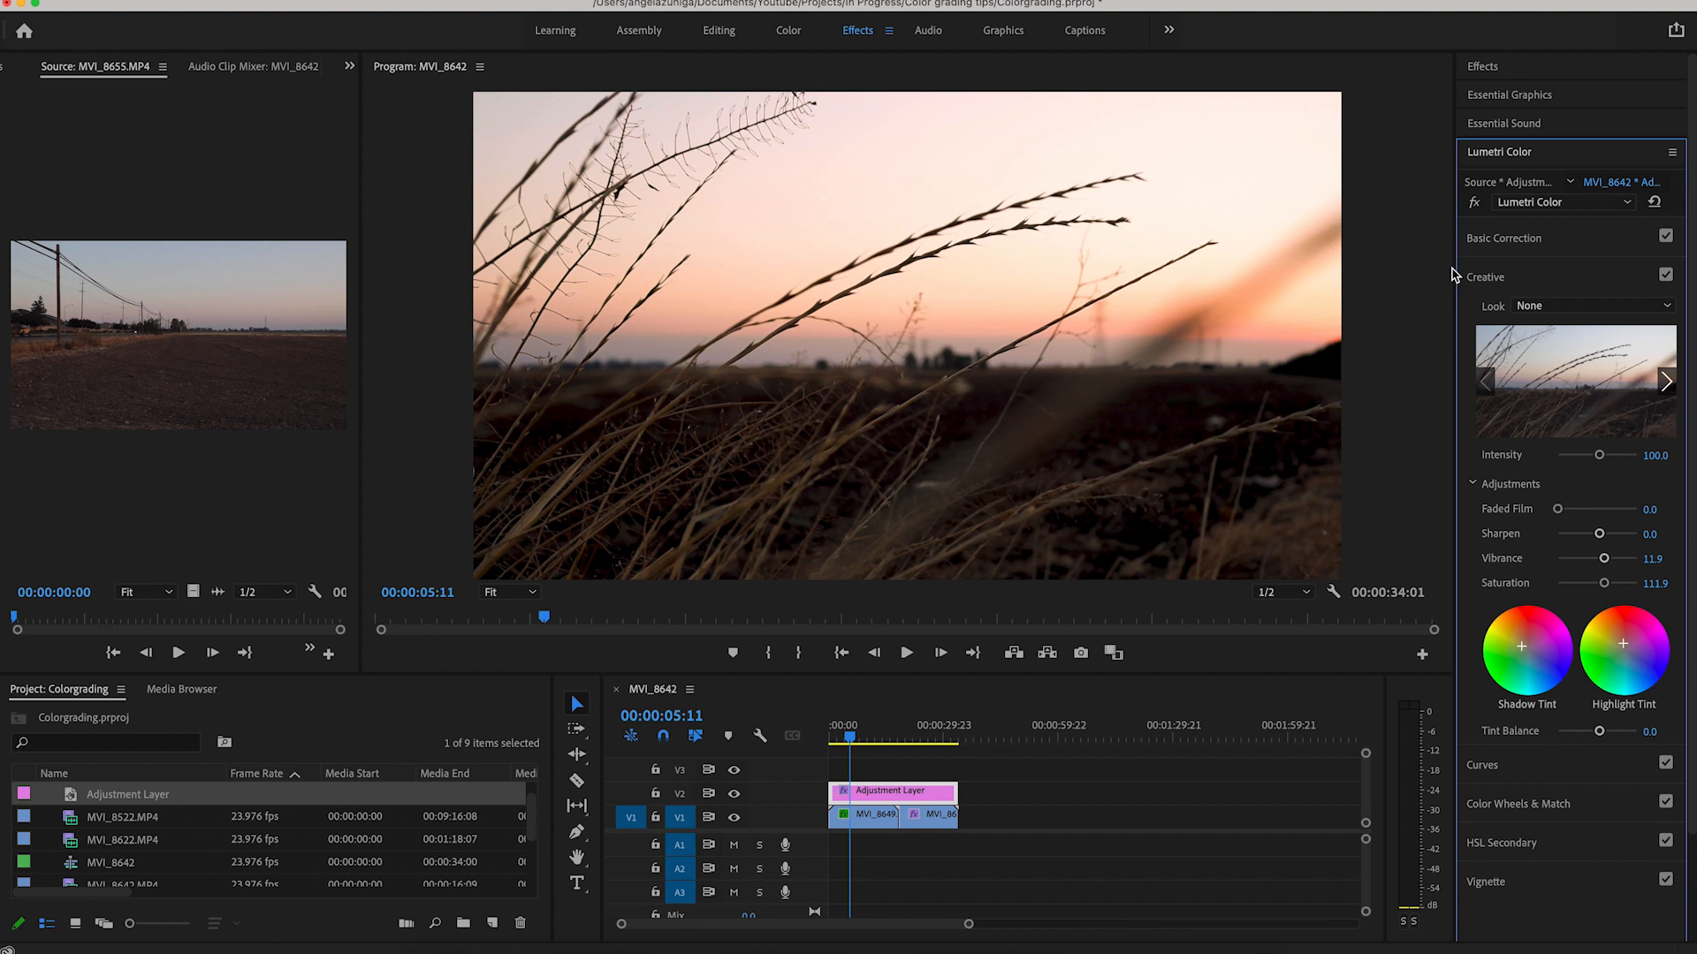
{"action": "mouse_move", "coordinate": [1559, 540]}
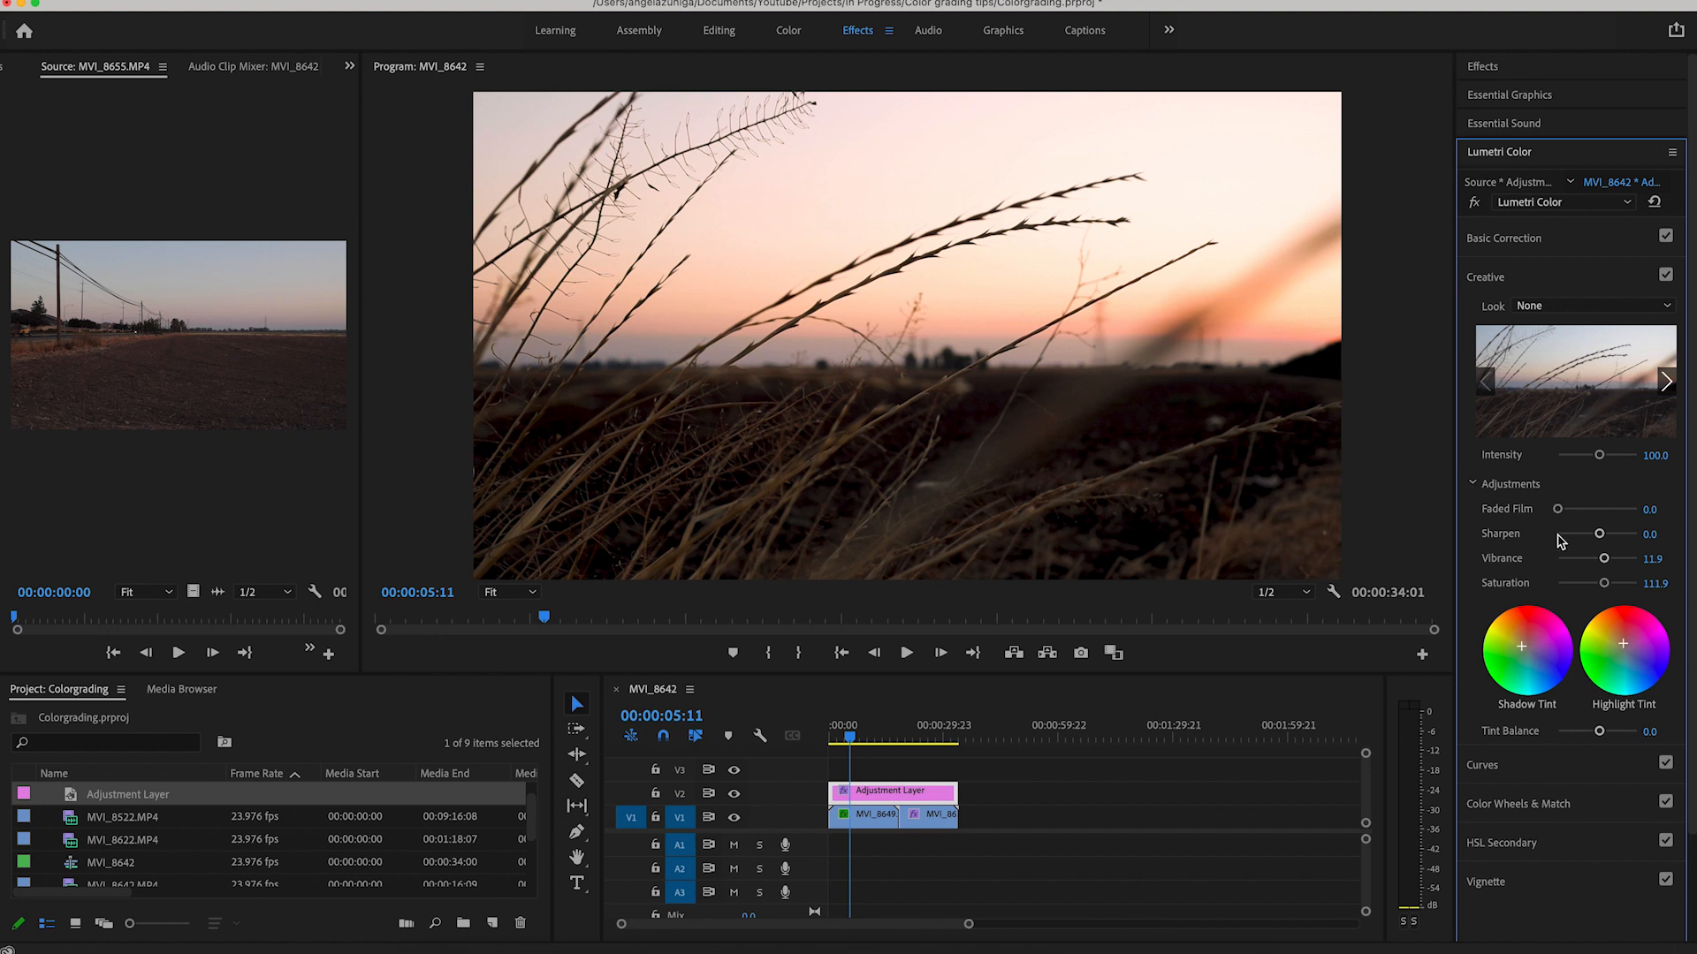
{"action": "mouse_move", "coordinate": [1558, 675]}
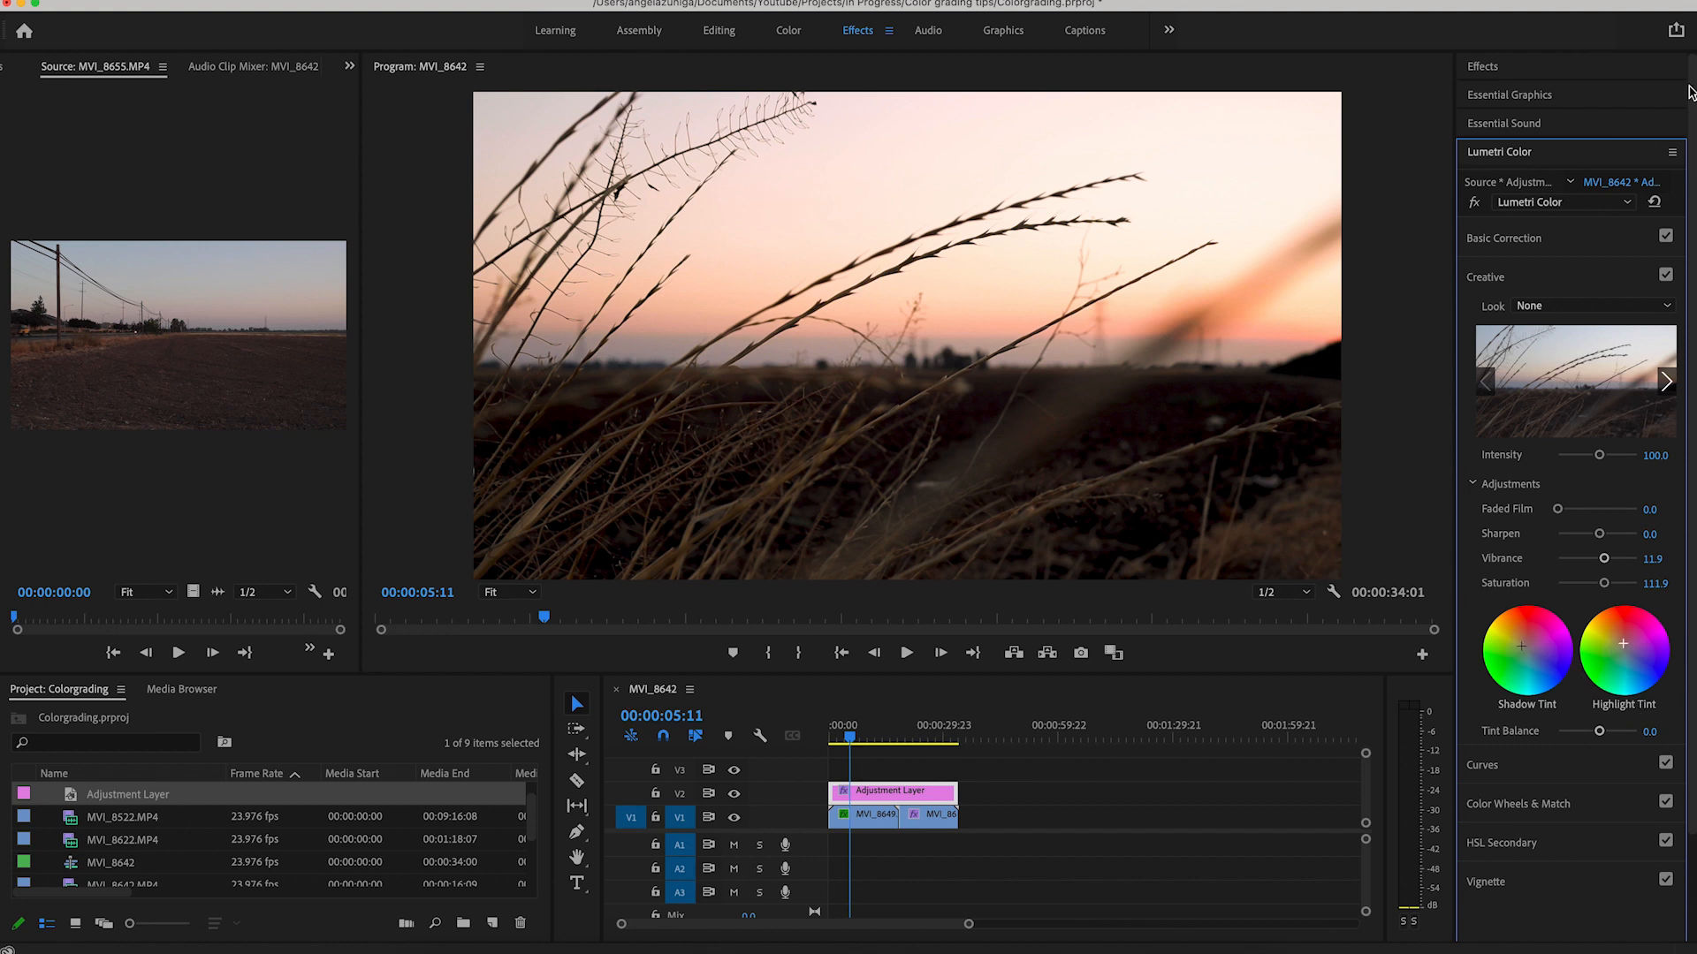
{"action": "left_click", "coordinate": [1484, 276]}
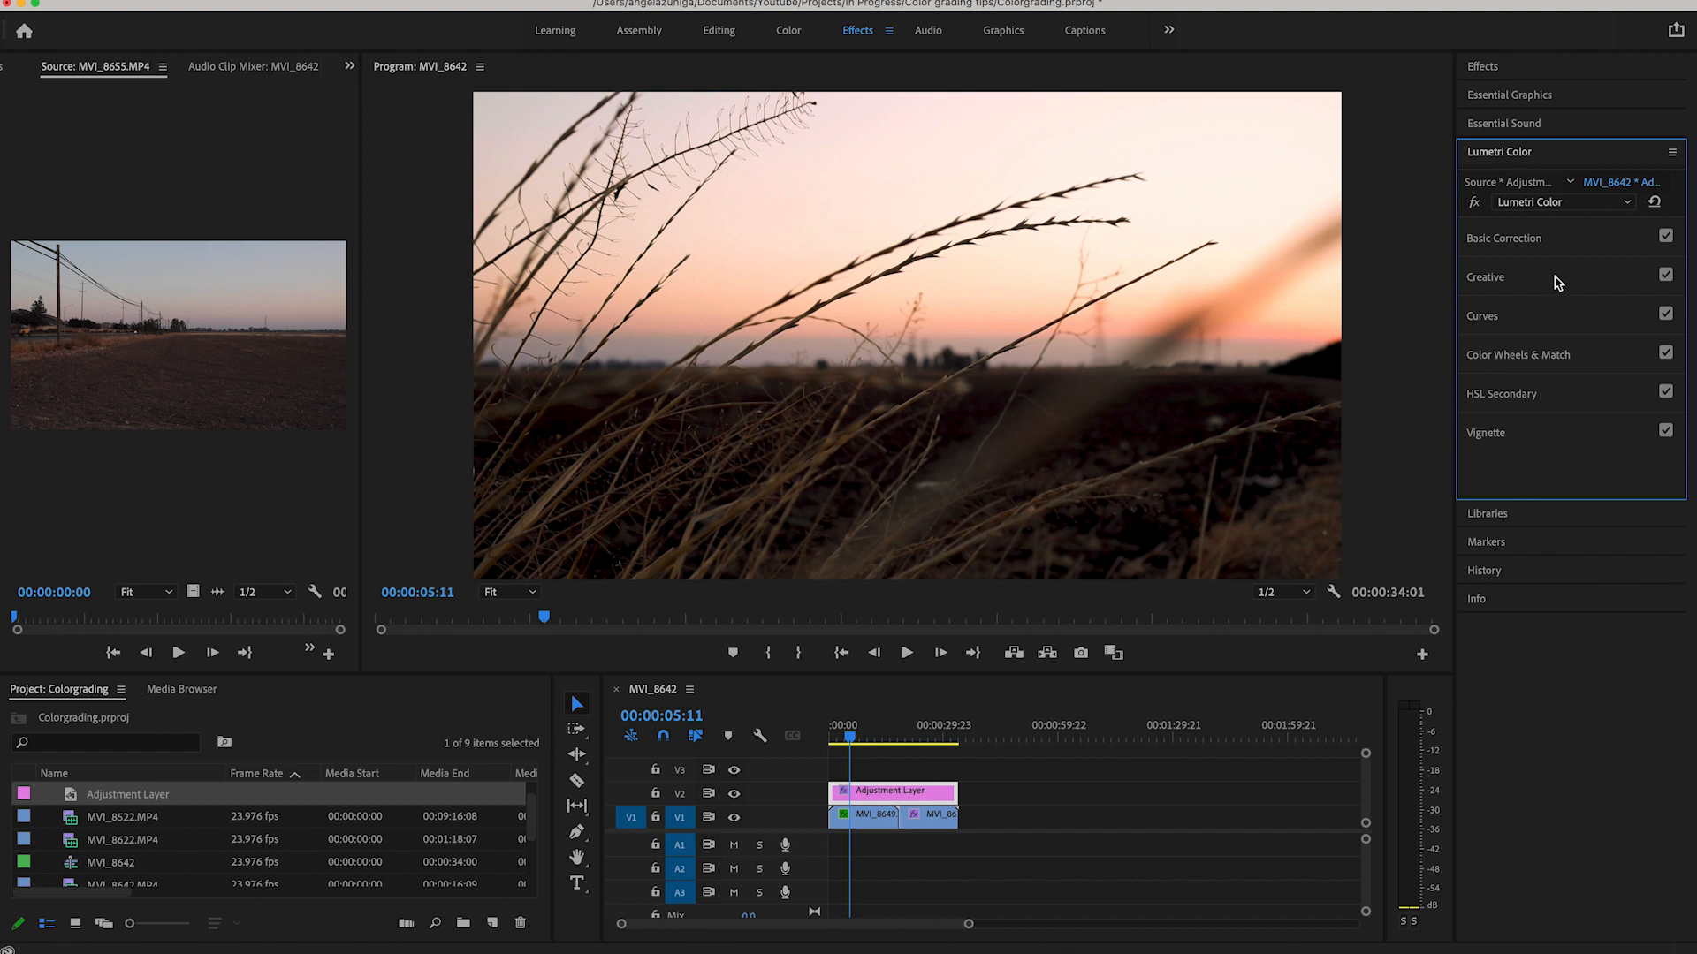
{"action": "left_click", "coordinate": [1481, 314]}
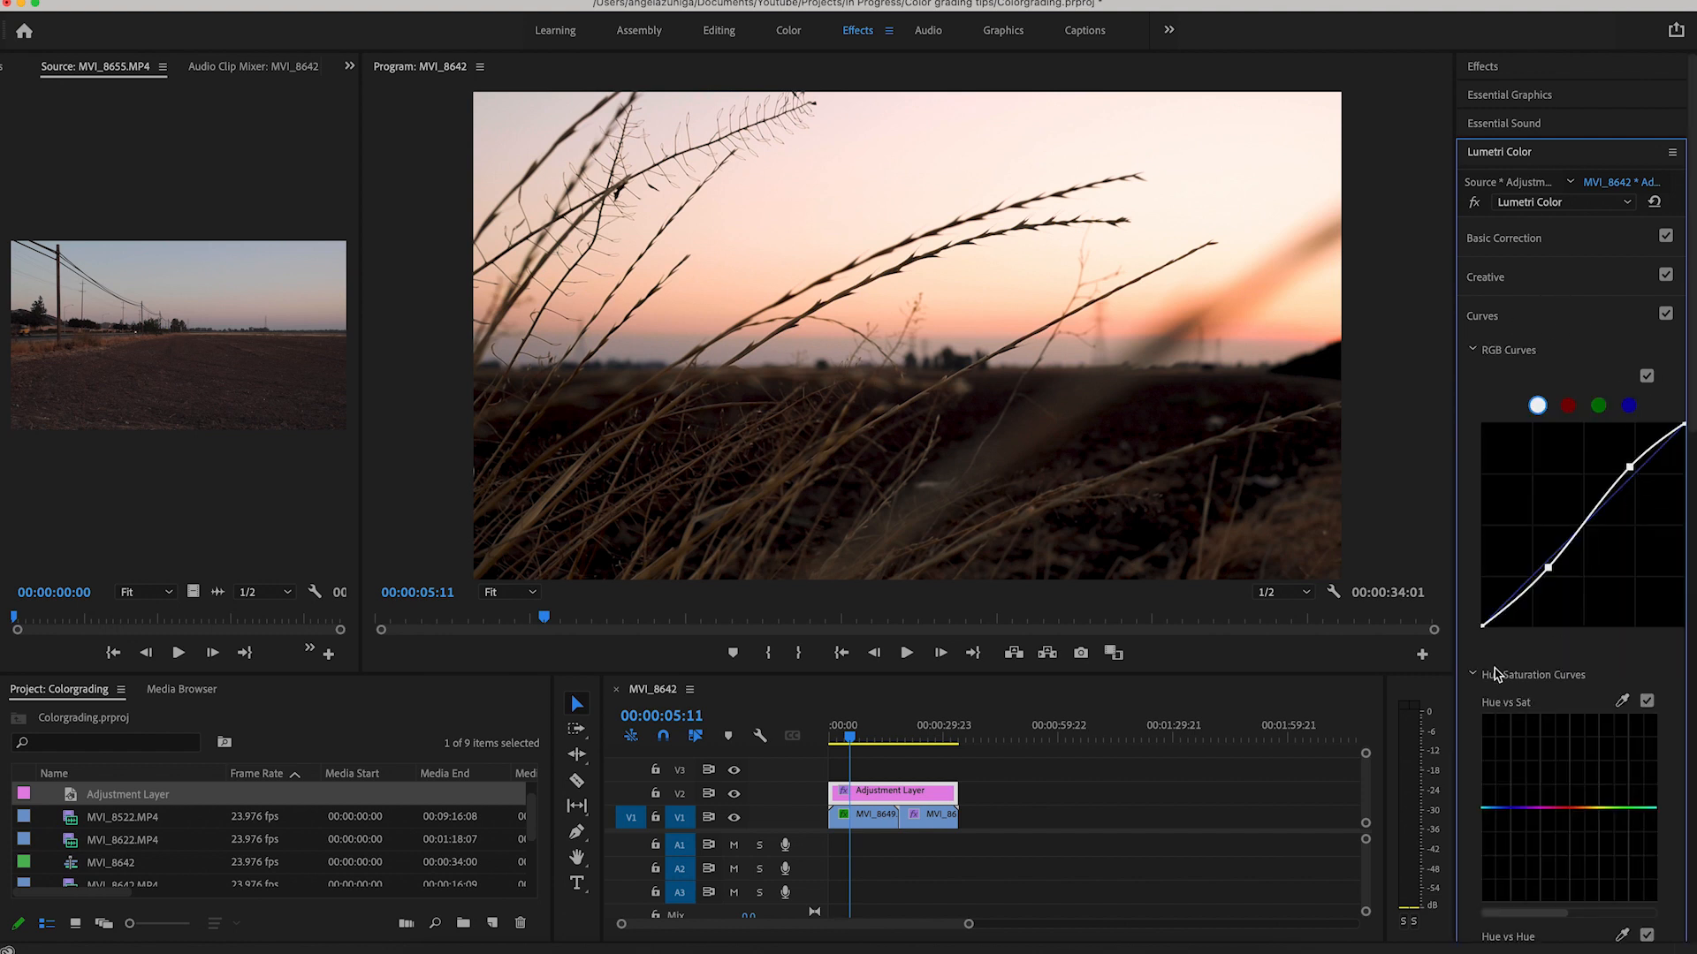
{"action": "mouse_move", "coordinate": [1618, 407]}
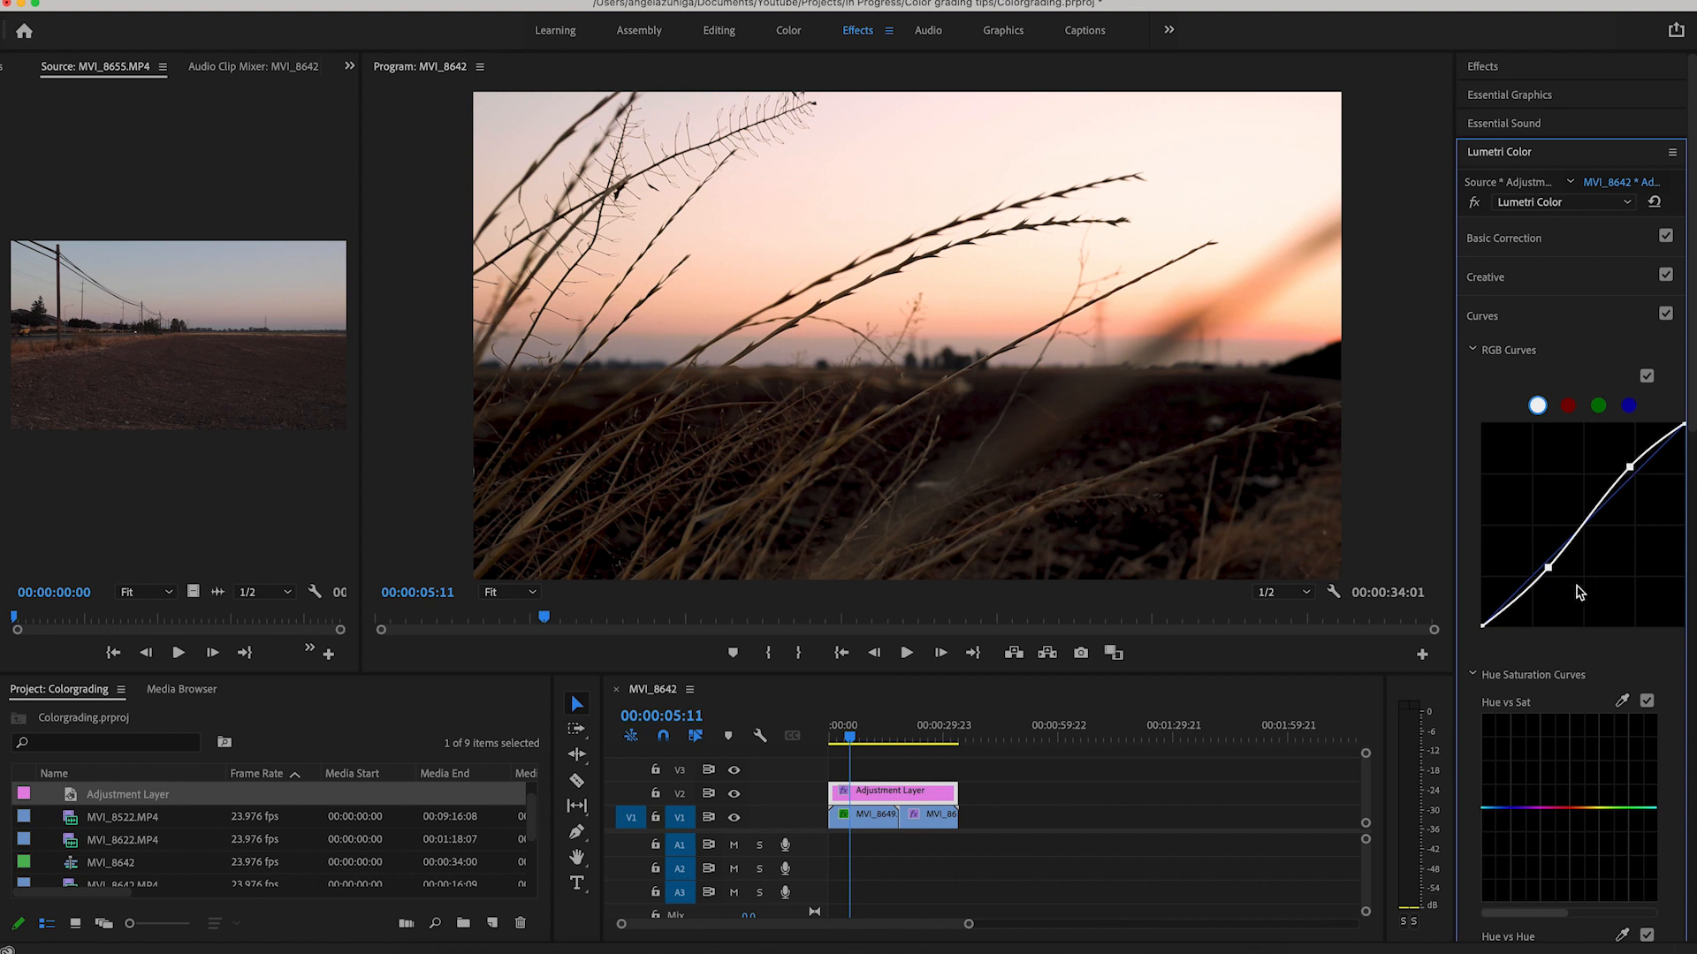
{"action": "mouse_move", "coordinate": [1501, 234]}
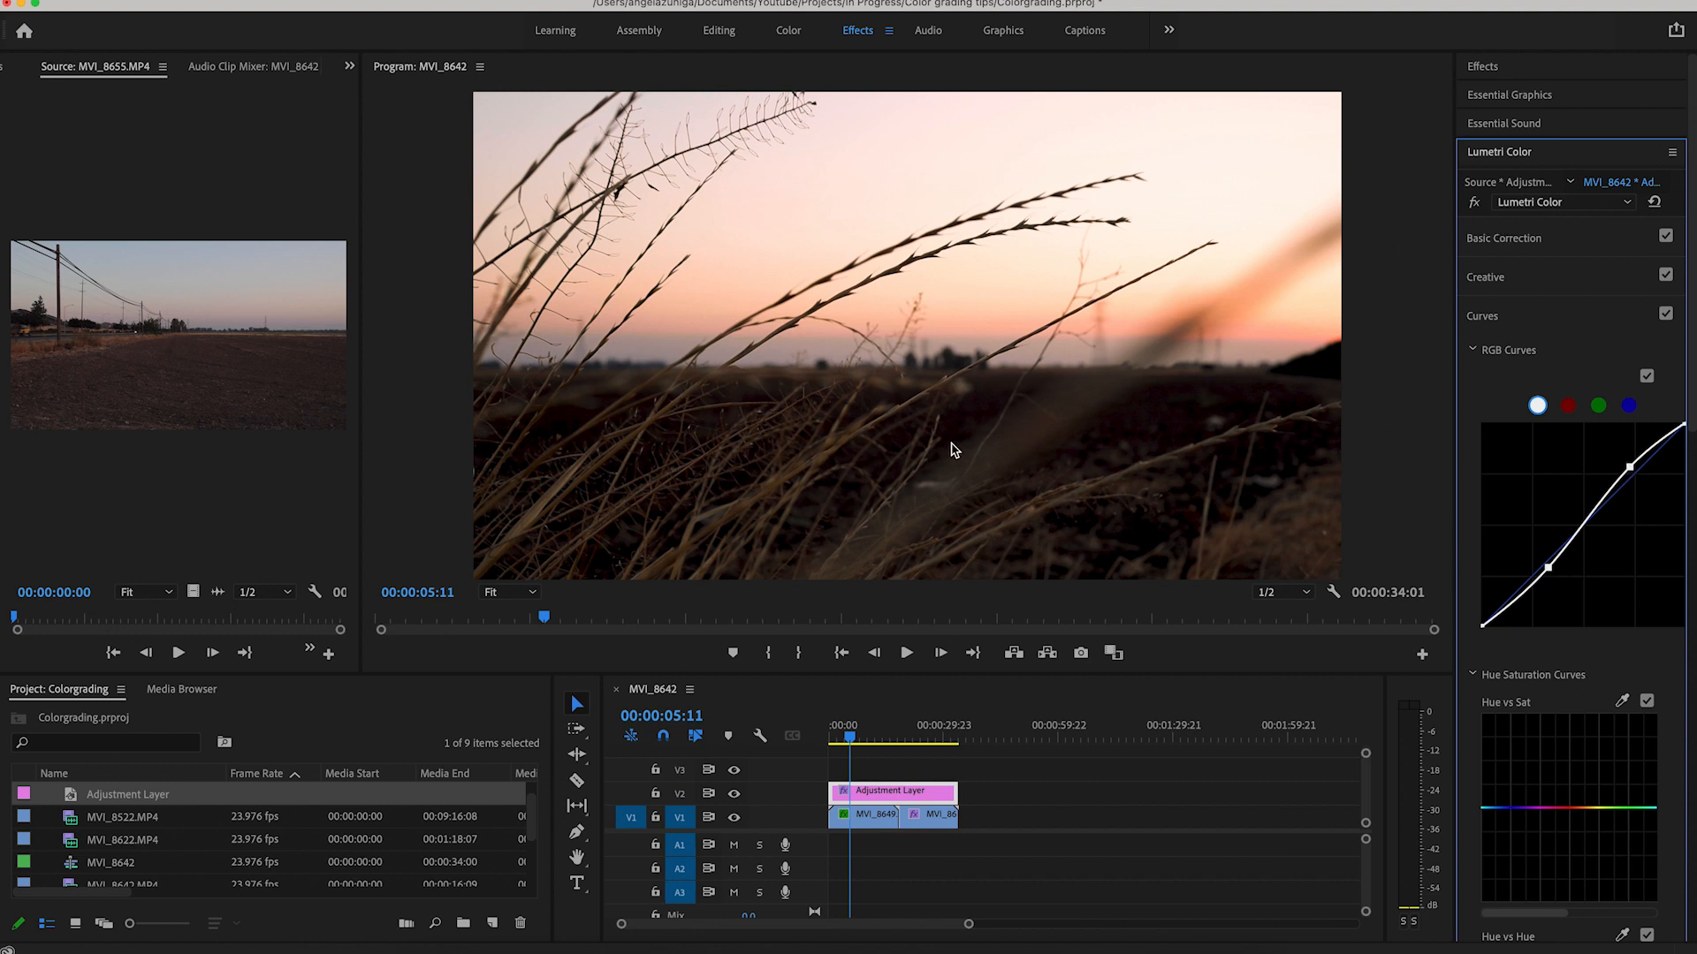
{"action": "mouse_move", "coordinate": [997, 361]}
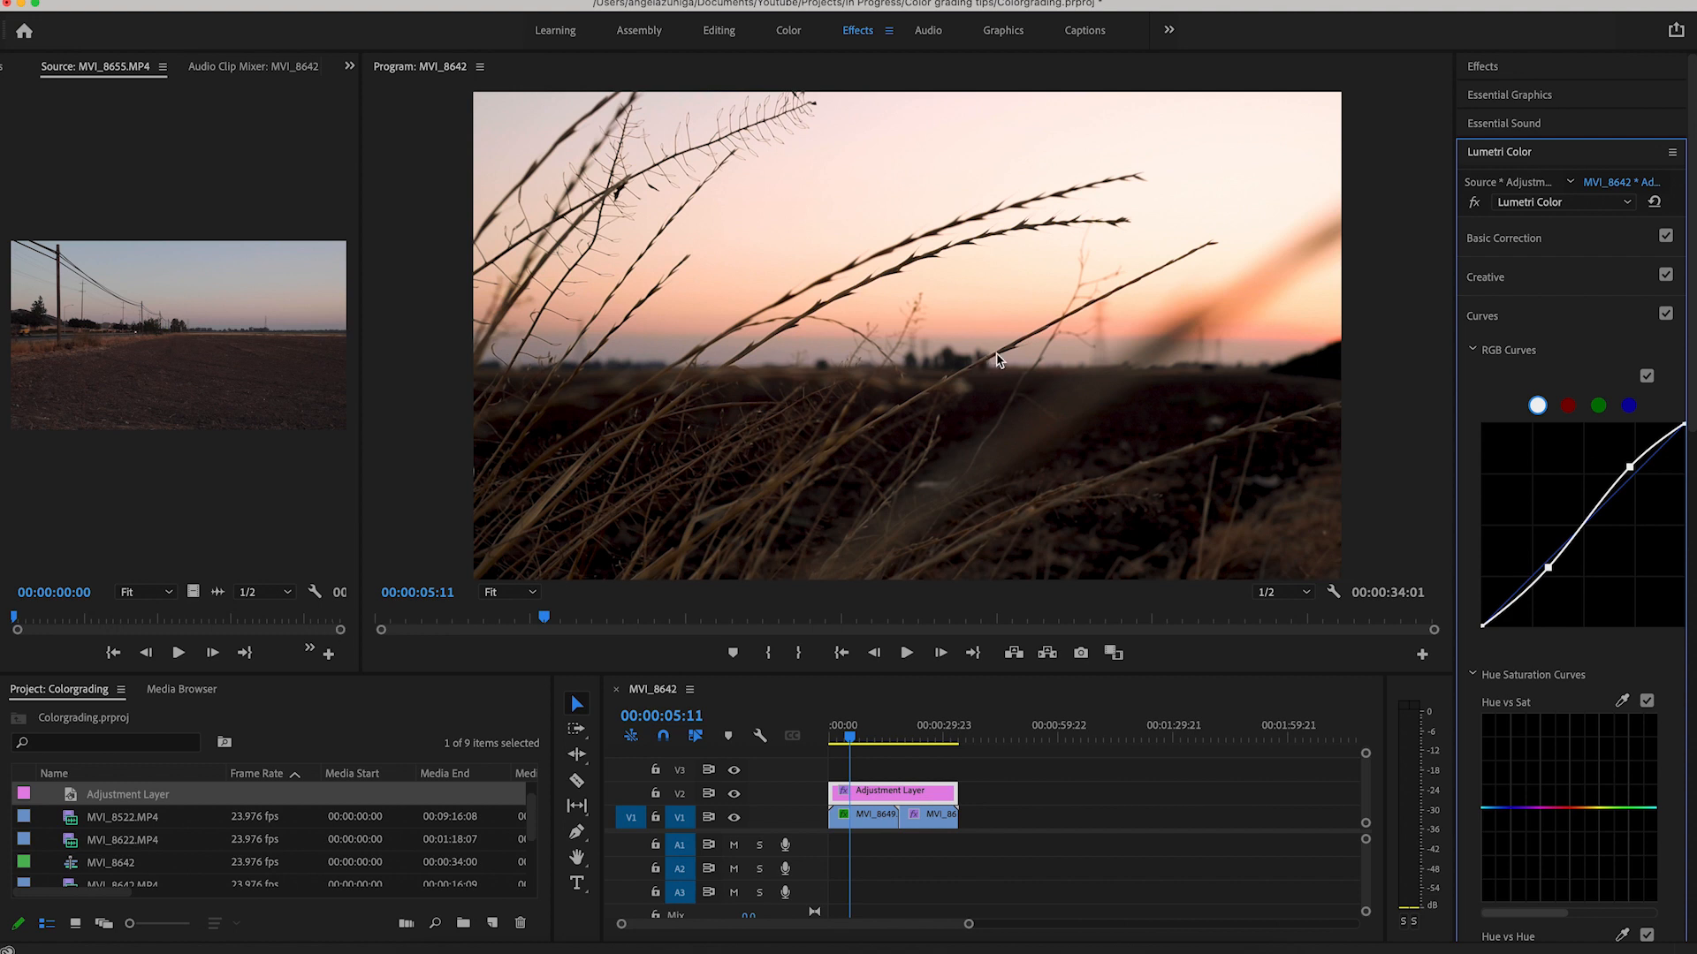
{"action": "mouse_move", "coordinate": [1550, 336]}
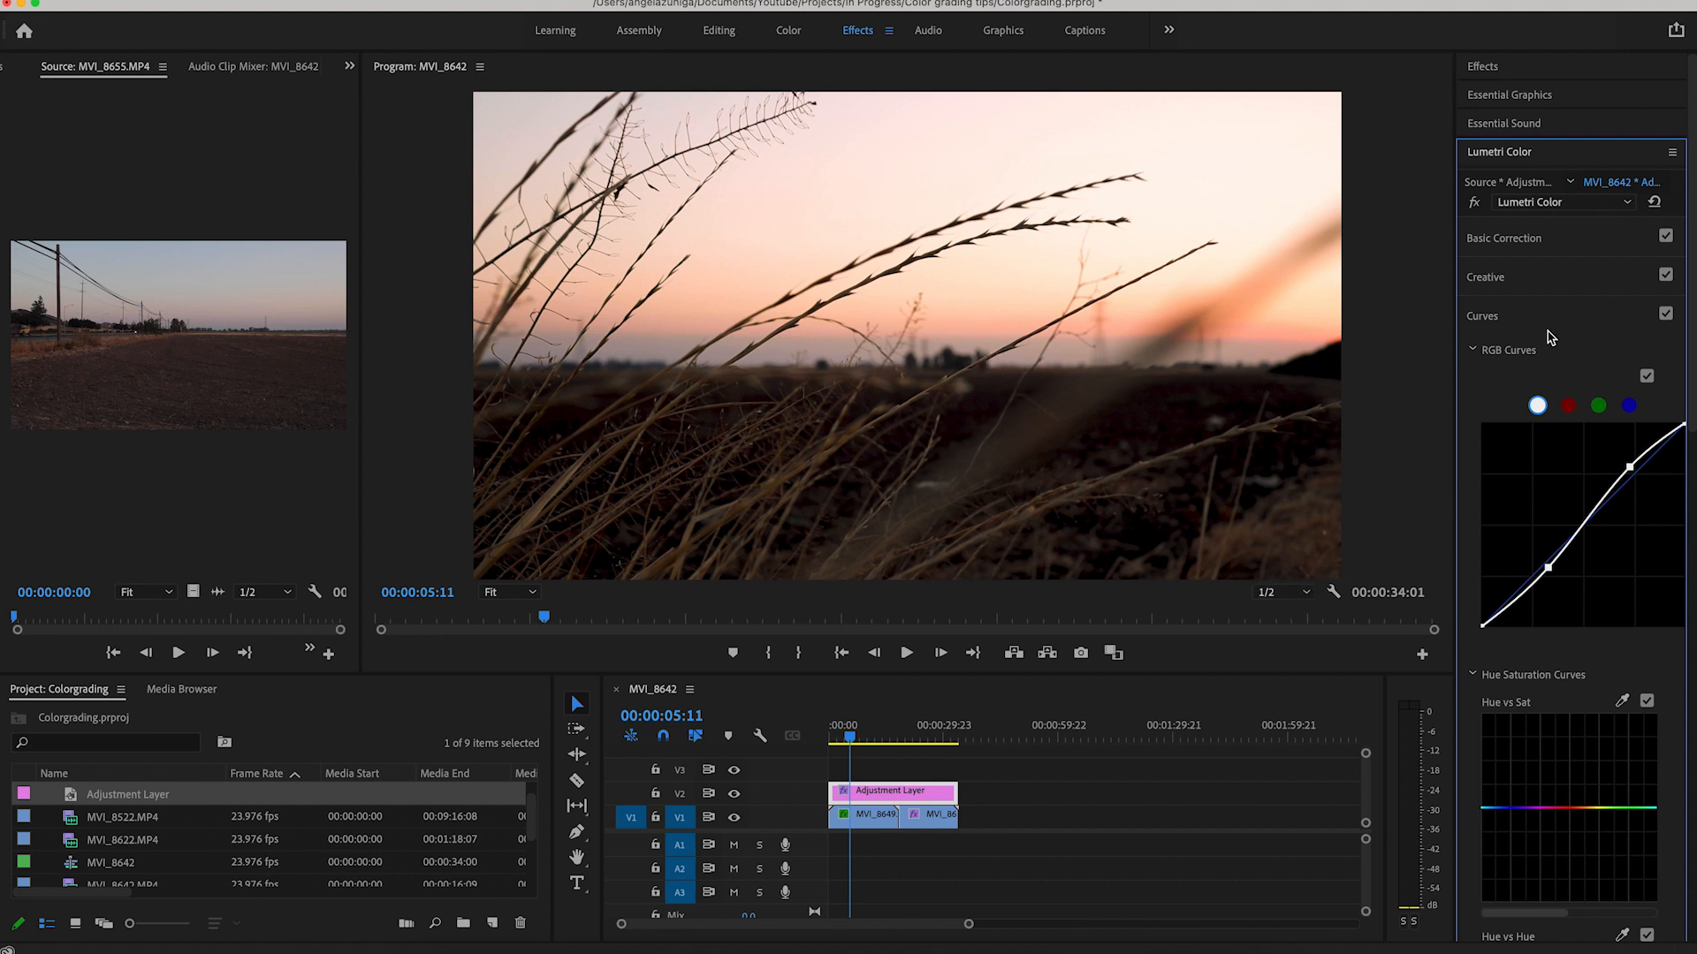
{"action": "left_click", "coordinate": [1481, 314]}
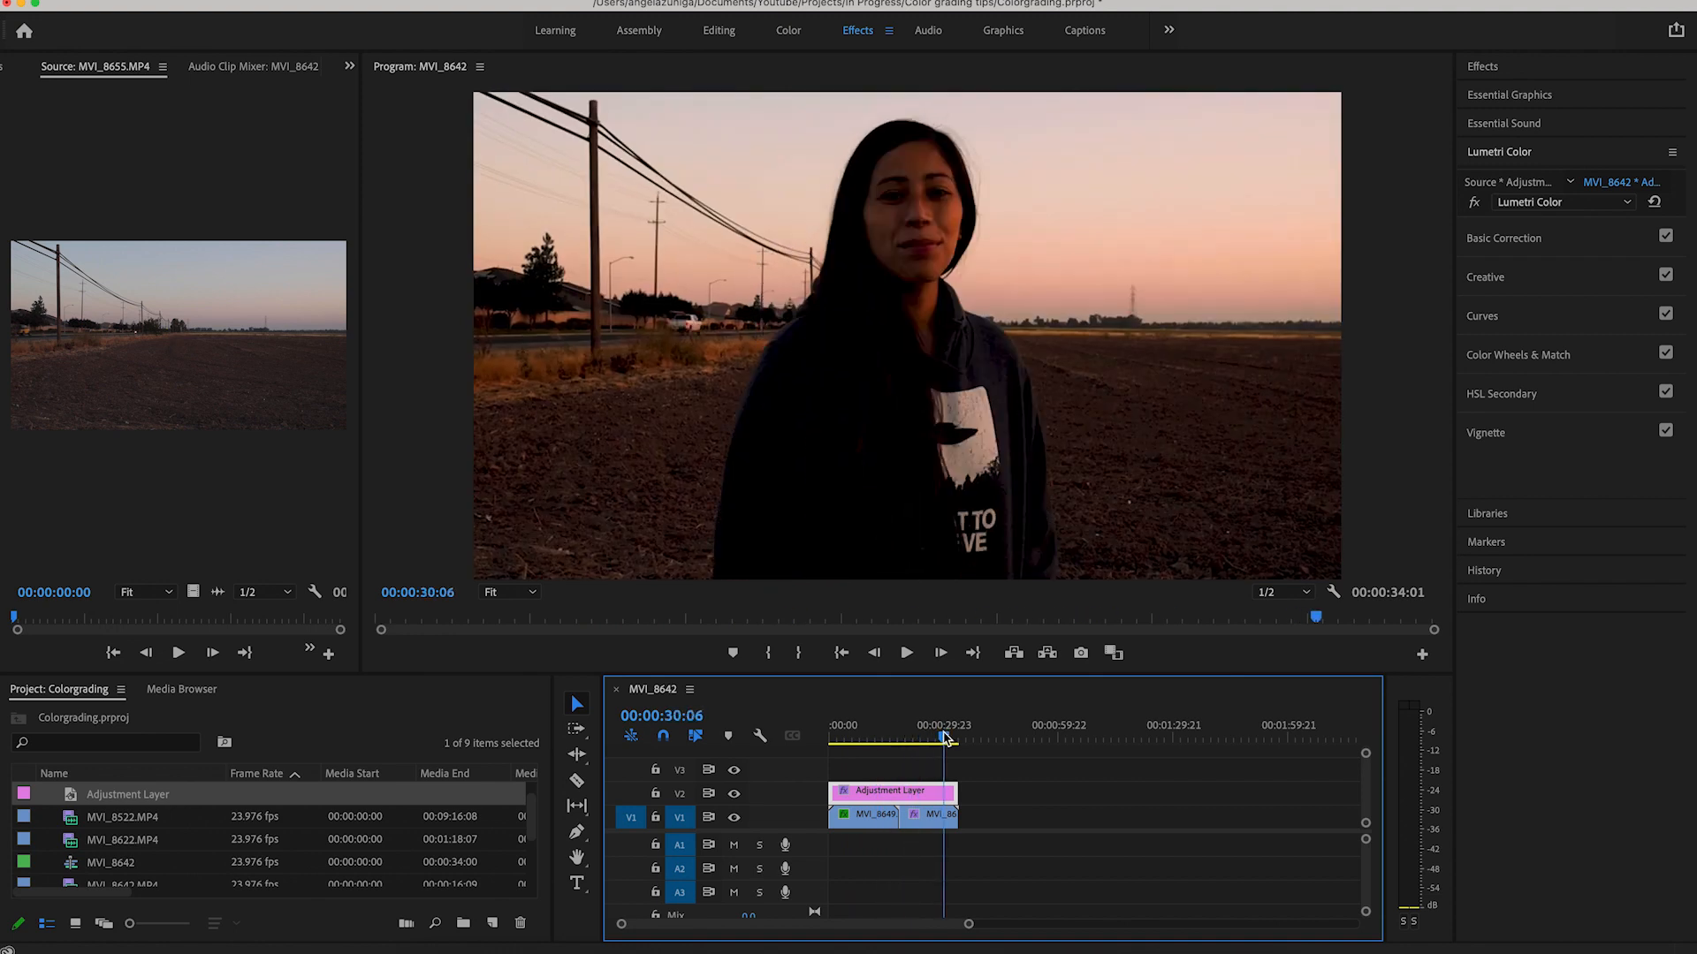
Trim the portrait clip and adjustment layer to end at 00:00:28:07 and select the portrait clip
{"action": "left_click_drag", "start_coordinate": [951, 737], "coordinate": [937, 737]}
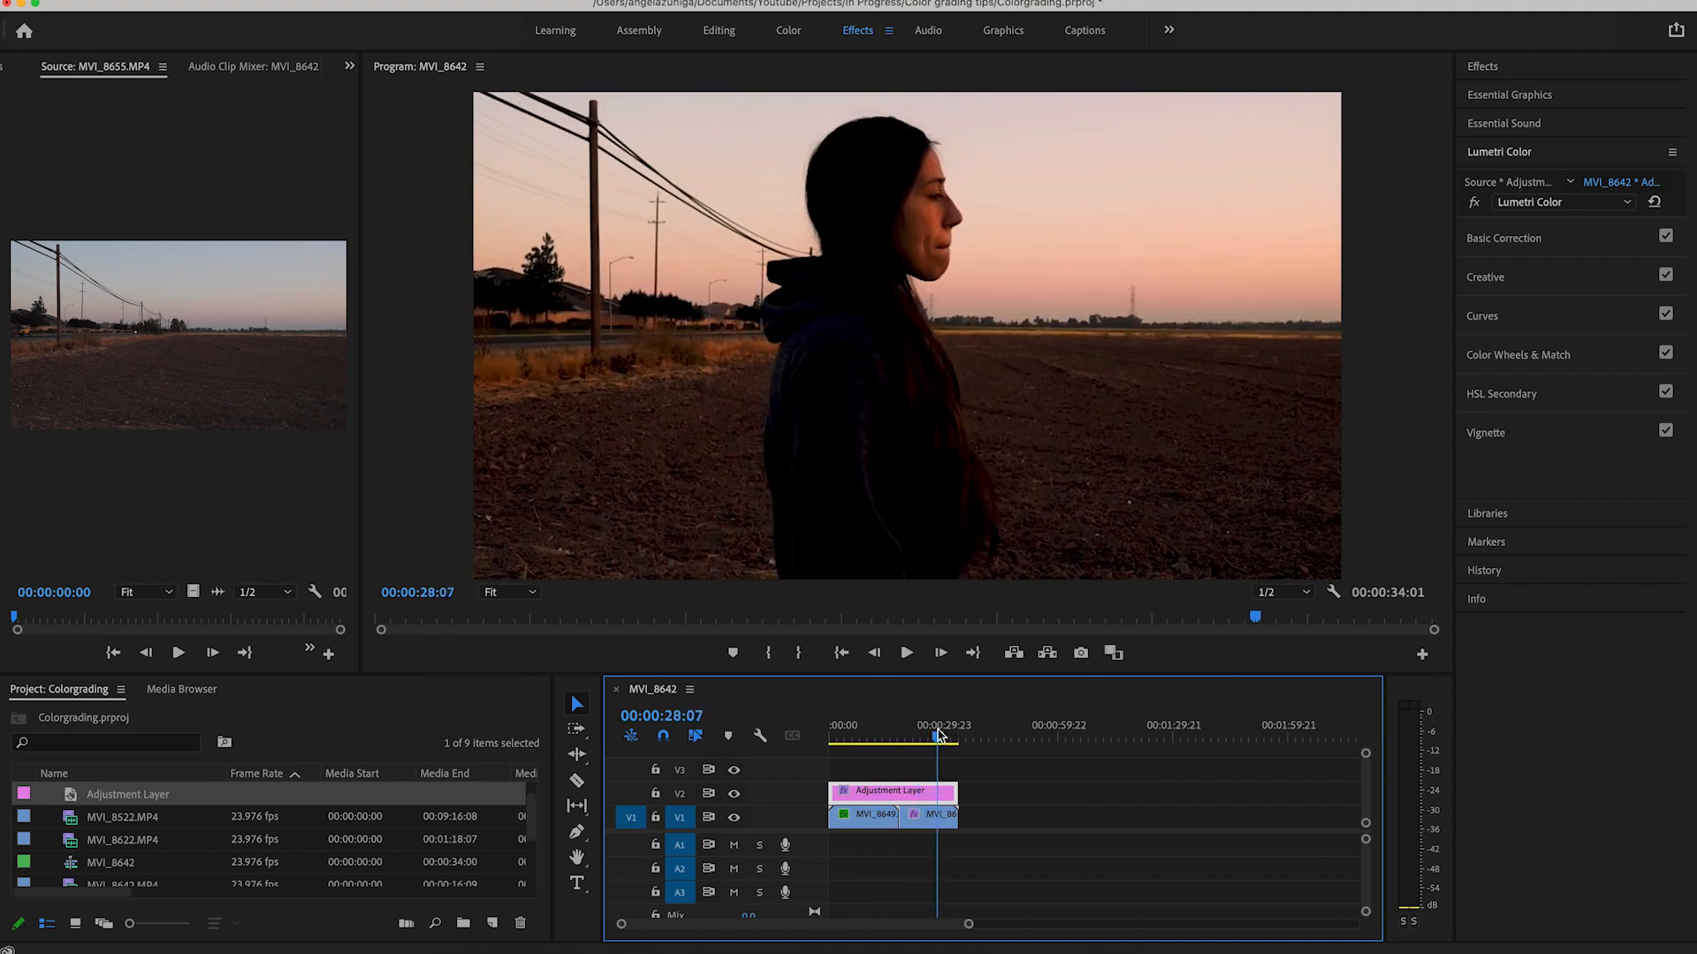
{"action": "left_click_drag", "start_coordinate": [956, 813], "coordinate": [936, 813]}
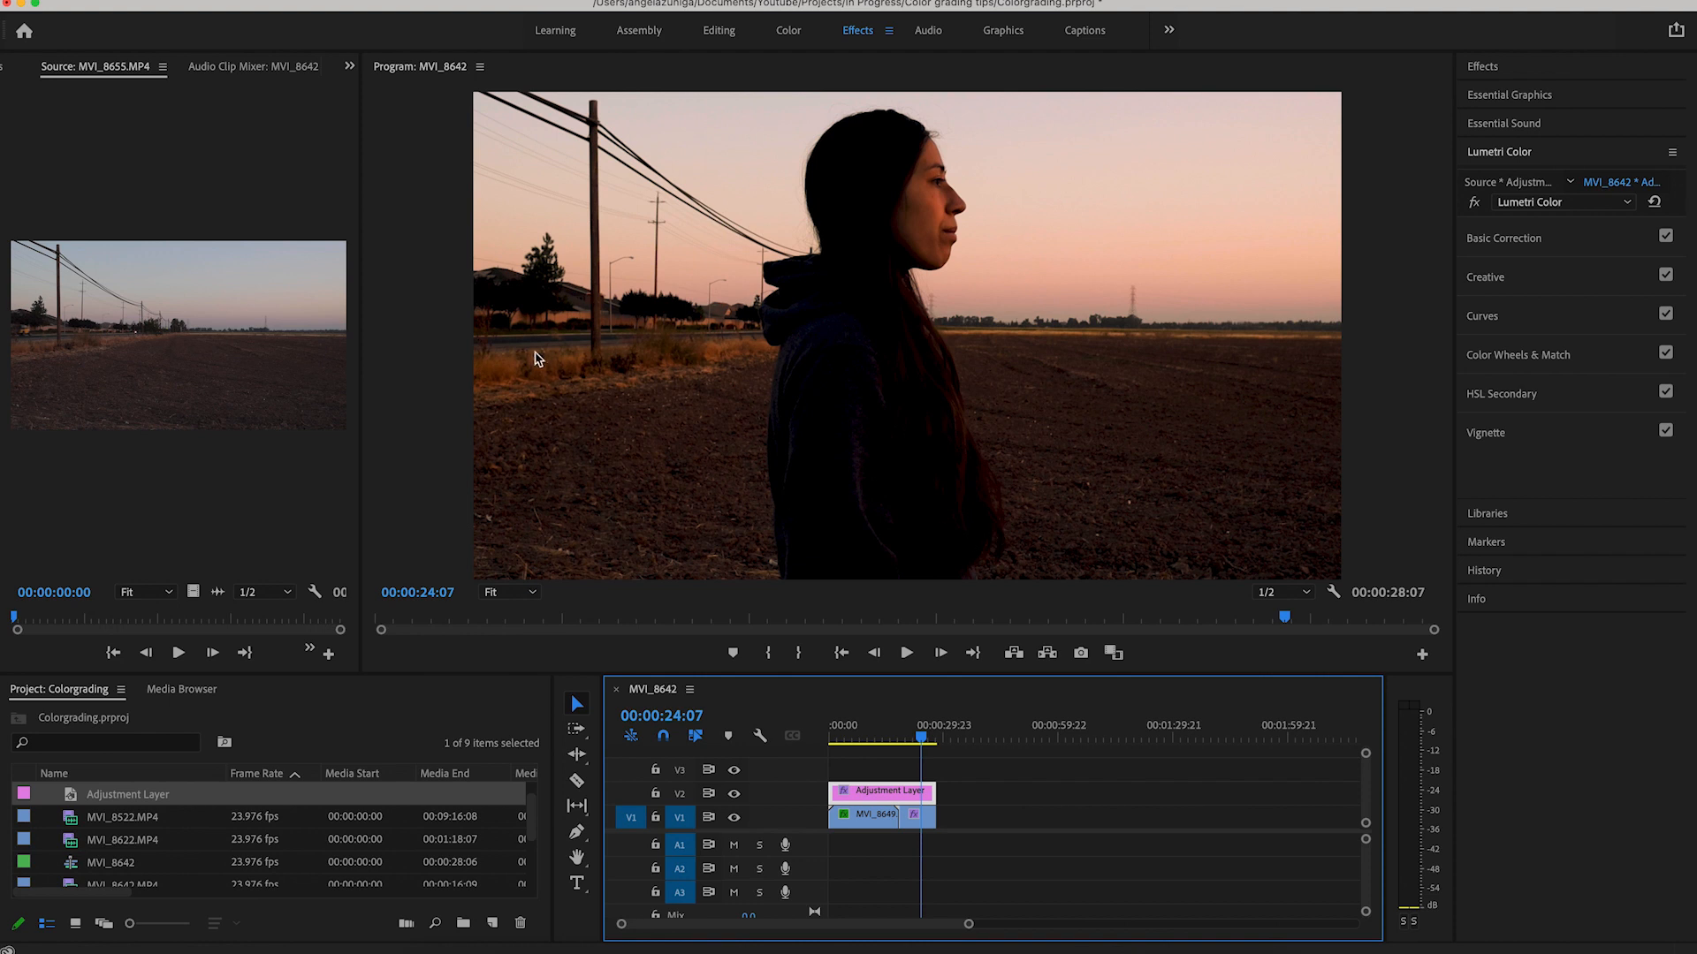
{"action": "mouse_move", "coordinate": [1569, 248]}
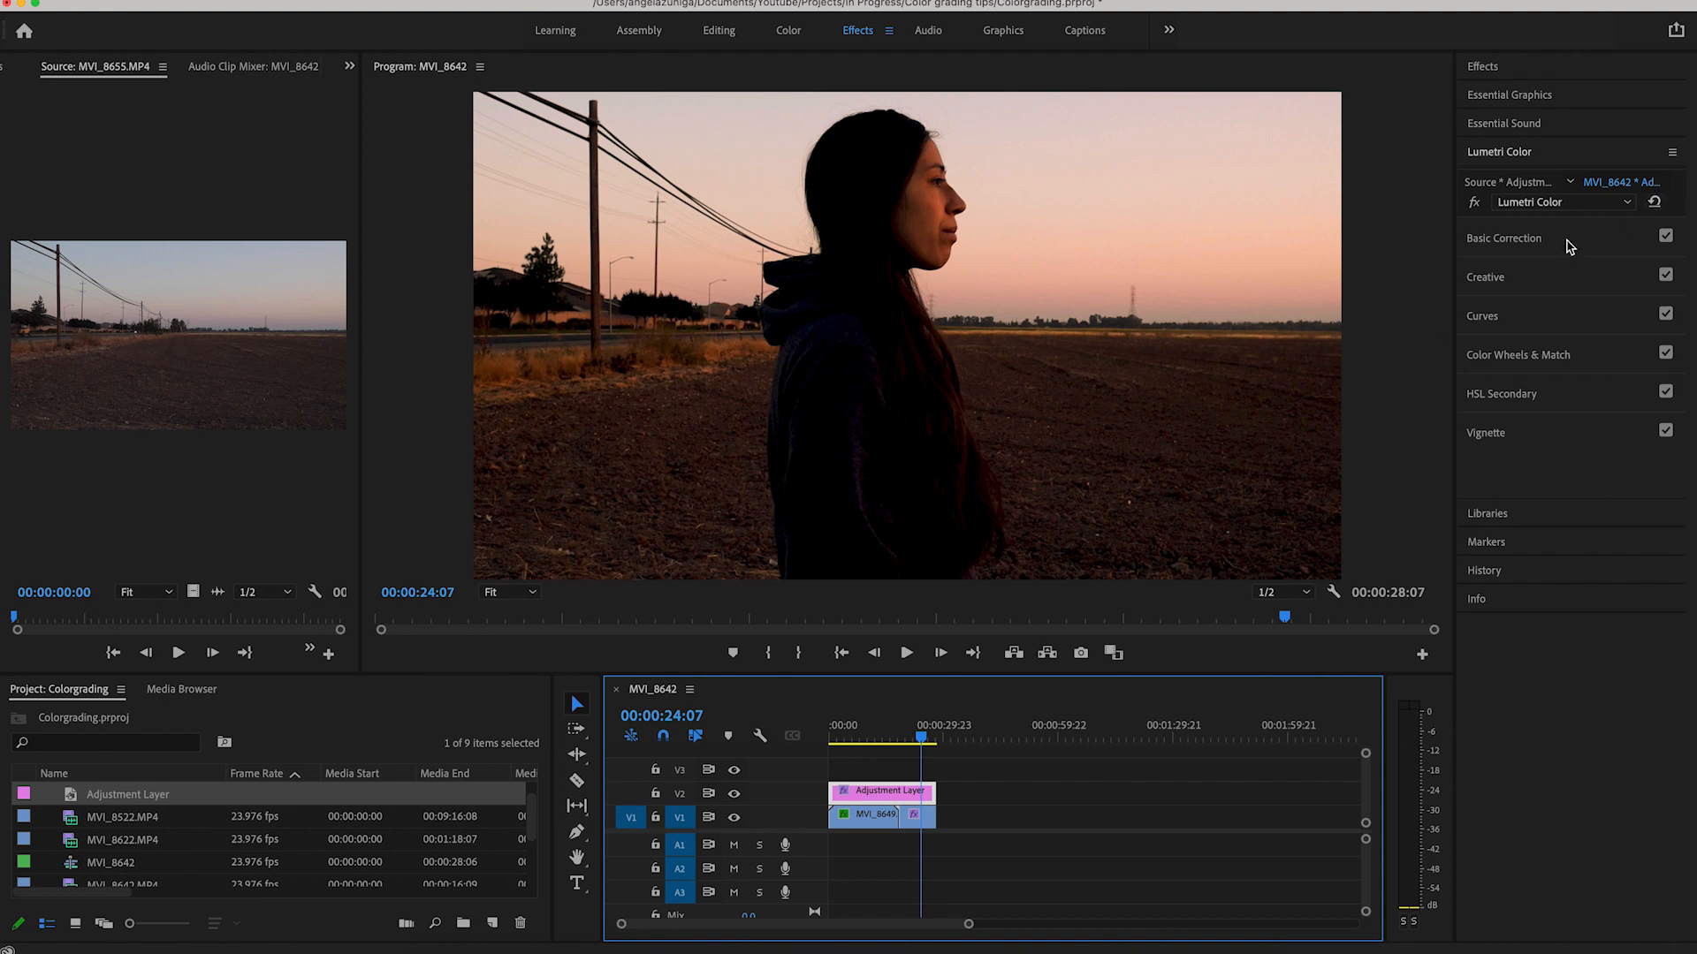
{"action": "left_click", "coordinate": [914, 816]}
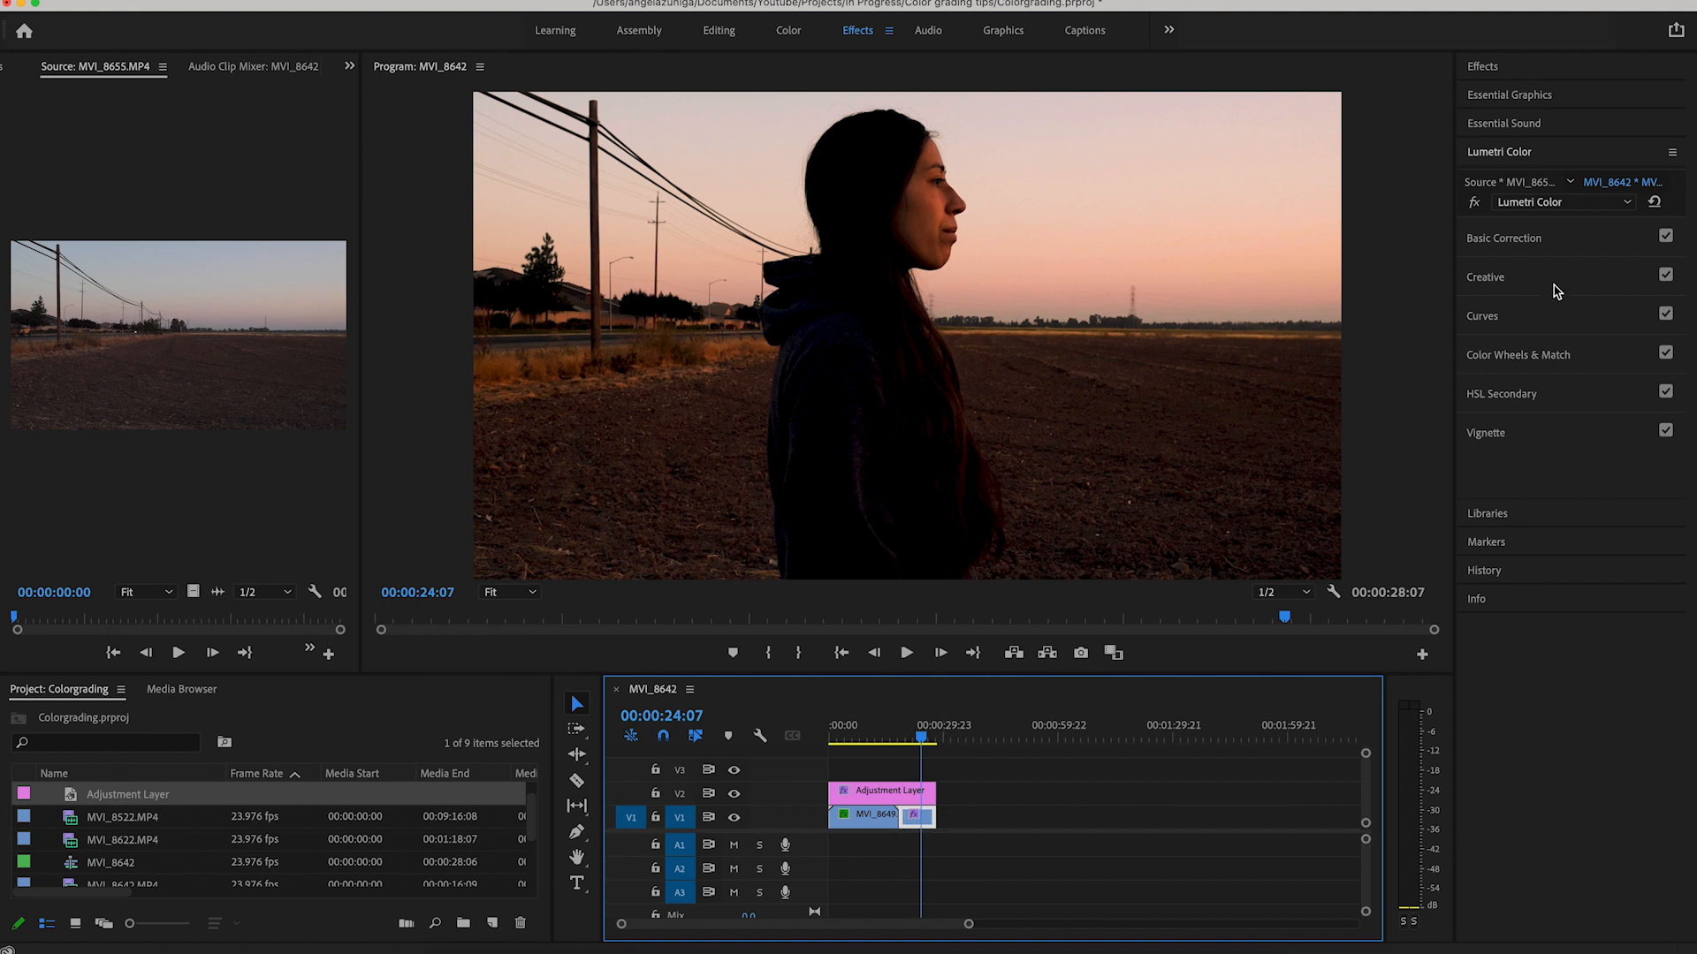
Lift the portrait clip's Shadows, settling around 31 for now
{"action": "left_click", "coordinate": [1502, 237]}
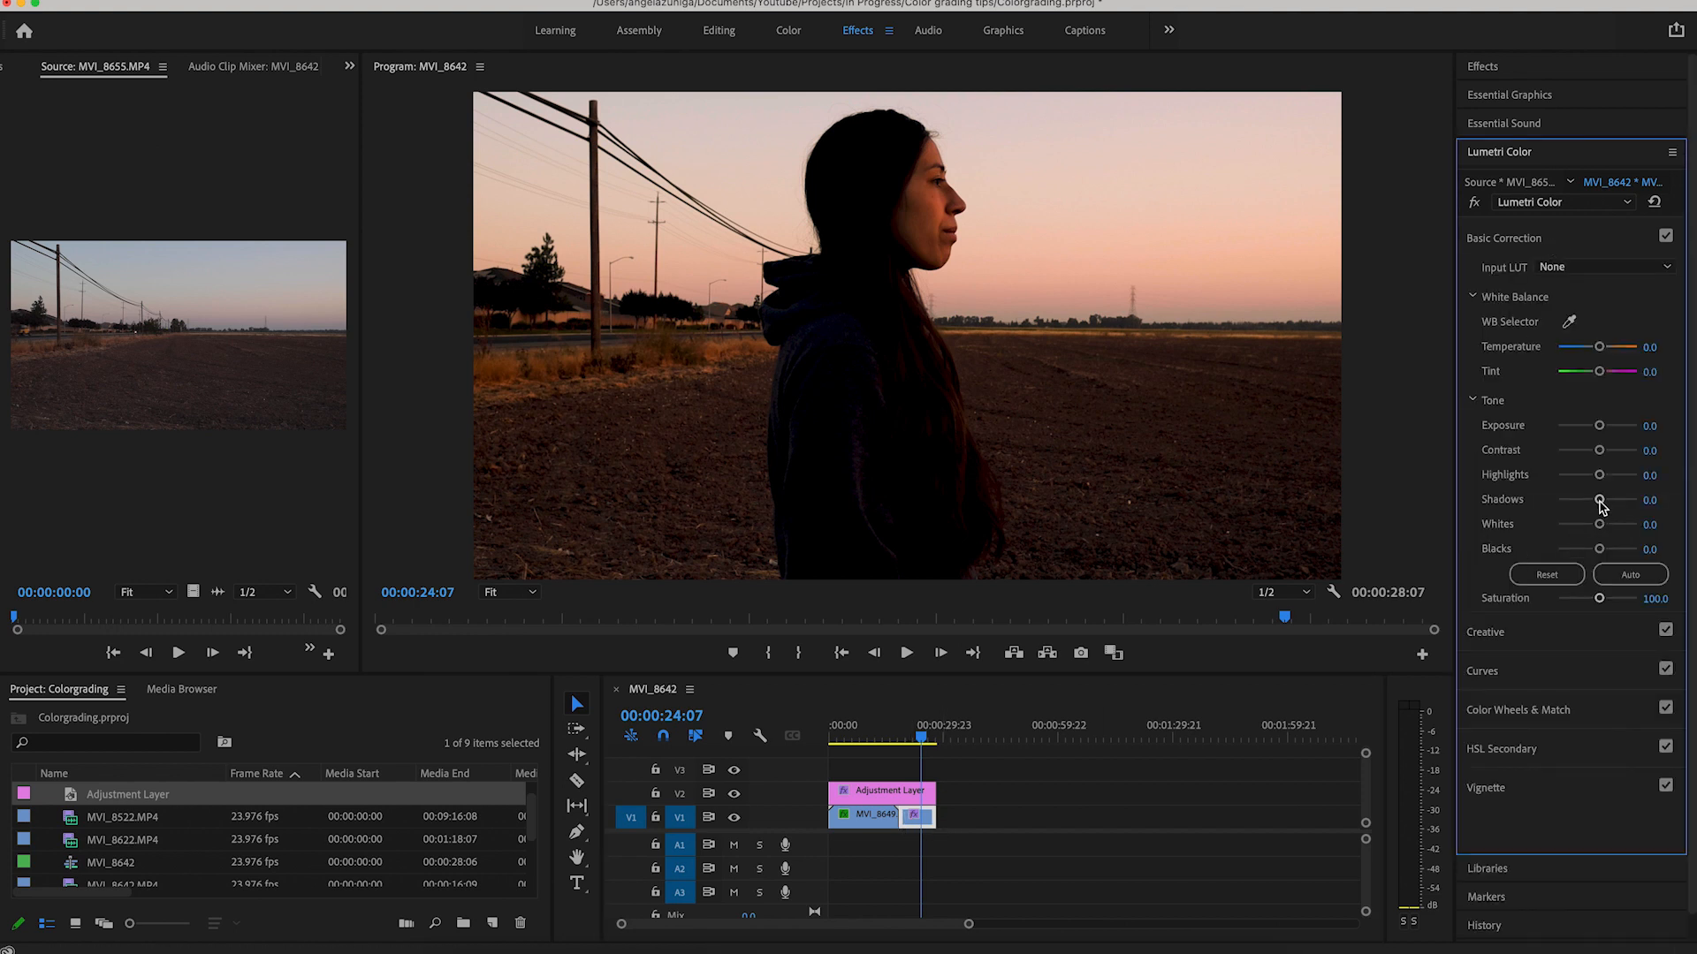
{"action": "left_click_drag", "start_coordinate": [1600, 498], "coordinate": [1617, 498]}
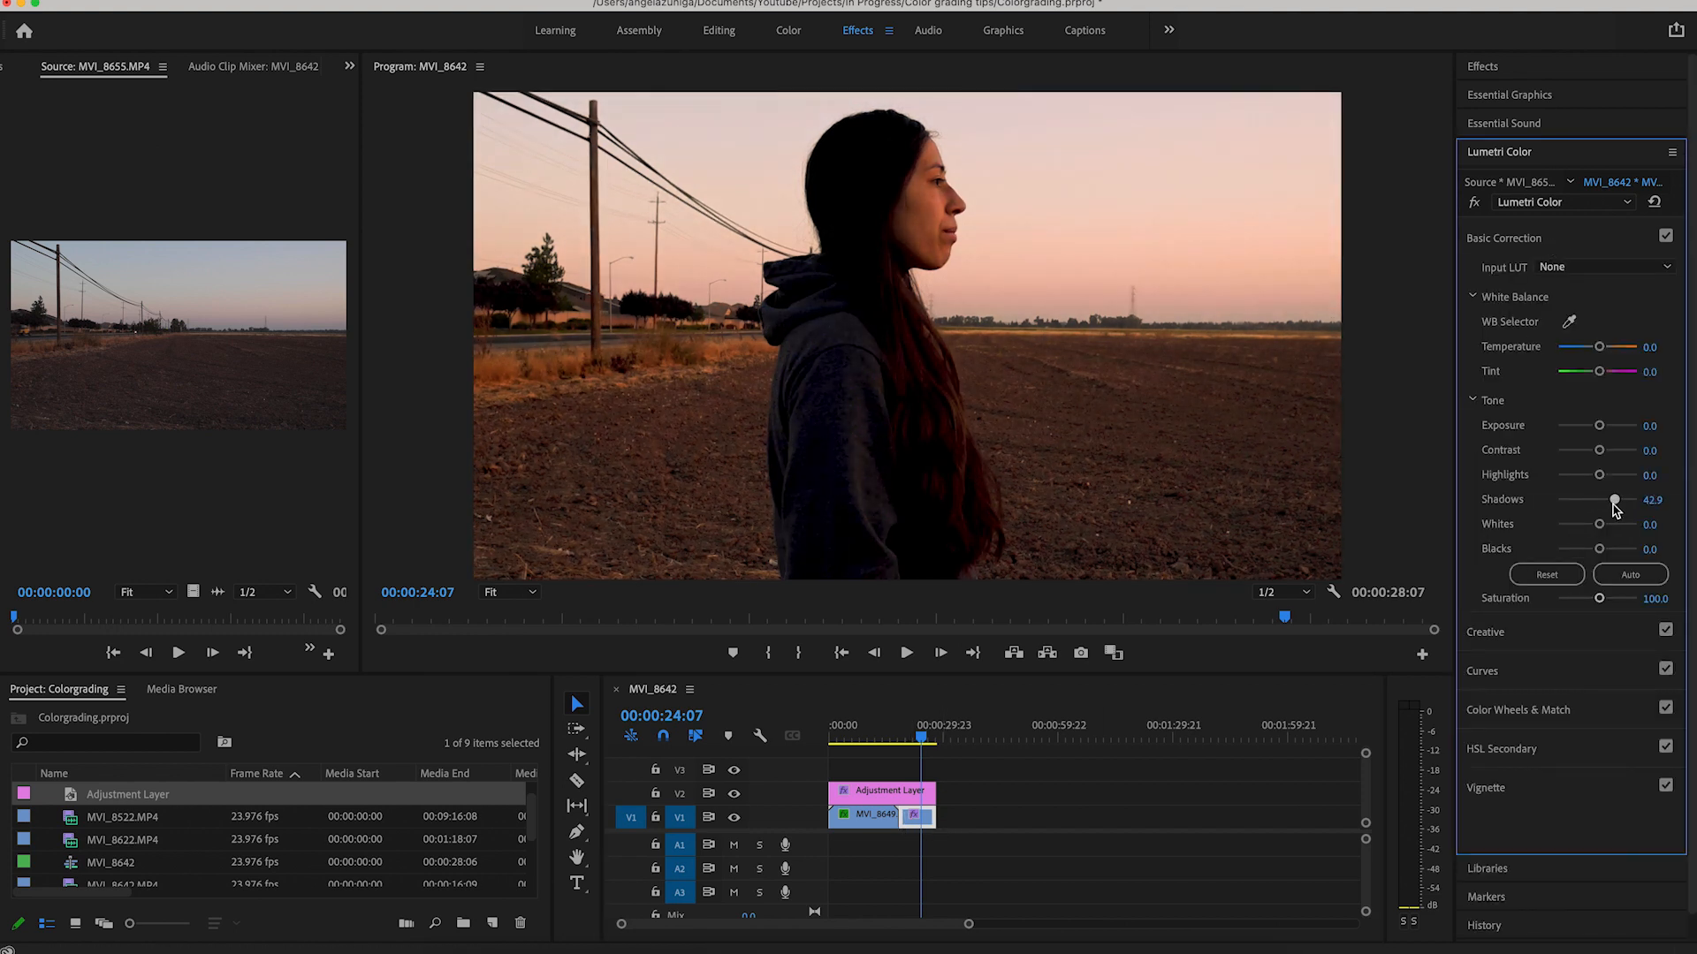
{"action": "left_click_drag", "start_coordinate": [1613, 498], "coordinate": [1617, 498]}
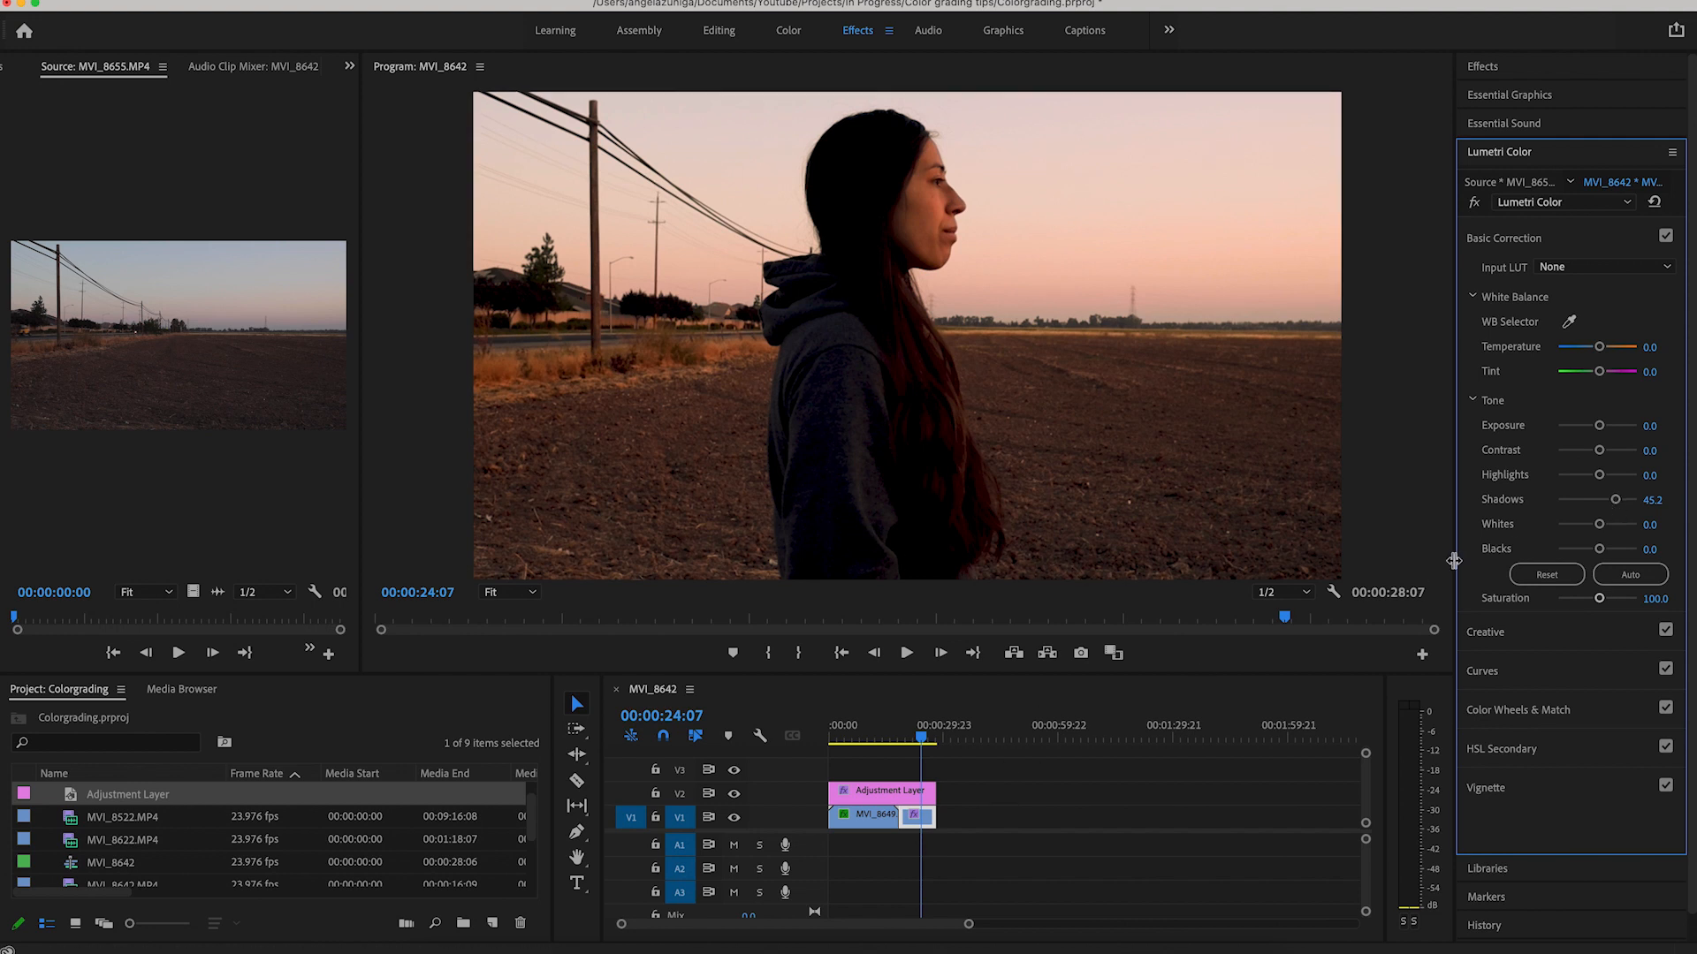
{"action": "left_click_drag", "start_coordinate": [1645, 498], "coordinate": [1612, 499]}
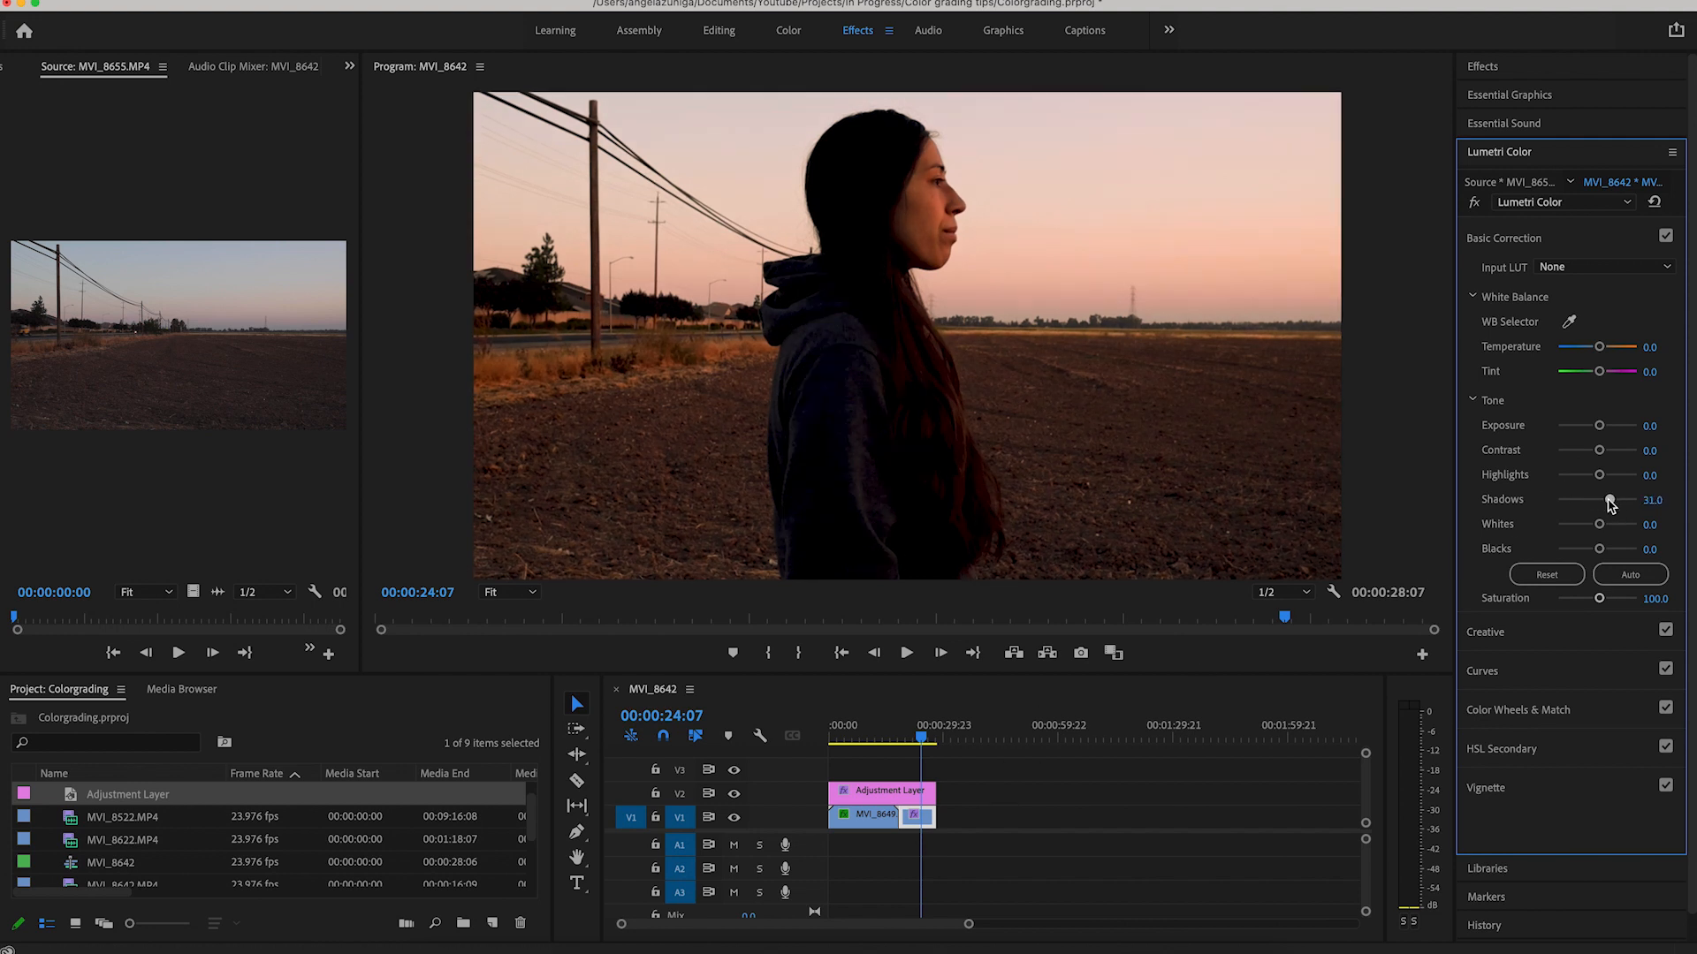
{"action": "left_click_drag", "start_coordinate": [1599, 499], "coordinate": [1612, 499]}
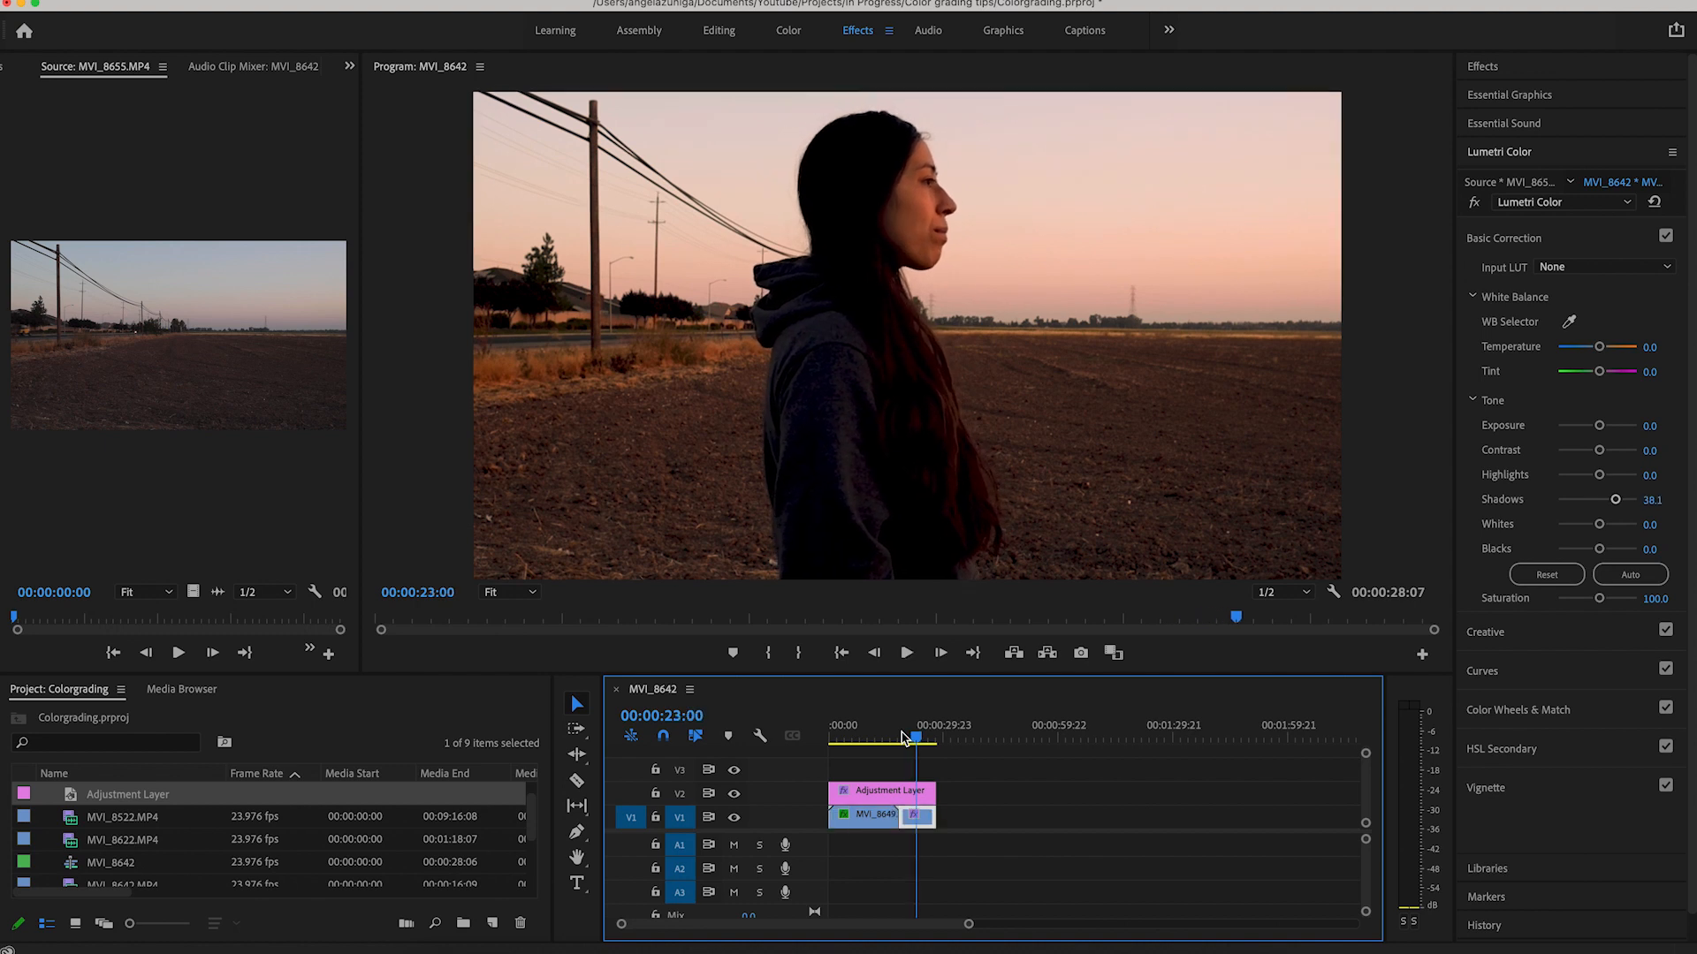
Lift the portrait clip's Blacks slightly, pulling them back down to 4.8
{"action": "left_click_drag", "start_coordinate": [1596, 548], "coordinate": [1603, 548]}
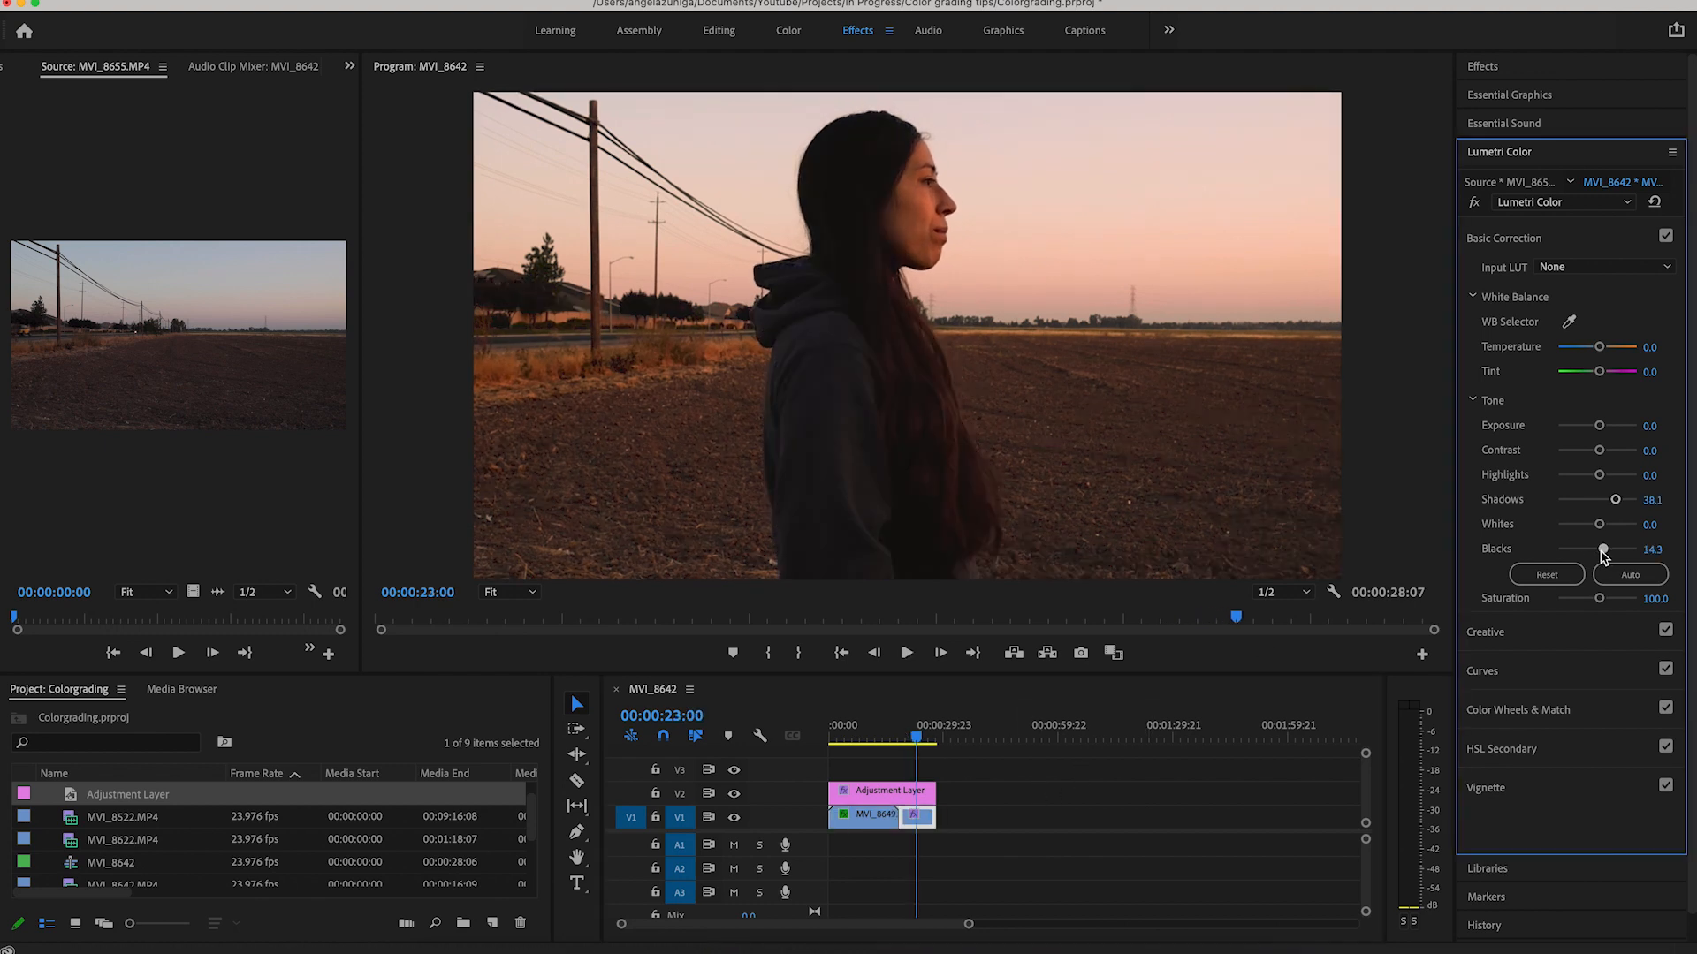
{"action": "left_click_drag", "start_coordinate": [1603, 548], "coordinate": [1599, 548]}
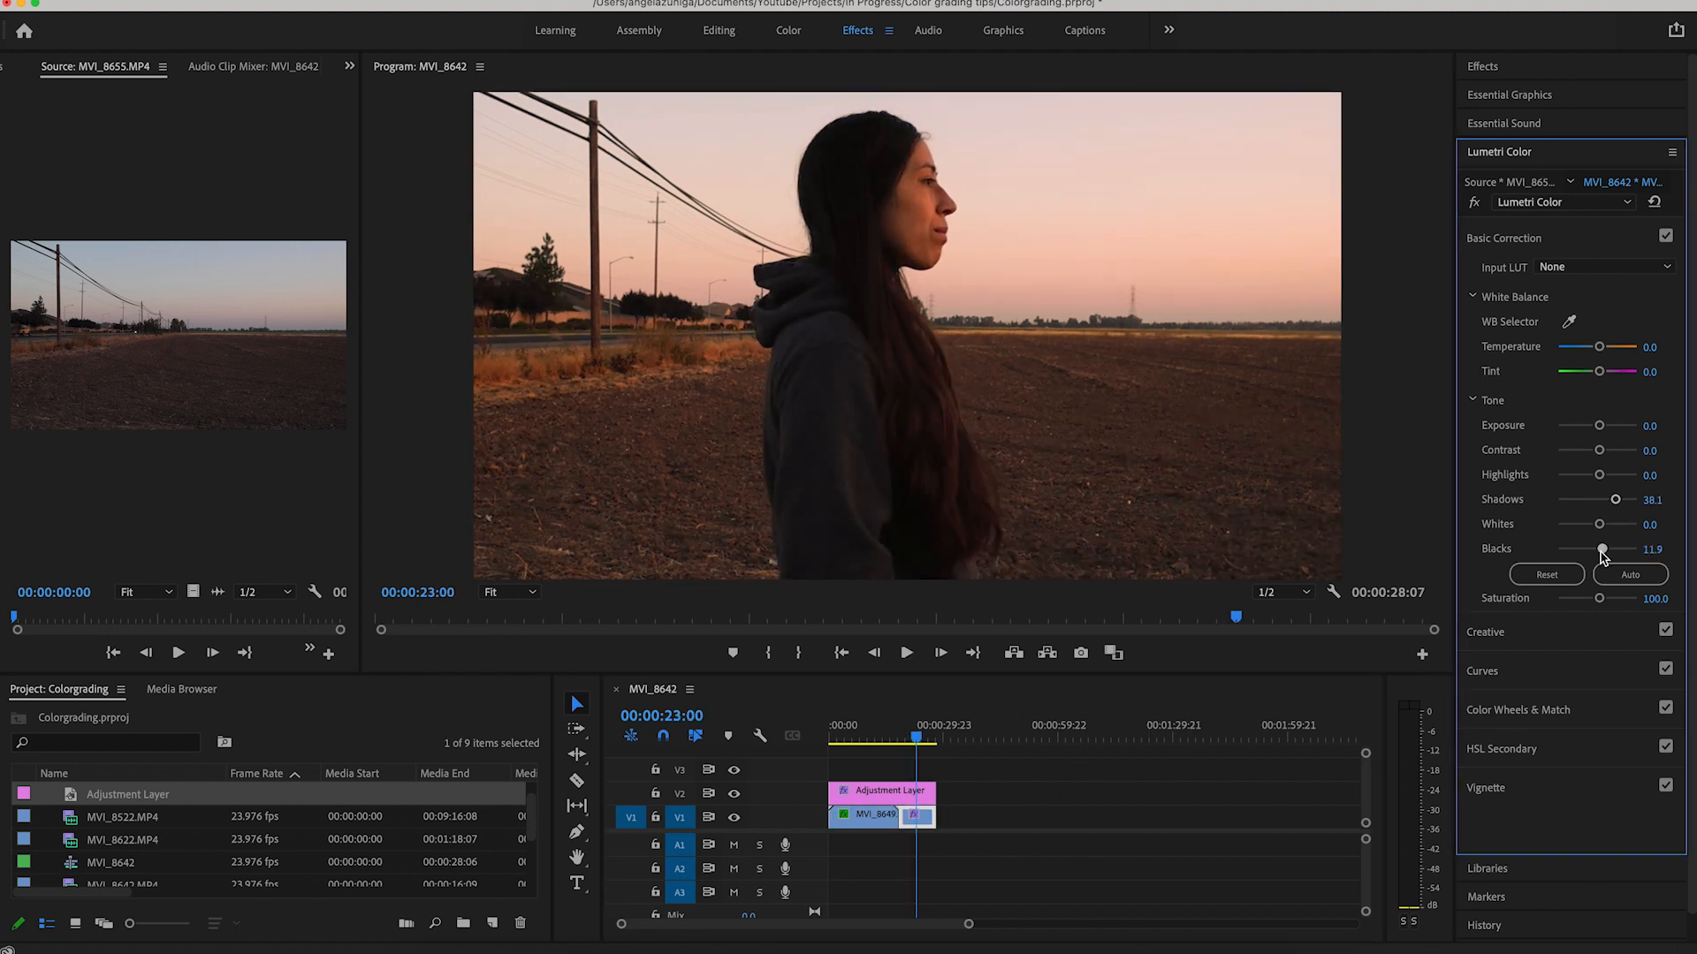
{"action": "left_click_drag", "start_coordinate": [1606, 548], "coordinate": [1601, 548]}
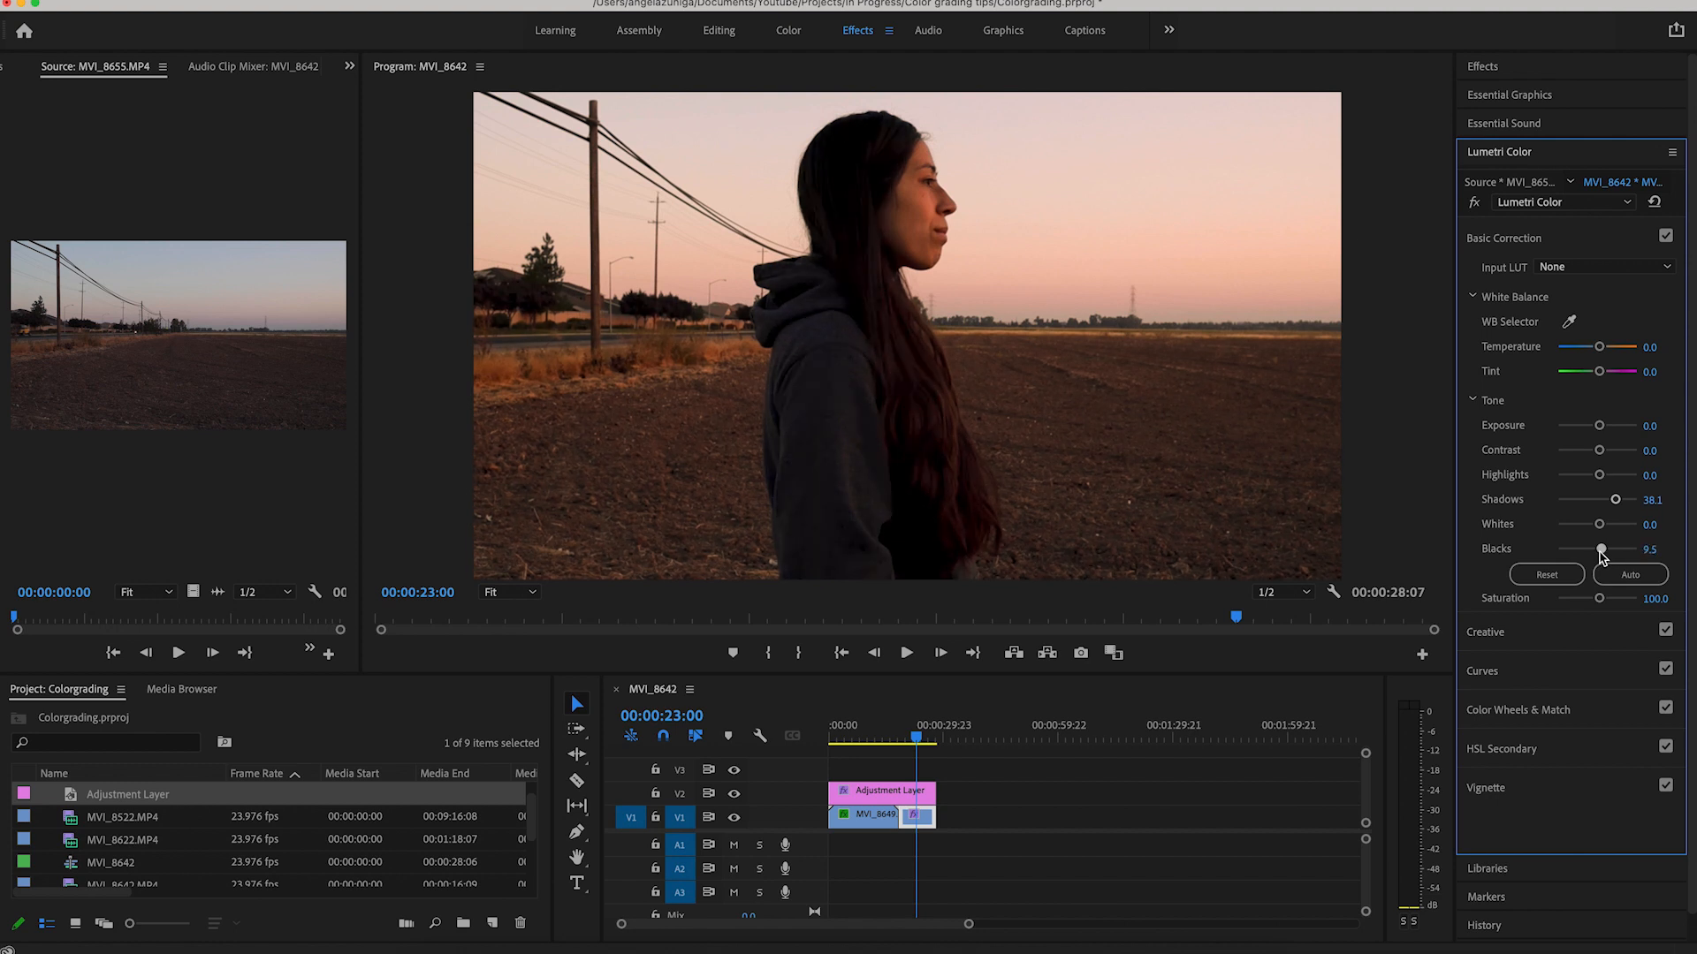
{"action": "left_click_drag", "start_coordinate": [1608, 548], "coordinate": [1601, 548]}
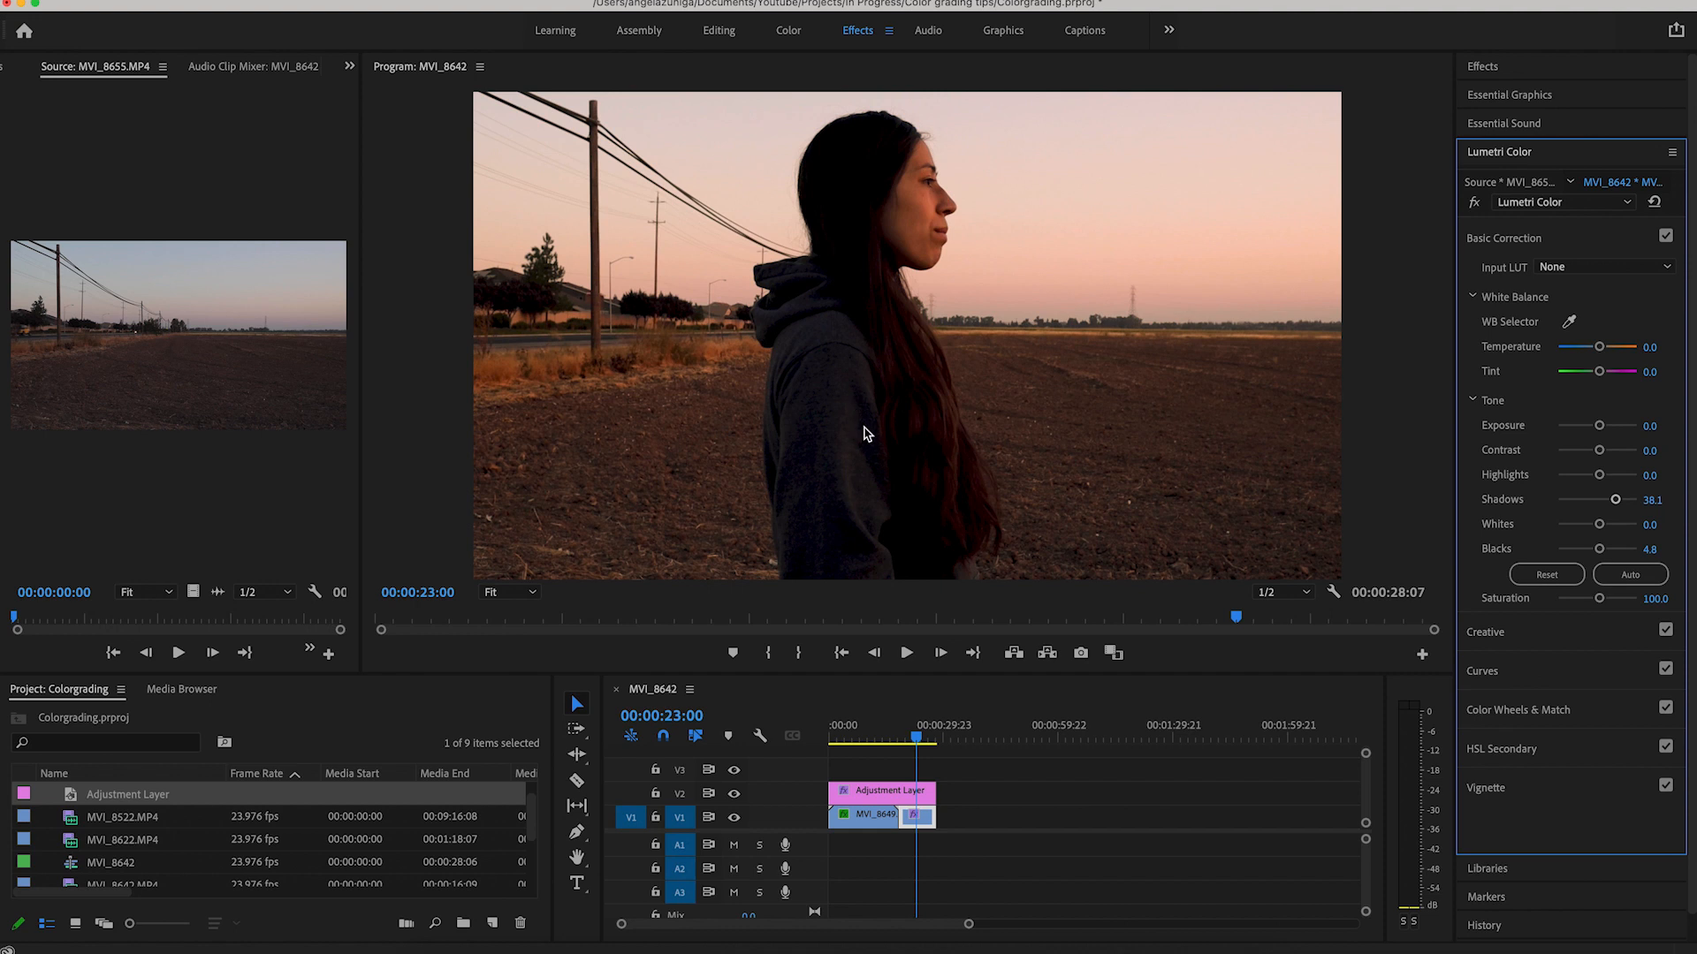
{"action": "mouse_move", "coordinate": [802, 456]}
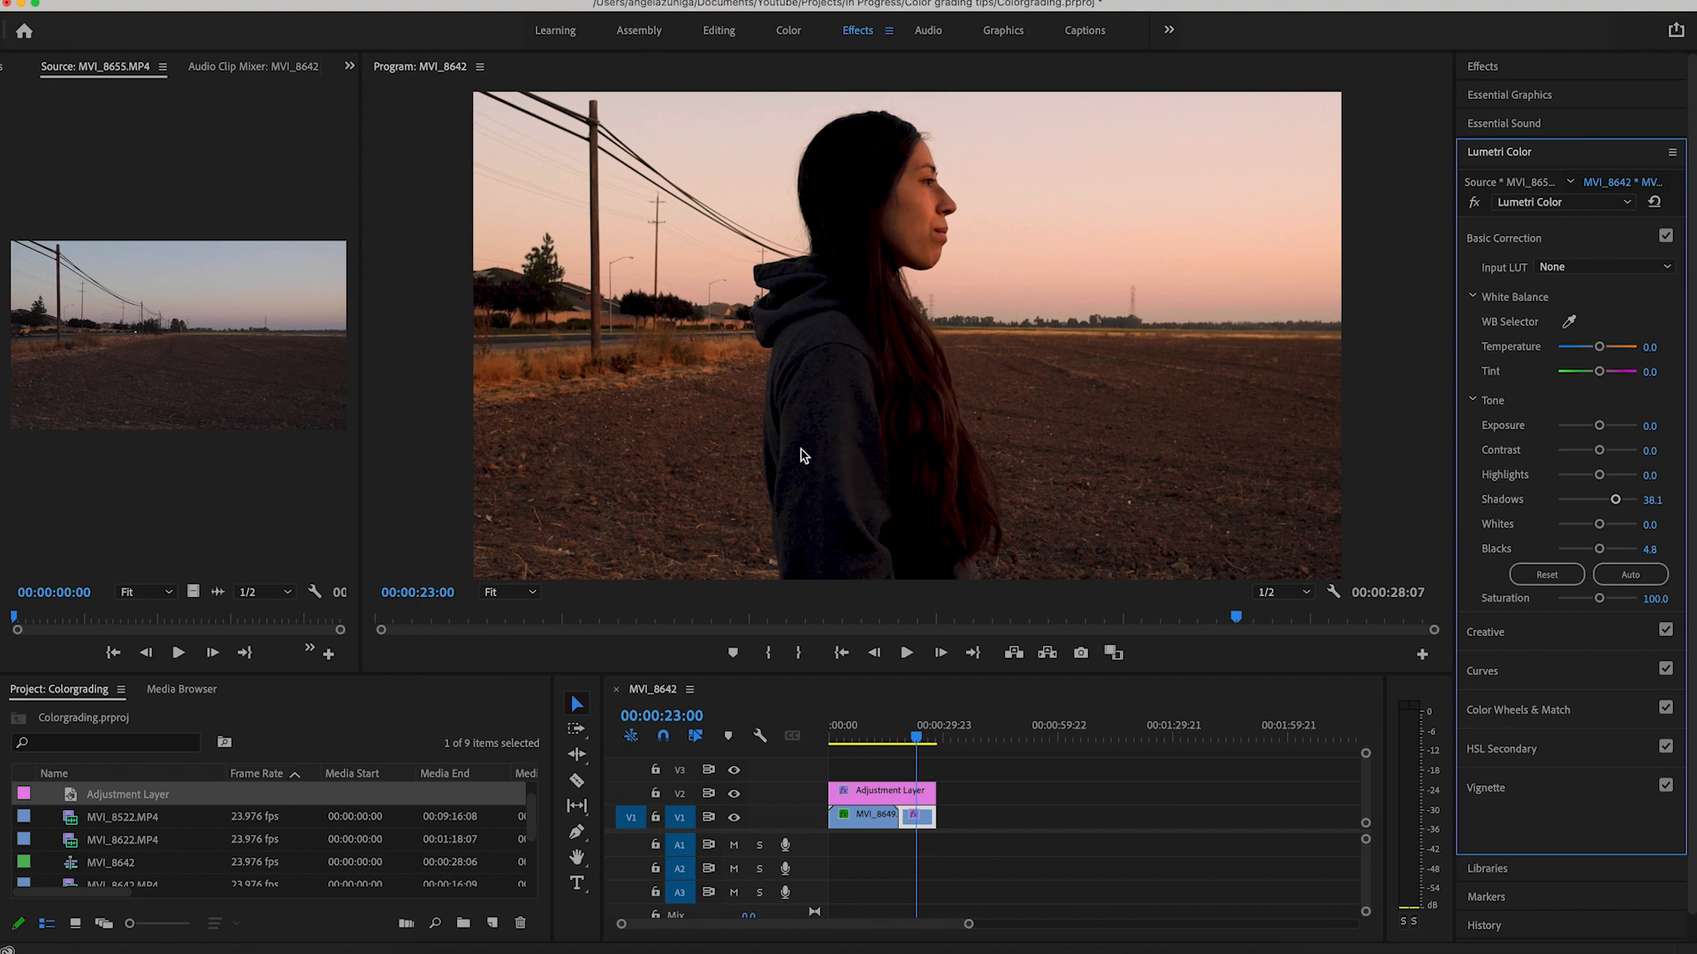
{"action": "mouse_move", "coordinate": [1615, 506]}
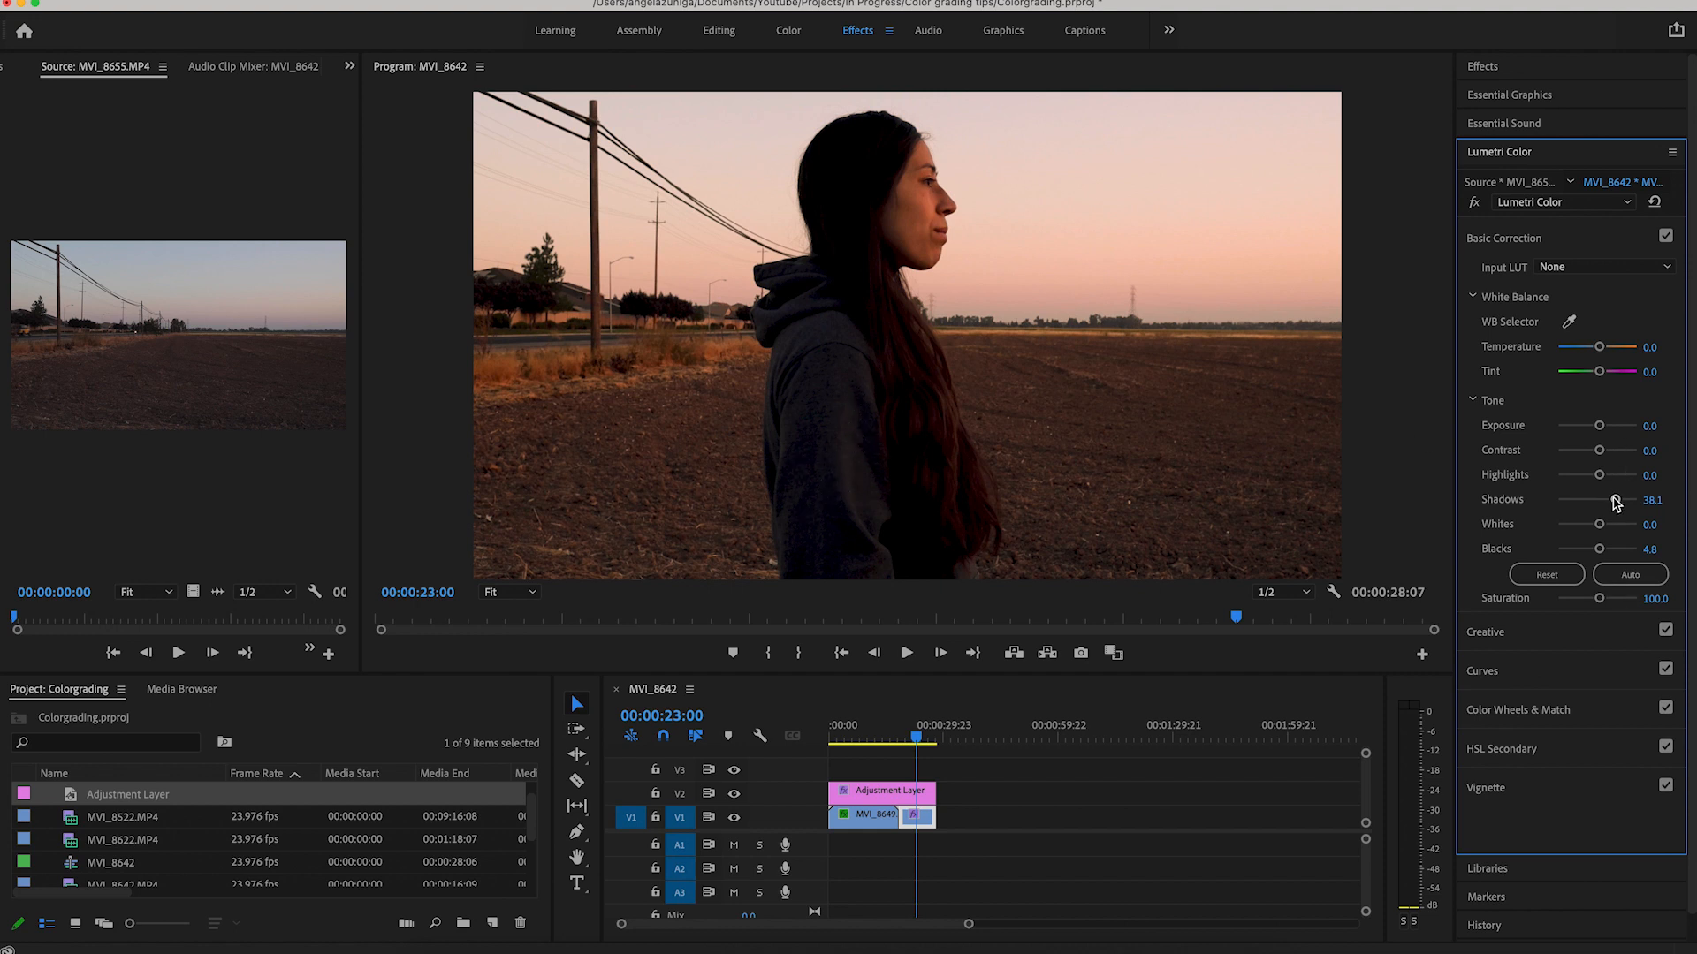
Finalize the portrait clip at Shadows 45.2 and Blacks about 11.9
{"action": "left_click_drag", "start_coordinate": [1601, 499], "coordinate": [1617, 498]}
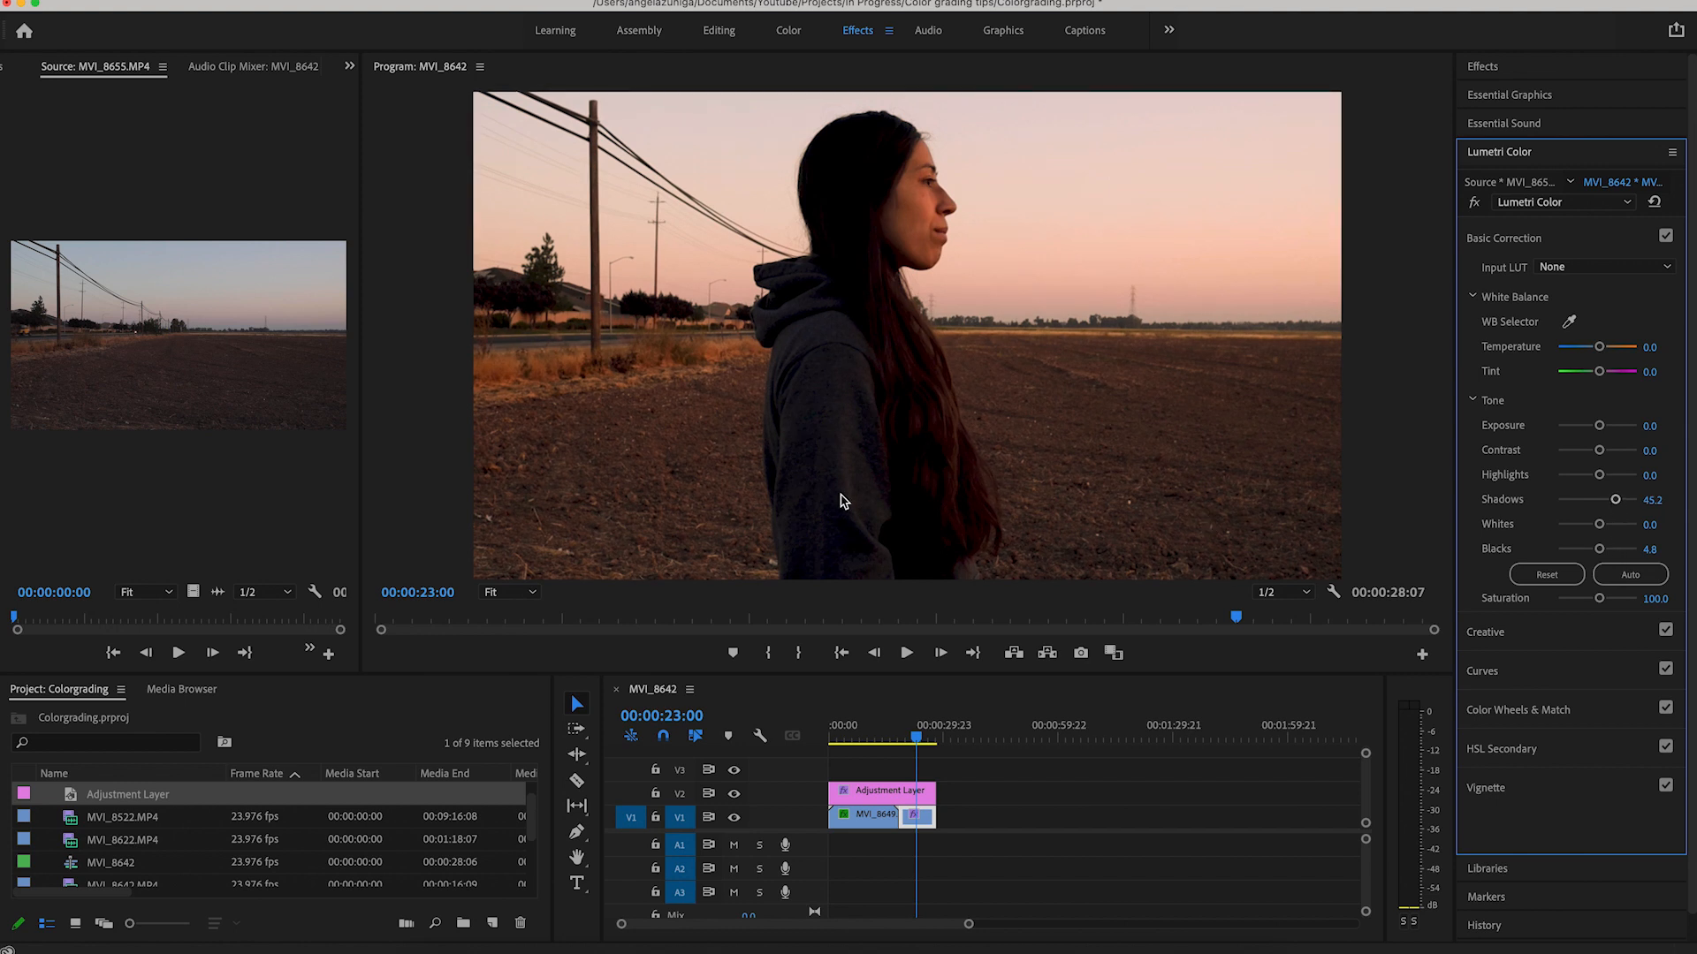
{"action": "left_click_drag", "start_coordinate": [1597, 548], "coordinate": [1605, 548]}
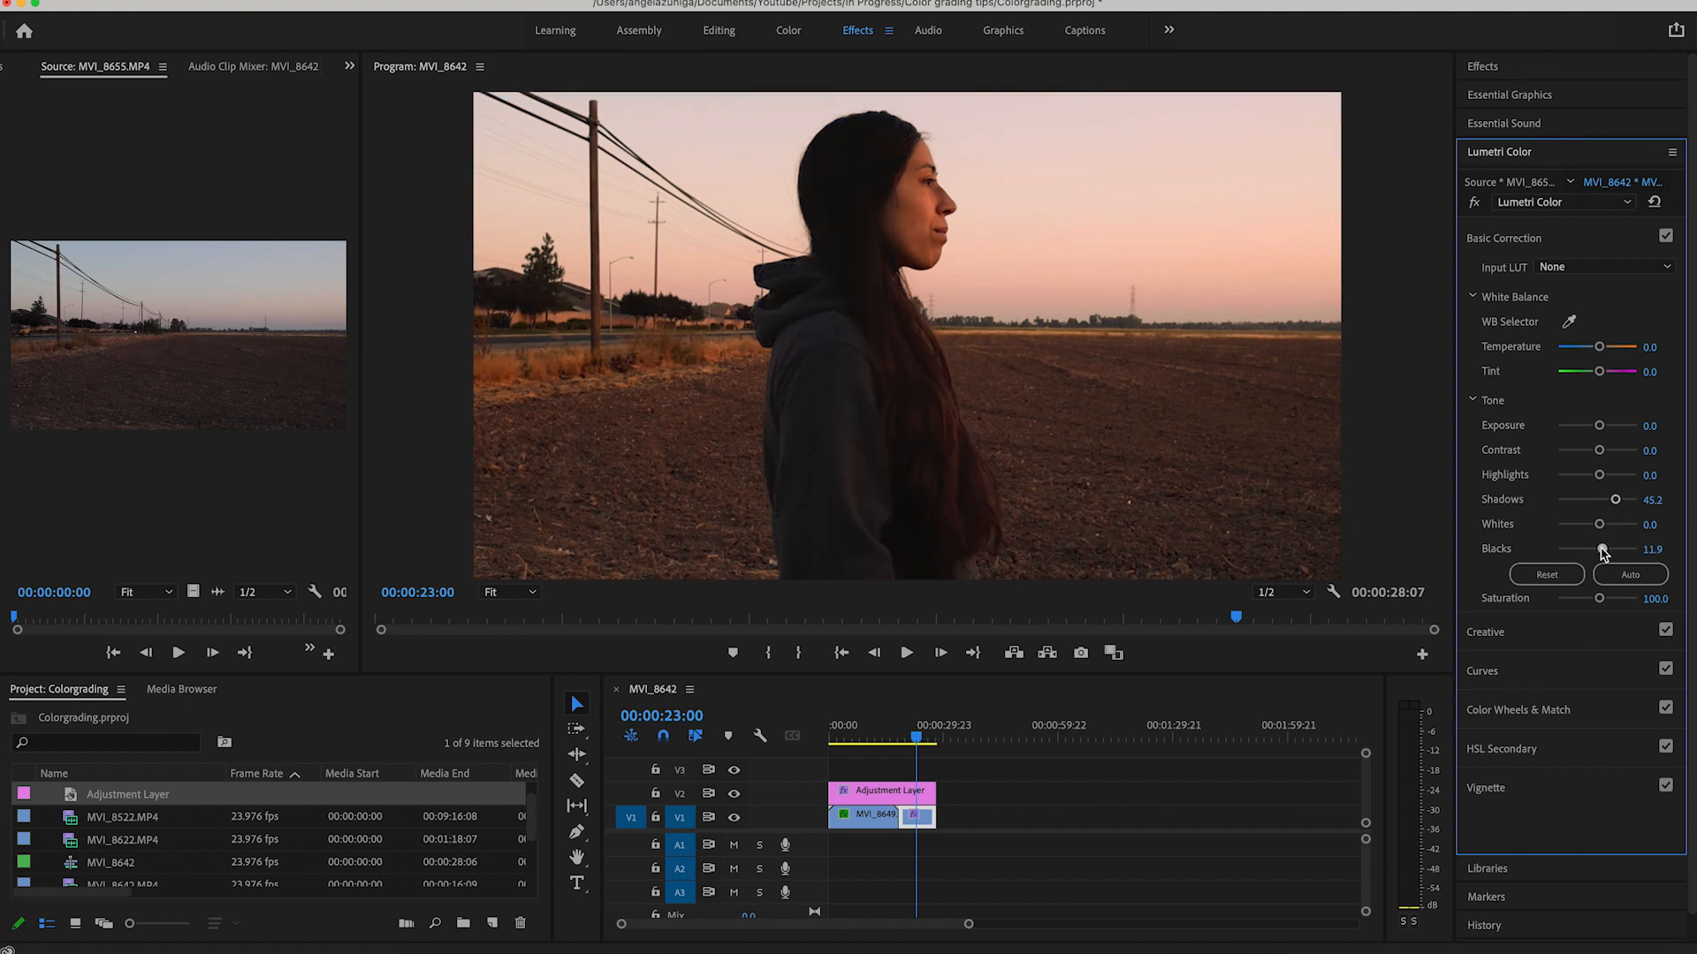
{"action": "left_click_drag", "start_coordinate": [1631, 548], "coordinate": [1617, 548]}
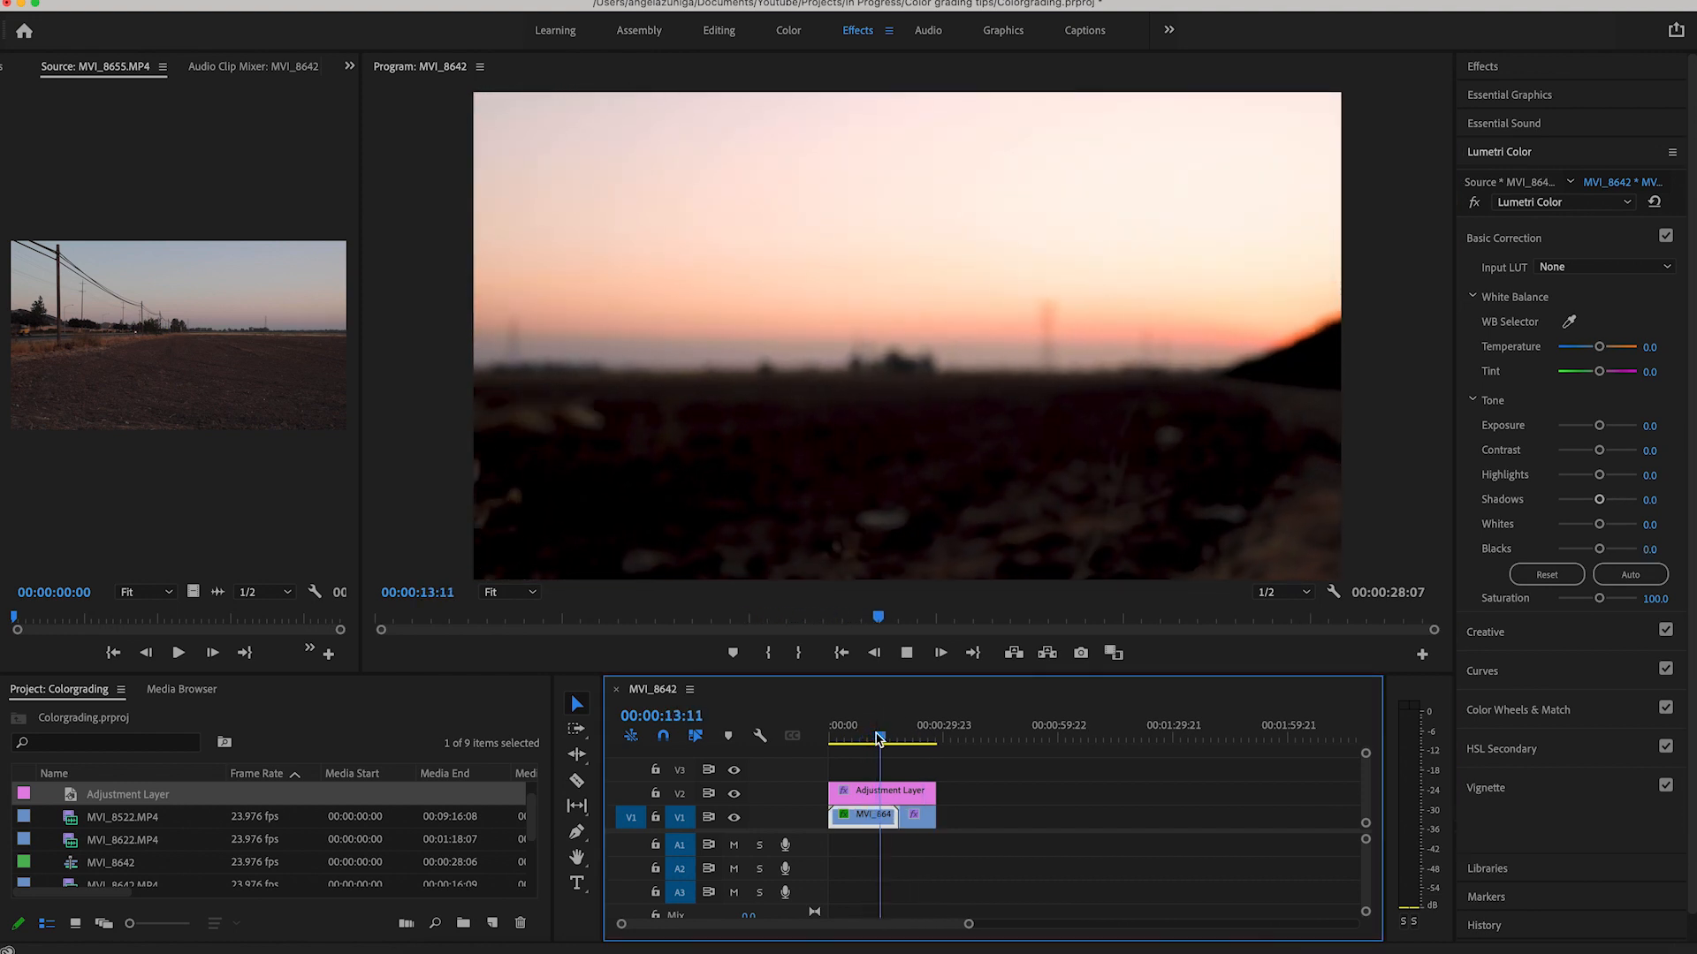
{"action": "left_click", "coordinate": [912, 741]}
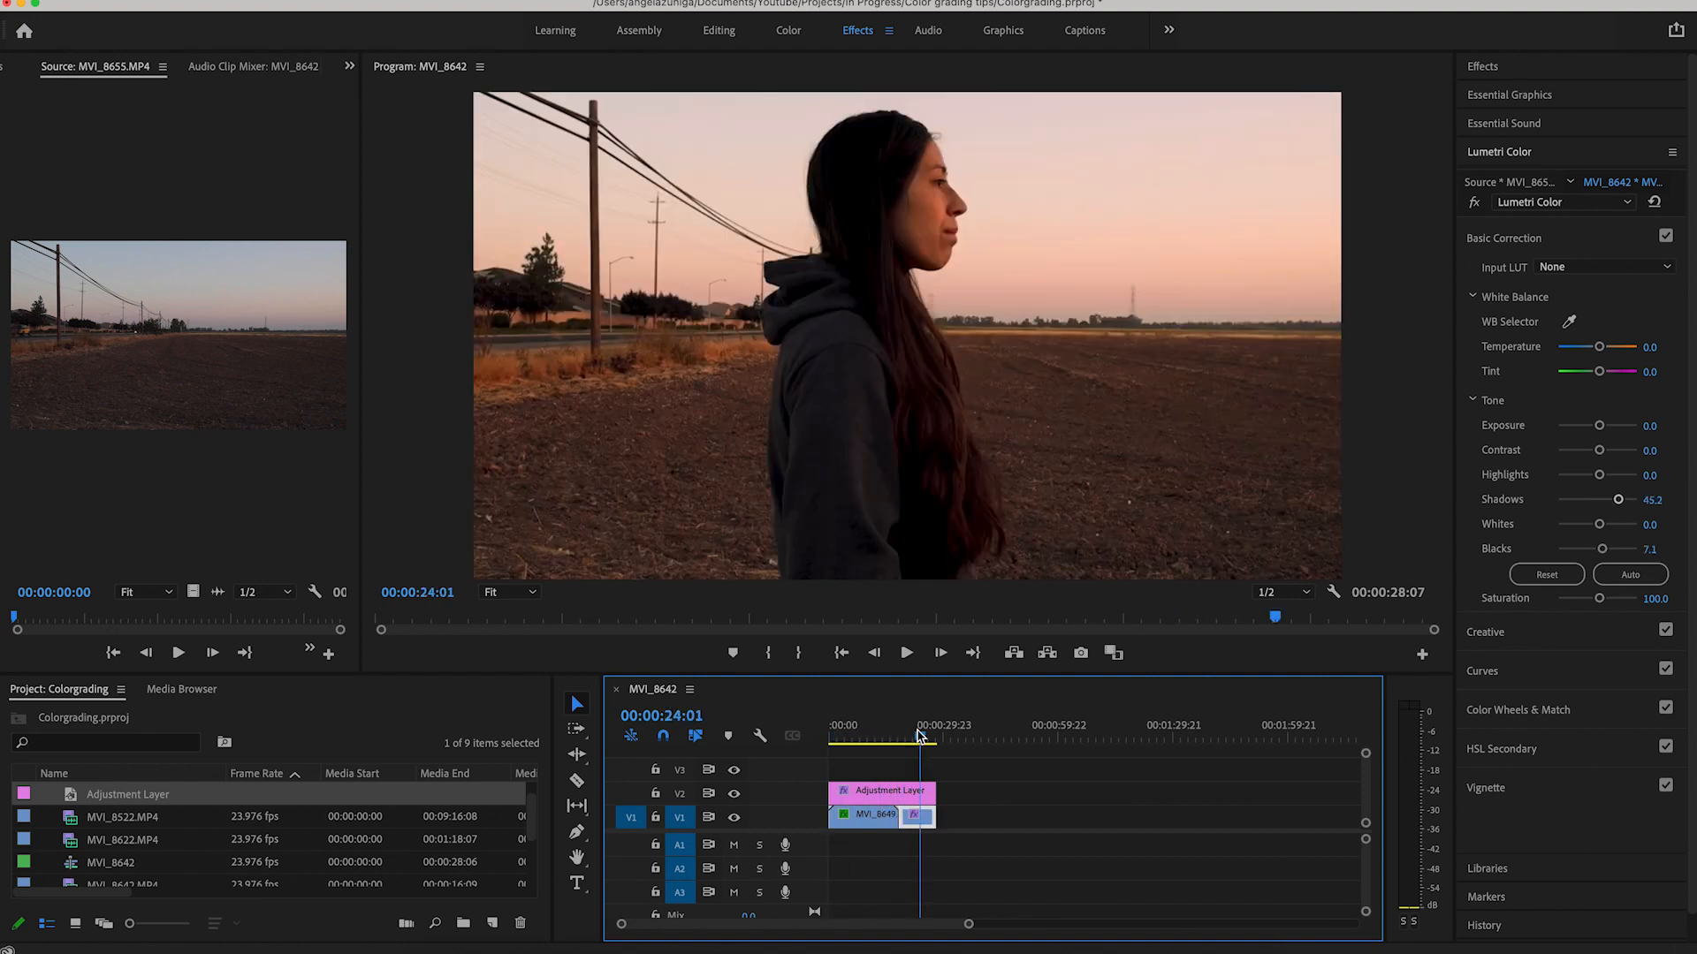
{"action": "left_click", "coordinate": [870, 746]}
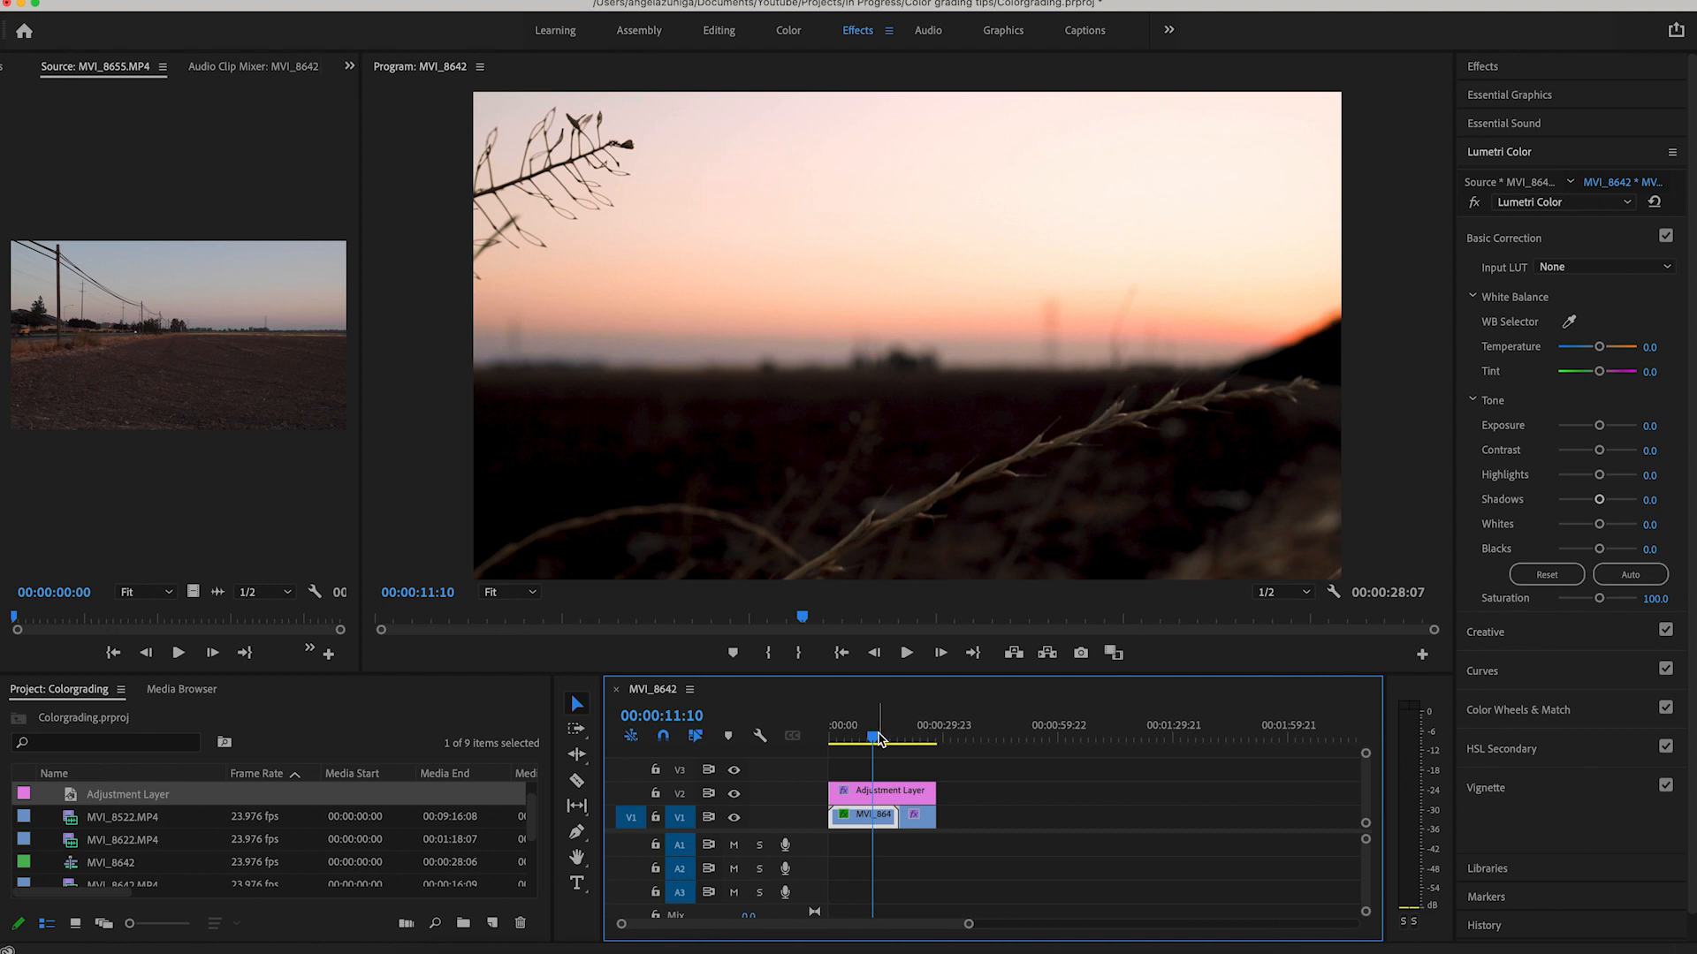
{"action": "left_click", "coordinate": [850, 739]}
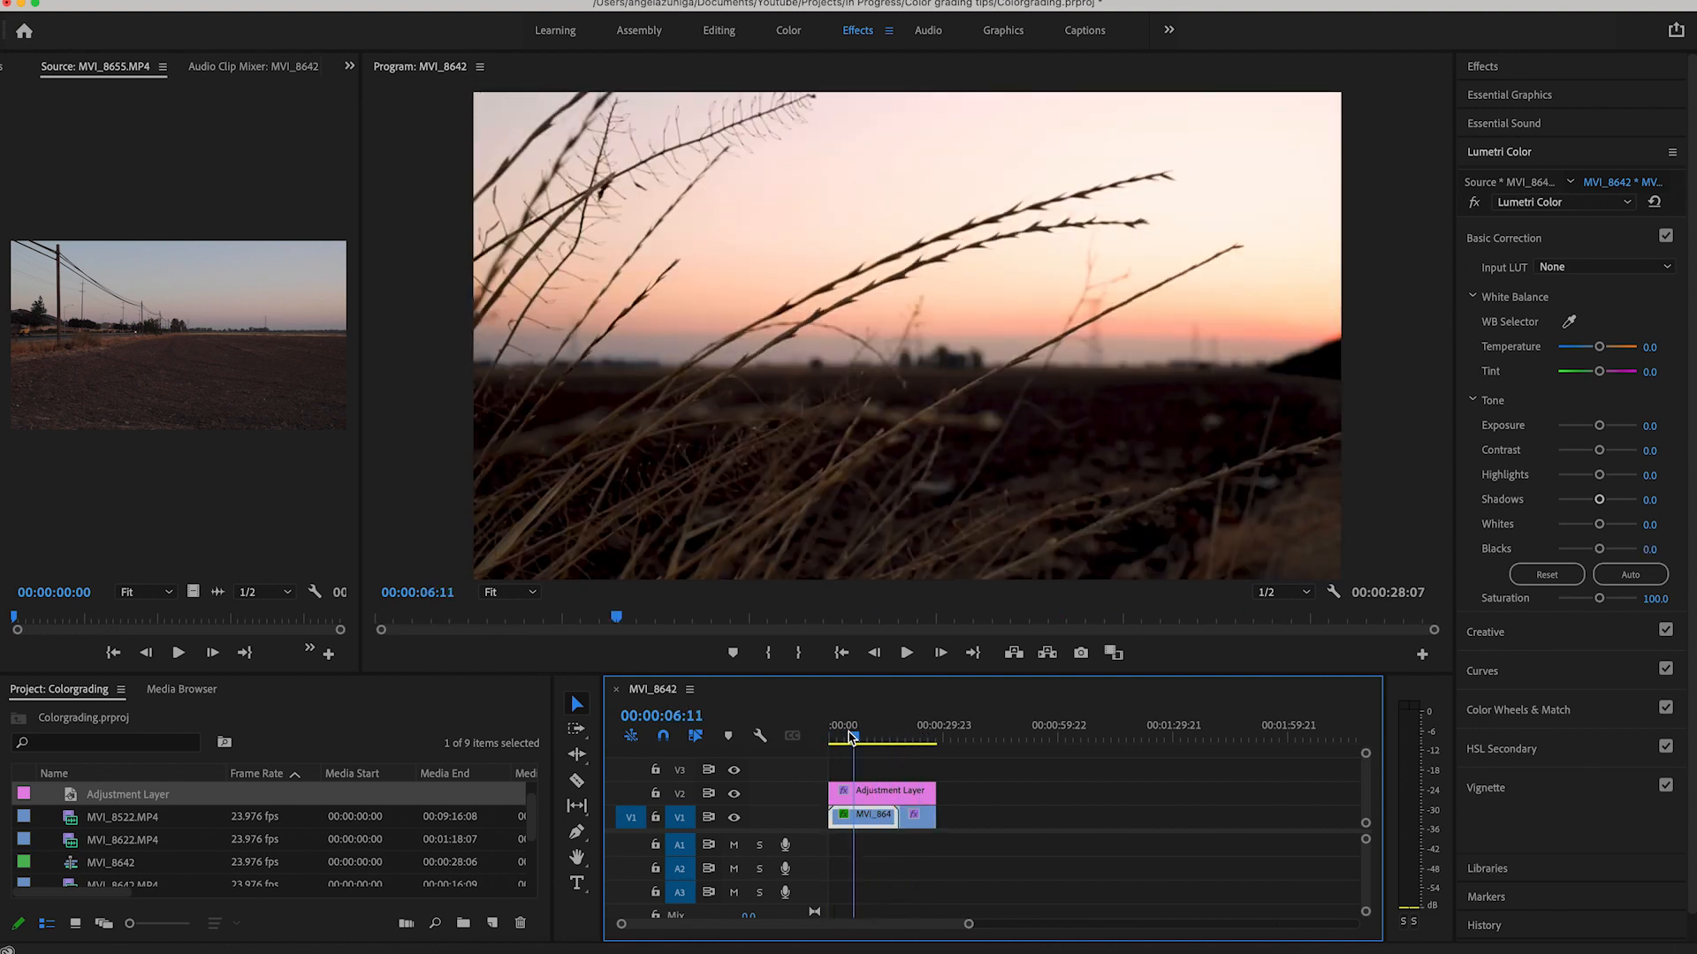
{"action": "left_click", "coordinate": [901, 739]}
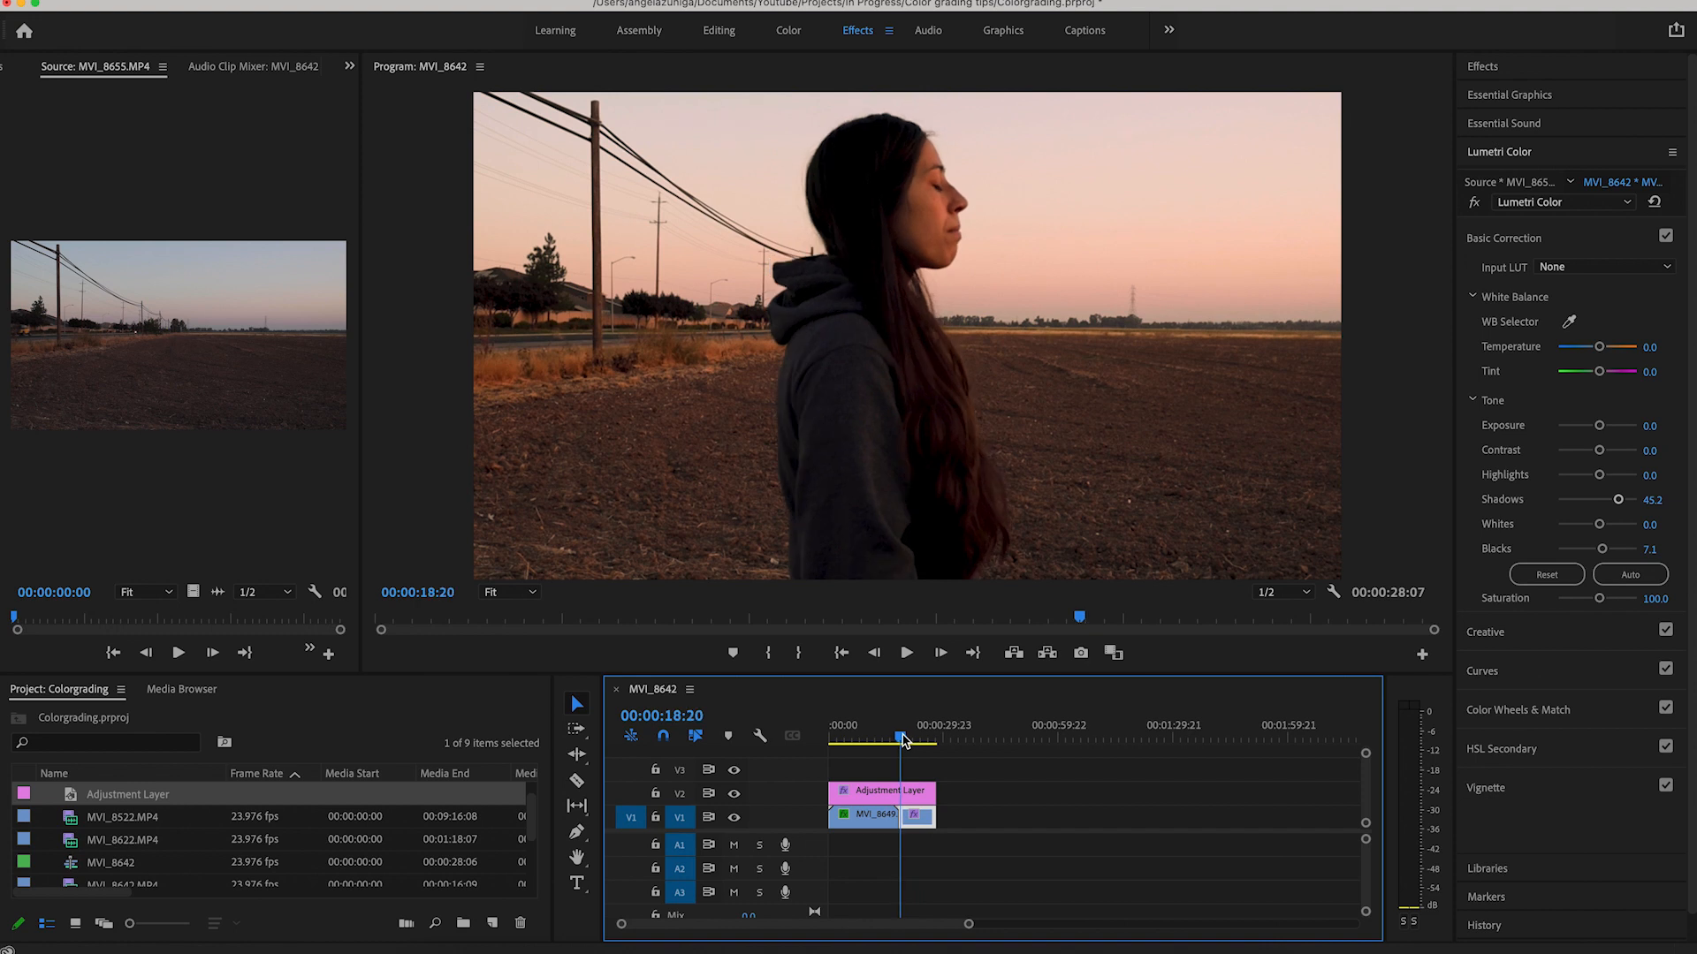
{"action": "left_click", "coordinate": [848, 760]}
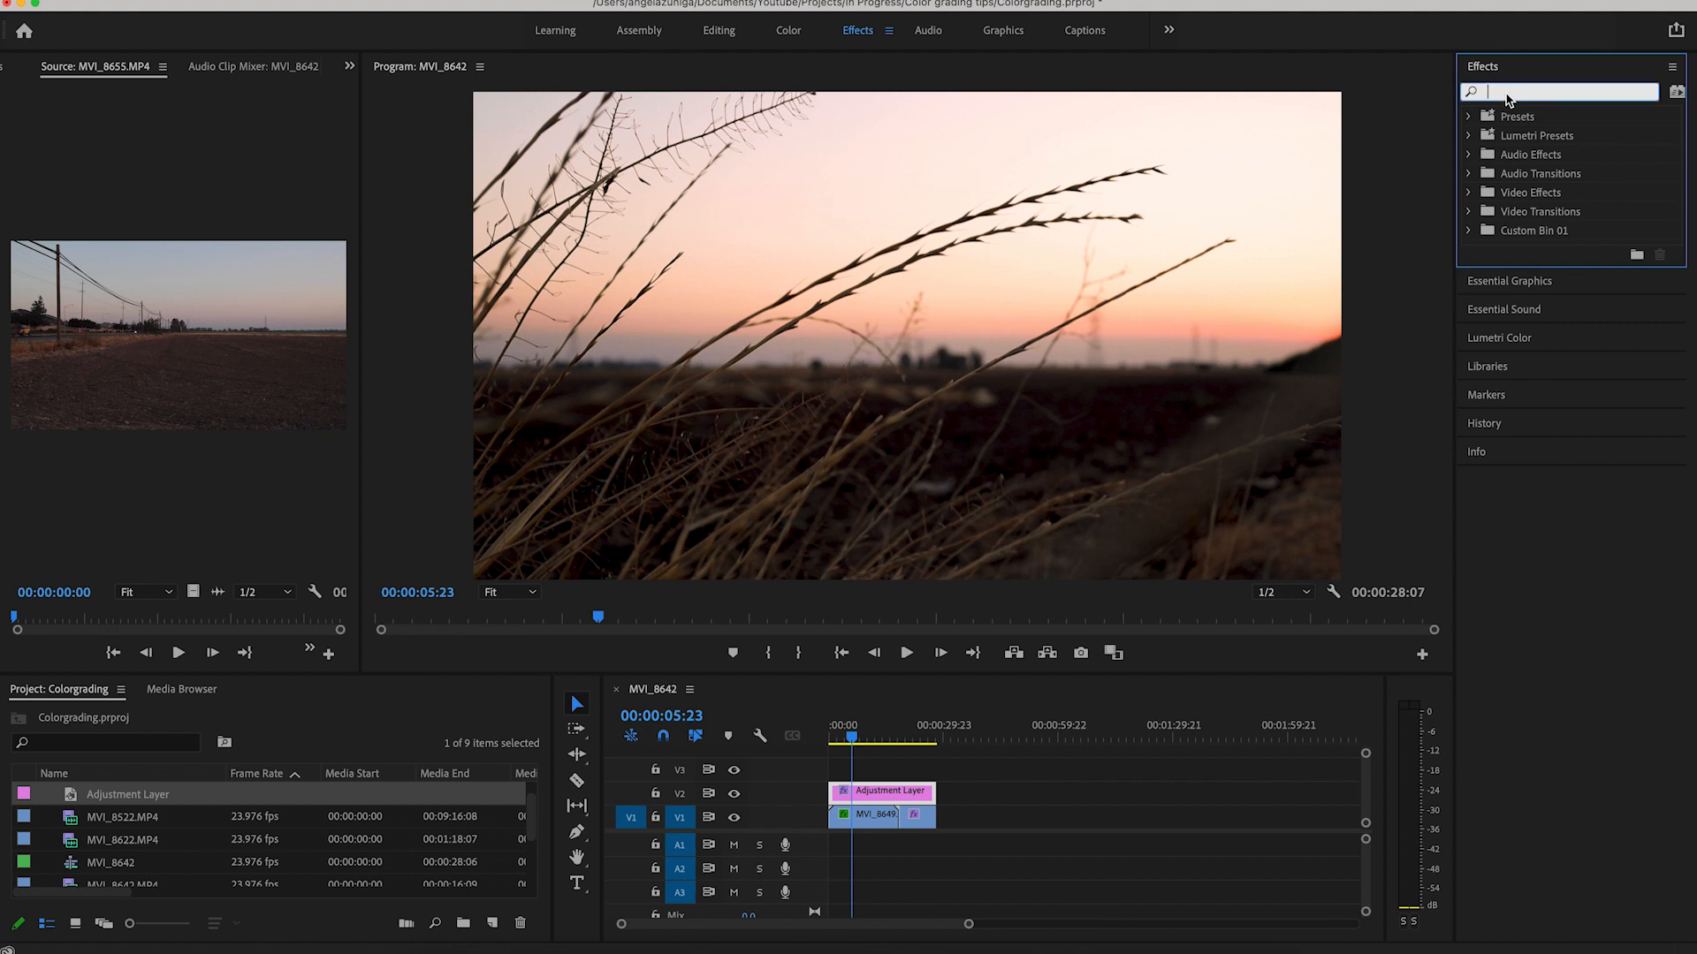
Add a Crop effect to the adjustment layer with Top 10% and Bottom 10% for letterbox bars
{"action": "type", "text": "crop"}
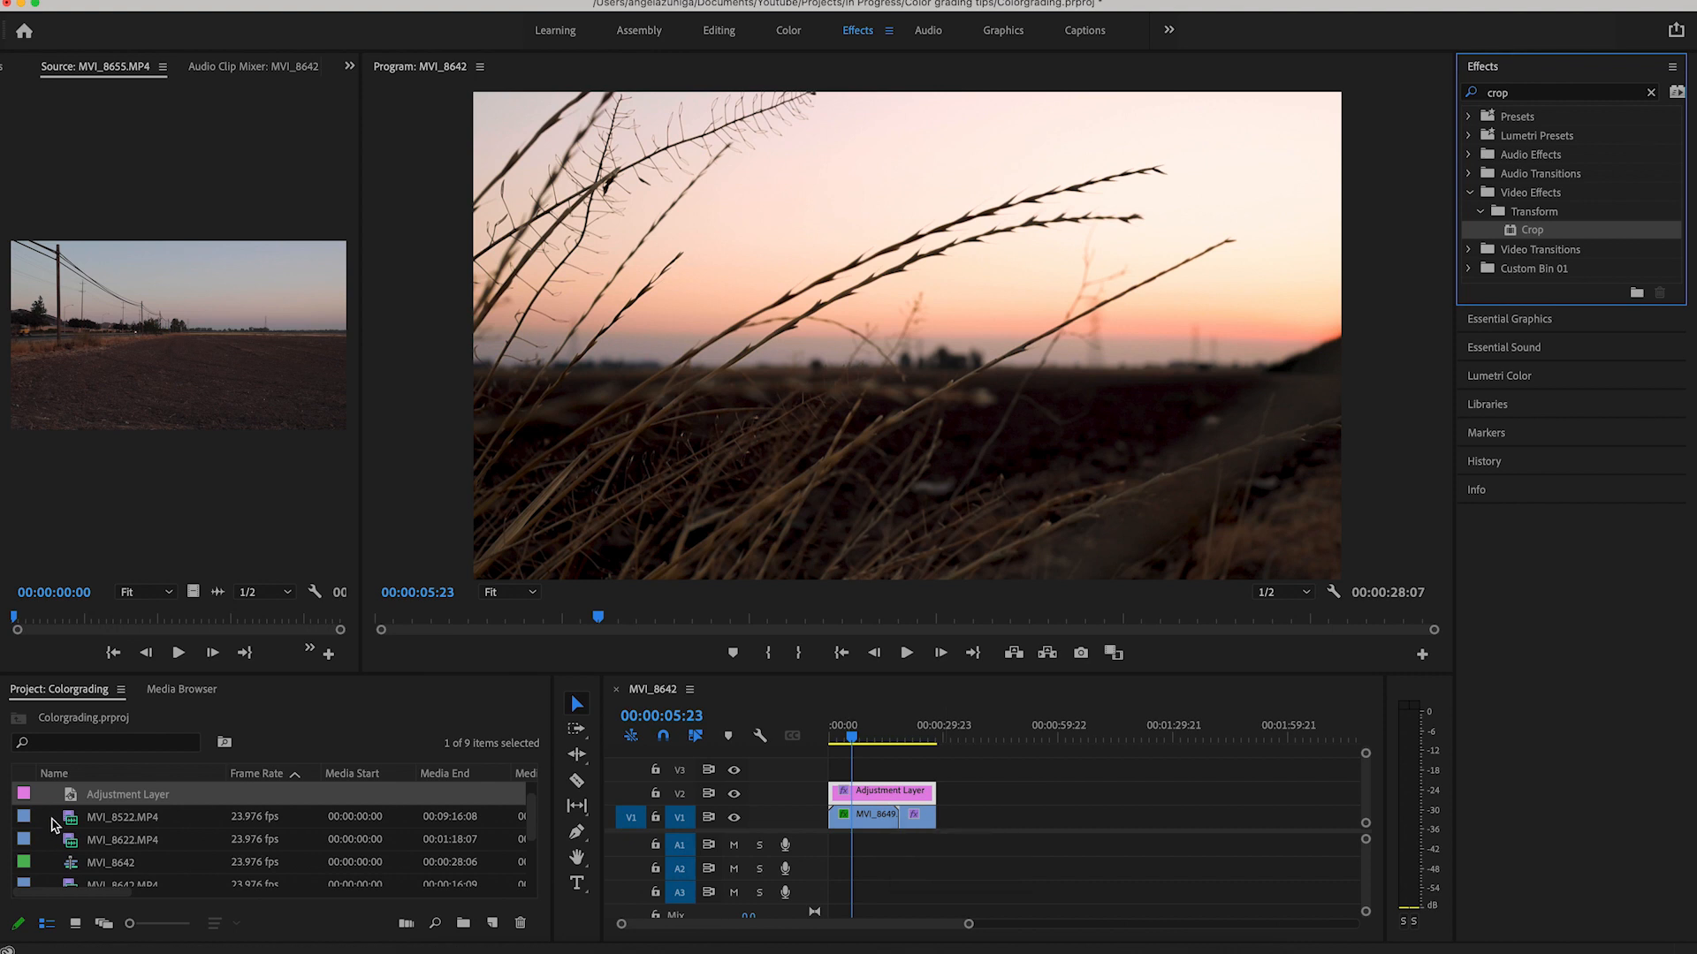
{"action": "double_click", "coordinate": [127, 793]}
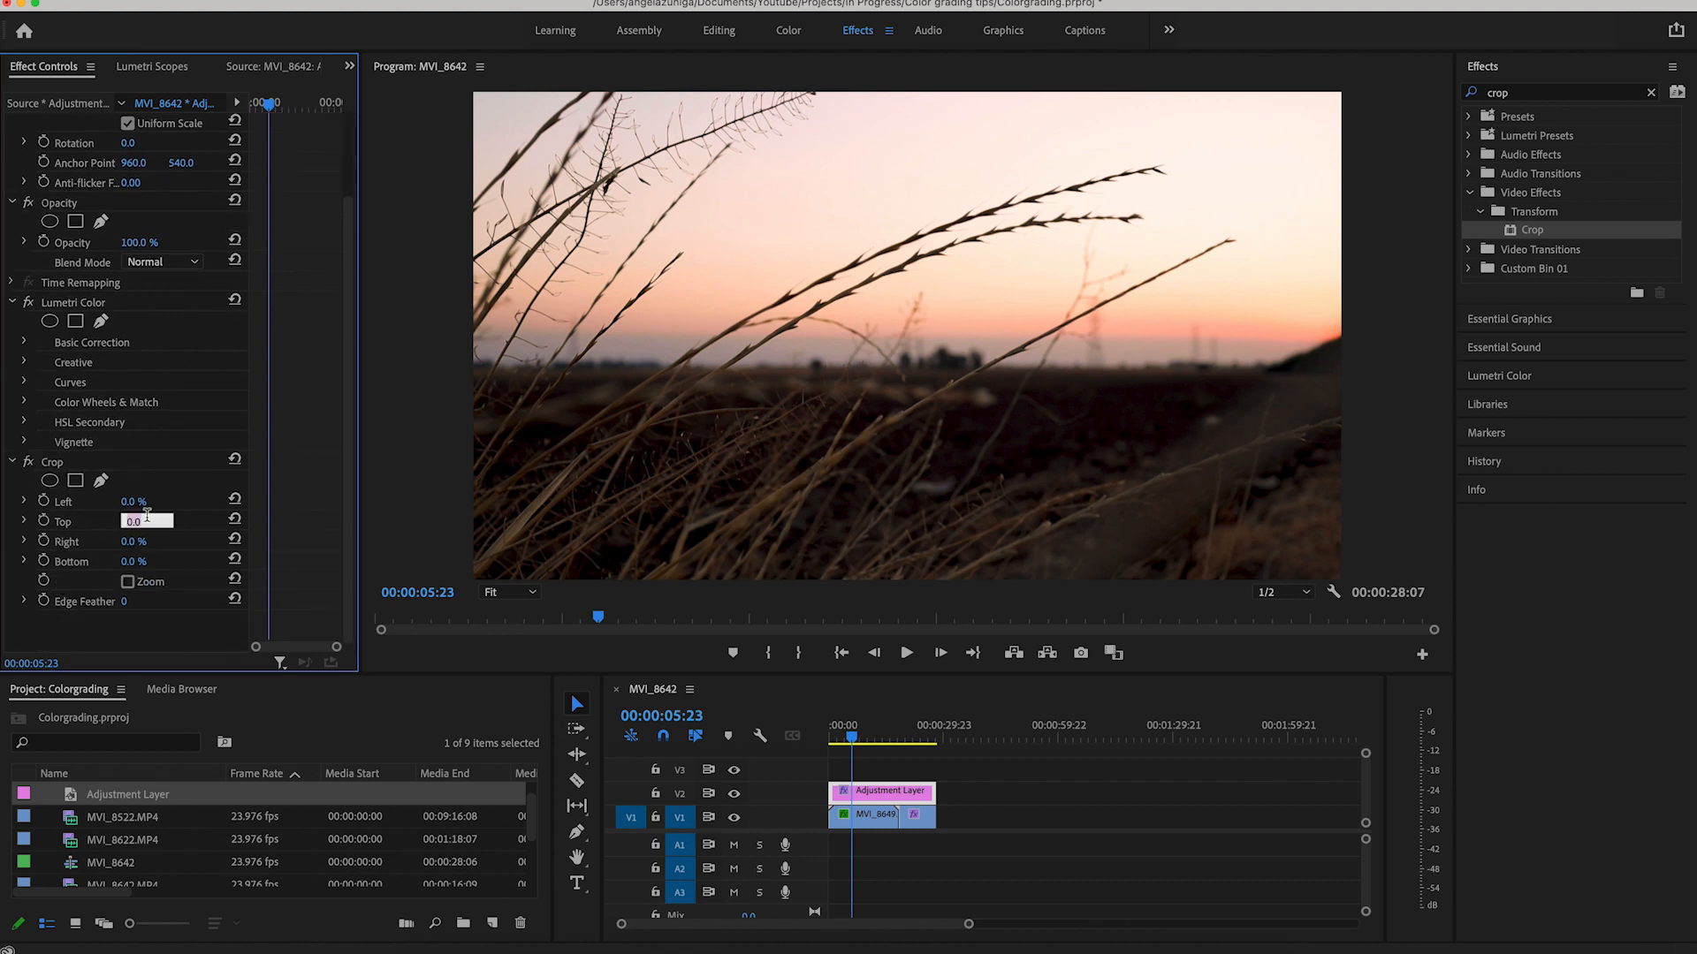
{"action": "type", "text": "10.0"}
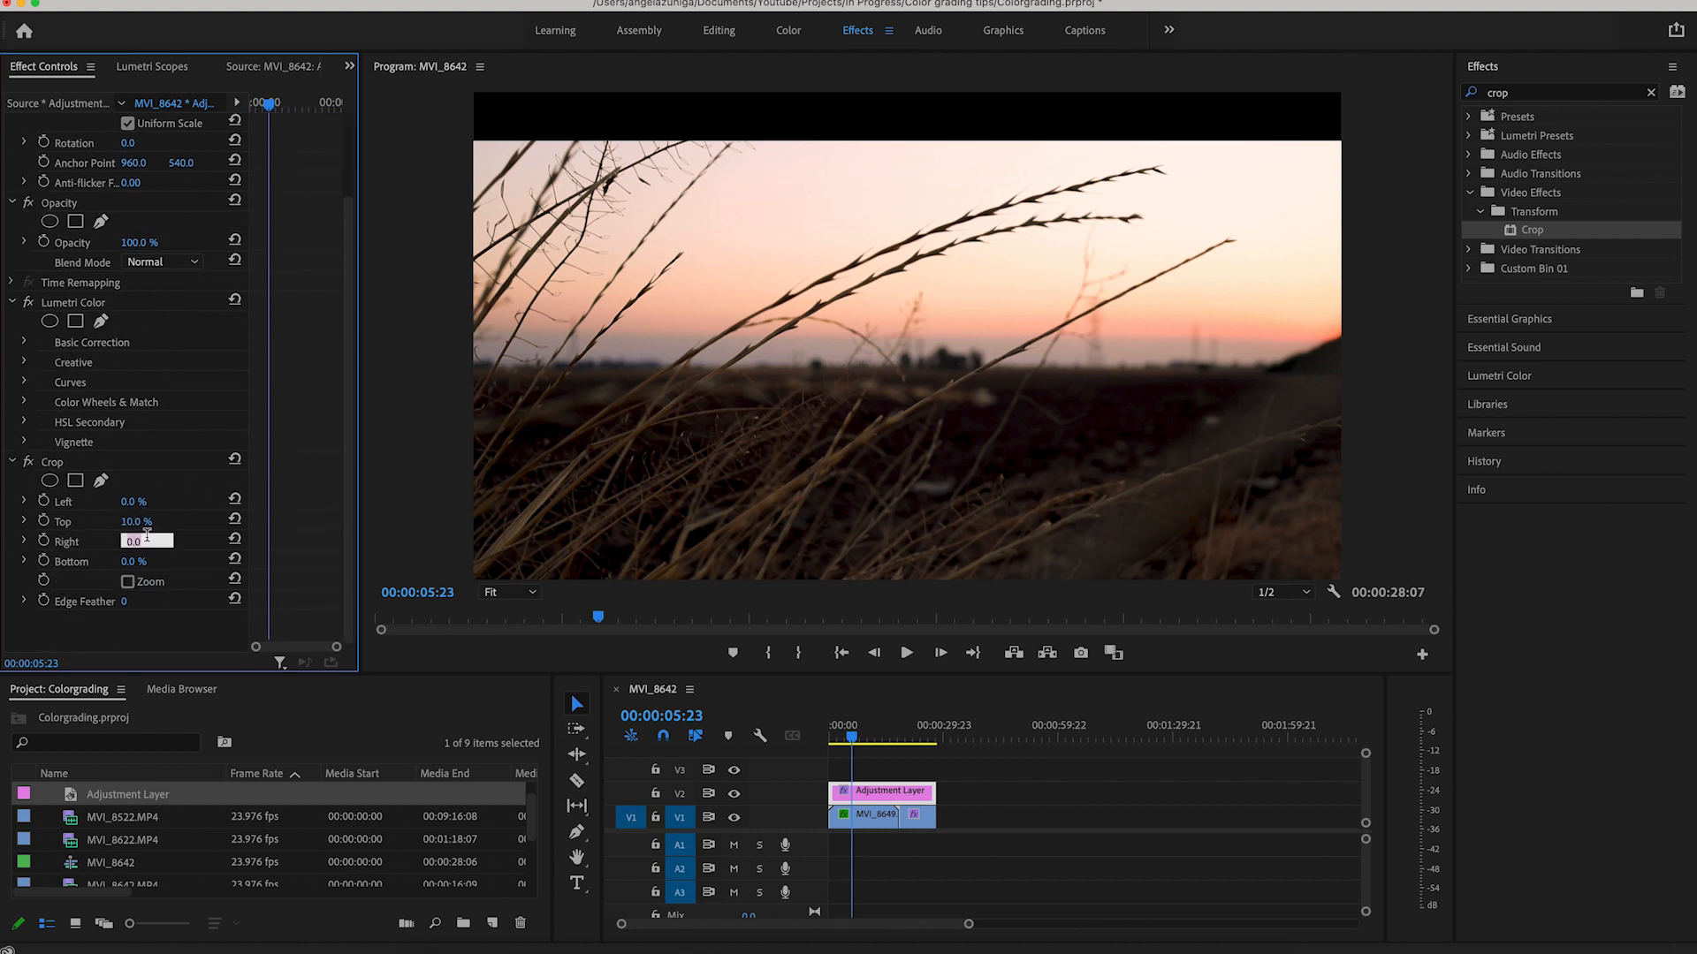
{"action": "type", "text": "10.0"}
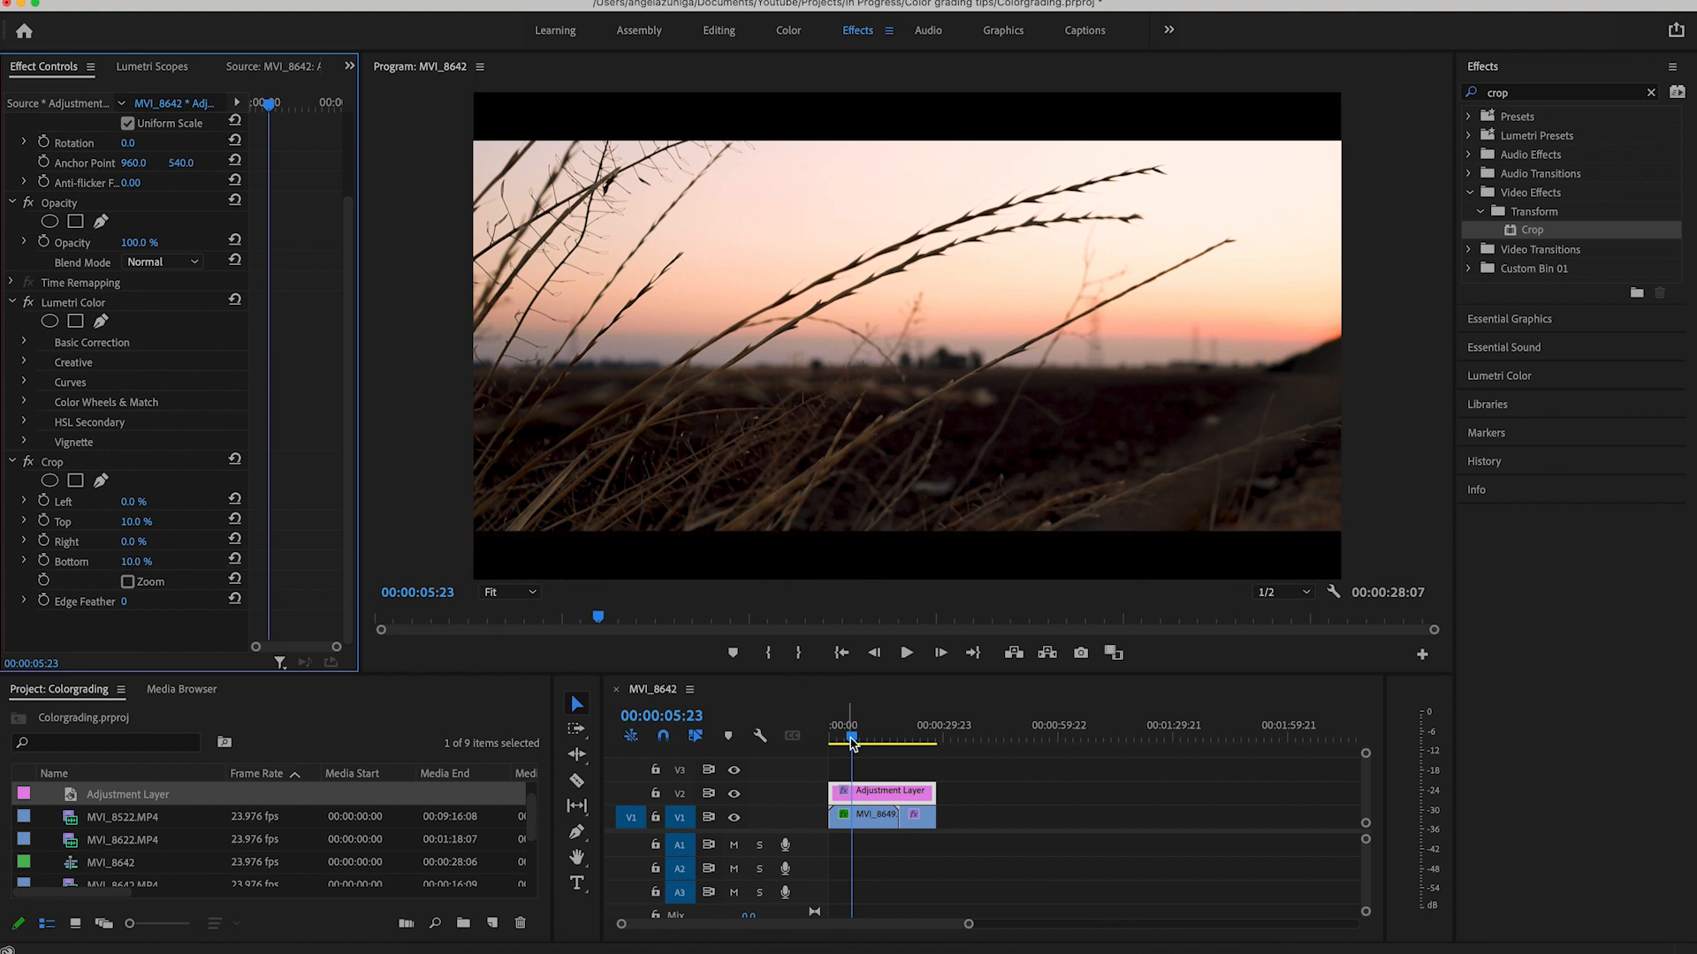
{"action": "left_click_drag", "start_coordinate": [851, 742], "coordinate": [873, 742]}
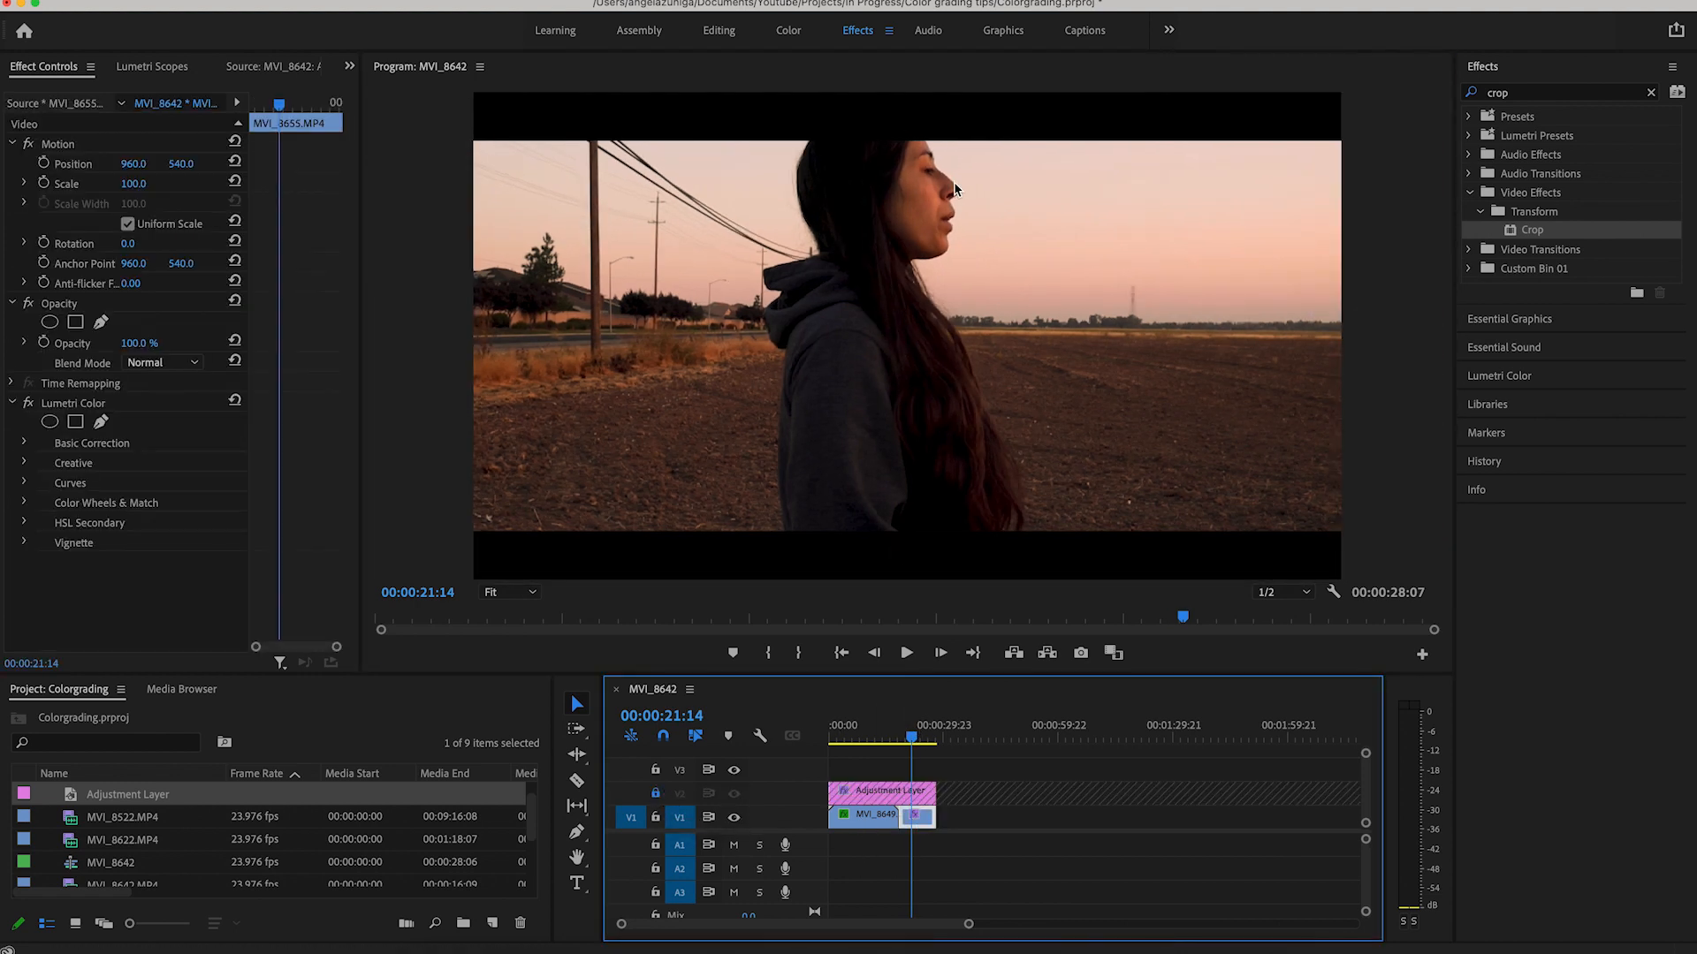
Nudge the portrait shot's Position downward so her head clears the top letterbox bar
{"action": "left_click", "coordinate": [58, 143]}
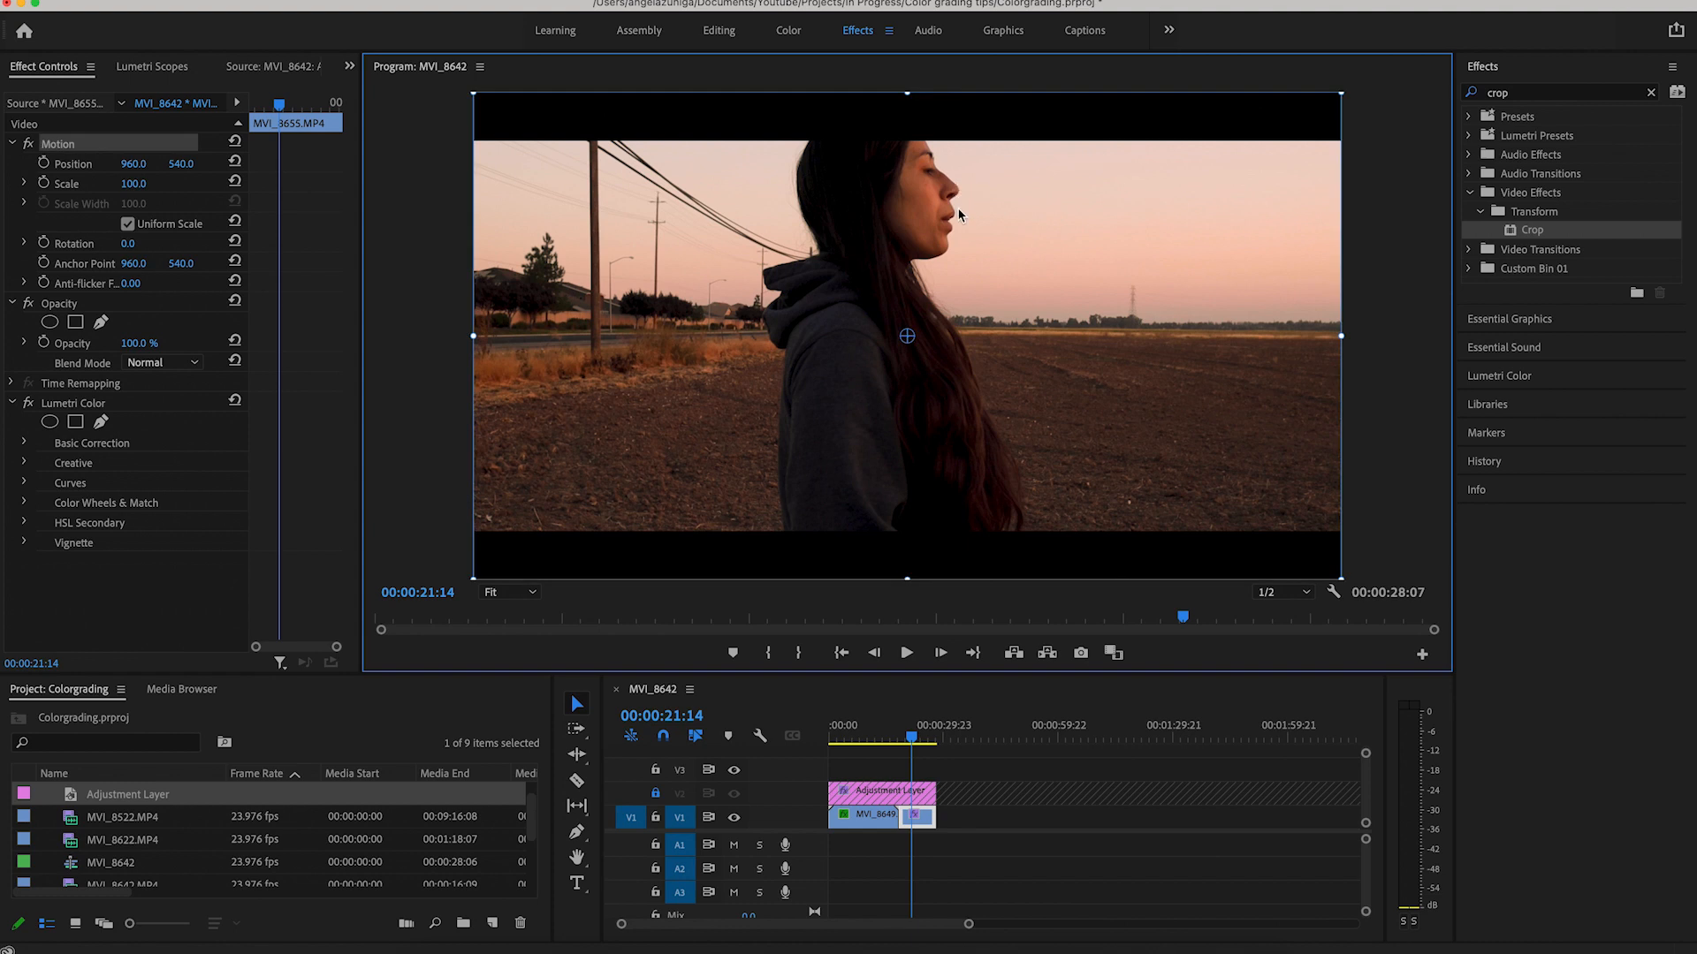
{"action": "left_click_drag", "start_coordinate": [906, 336], "coordinate": [906, 378]}
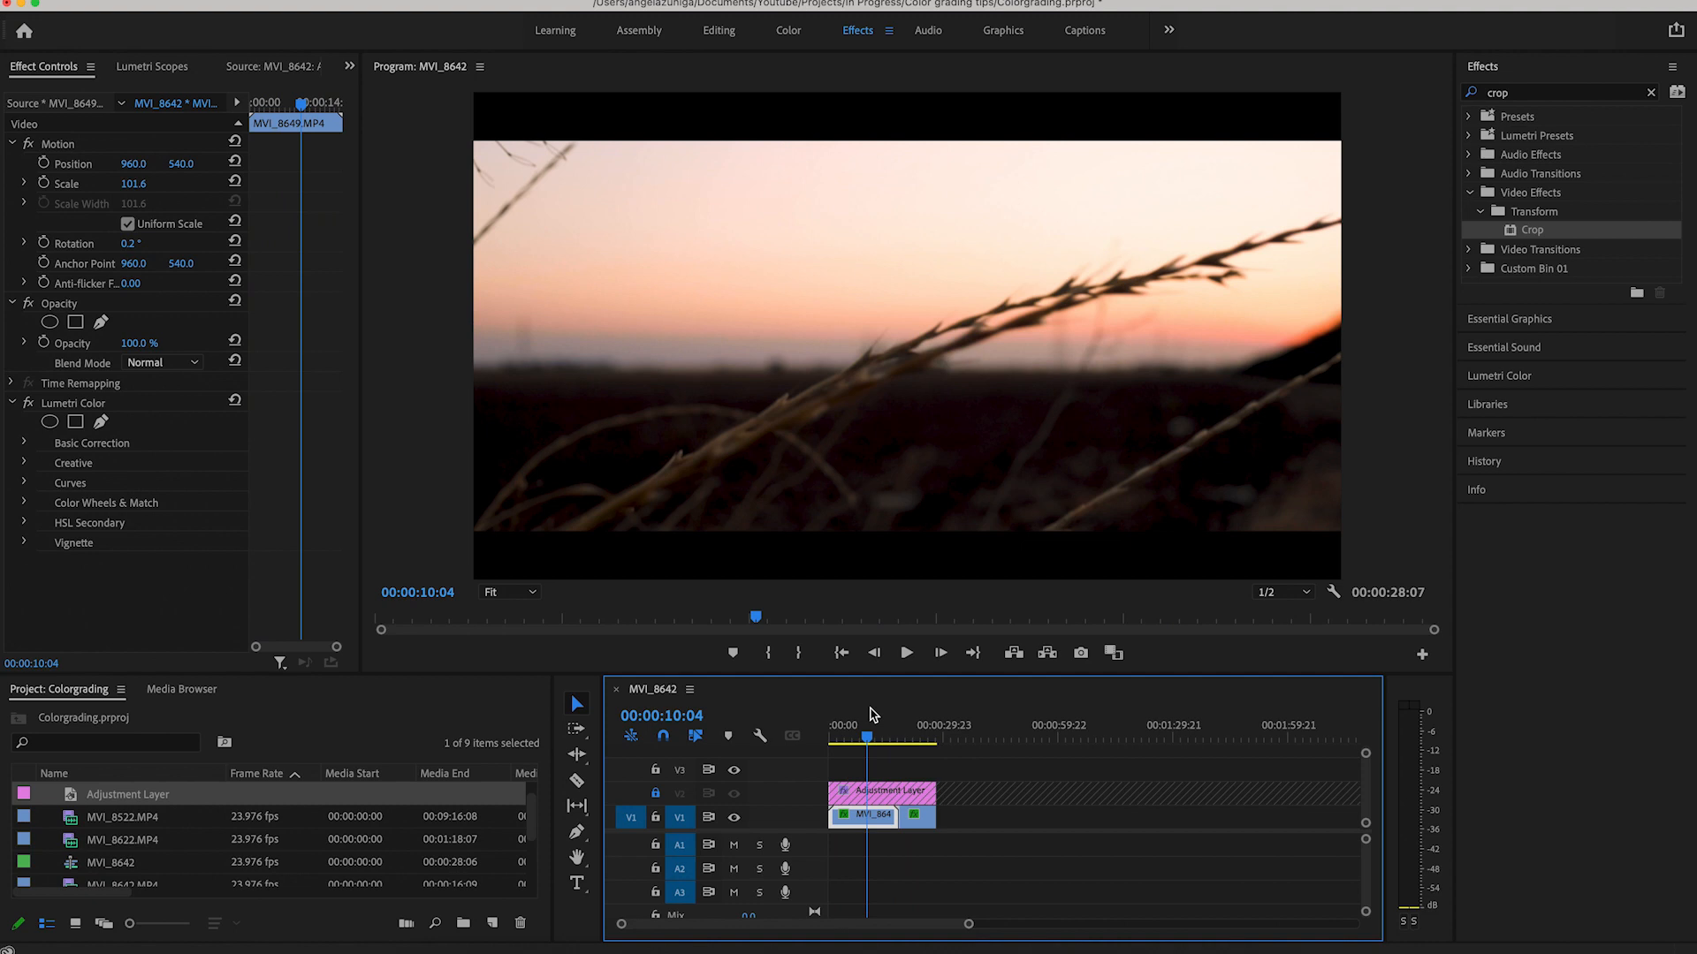
{"action": "left_click", "coordinate": [855, 734]}
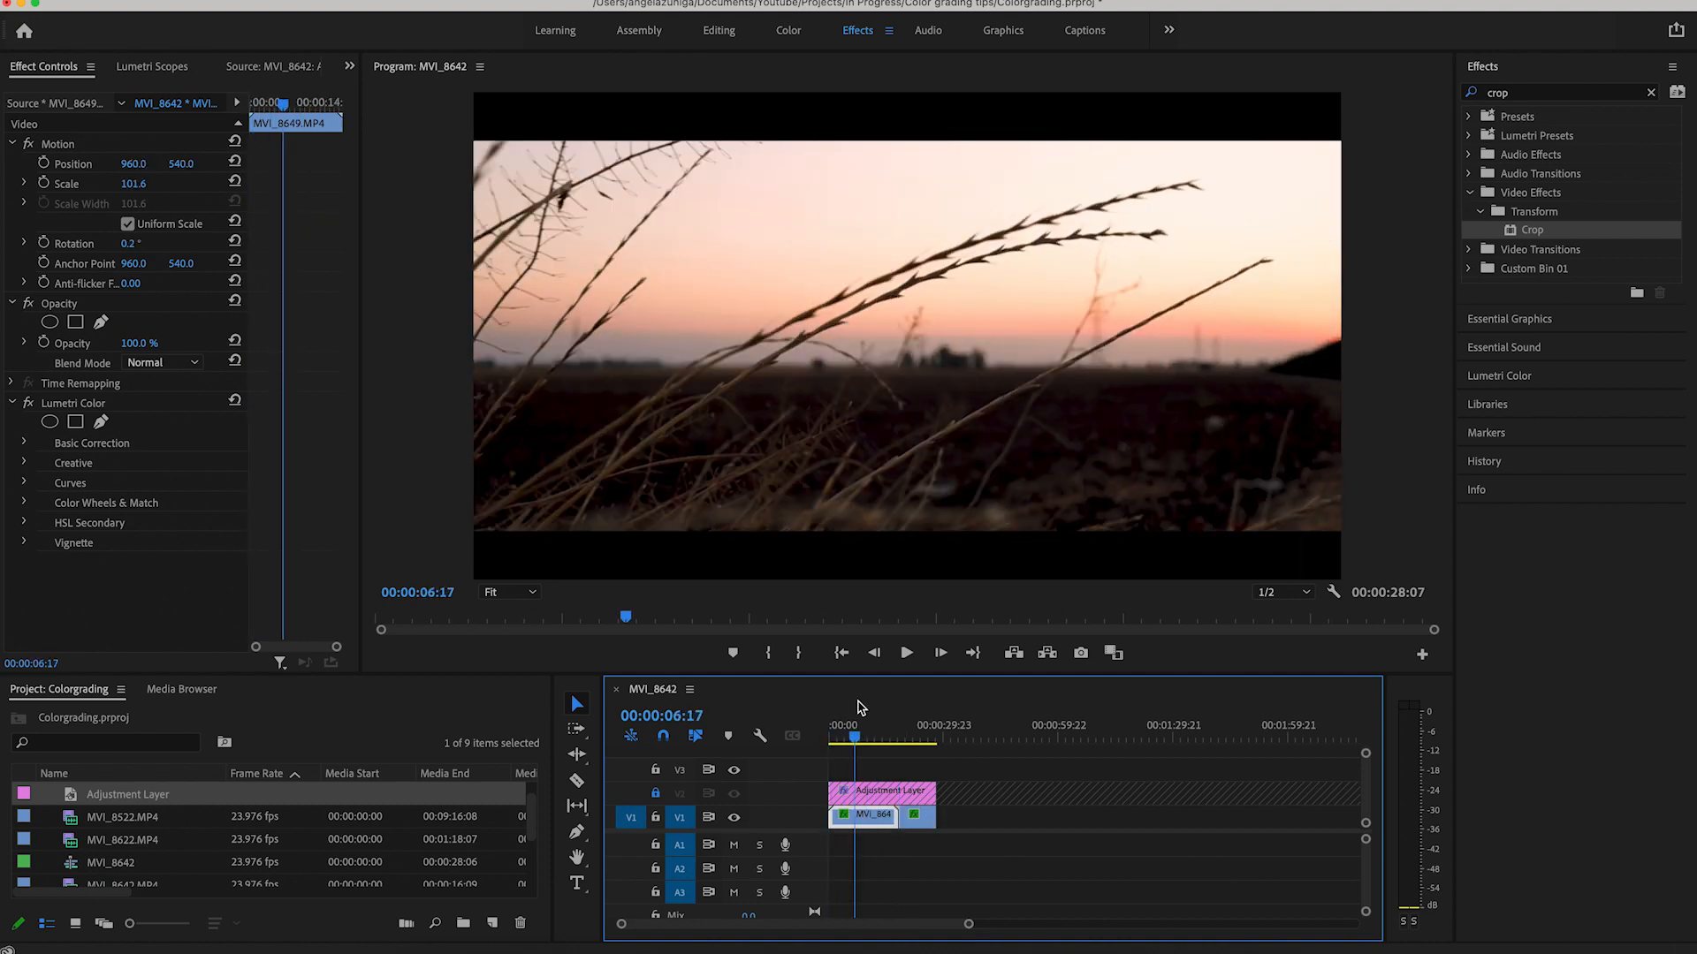
{"action": "left_click", "coordinate": [870, 735]}
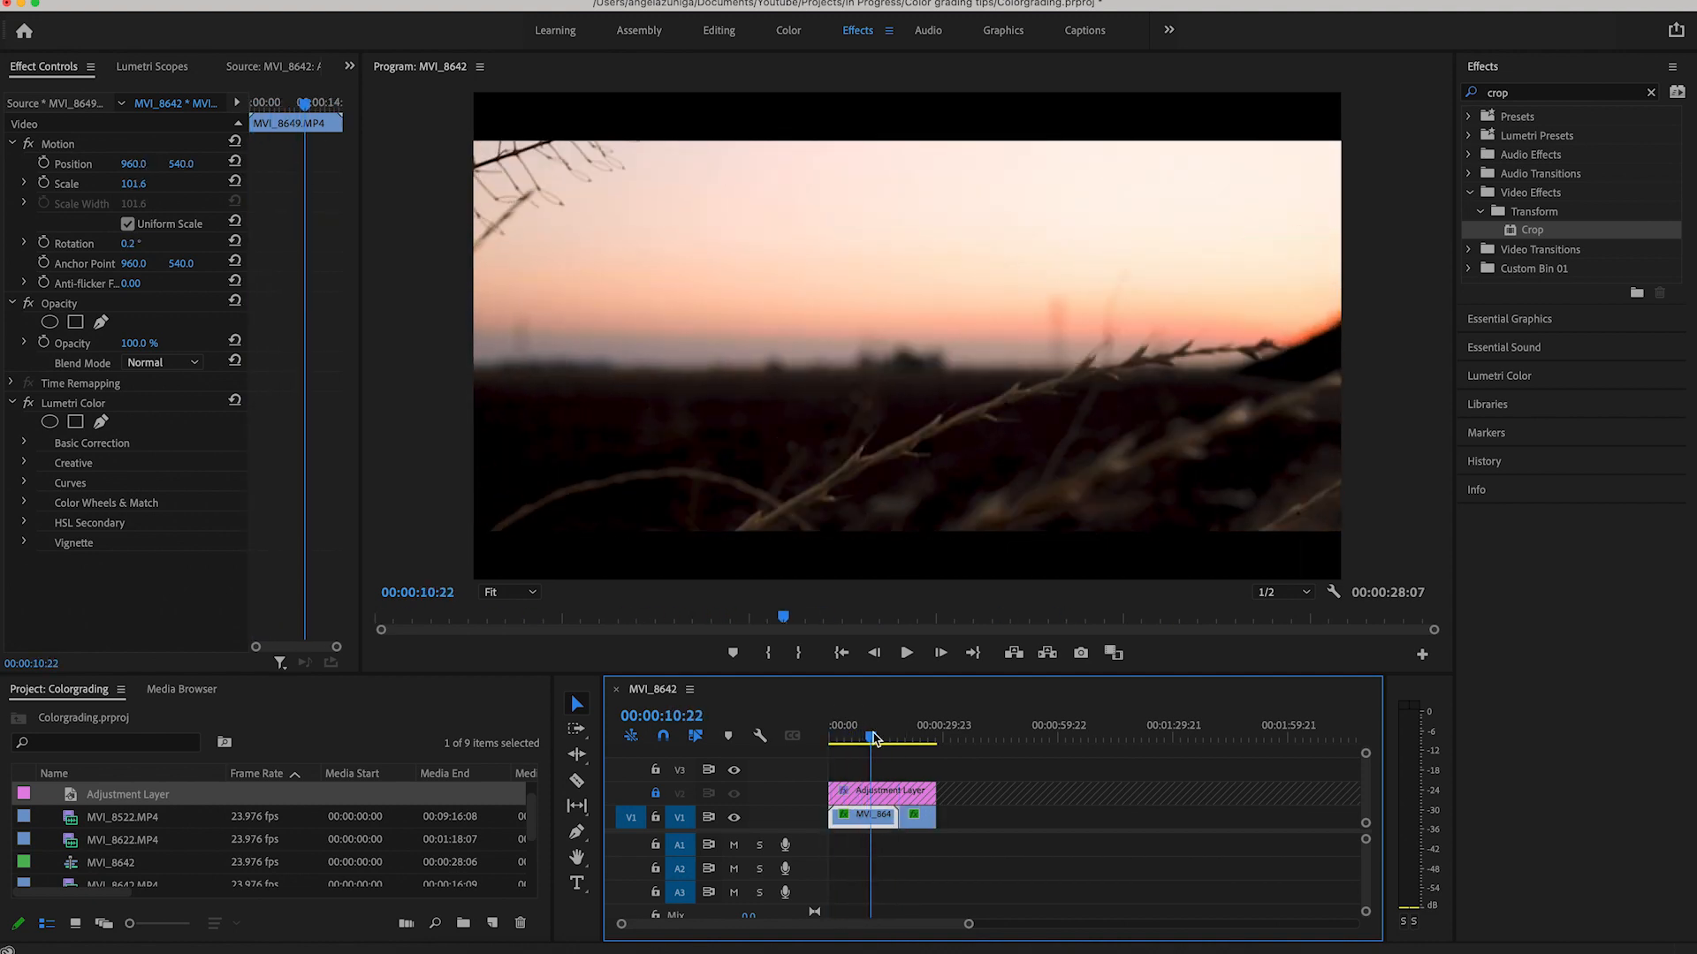
{"action": "left_click", "coordinate": [899, 738]}
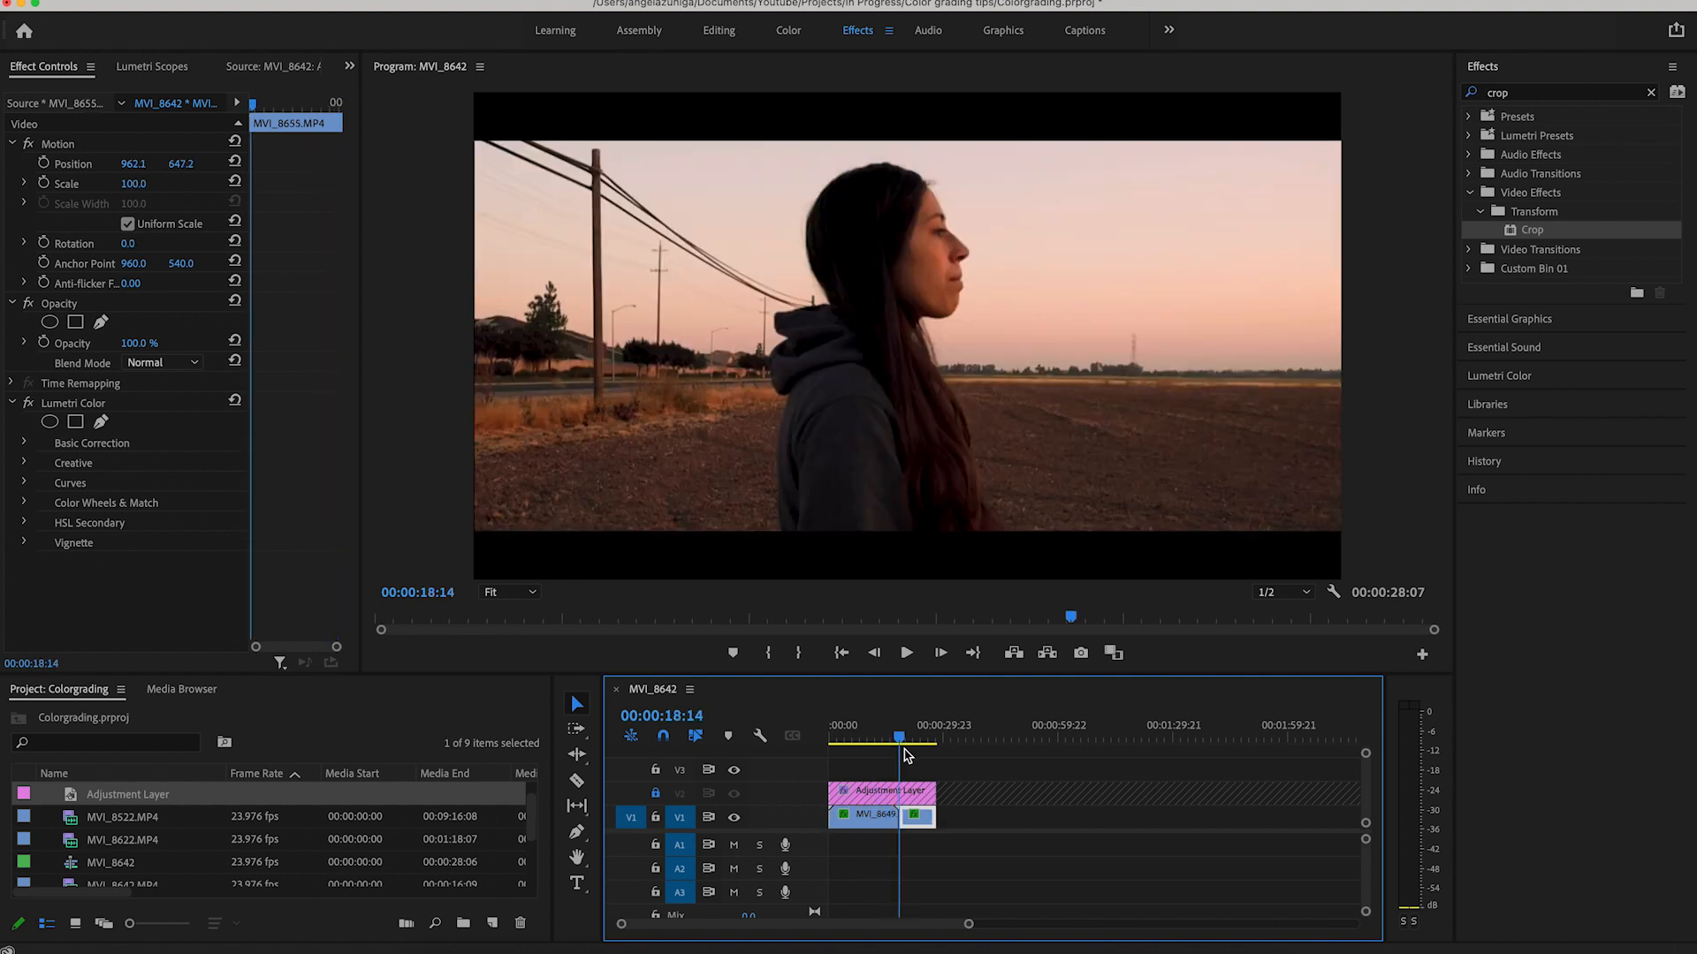